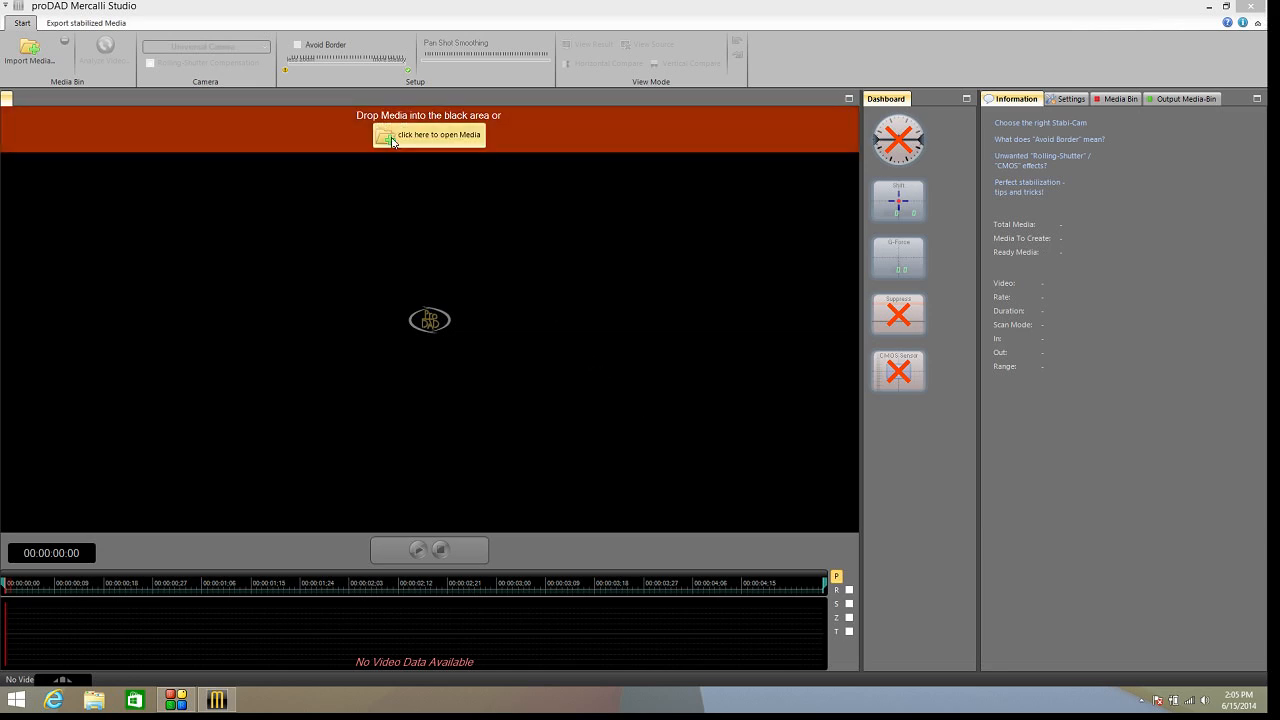
Import clips 00001 and GOPR8637 from the Videos > ProDad > MercalliV3 folder.
click(428, 135)
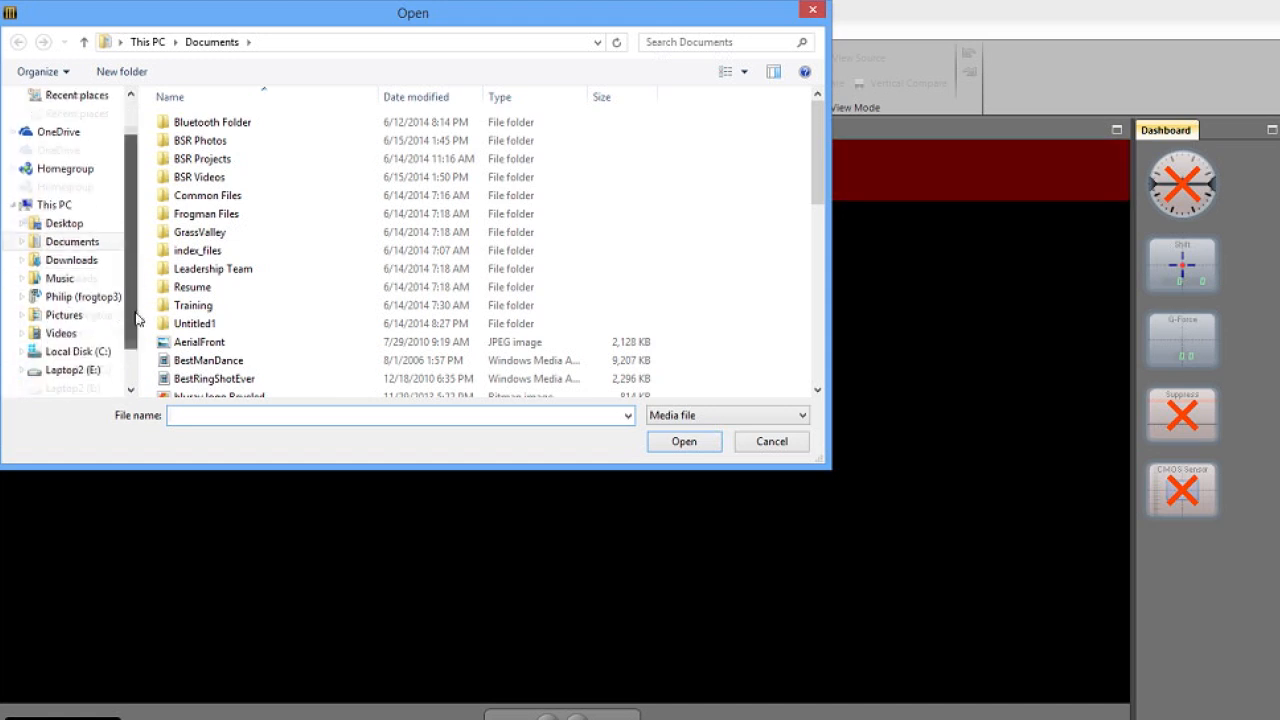
click(61, 333)
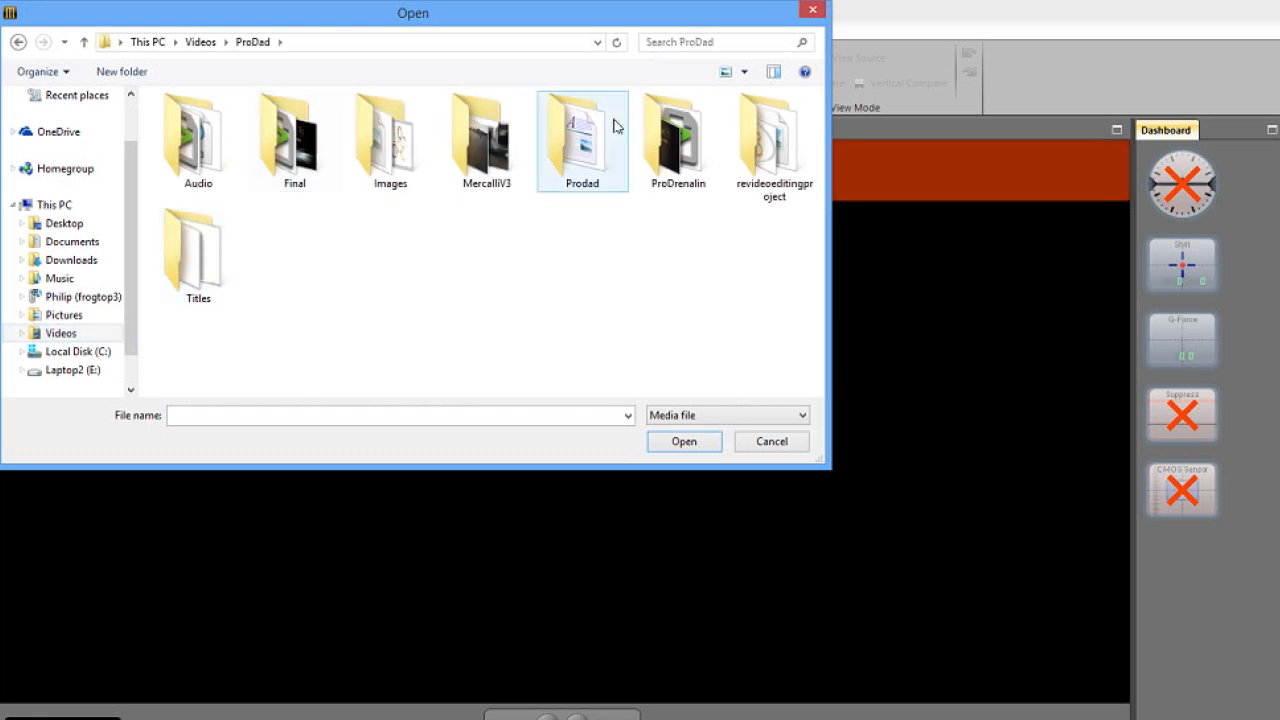
double_click(485, 140)
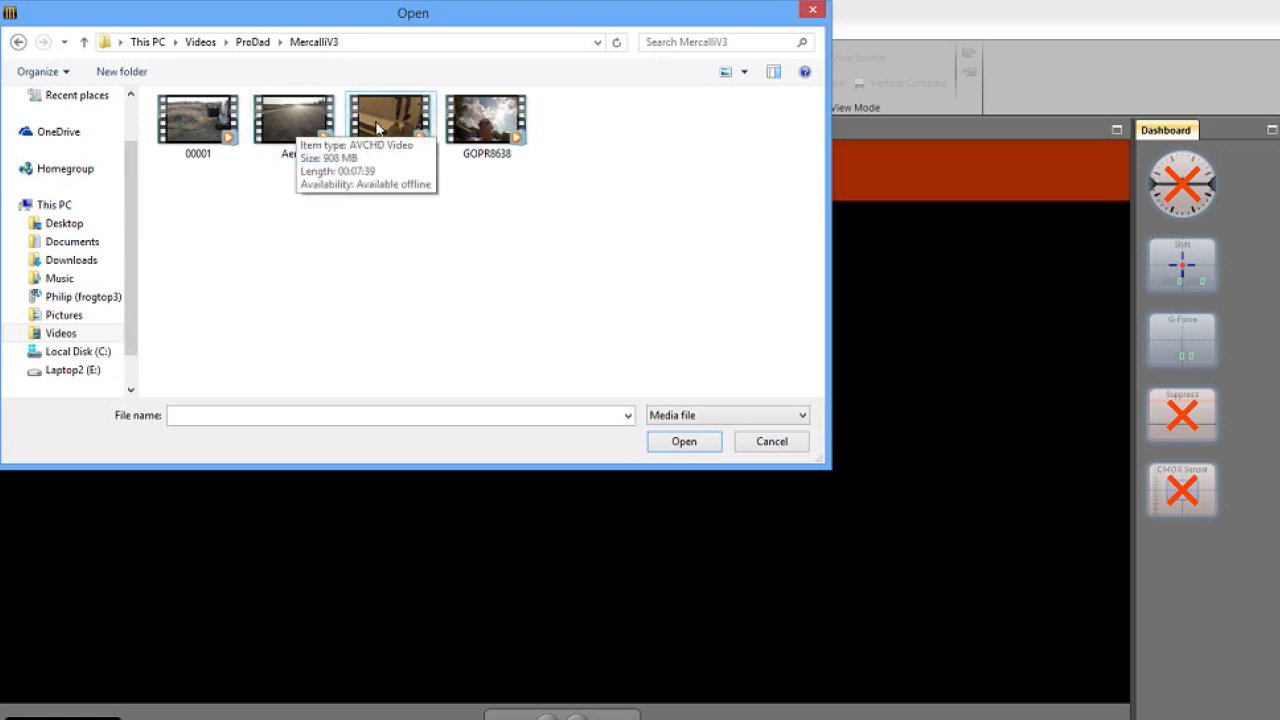
click(390, 118)
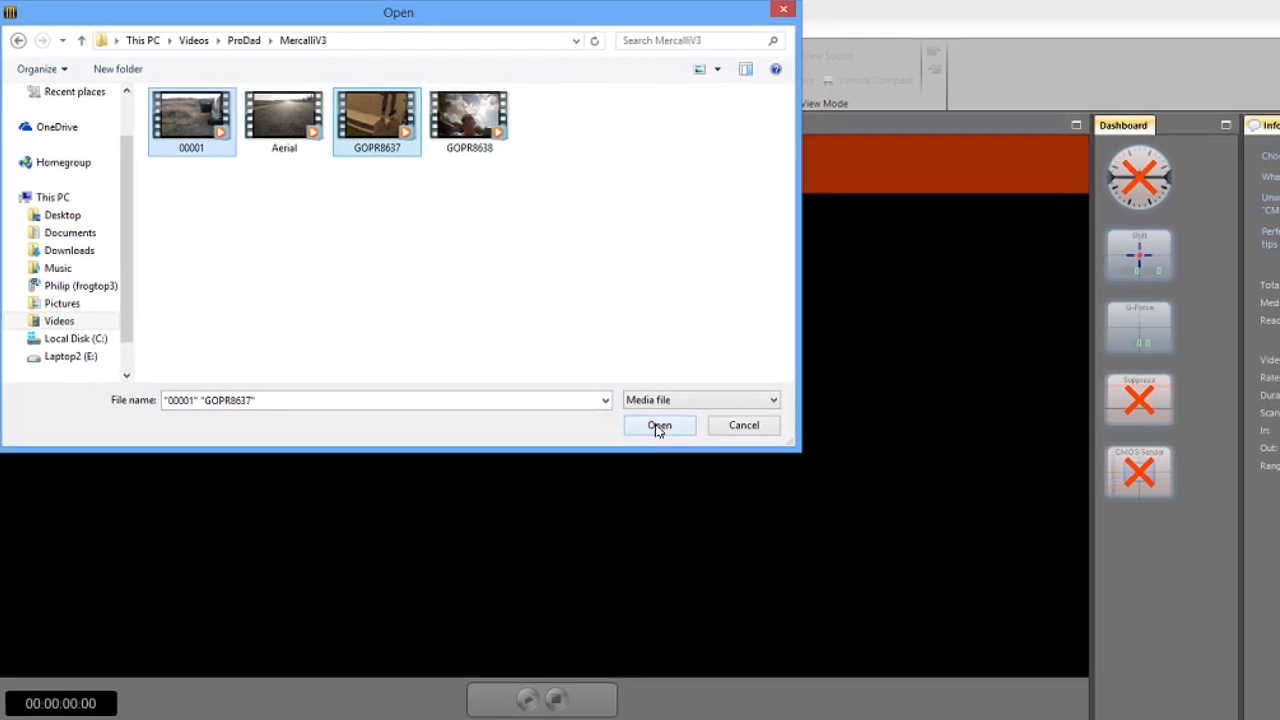
click(659, 425)
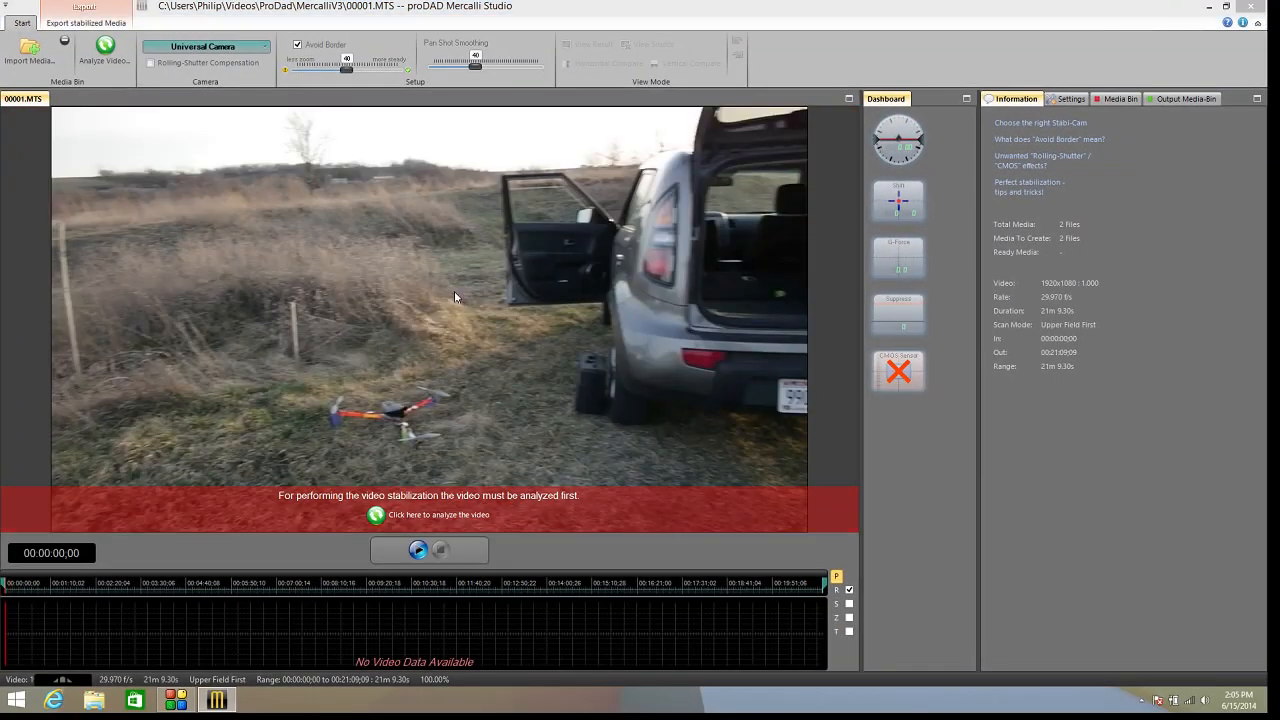
List both clips in the Media Bin, preview GOPR8637, then return to 00001.MTS near three minutes.
click(1118, 98)
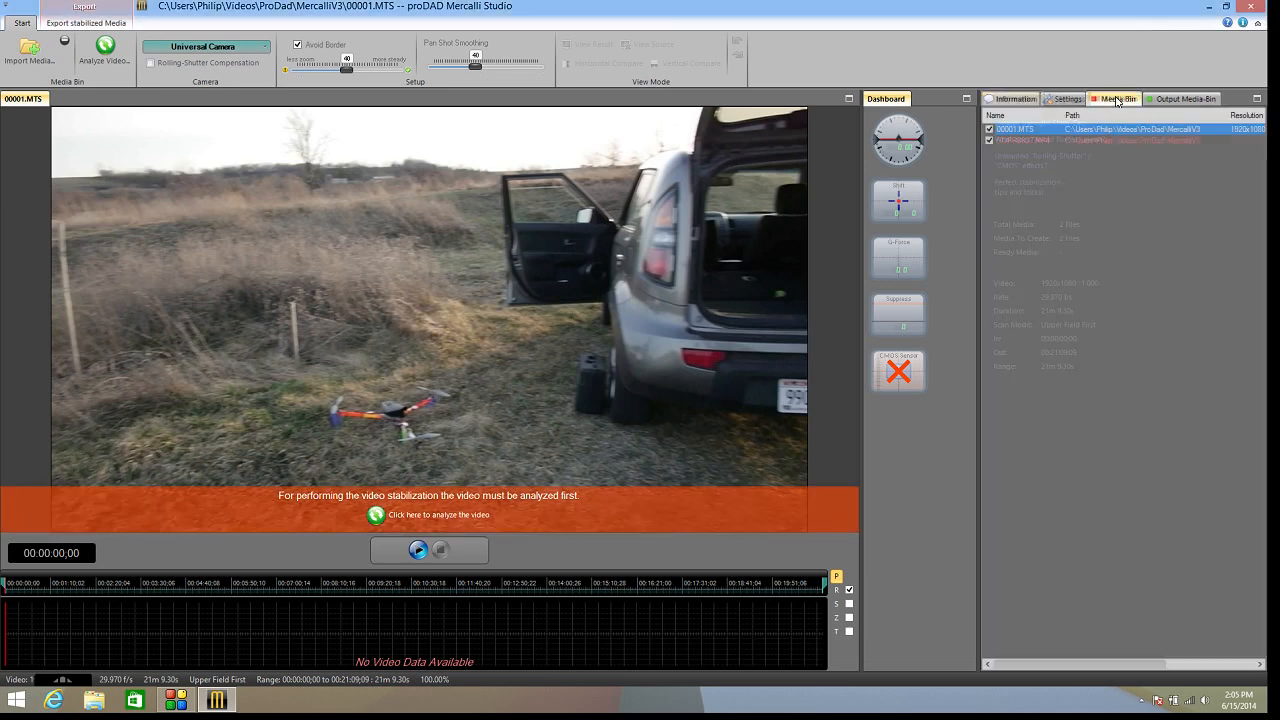
click(1025, 140)
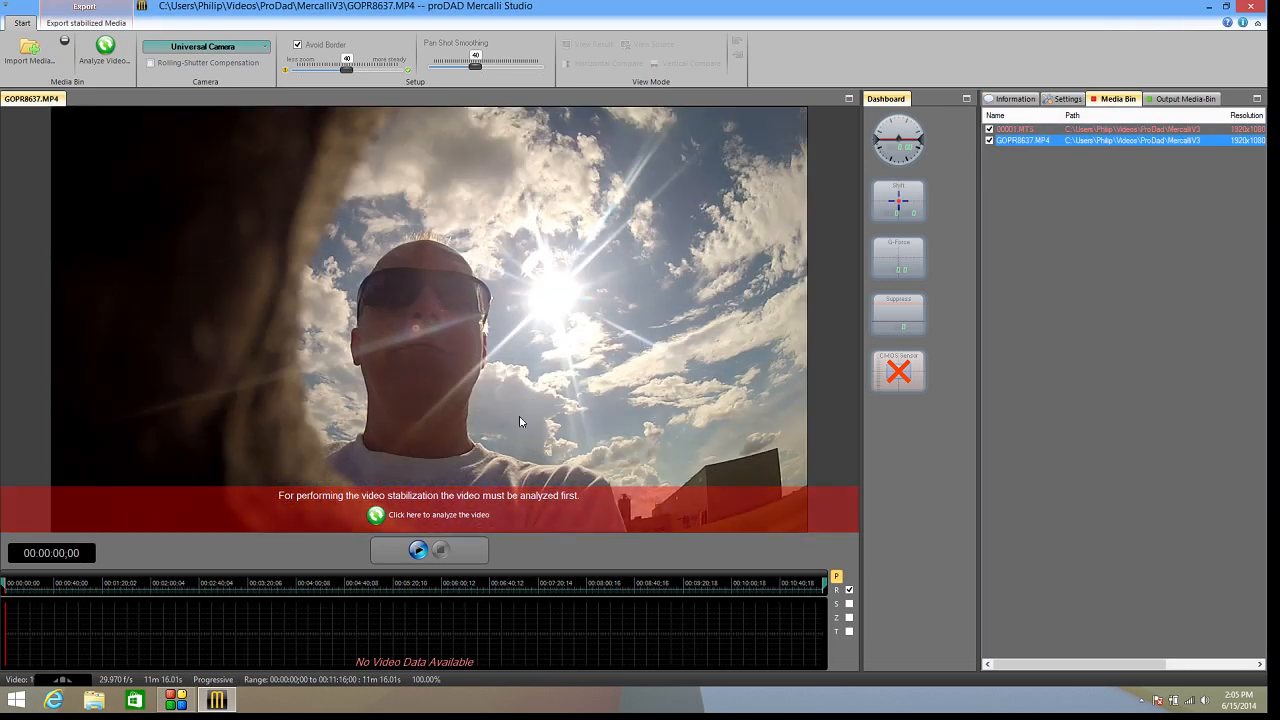
mouse_move(507, 426)
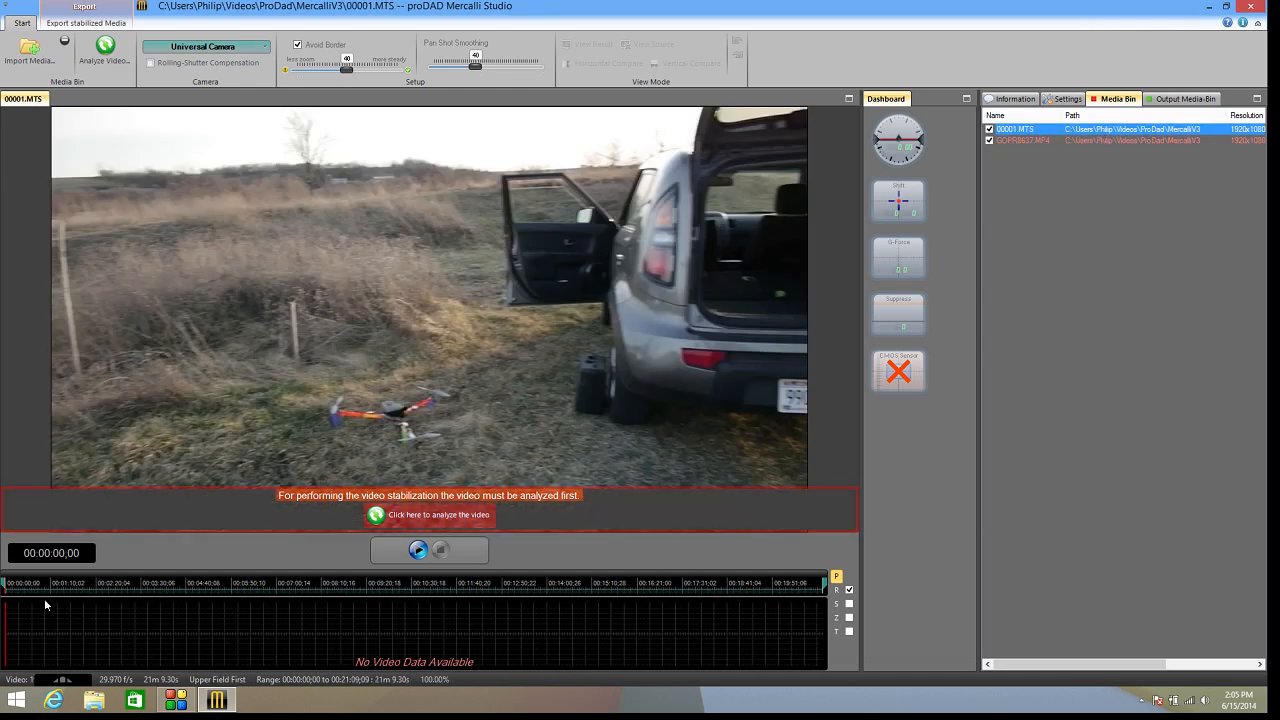
click(160, 620)
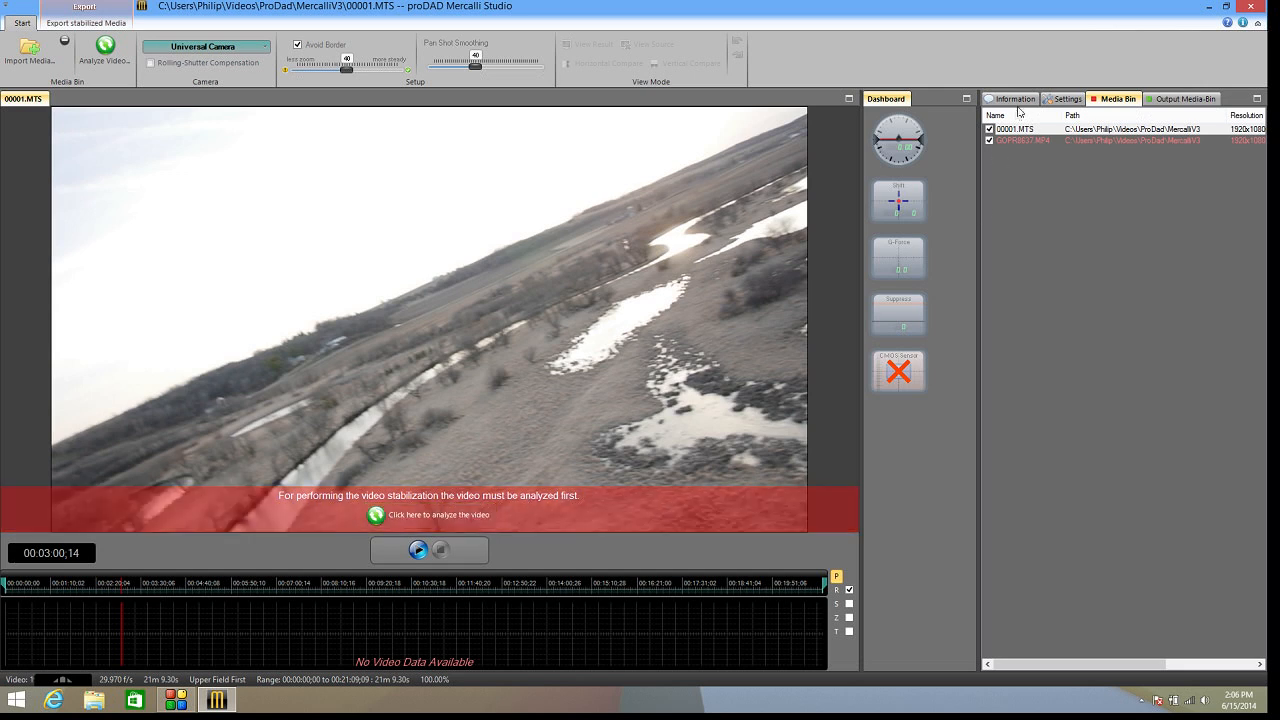
Show the Information panel and play the aerial footage from around 4:19.
click(1013, 98)
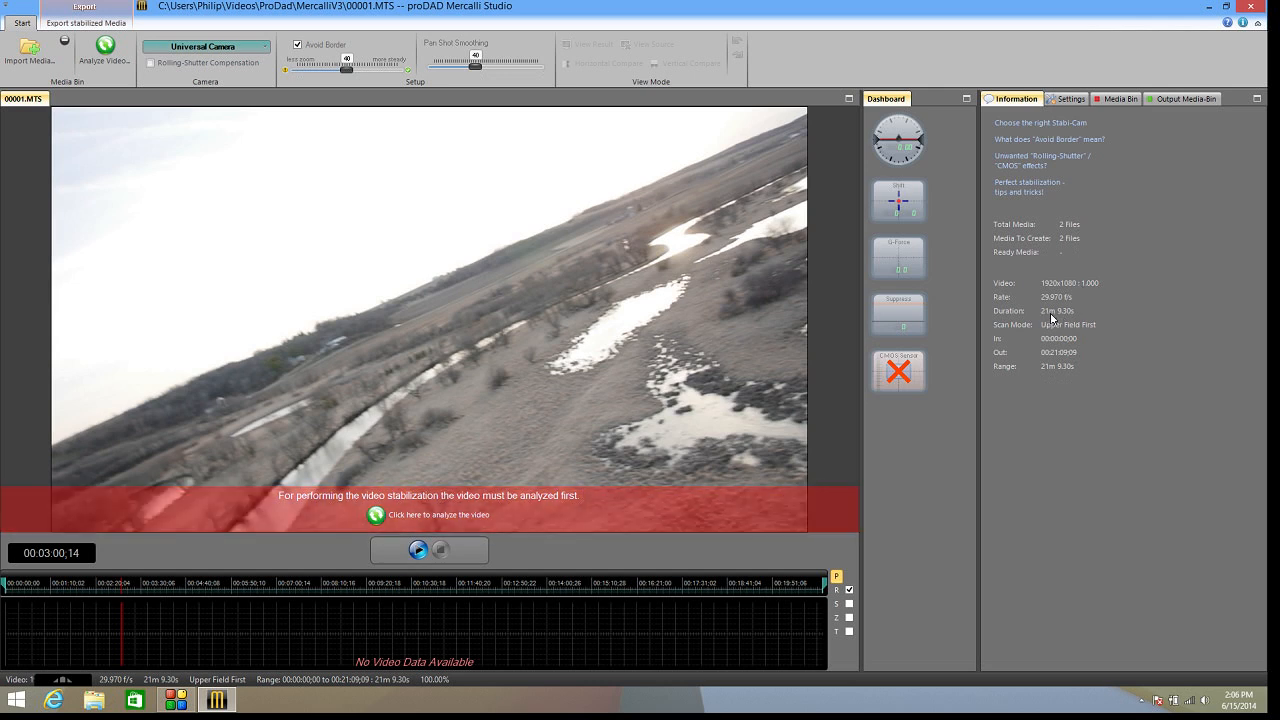
mouse_move(641, 418)
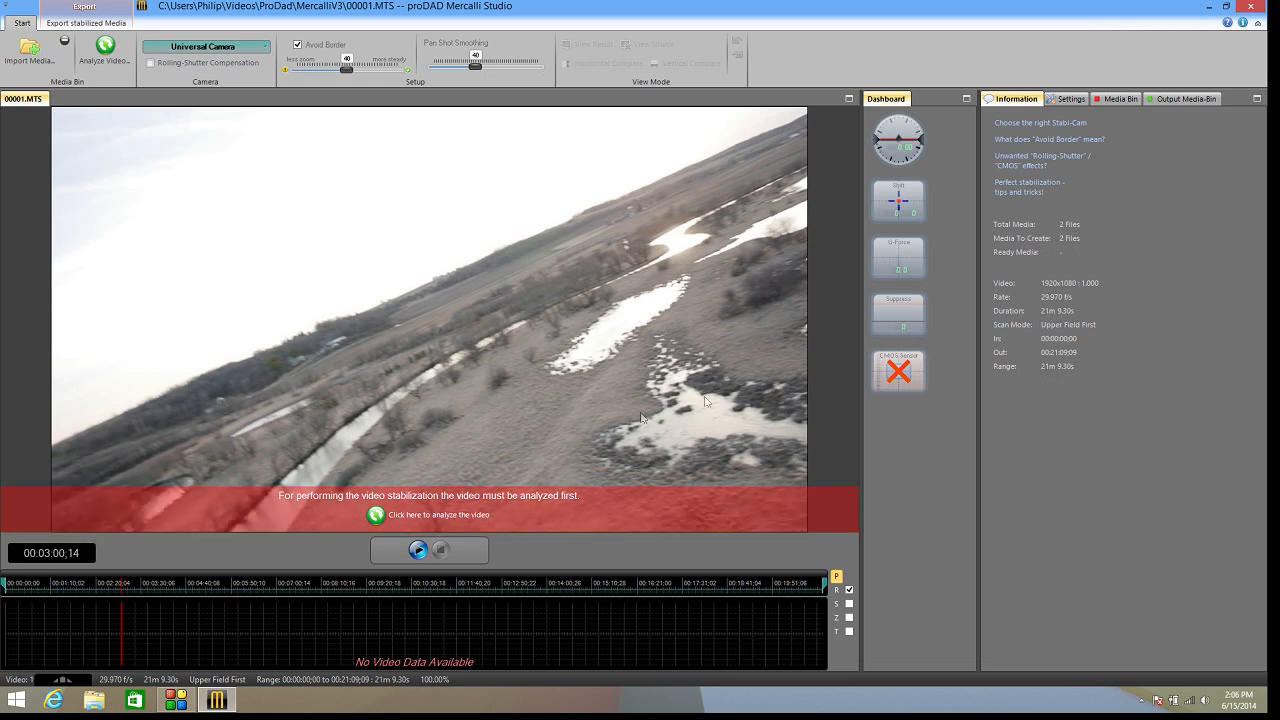
mouse_move(620, 417)
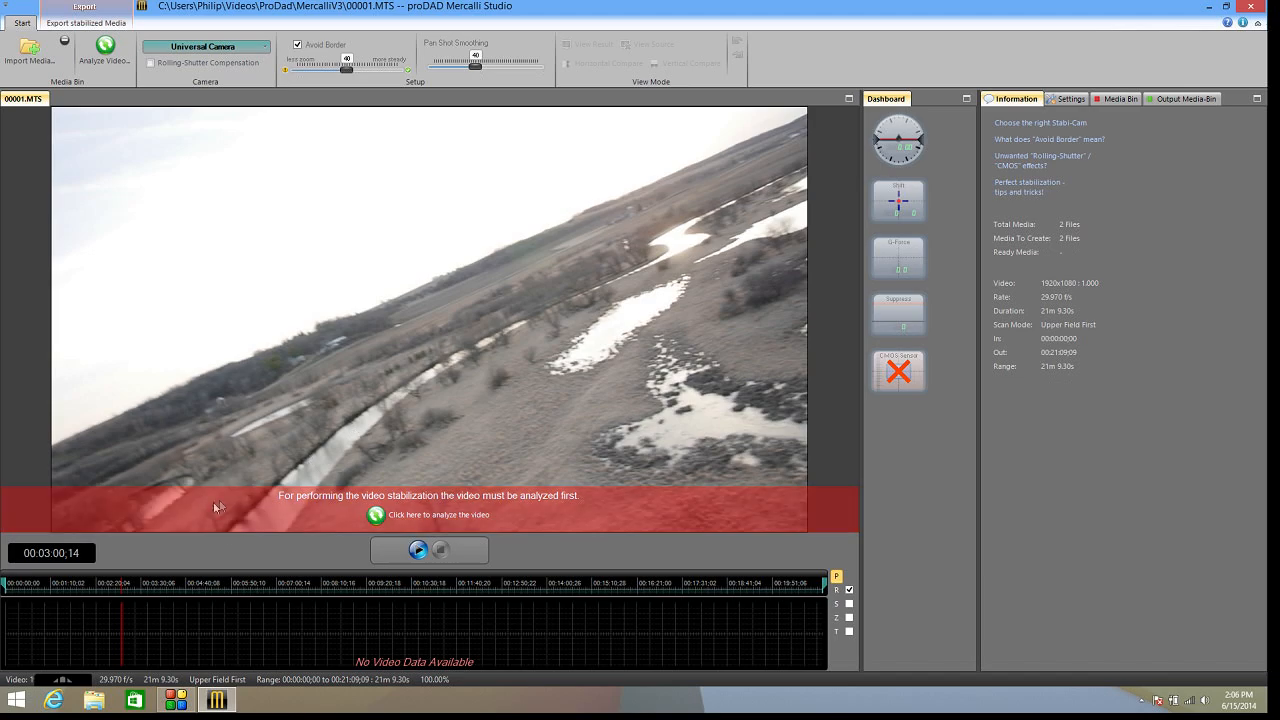
click(418, 550)
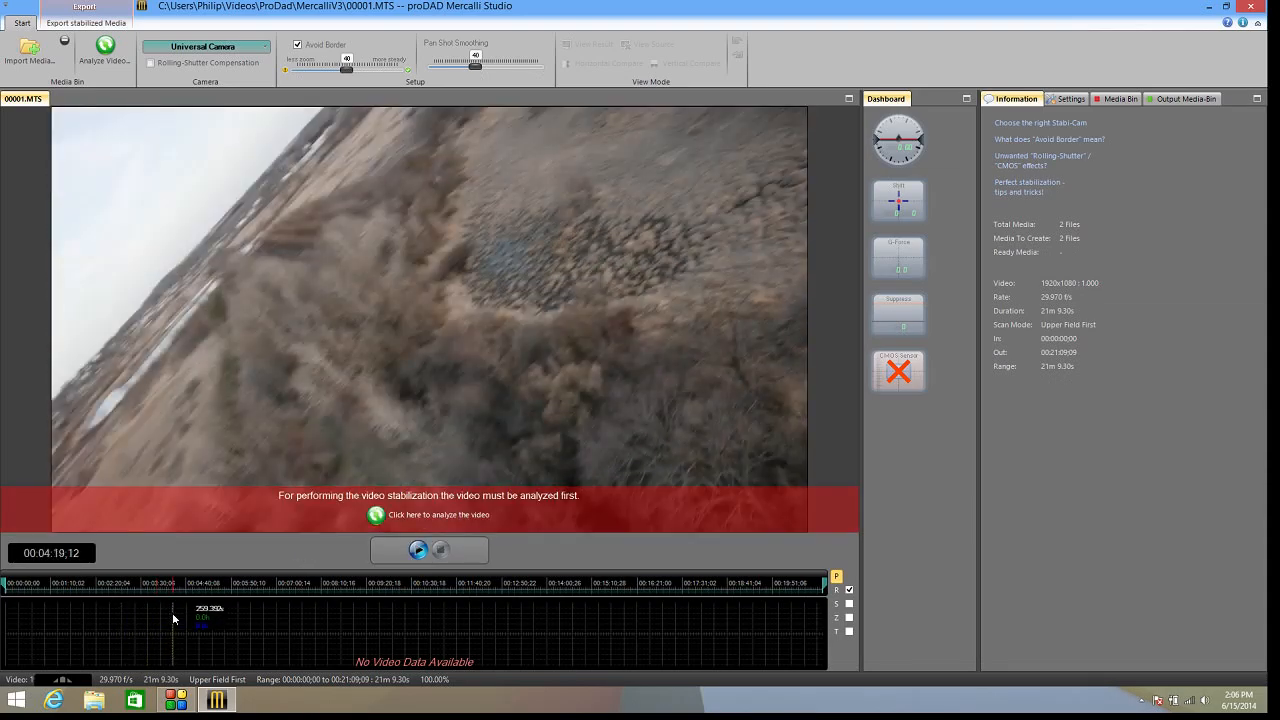
click(418, 550)
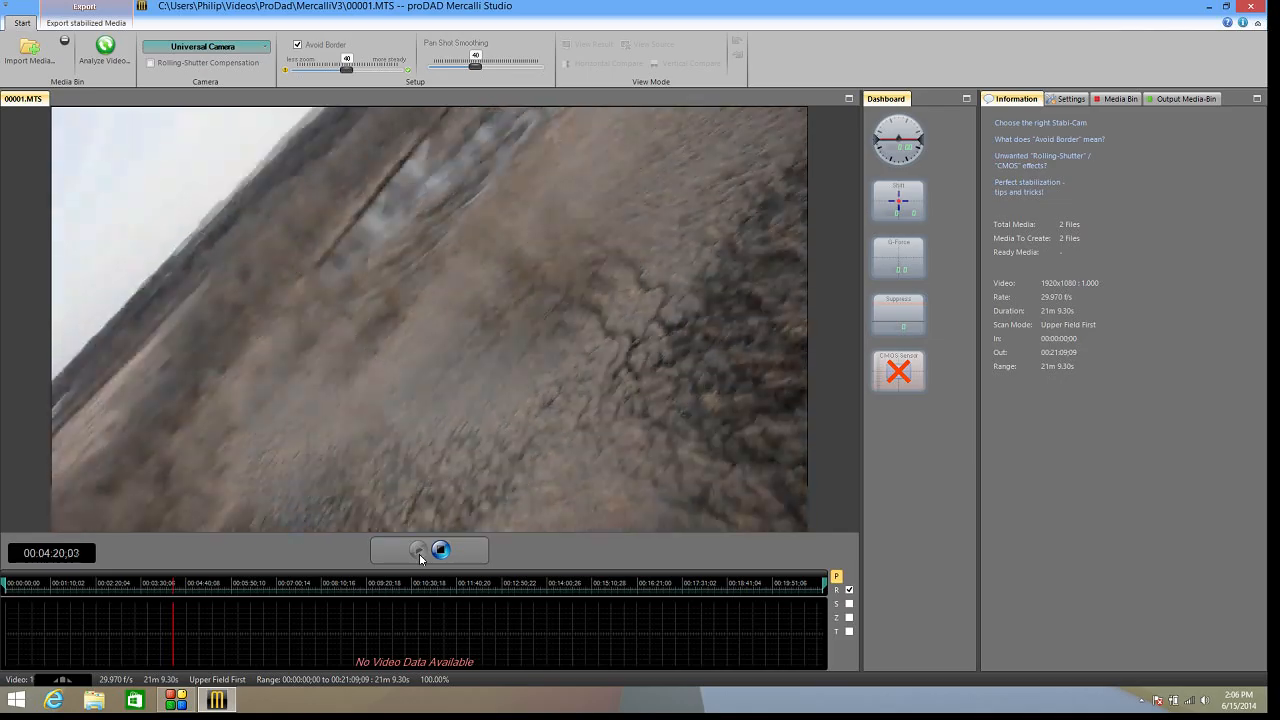
click(440, 550)
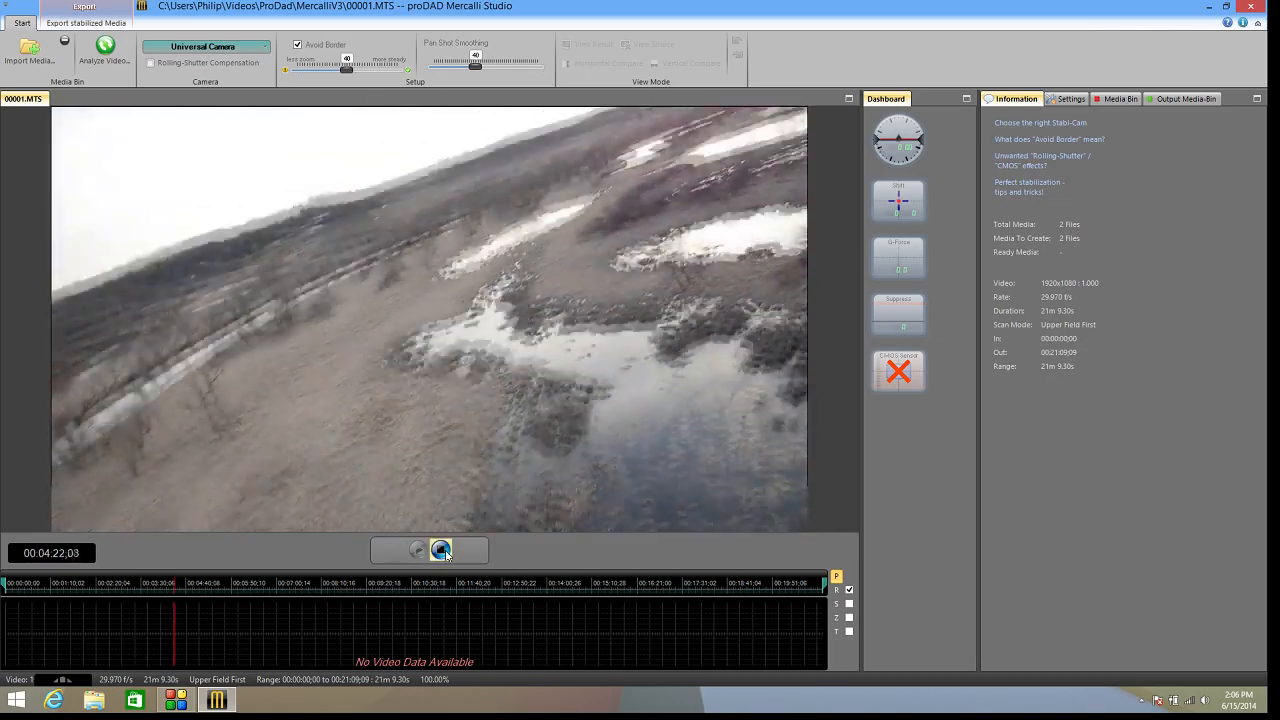
click(441, 551)
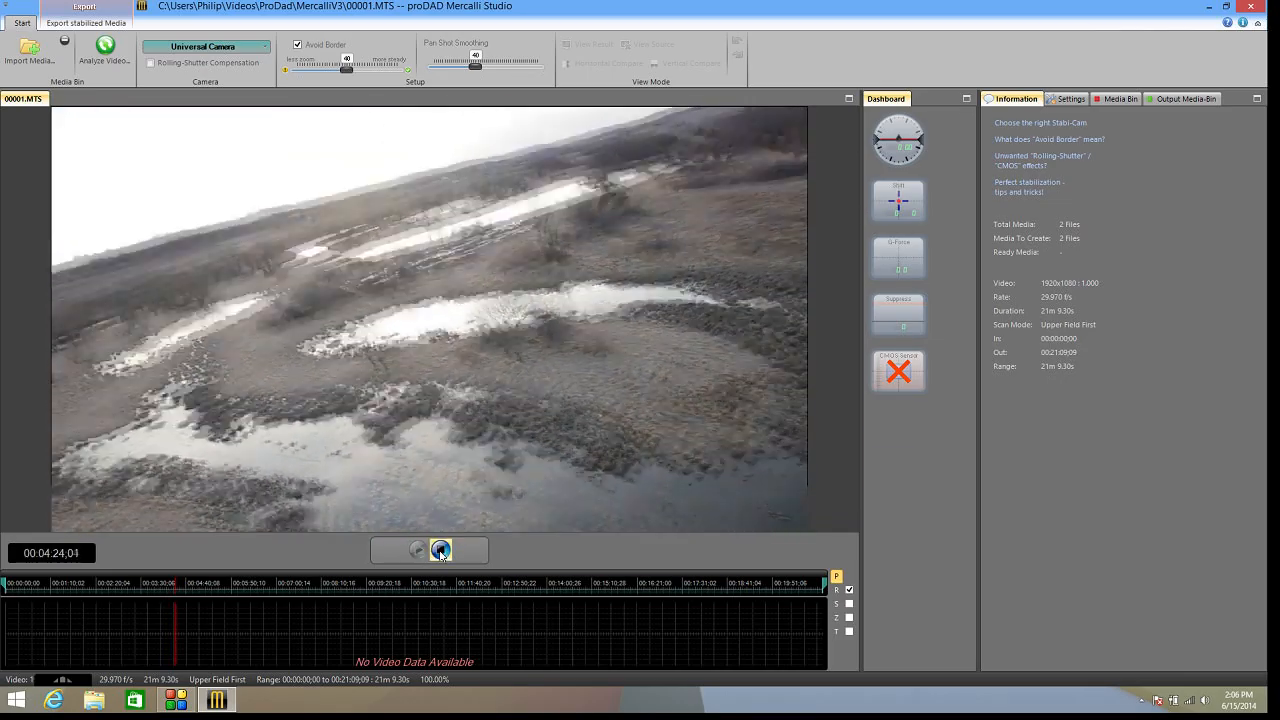
click(440, 550)
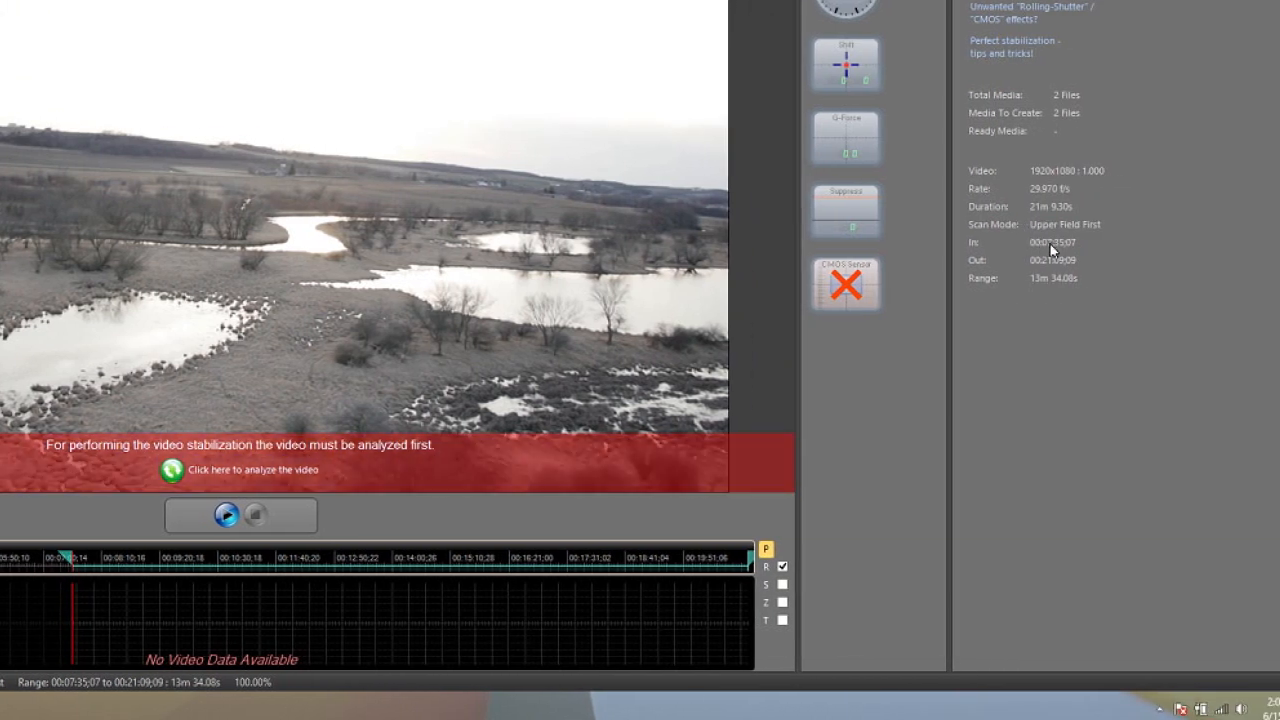
mouse_move(405, 498)
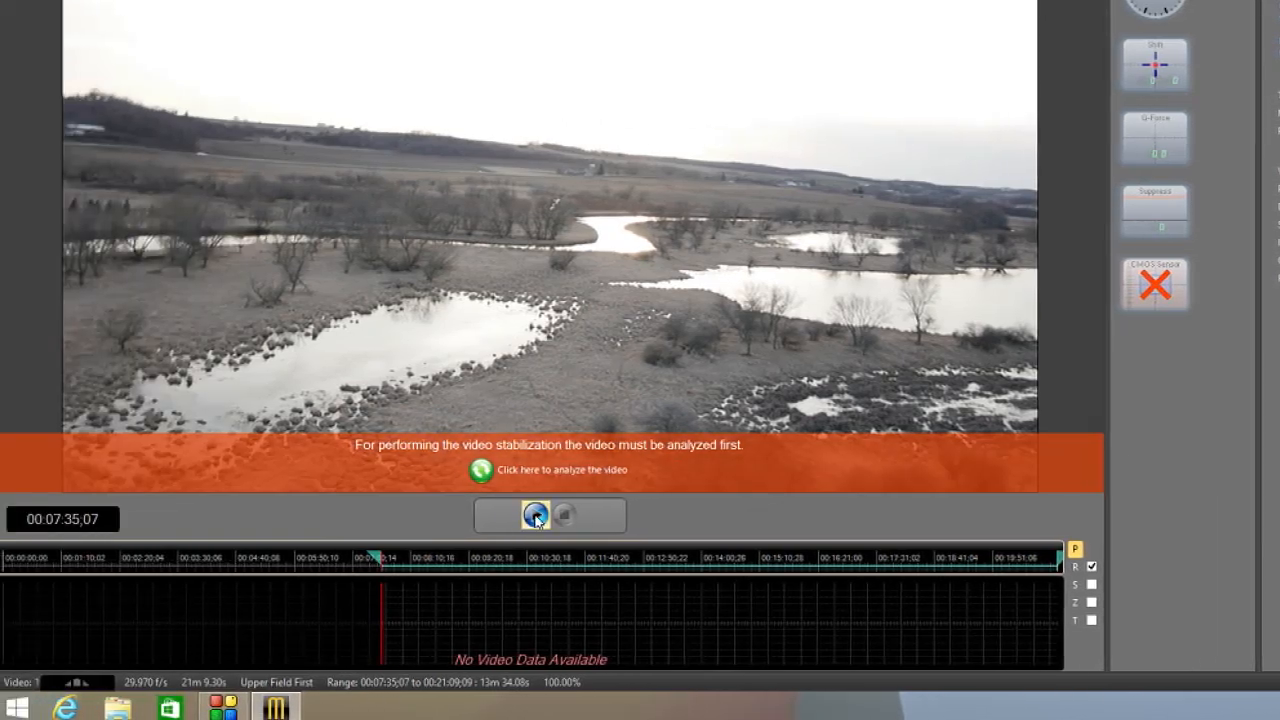
Mark In at 00:07:35;07 and Out at 00:07:45;16, a 10.3-second range.
click(535, 515)
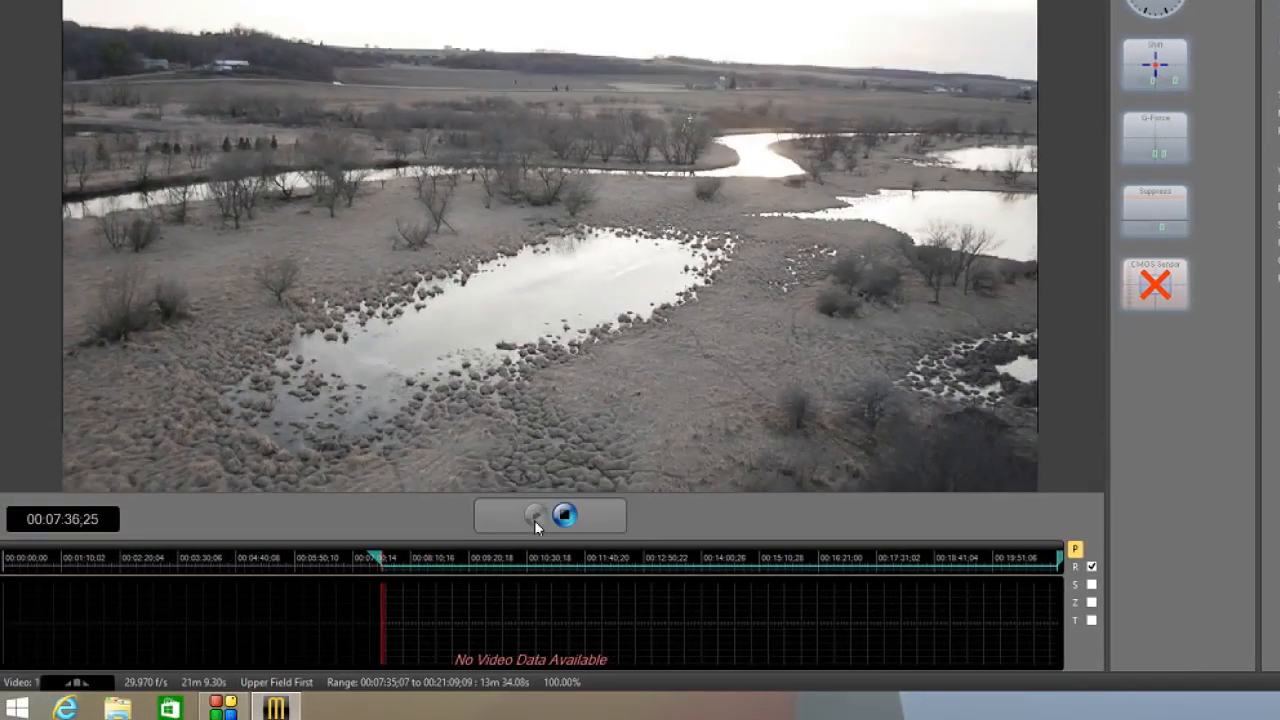
click(534, 514)
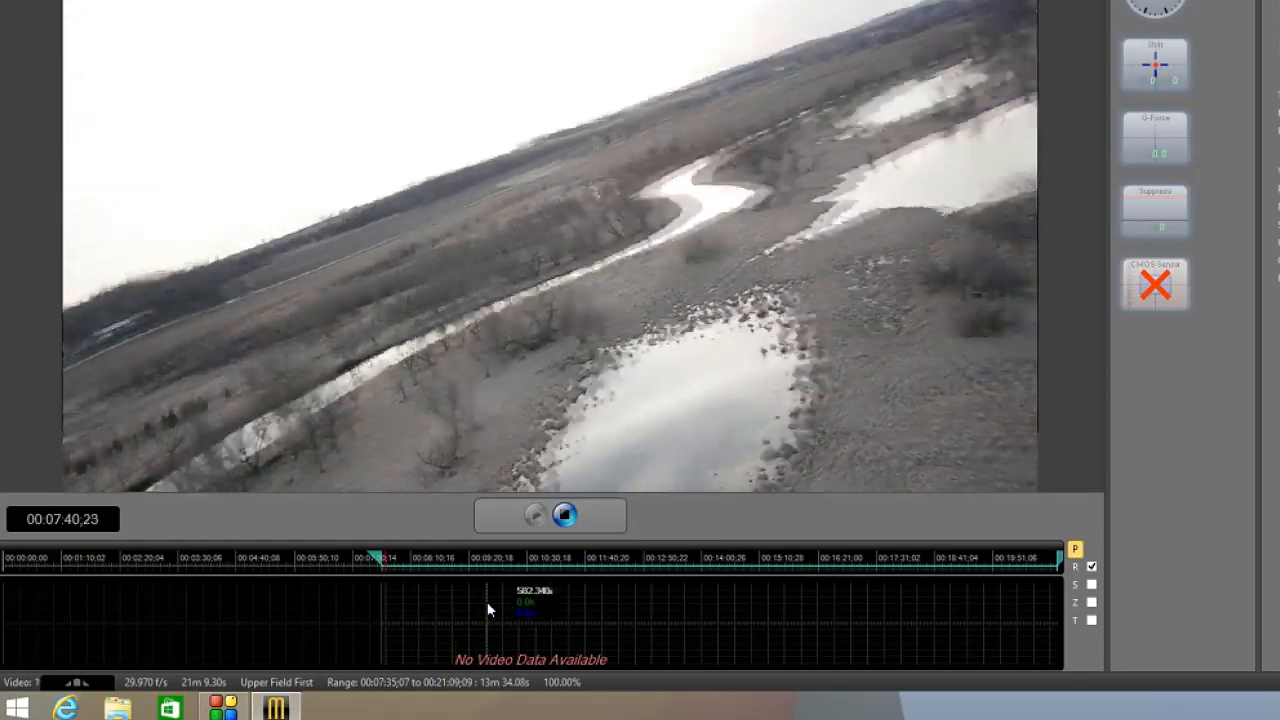
click(564, 514)
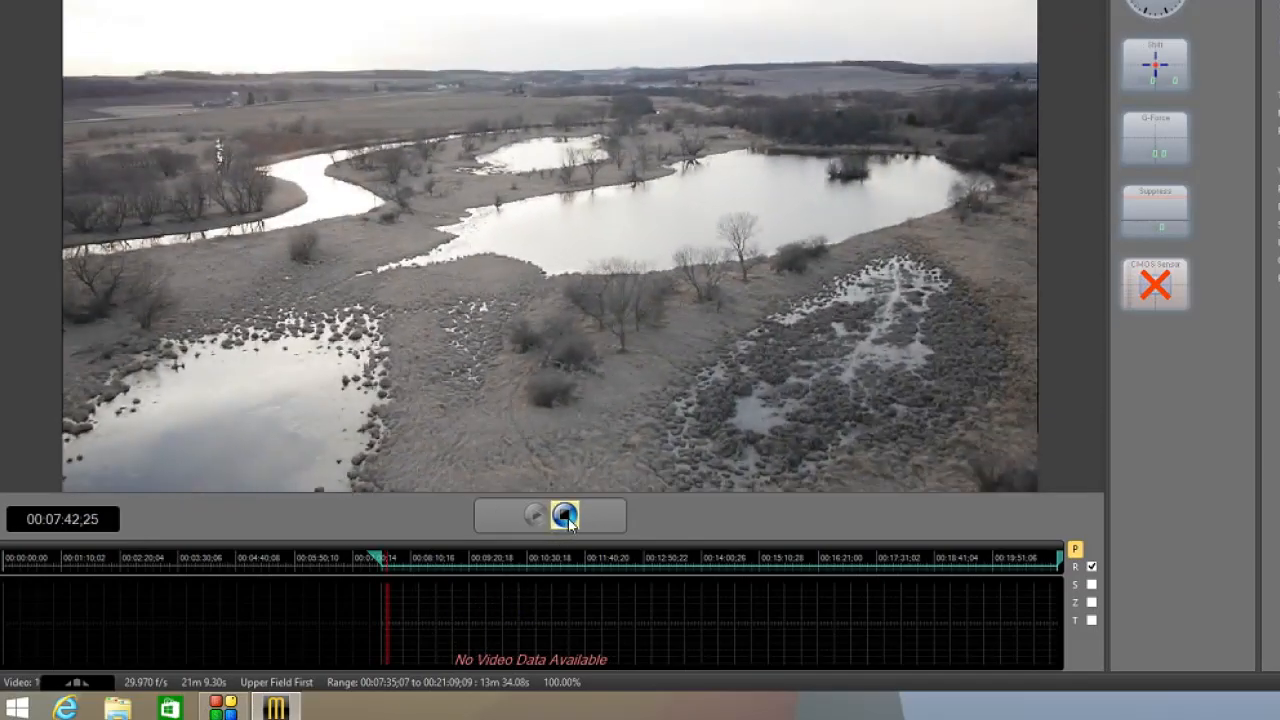
click(564, 515)
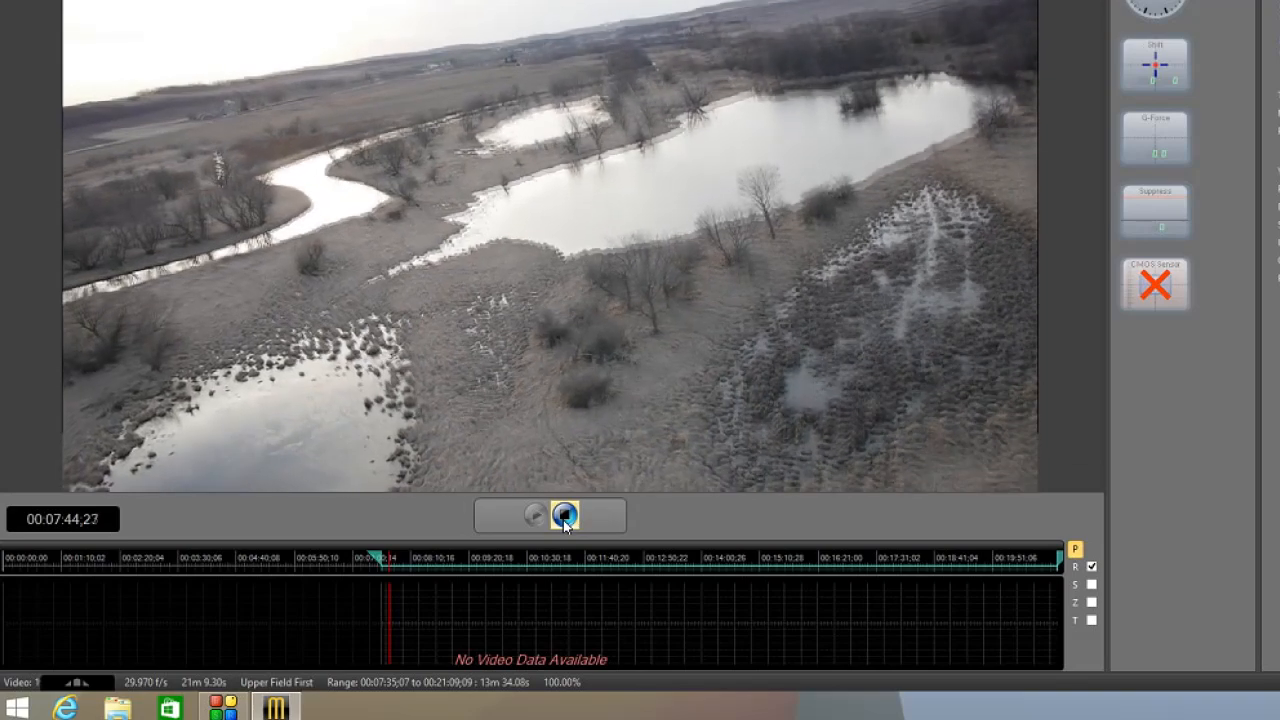
click(564, 514)
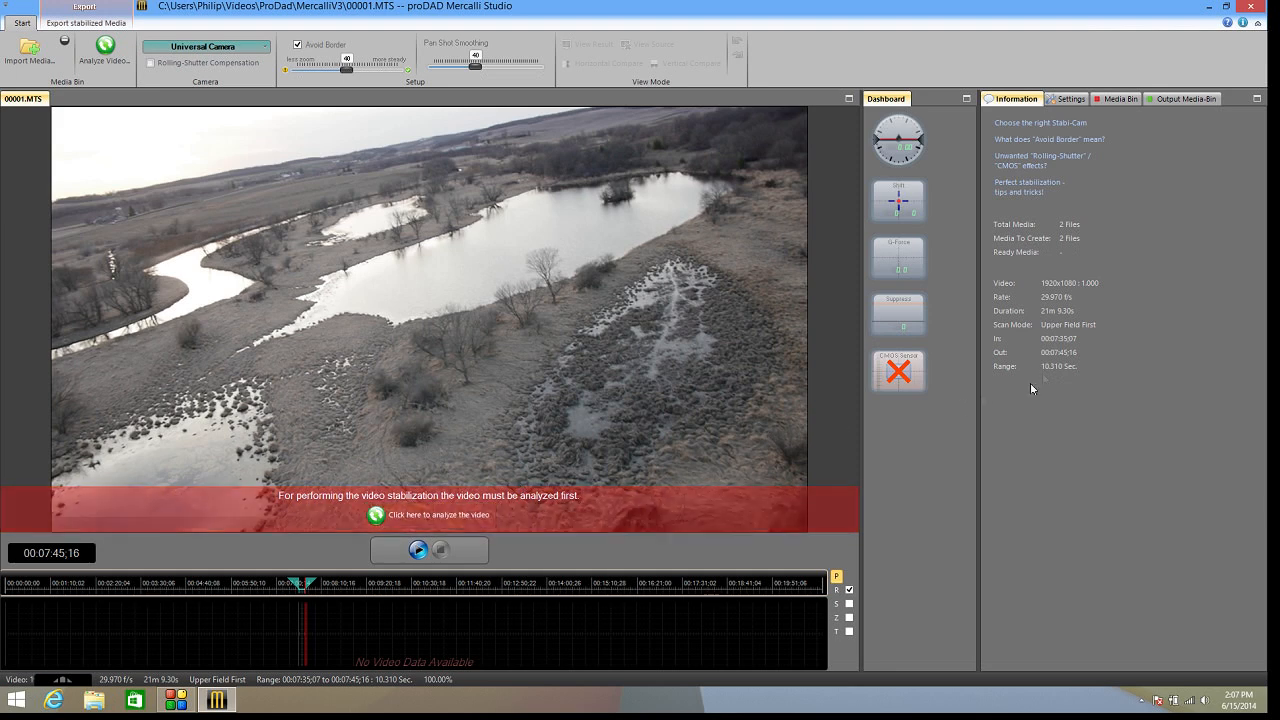
mouse_move(1055, 374)
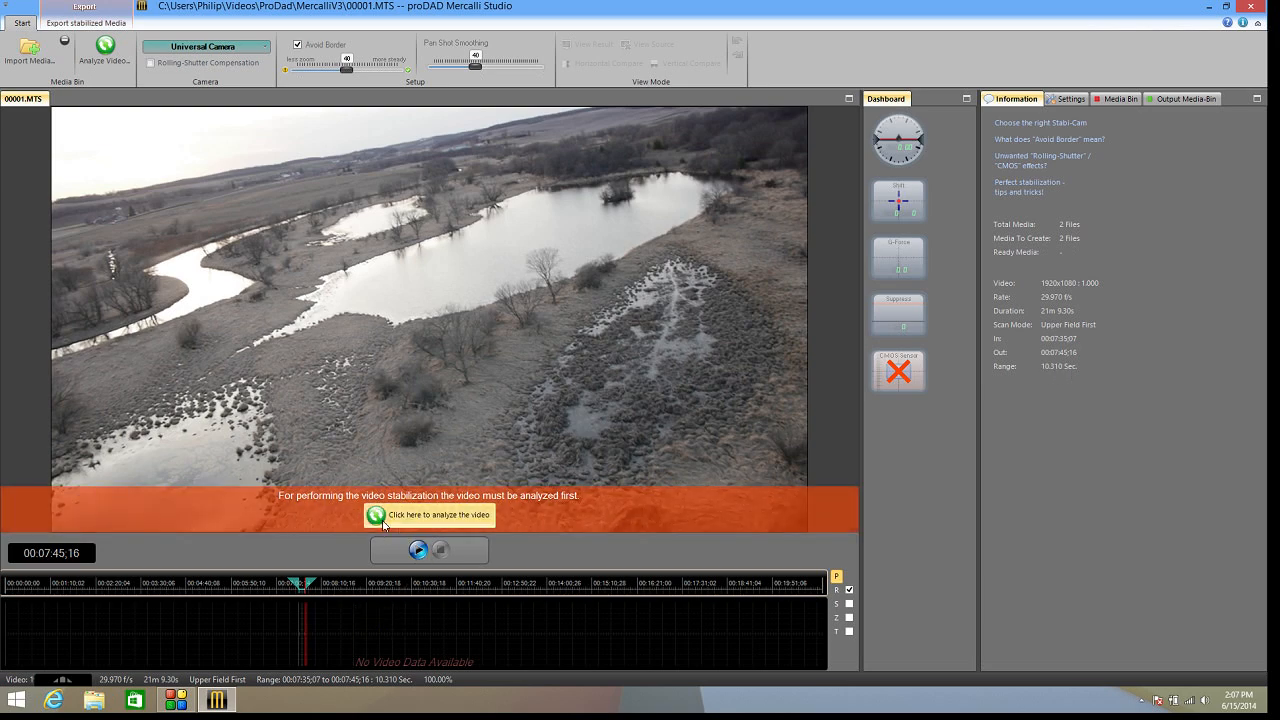
Analyze 00001.MTS so the stabilized result previews.
click(432, 514)
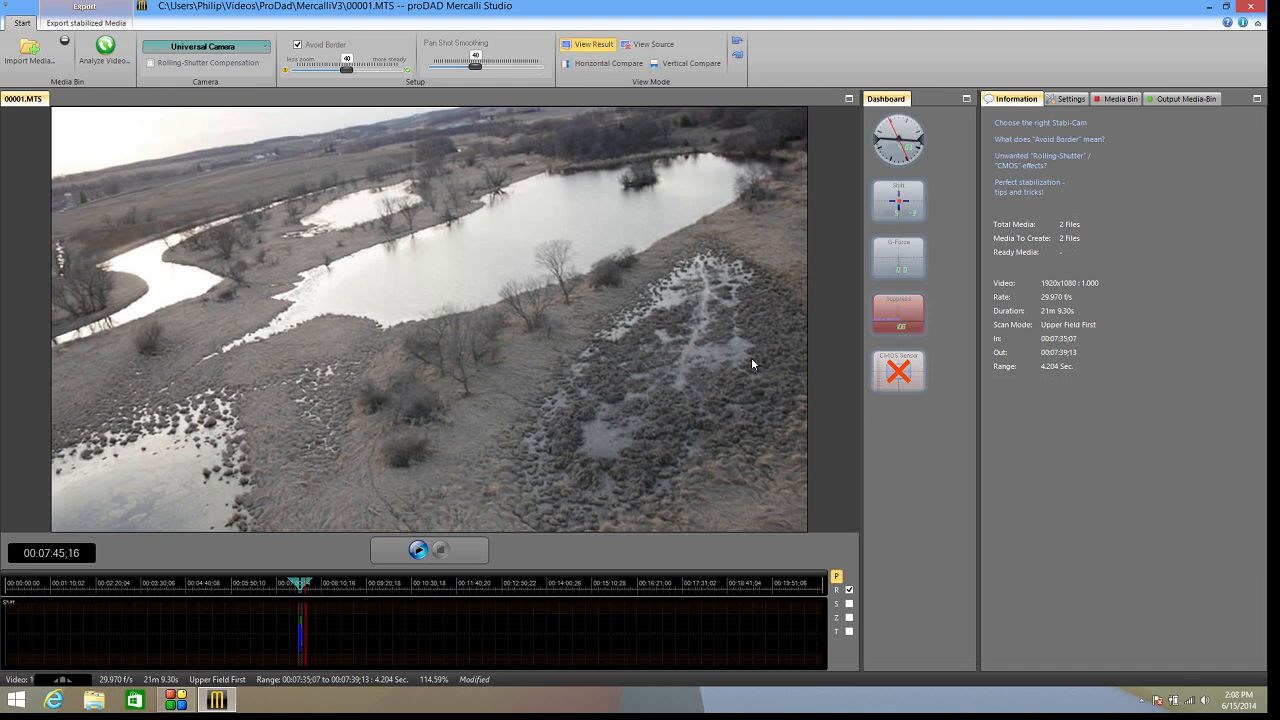
mouse_move(752, 364)
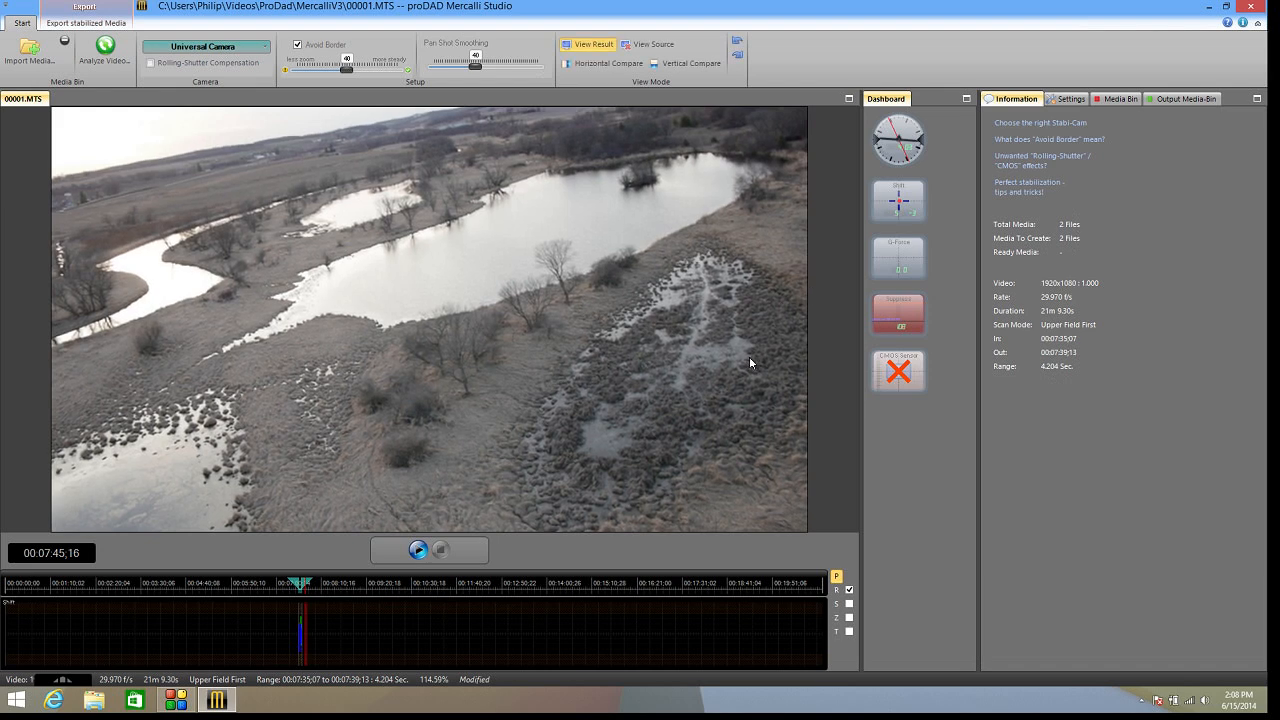
mouse_move(768, 442)
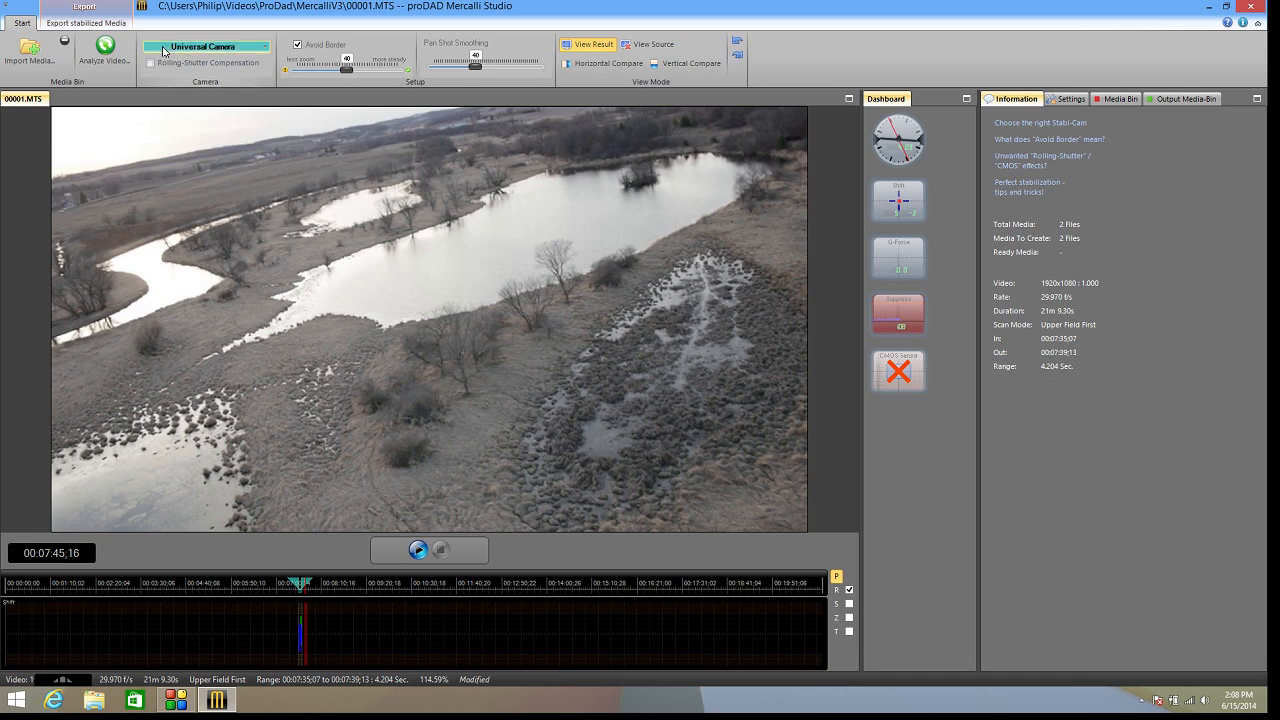
Open the Stabi-Cam list to review Universal, Glide and Rock-Steady Camera.
click(205, 46)
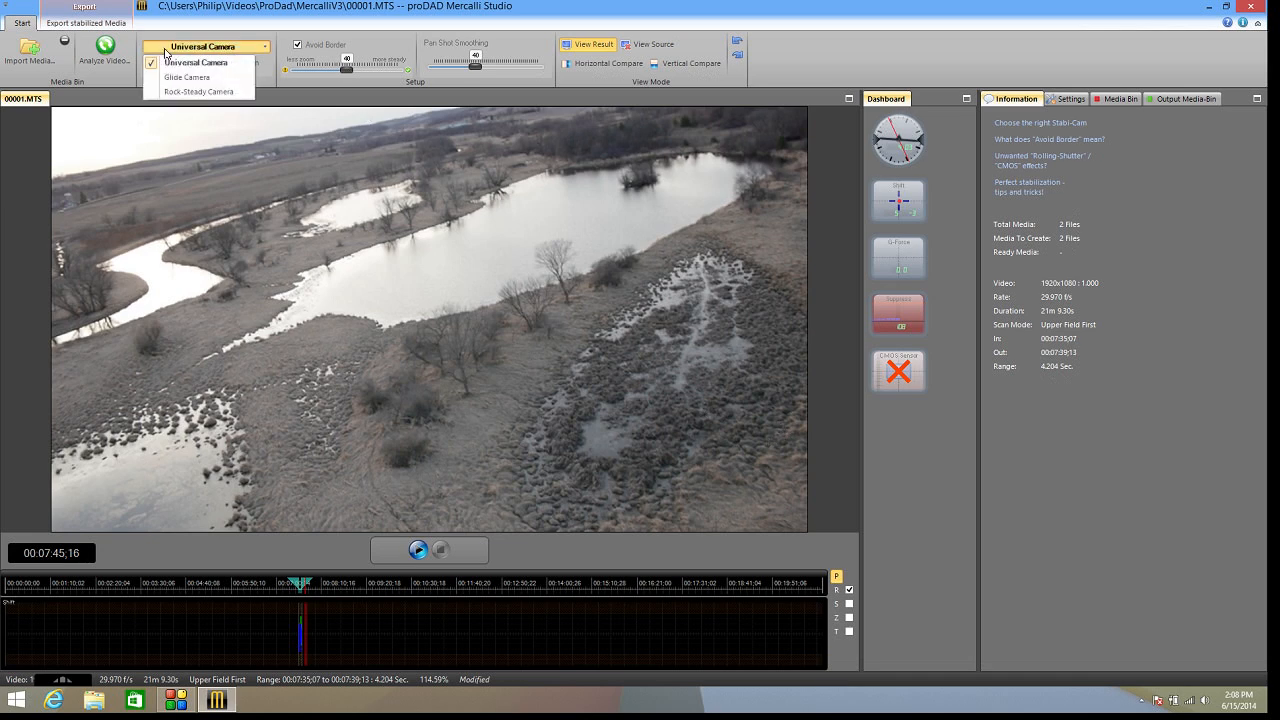
mouse_move(197, 78)
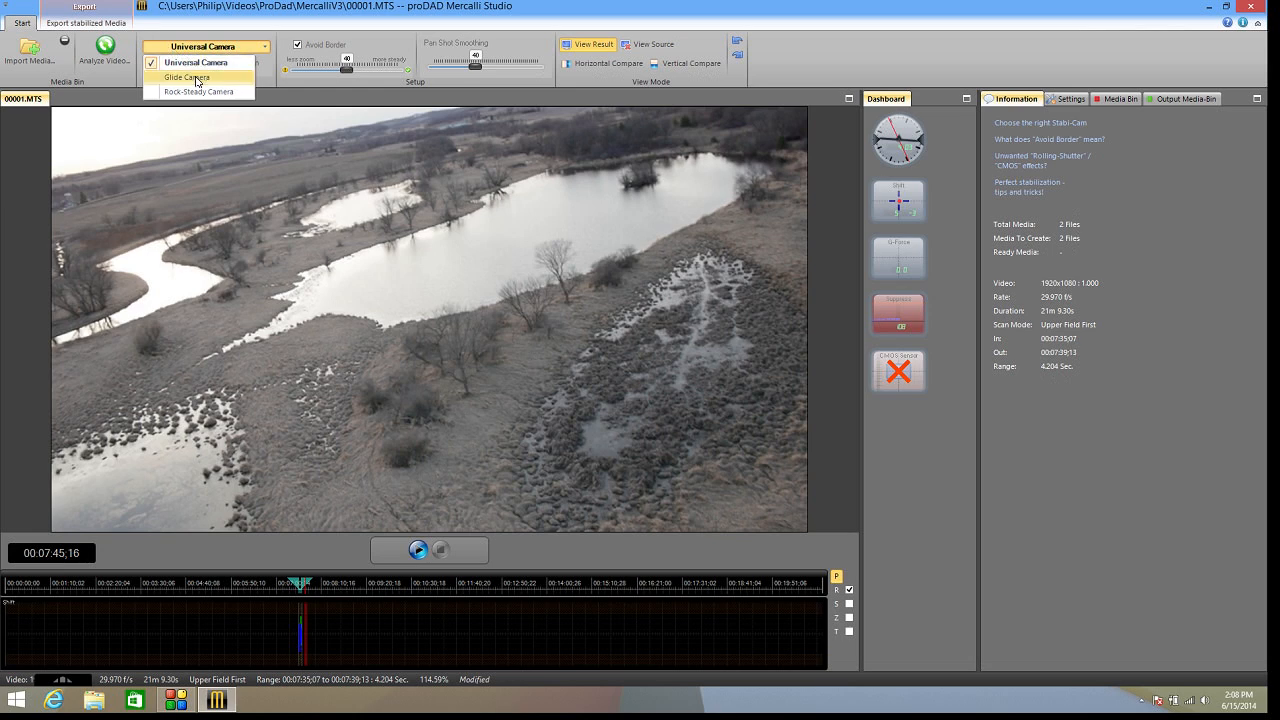
mouse_move(203, 91)
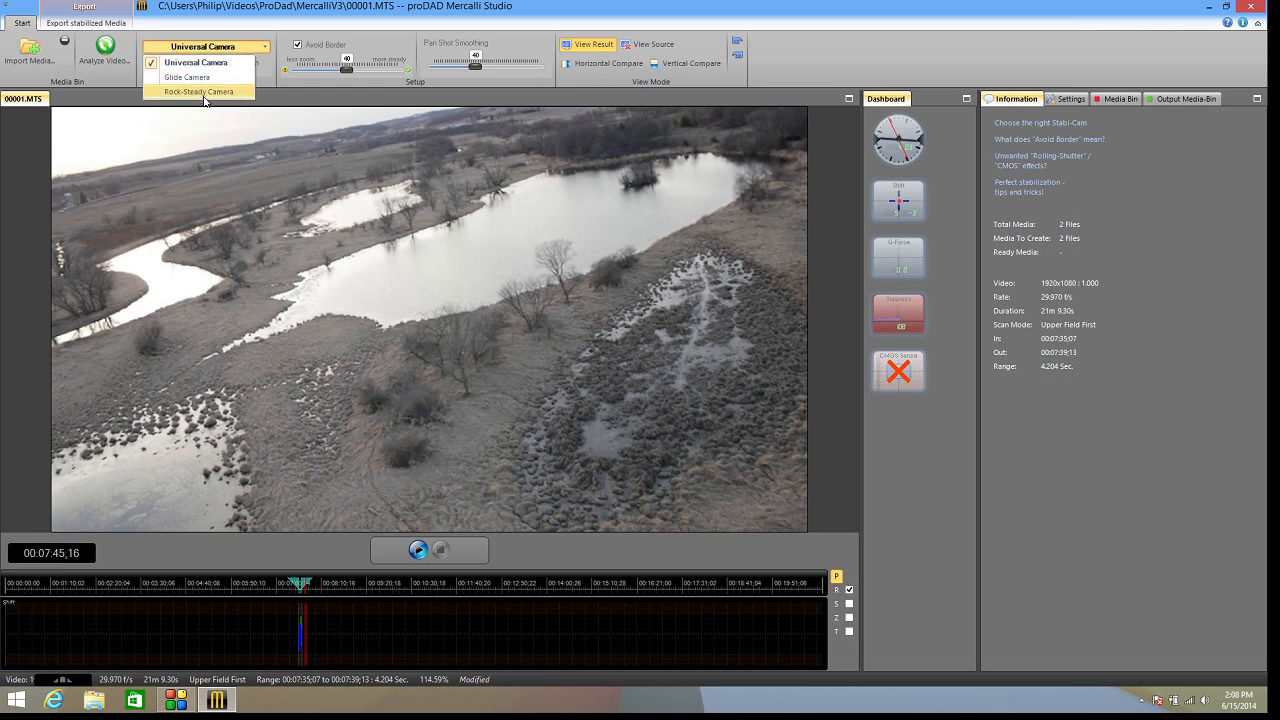
mouse_move(187, 77)
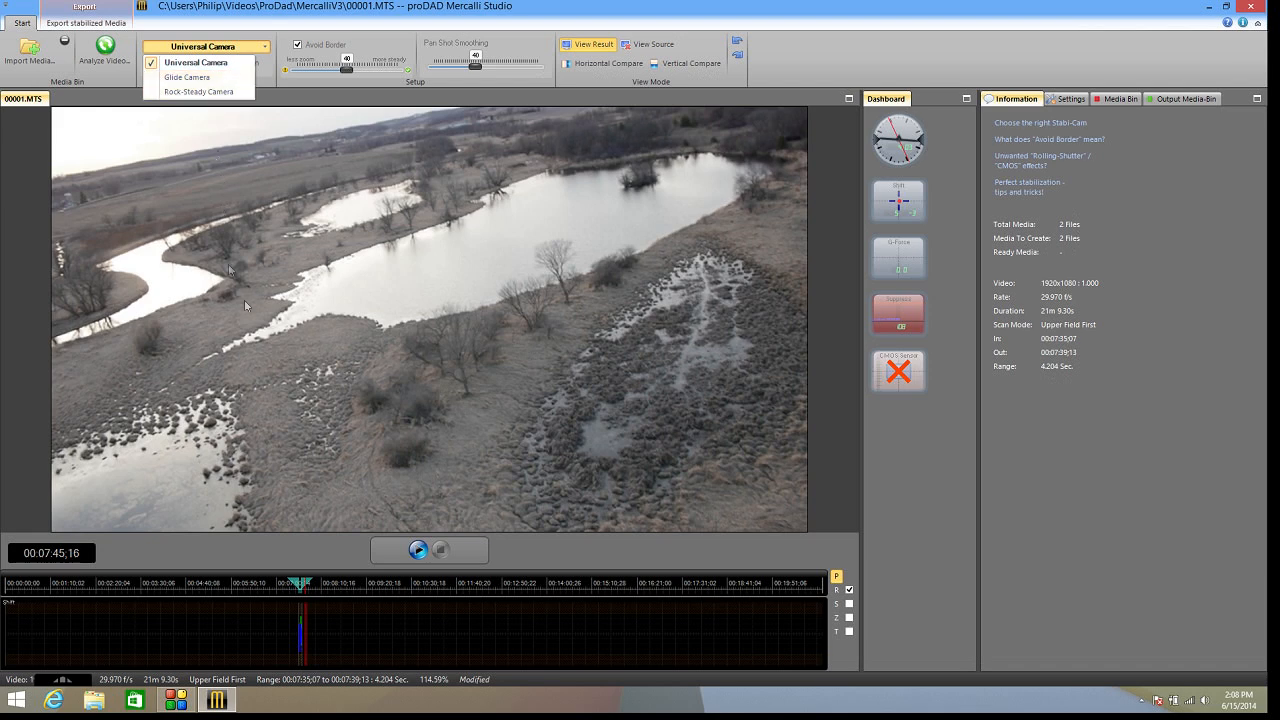
mouse_move(272, 348)
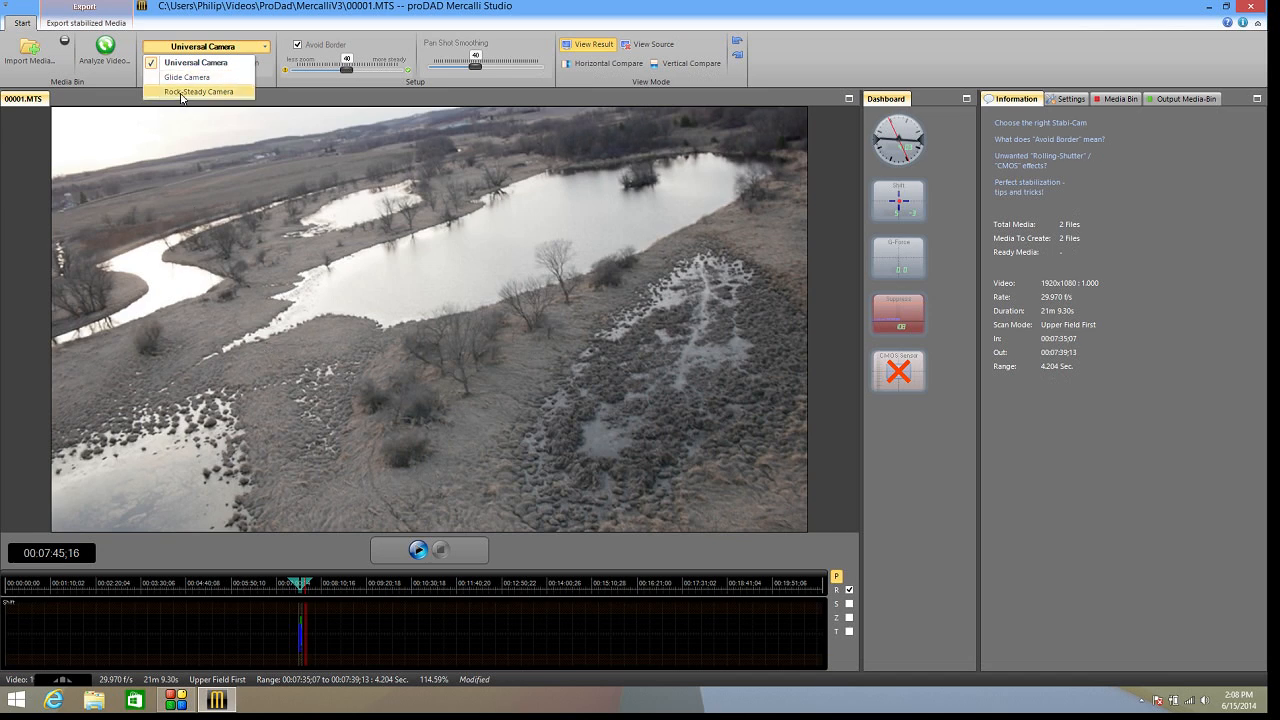
mouse_move(198, 91)
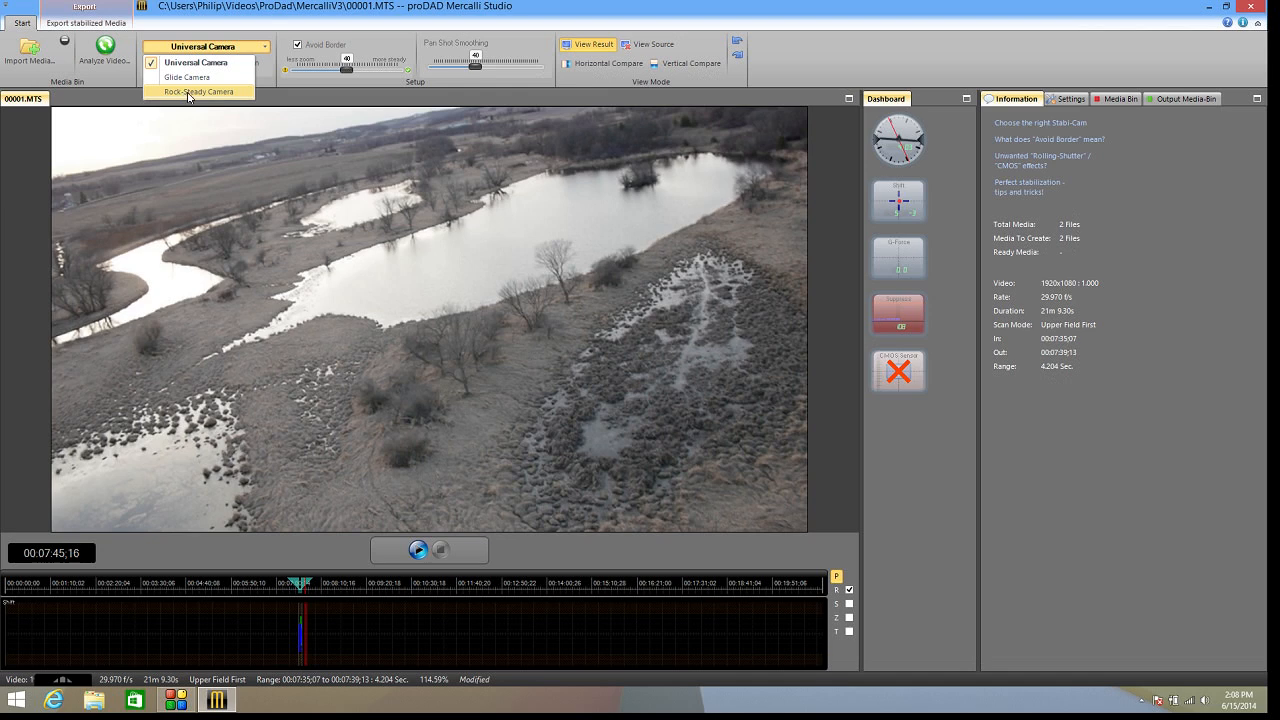
mouse_move(275, 302)
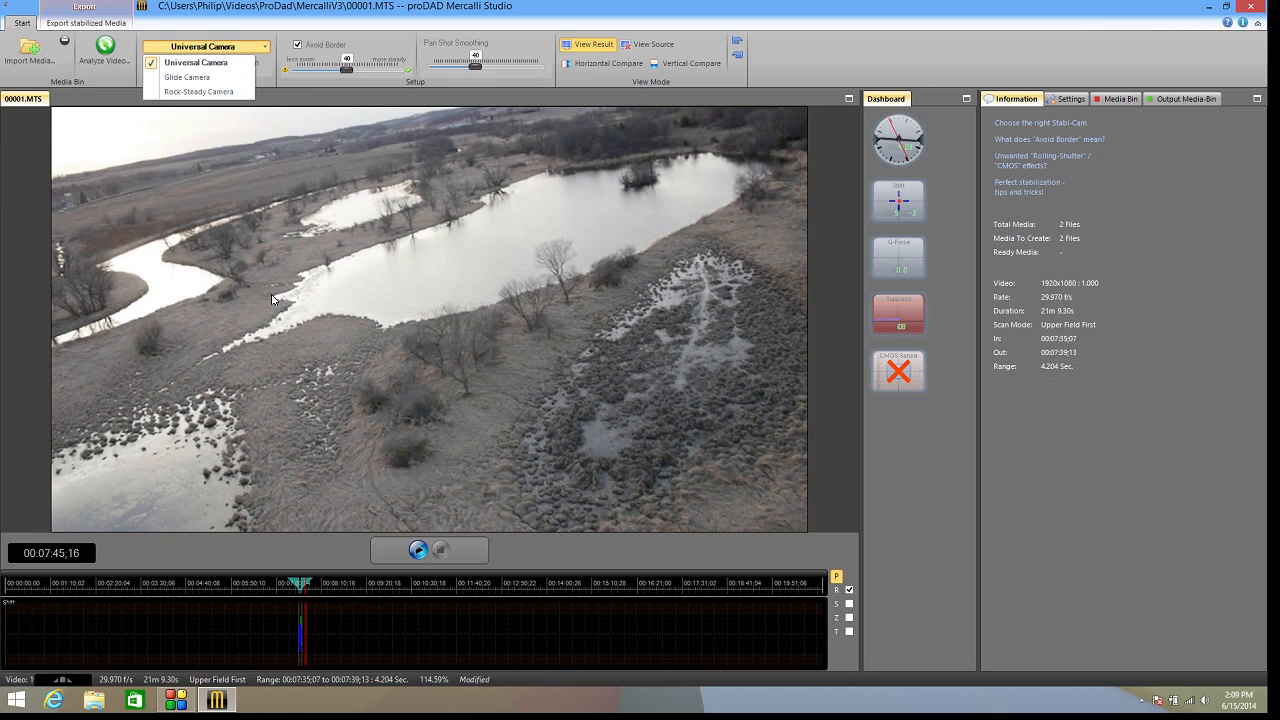
mouse_move(270, 296)
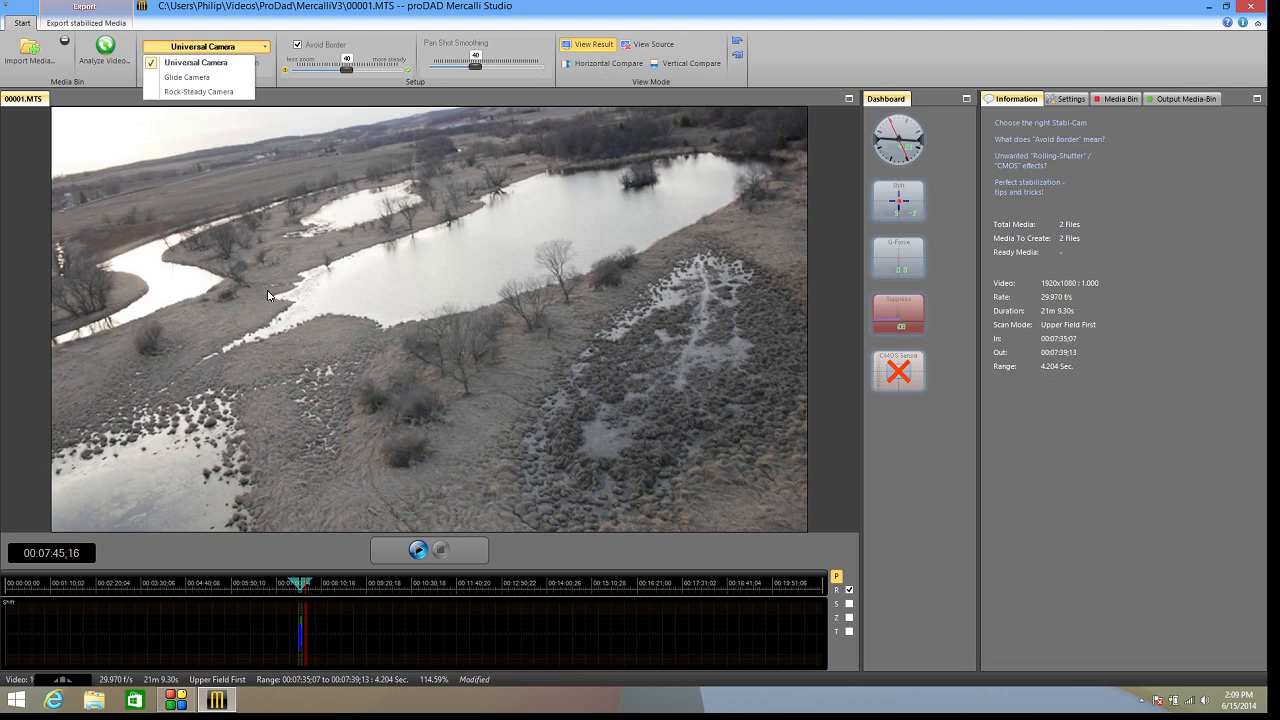
mouse_move(355, 354)
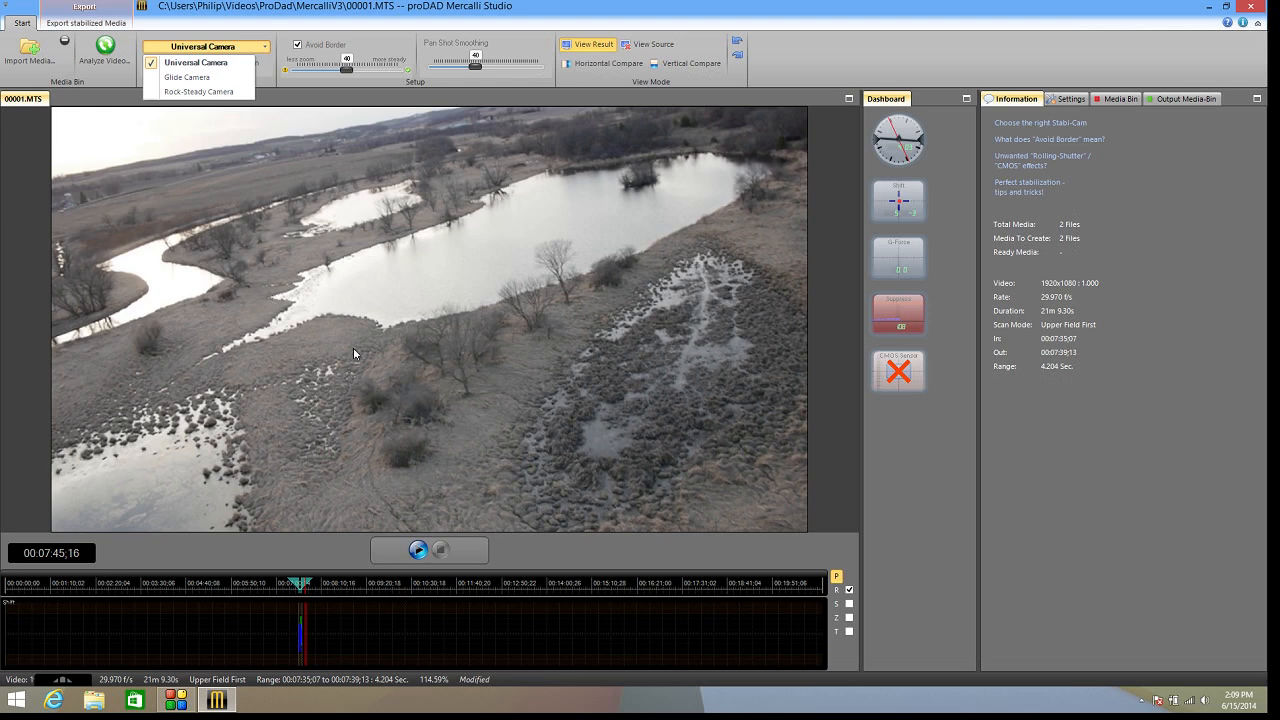
mouse_move(201, 135)
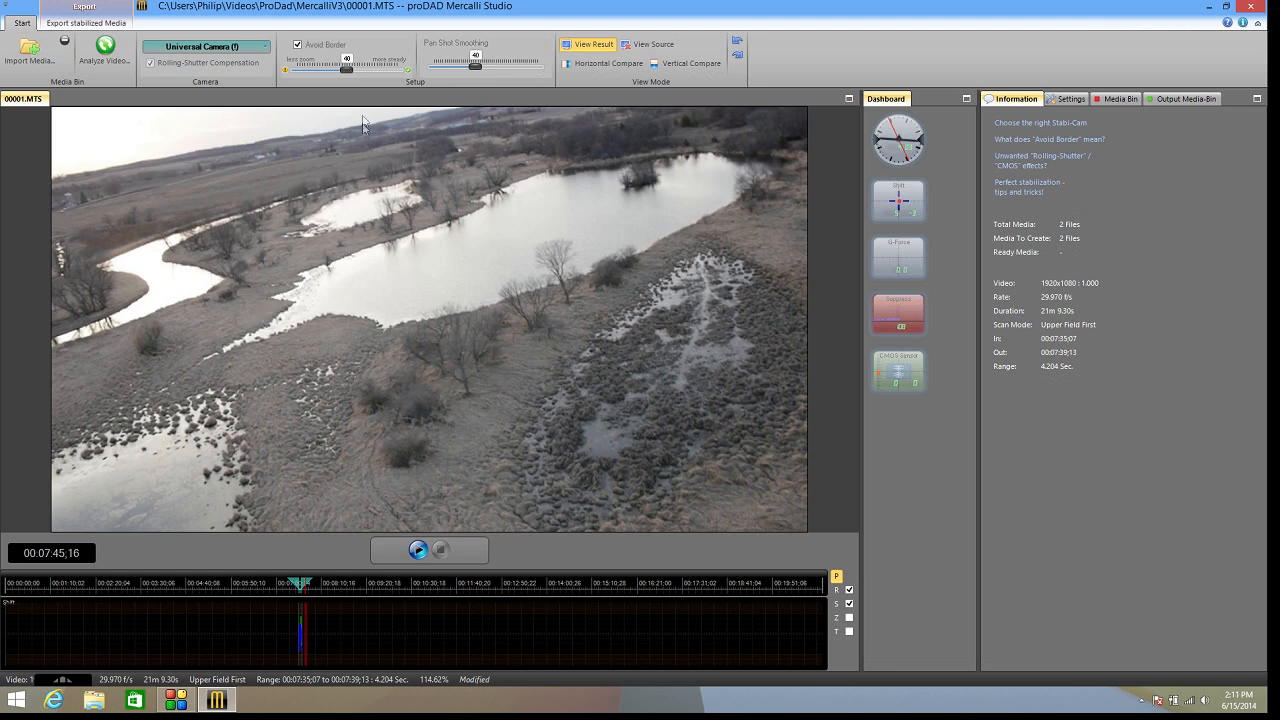
mouse_move(457, 45)
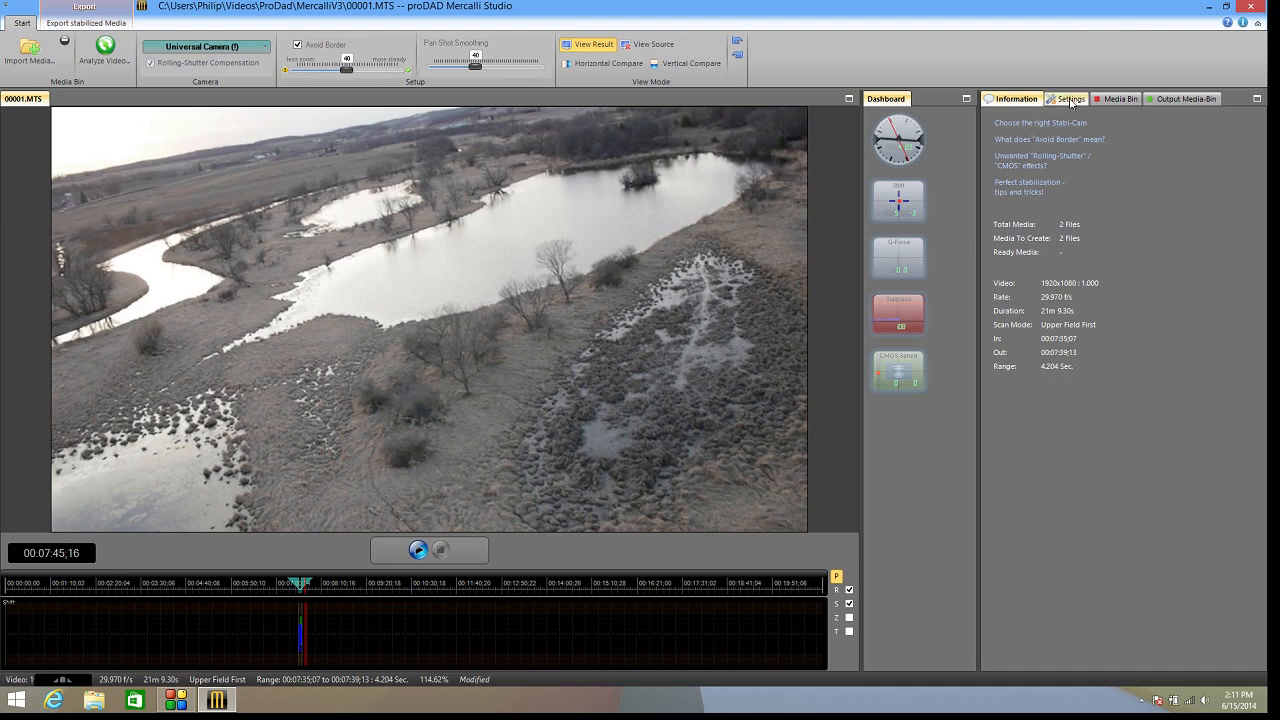
In Settings, try Avoid Border at 50 and 16, return it to 40, and test pan smoothing.
click(1067, 98)
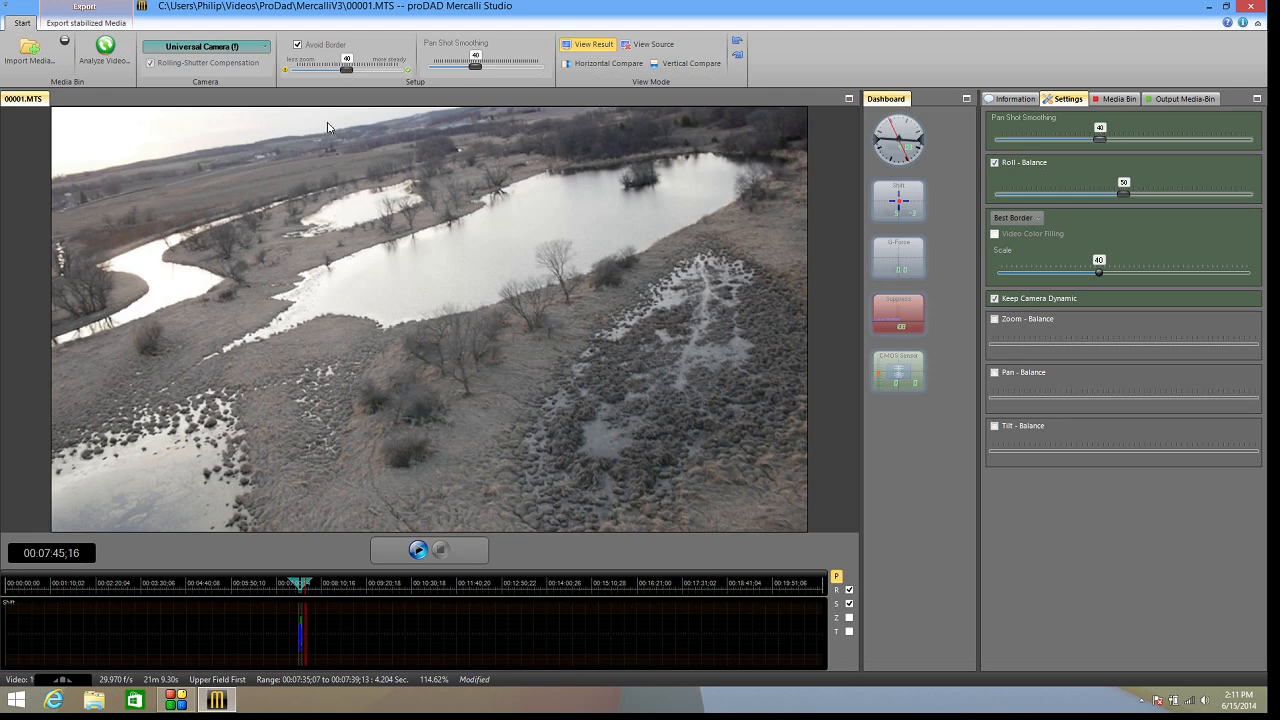
mouse_move(957, 267)
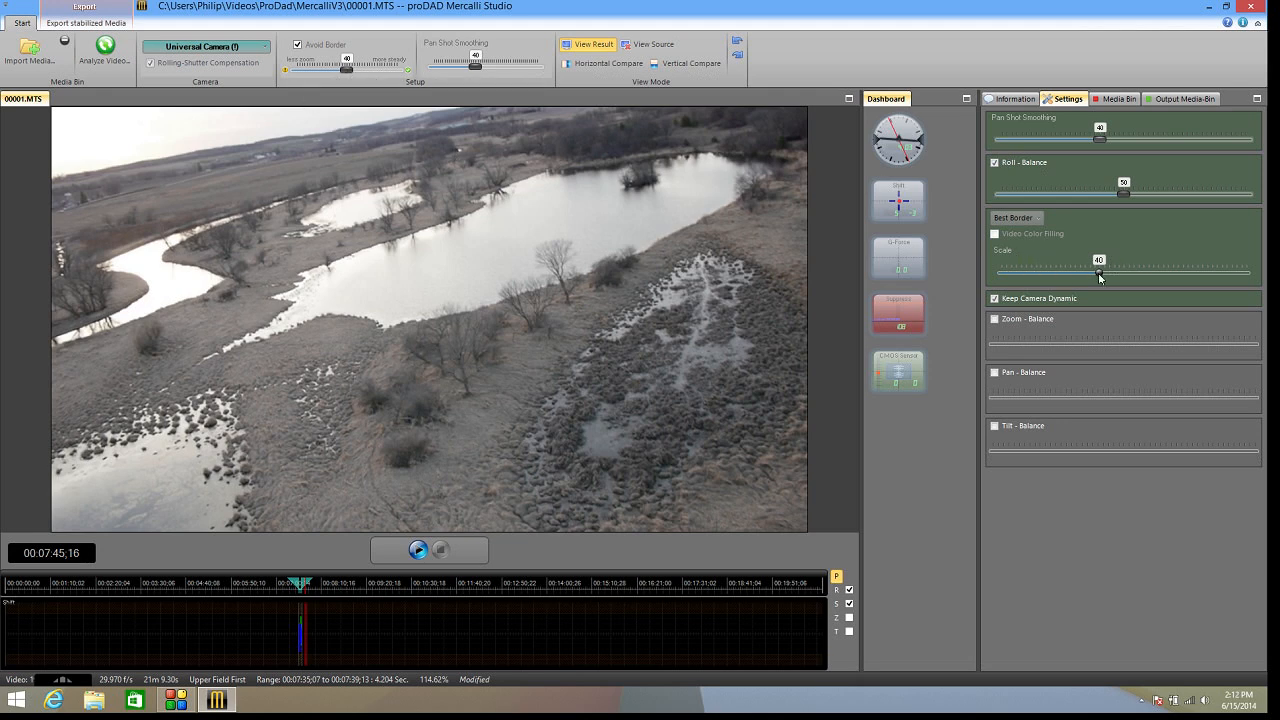
mouse_move(952, 188)
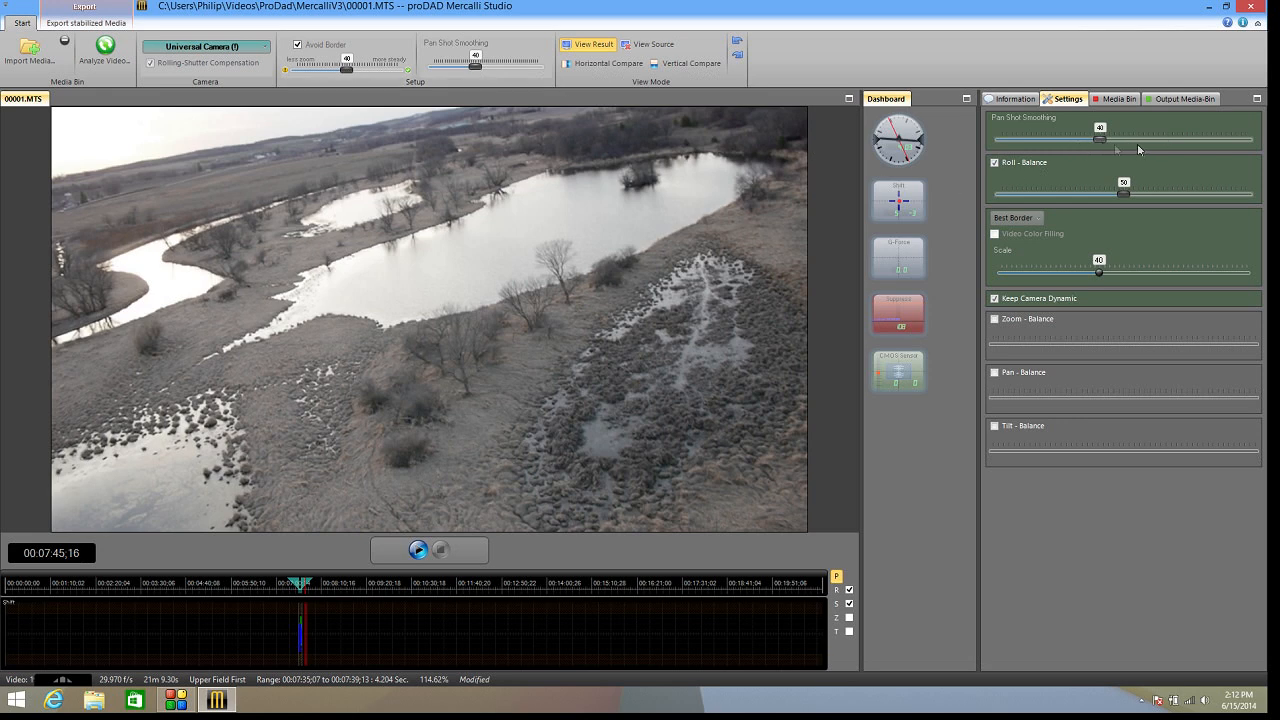
mouse_move(1174, 173)
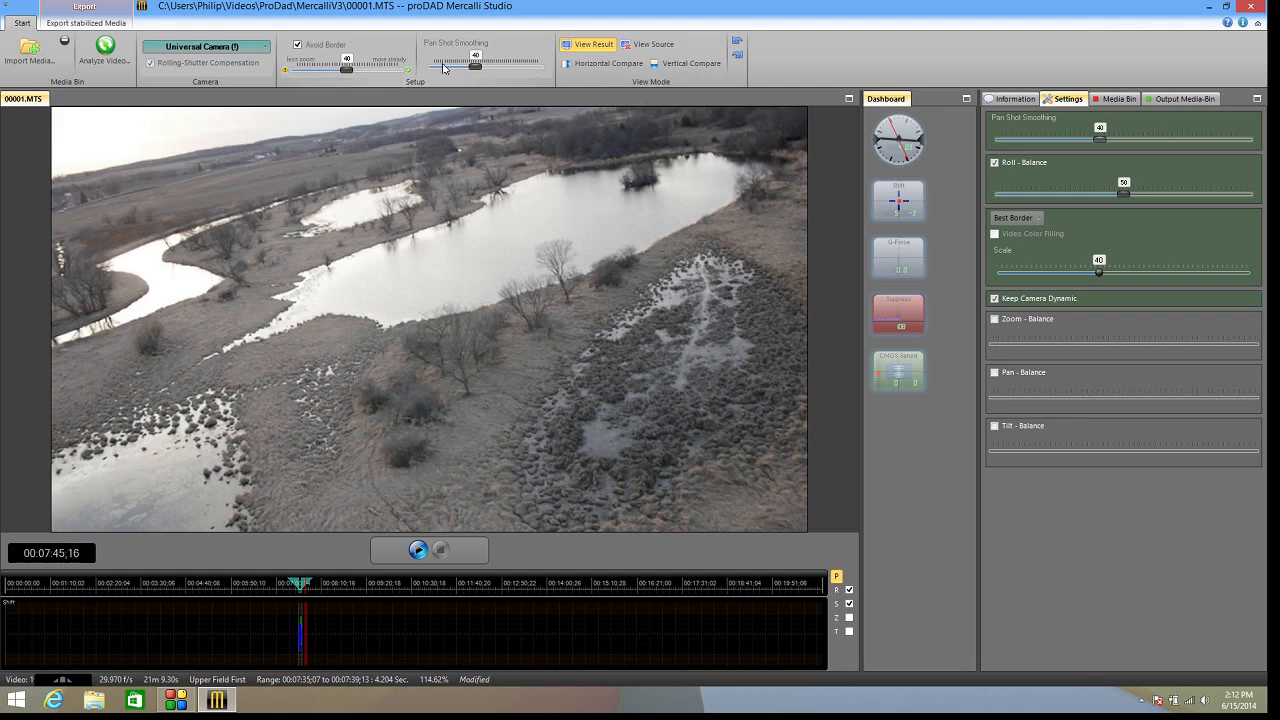
mouse_move(520, 62)
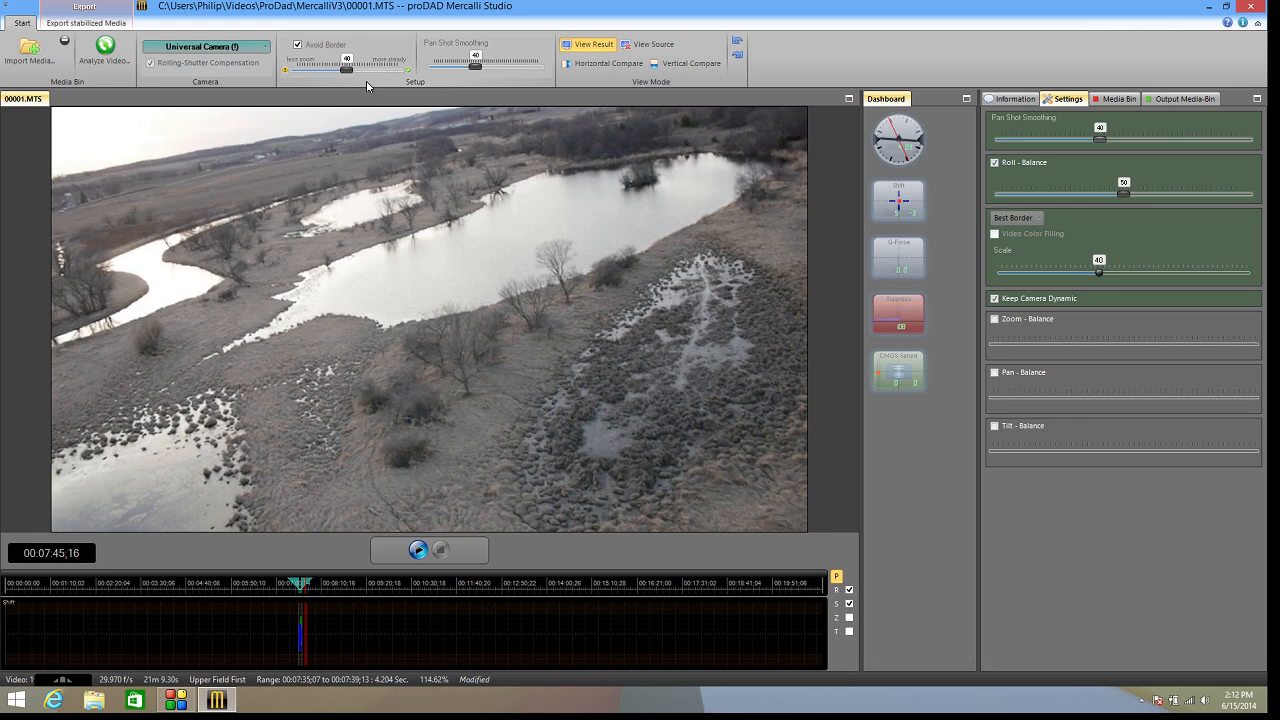
drag(347, 68, 358, 68)
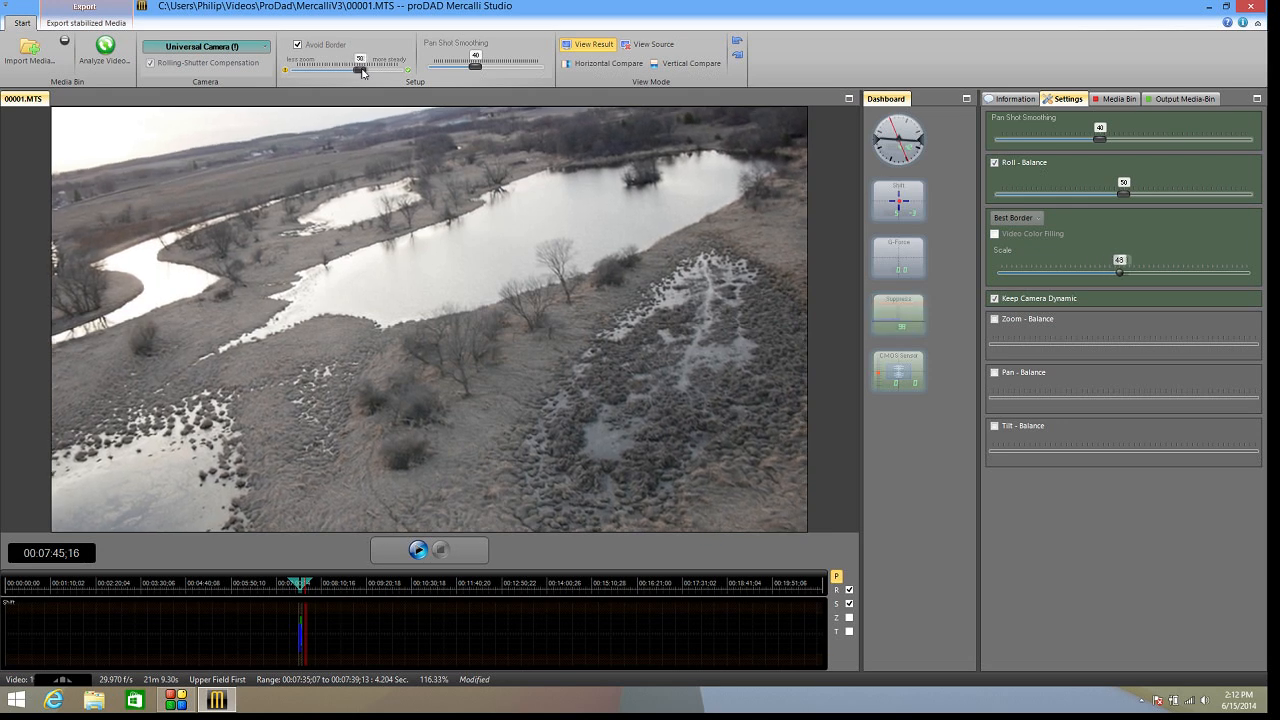
drag(360, 69, 317, 69)
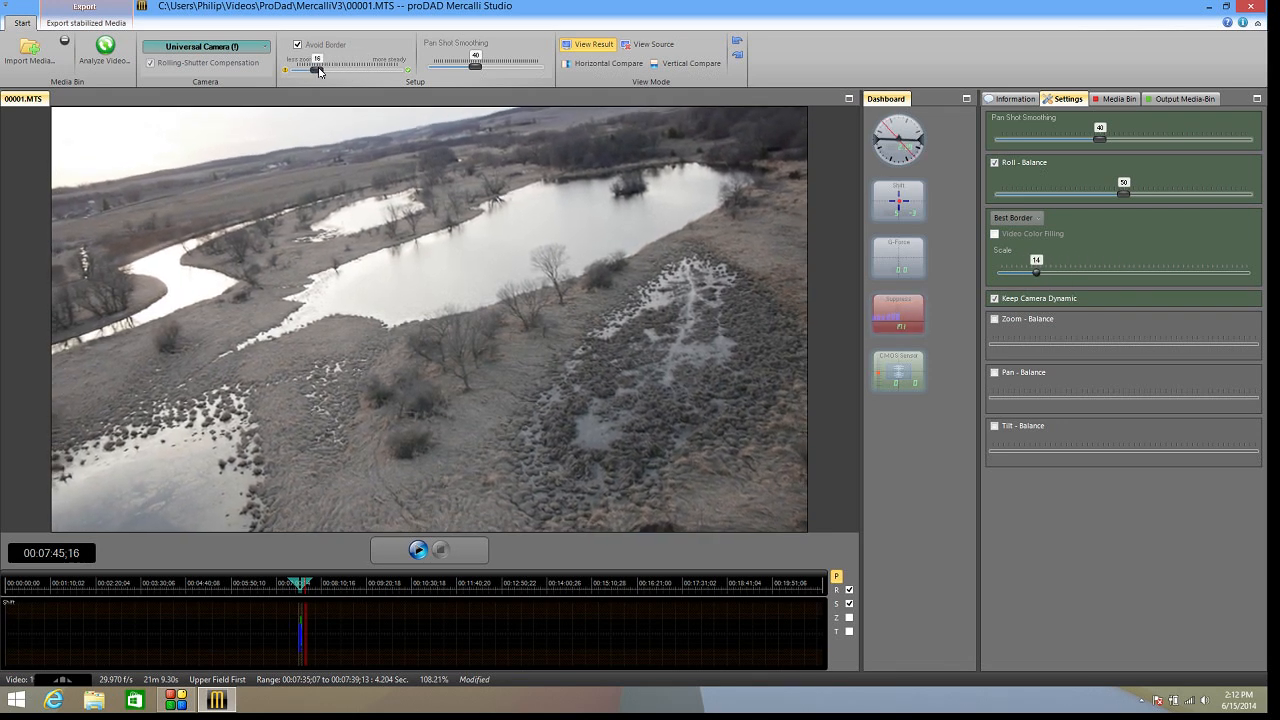
drag(318, 66, 365, 66)
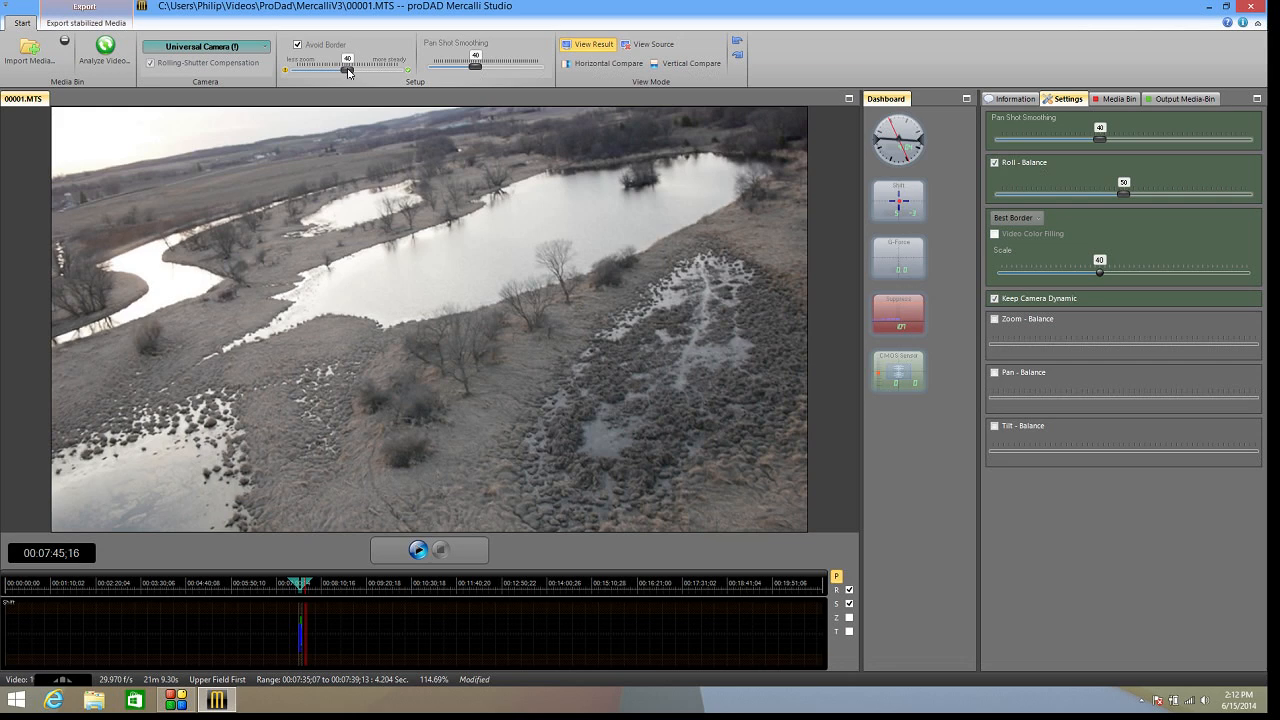
mouse_move(348, 72)
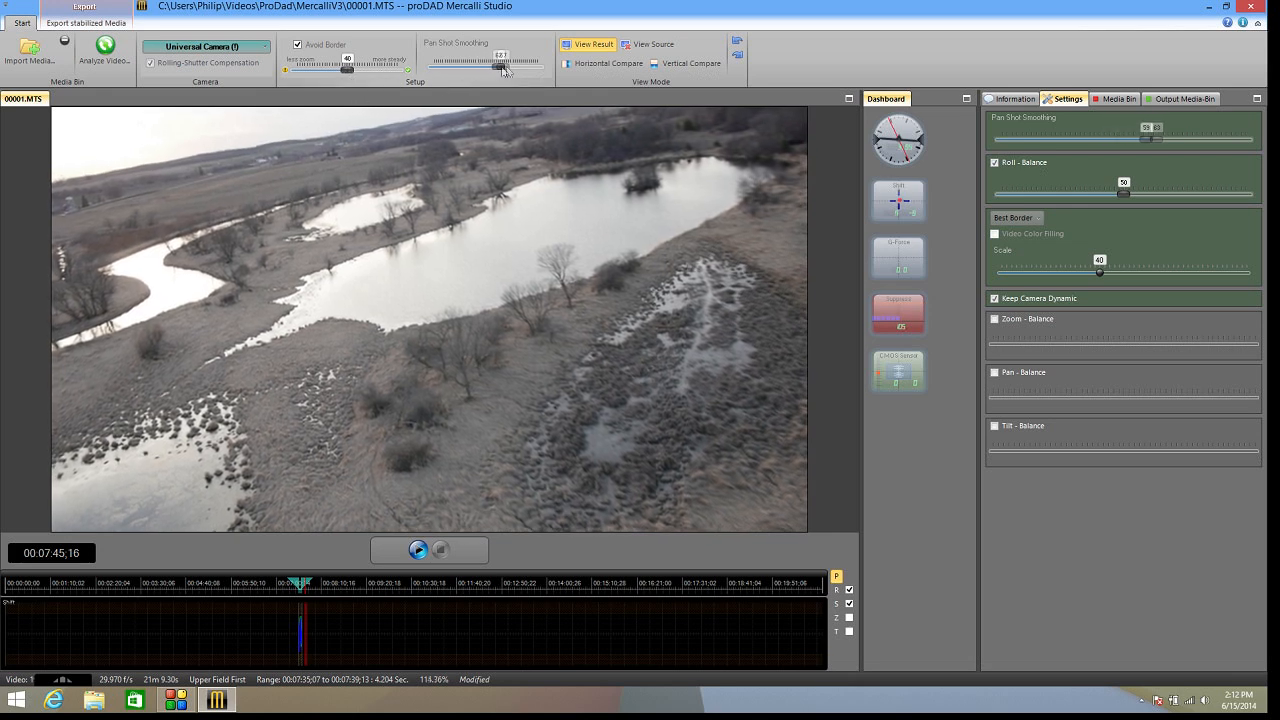
drag(500, 63, 467, 63)
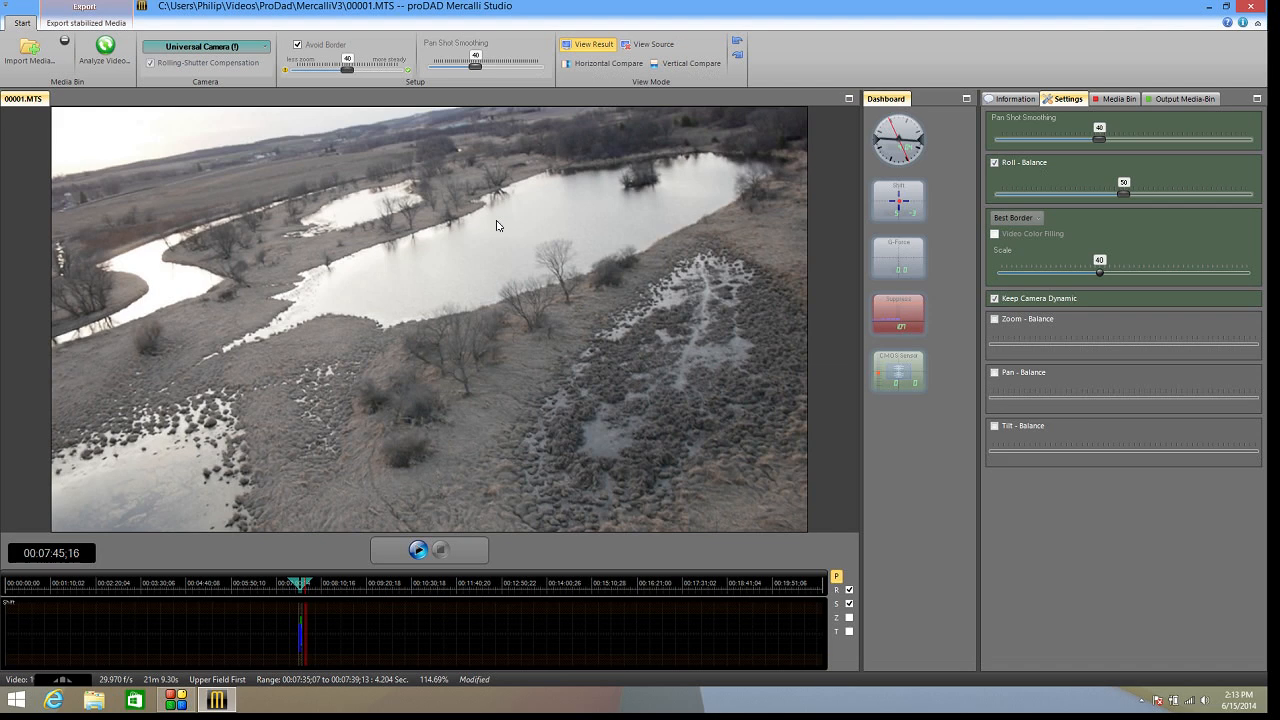
mouse_move(558, 145)
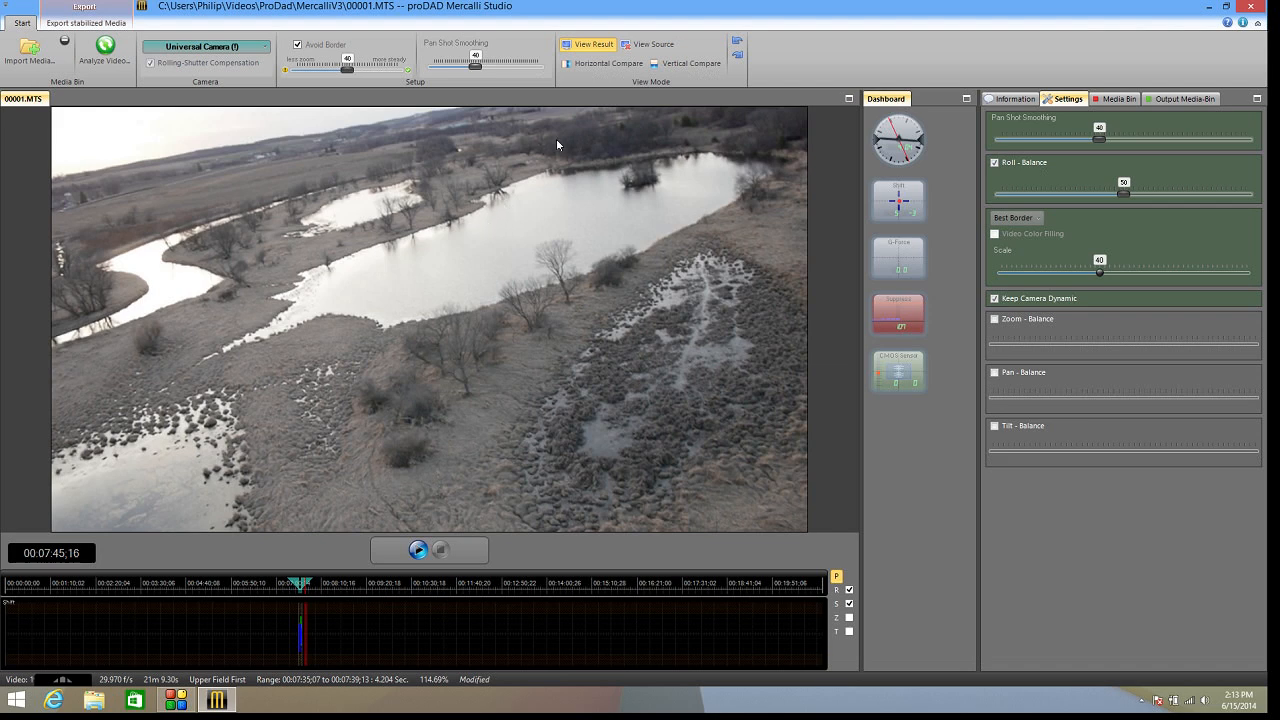
Switch between the original unstabilized footage and the stabilized result.
click(588, 44)
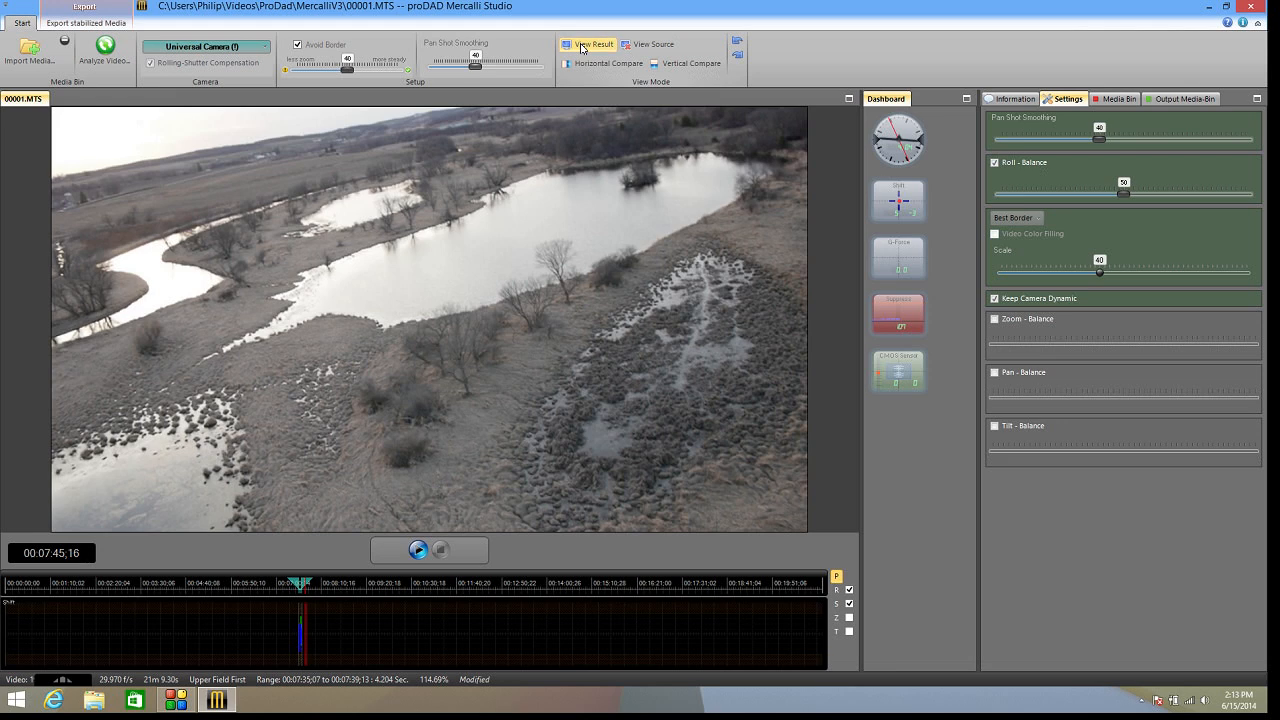
click(651, 44)
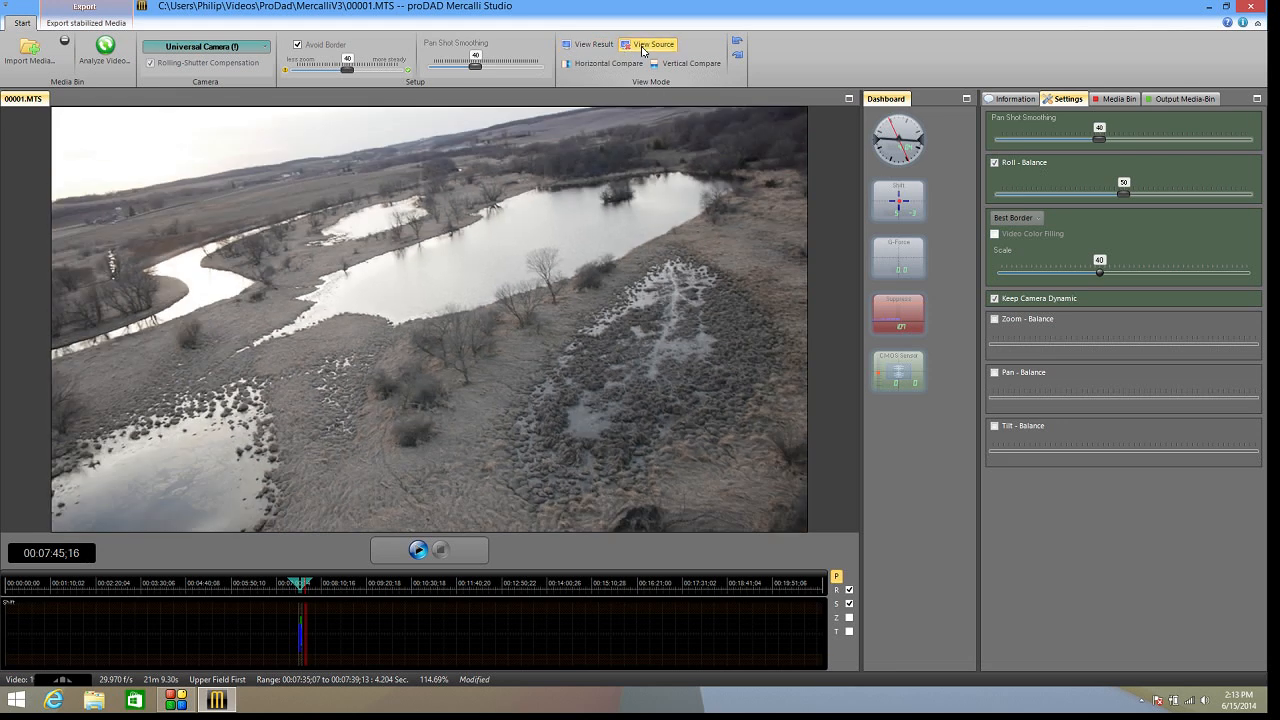
click(589, 44)
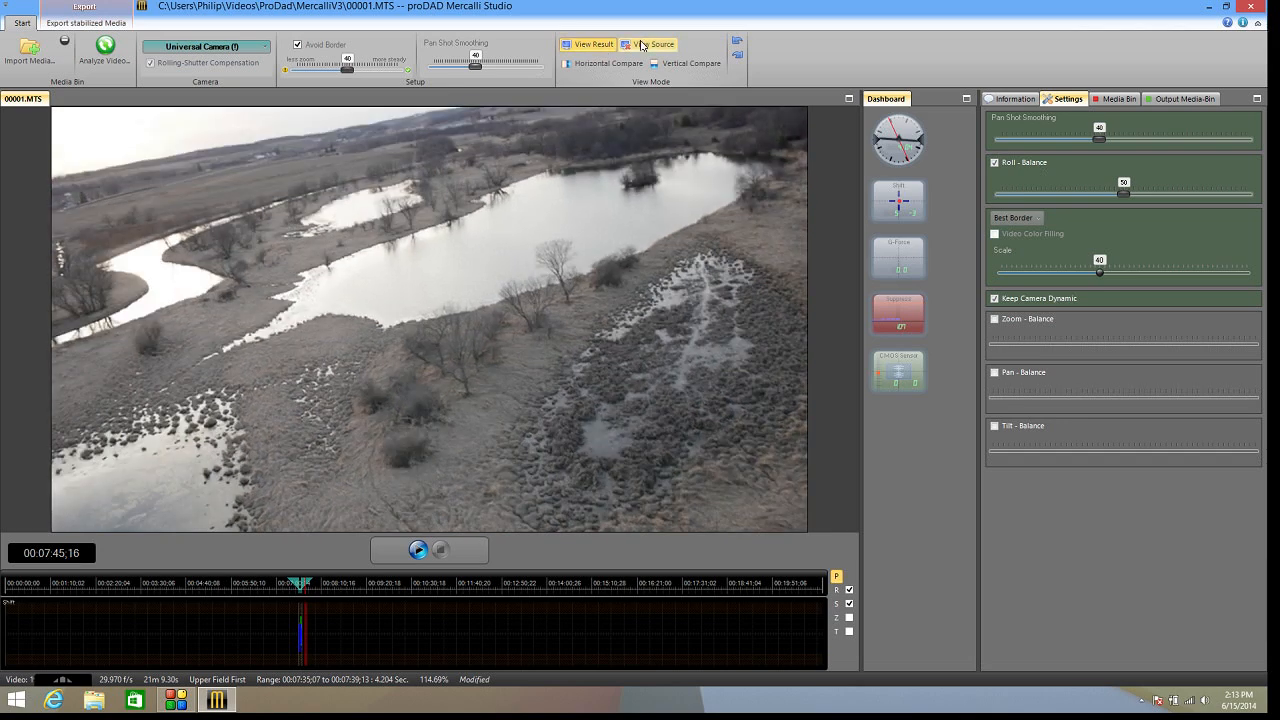
click(588, 44)
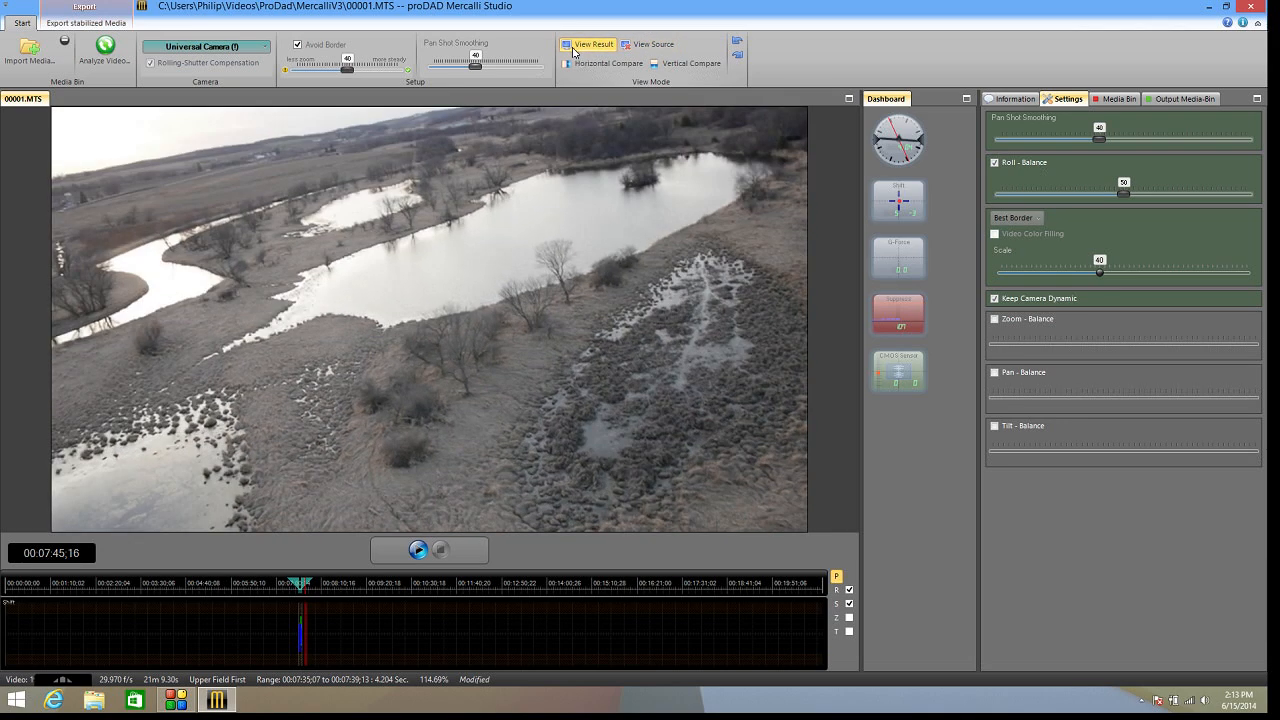
Play a side-by-side original-versus-stabilized comparison, then show the stabilized result alone.
click(567, 63)
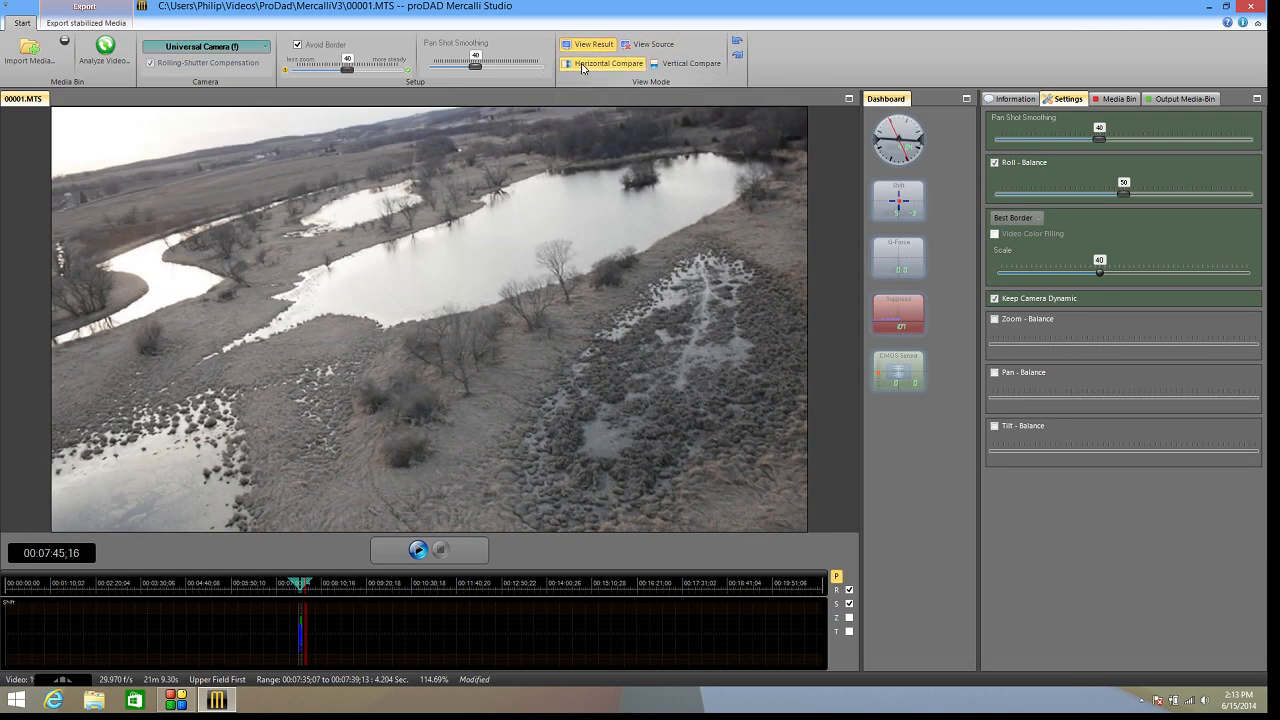
click(609, 63)
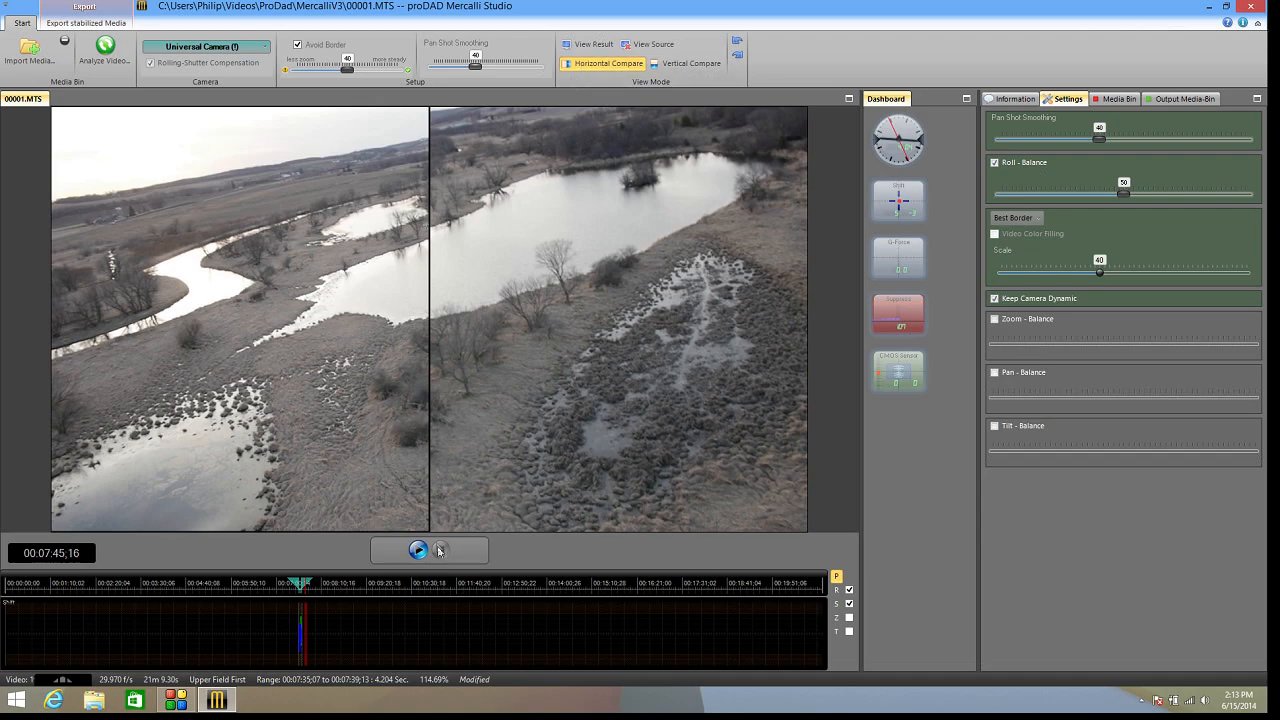
click(418, 550)
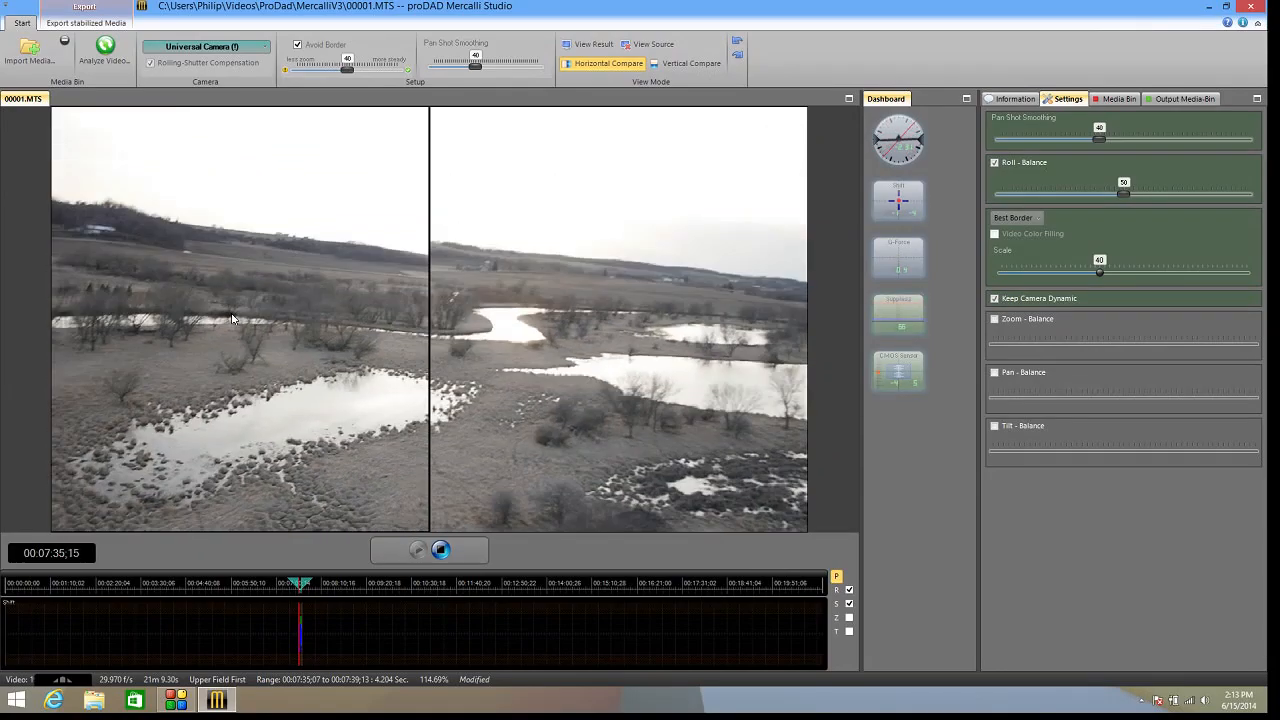
click(440, 550)
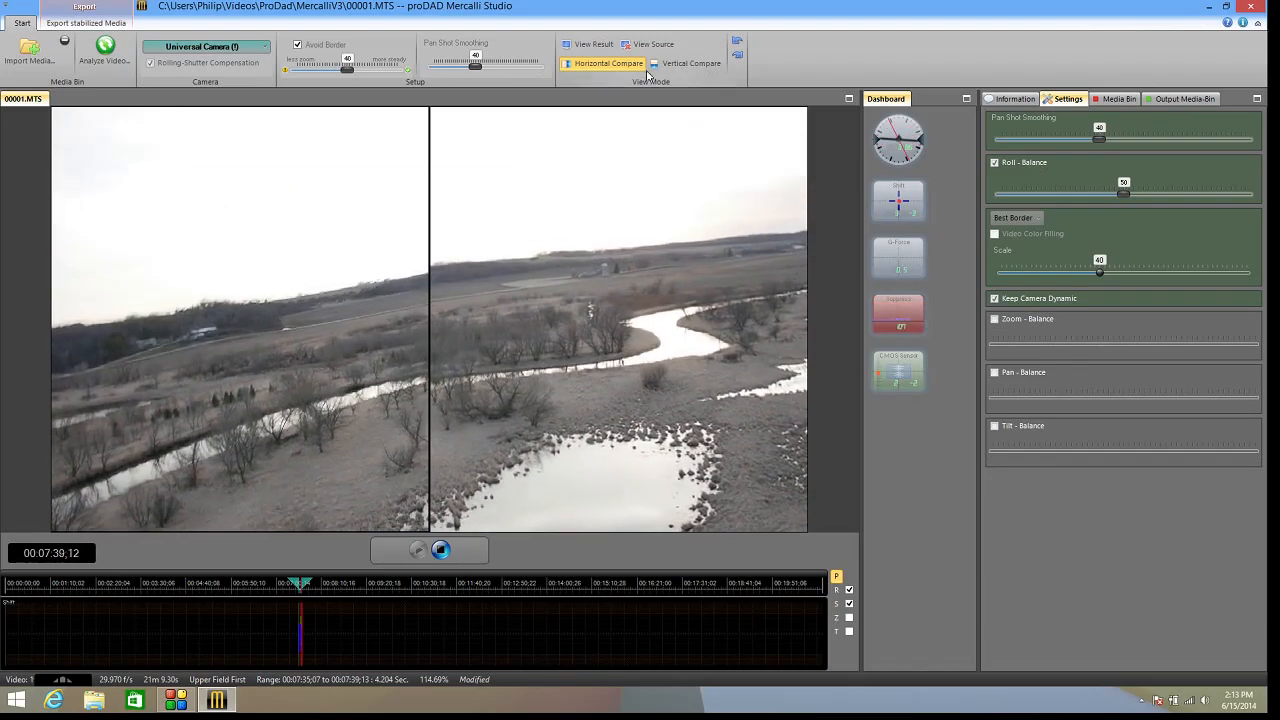
click(685, 63)
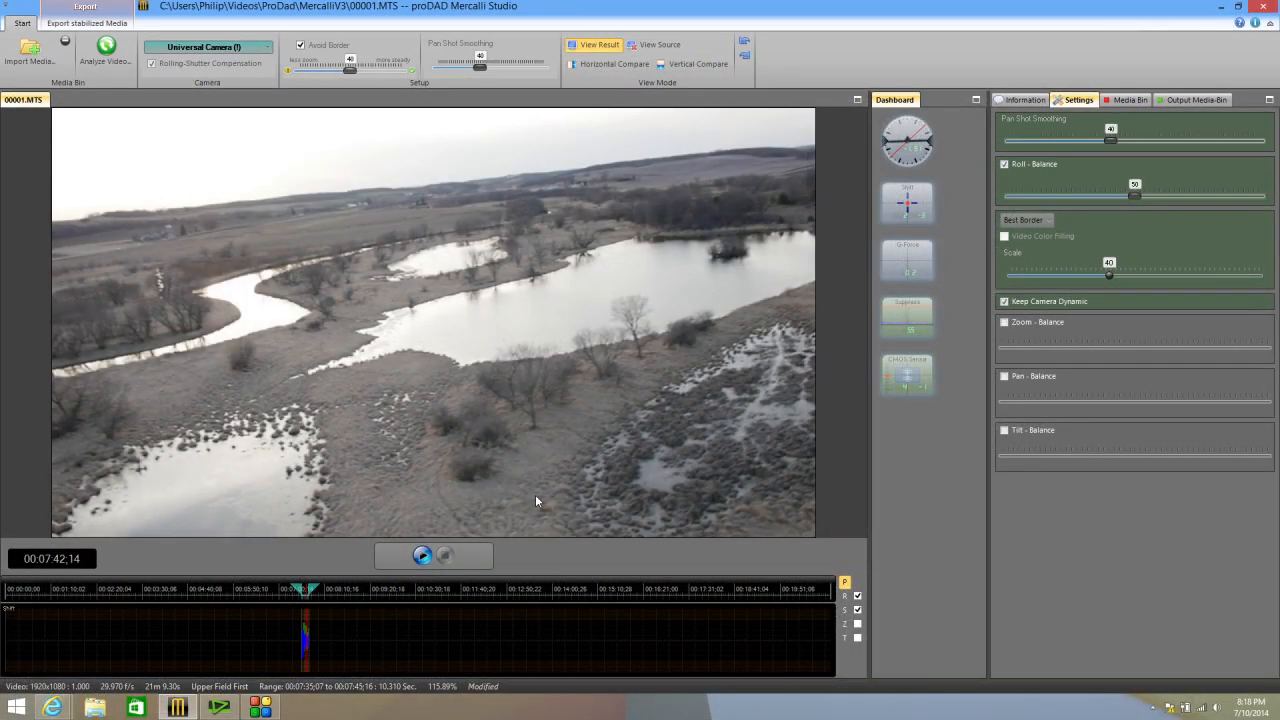
mouse_move(874, 157)
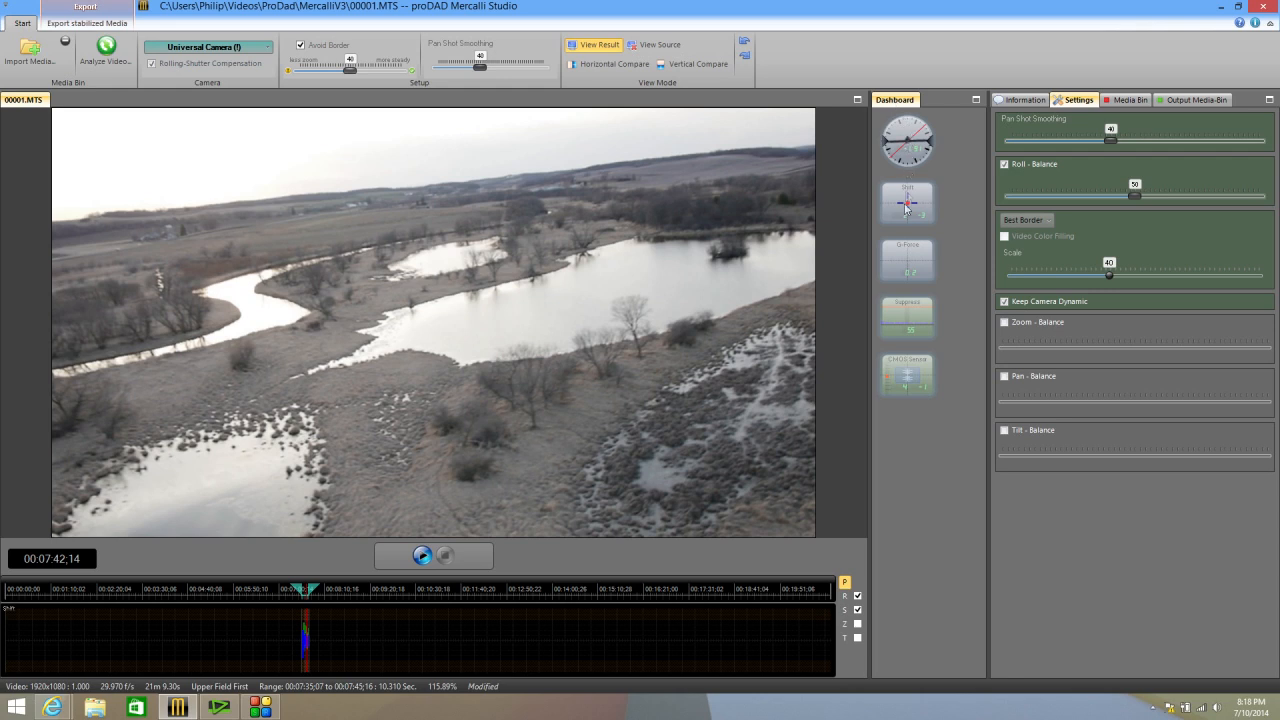
mouse_move(922, 407)
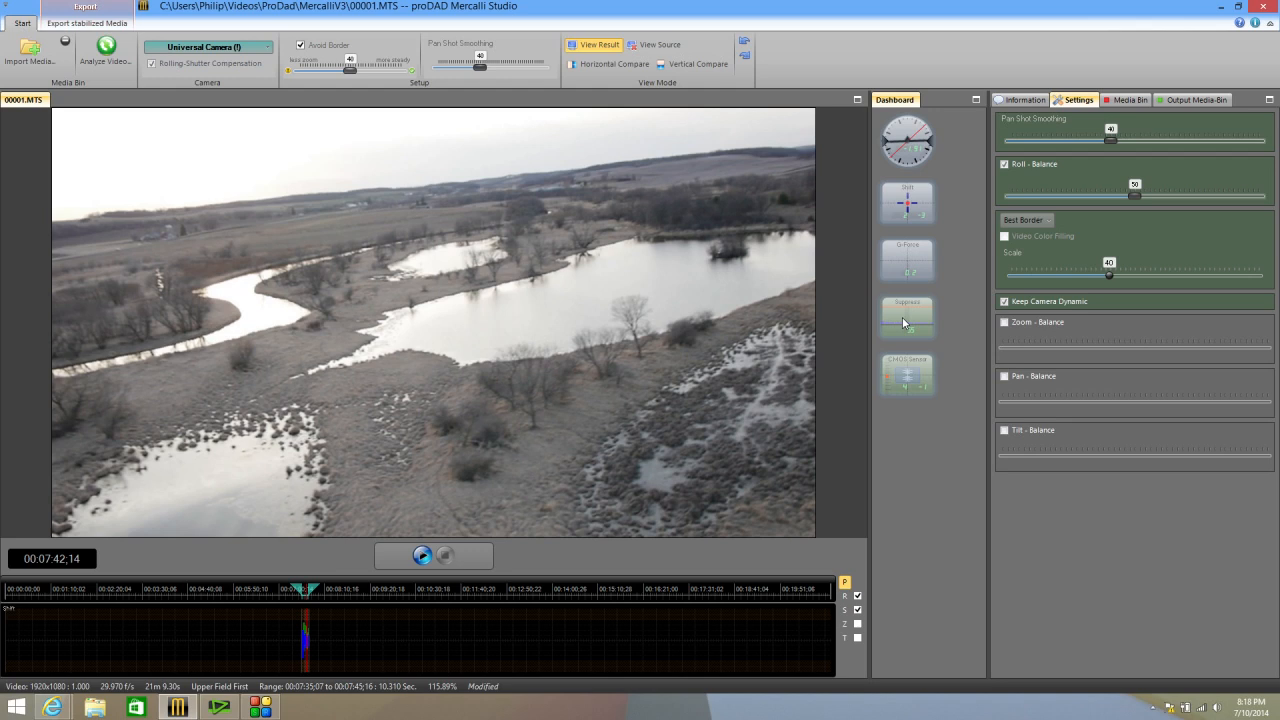
mouse_move(904, 325)
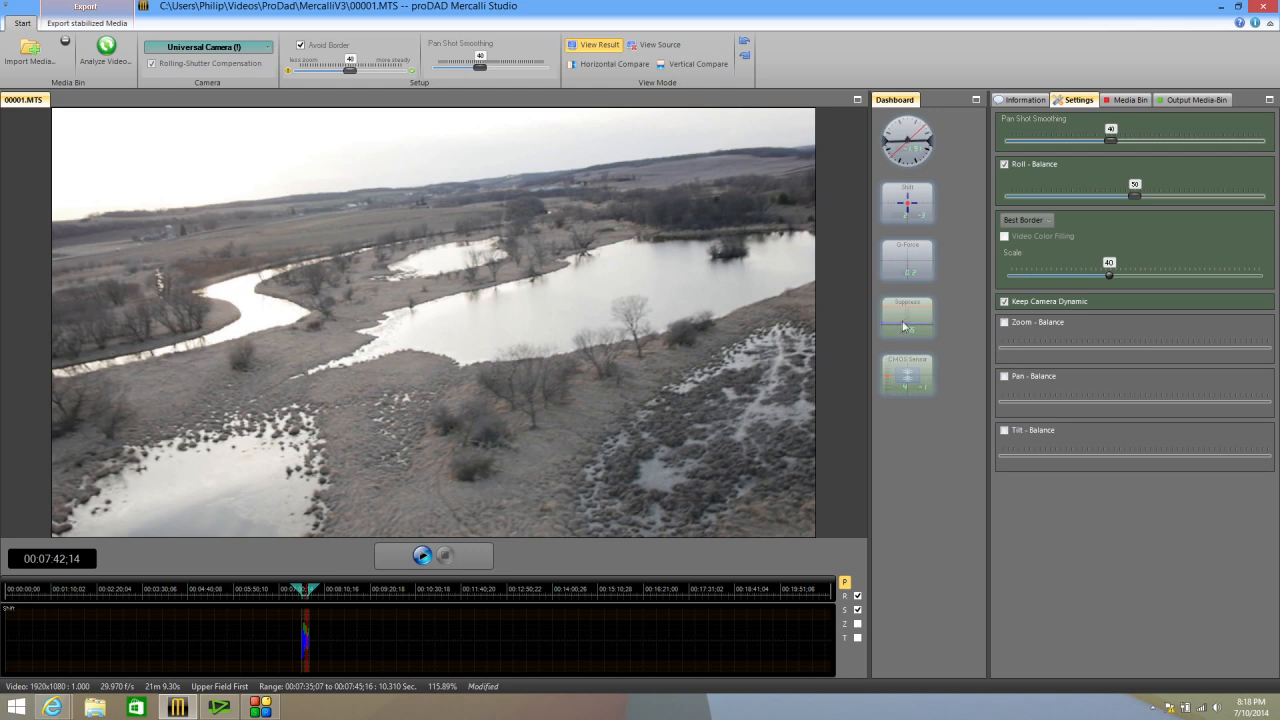
mouse_move(908, 318)
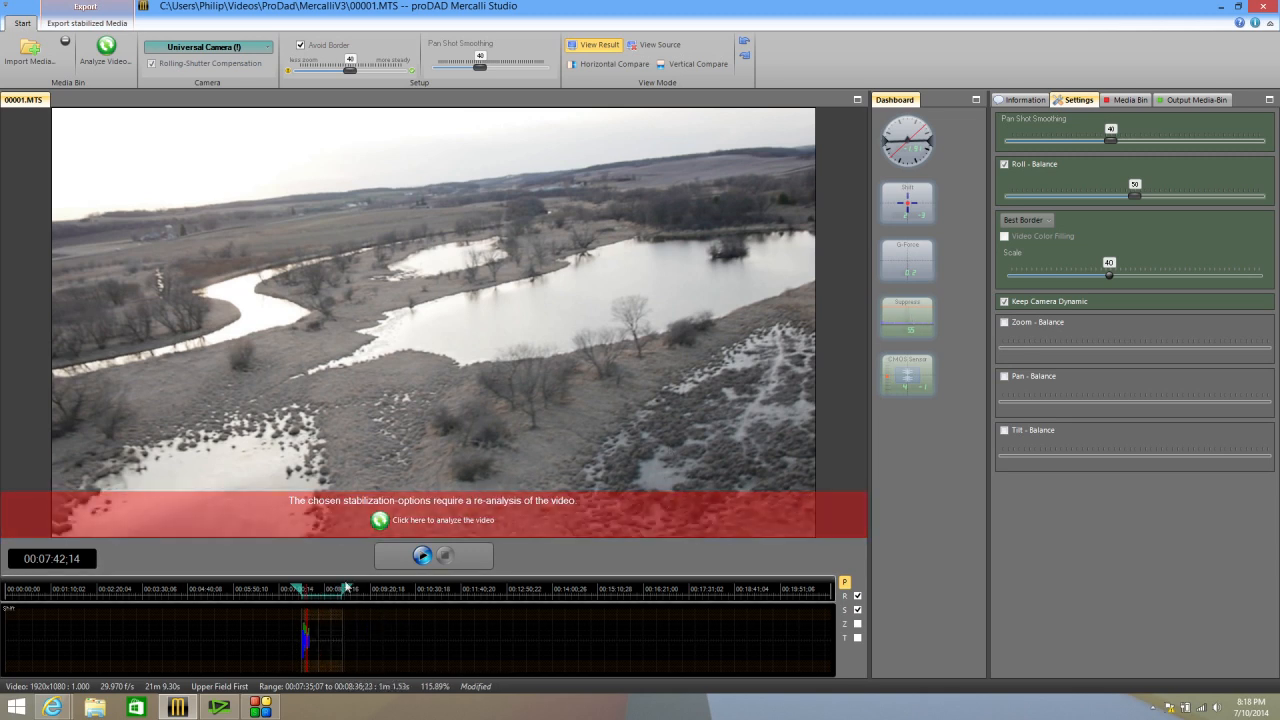
Re-analyze the clip over the range extended to 00:08:36;23.
click(443, 519)
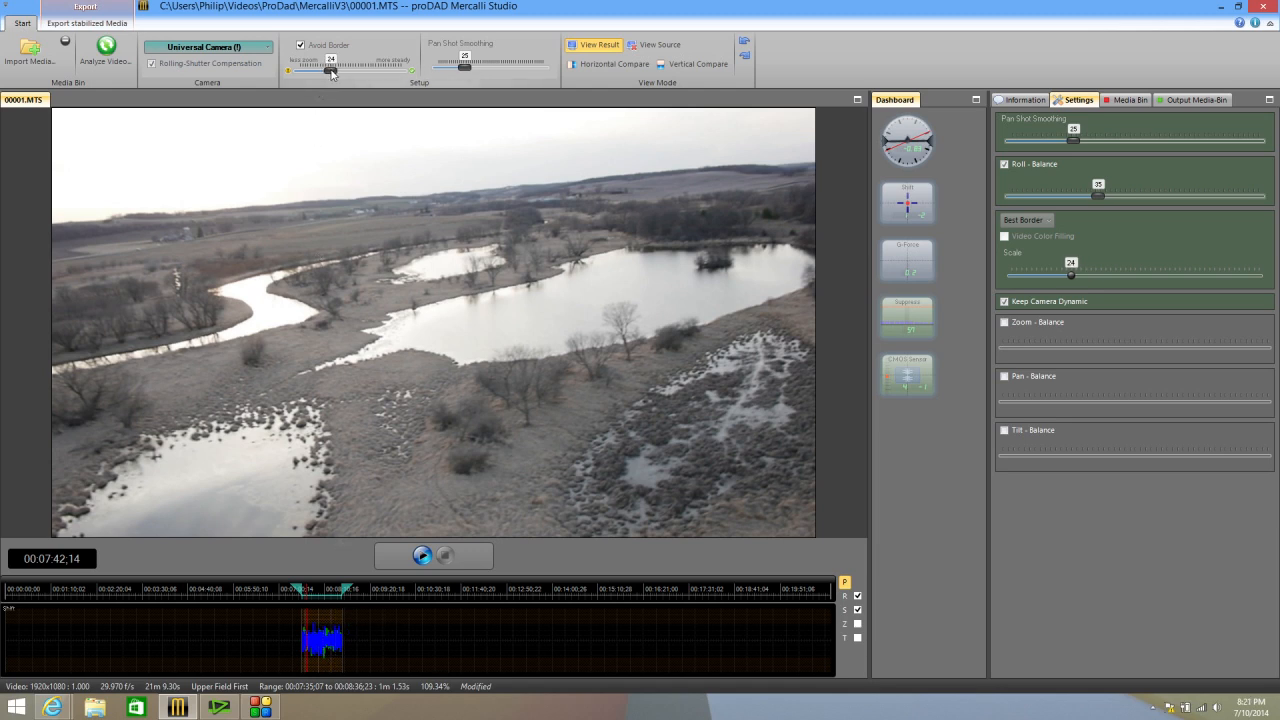
Try Avoid Border balances 33, 48 and 17, settle on 45, and play the stabilized preview.
drag(328, 67, 342, 67)
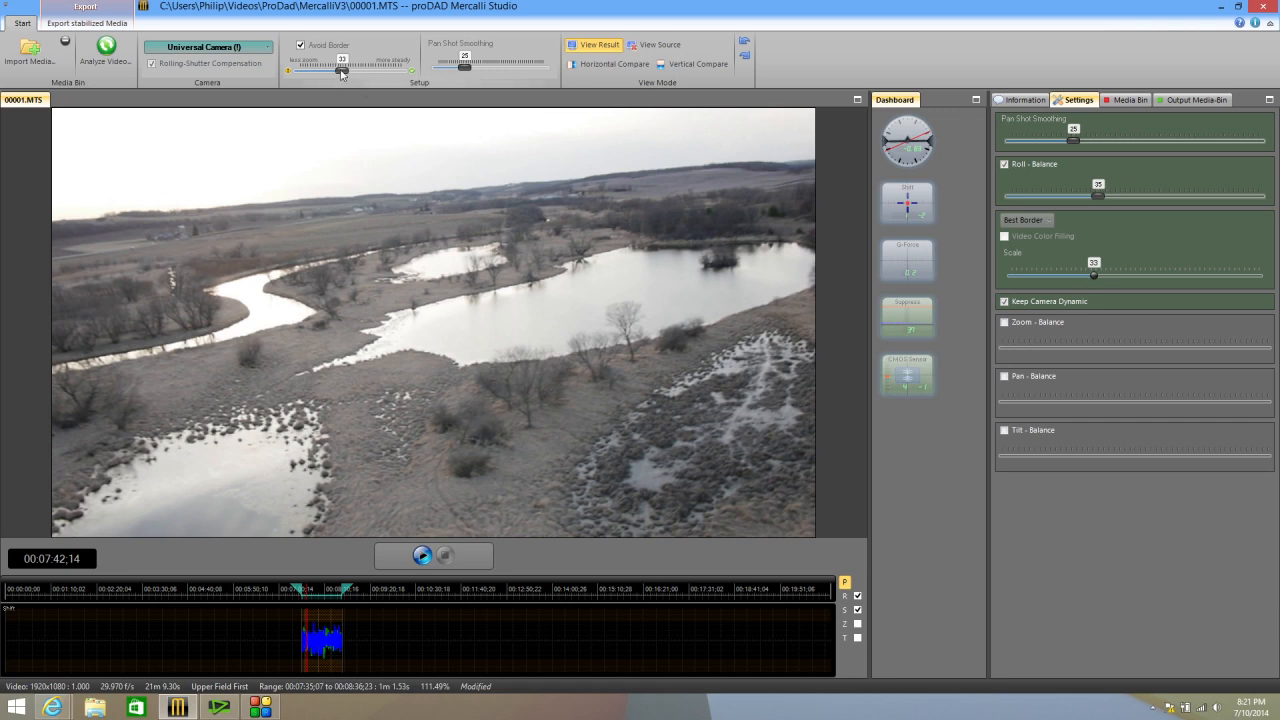
drag(343, 71, 362, 71)
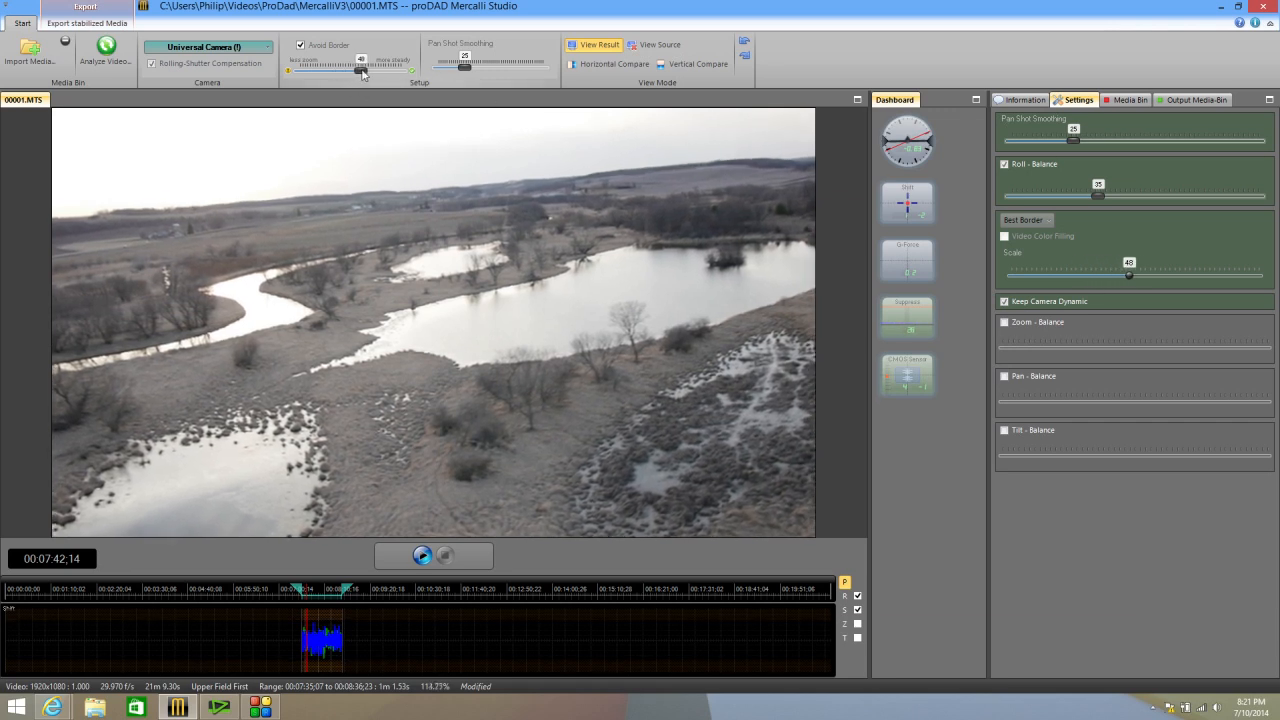
drag(365, 70, 345, 70)
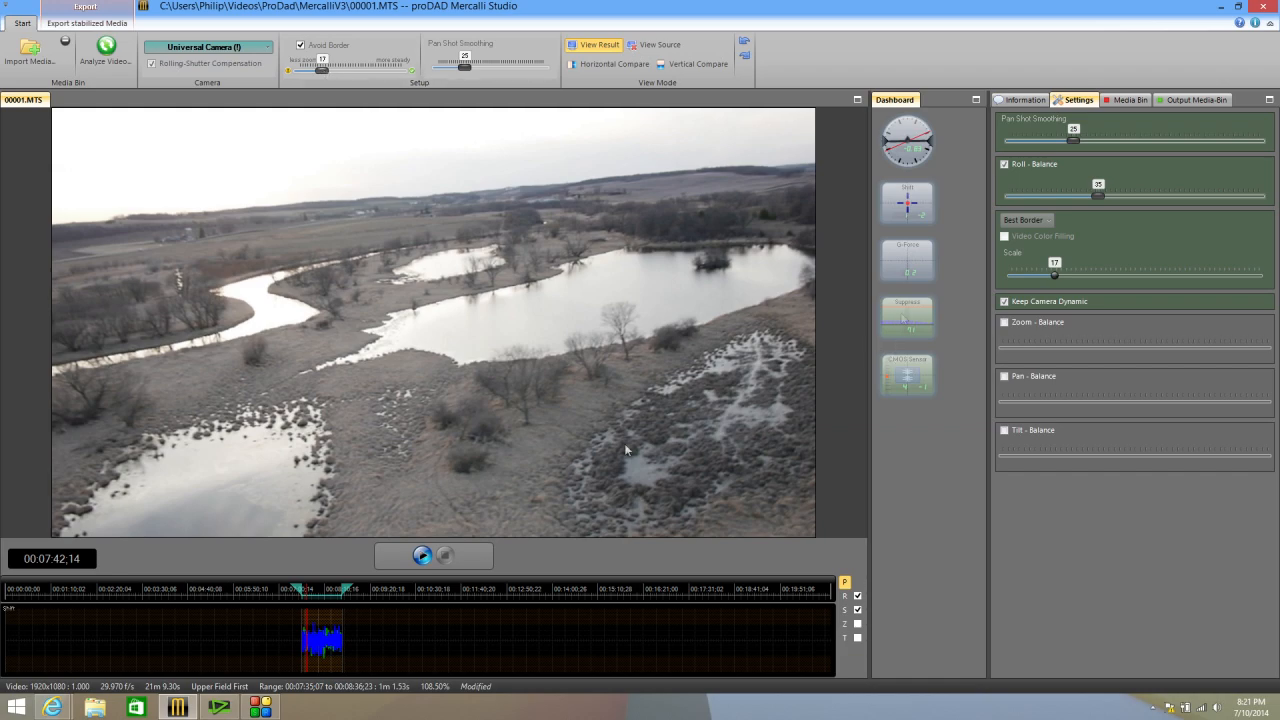
click(422, 555)
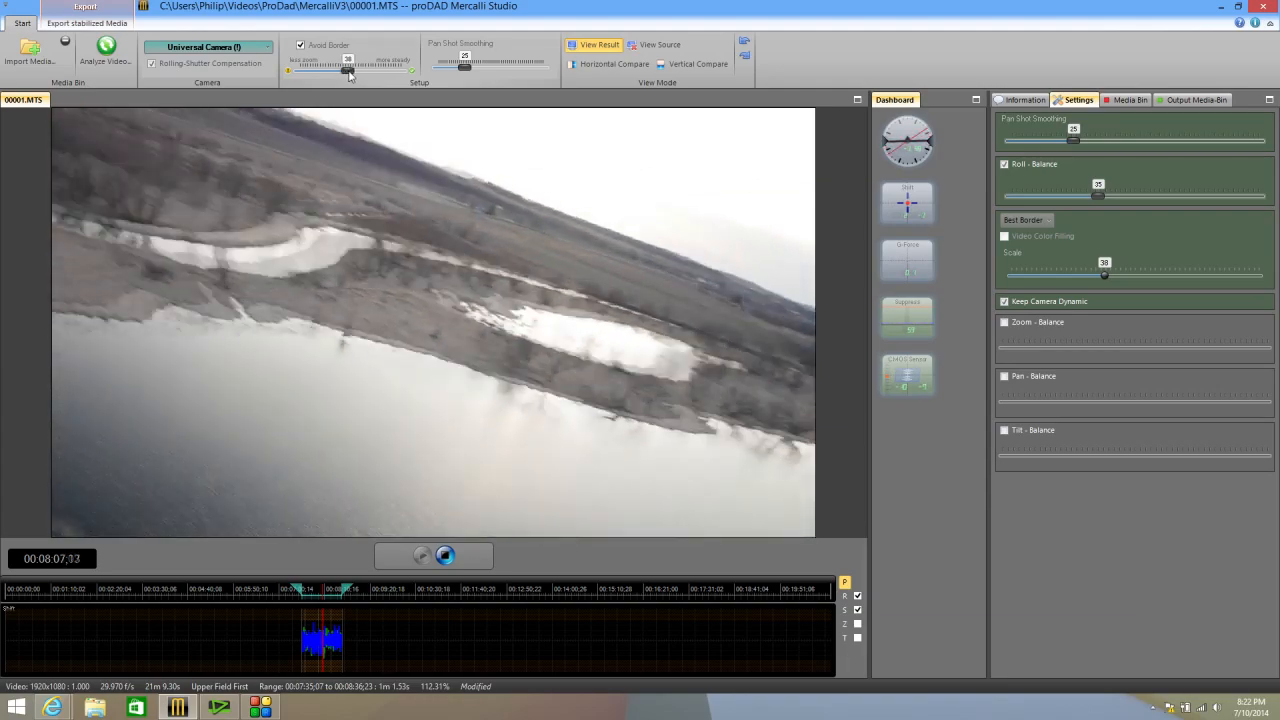
drag(347, 68, 357, 68)
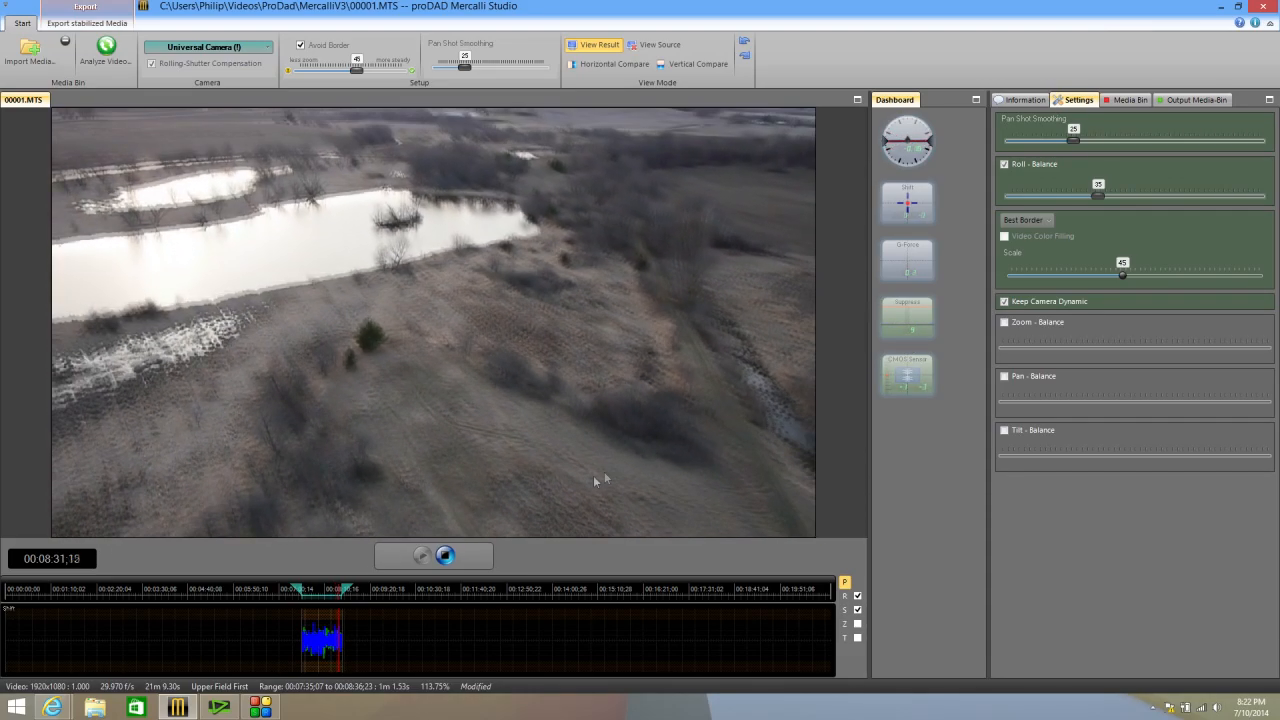
click(444, 555)
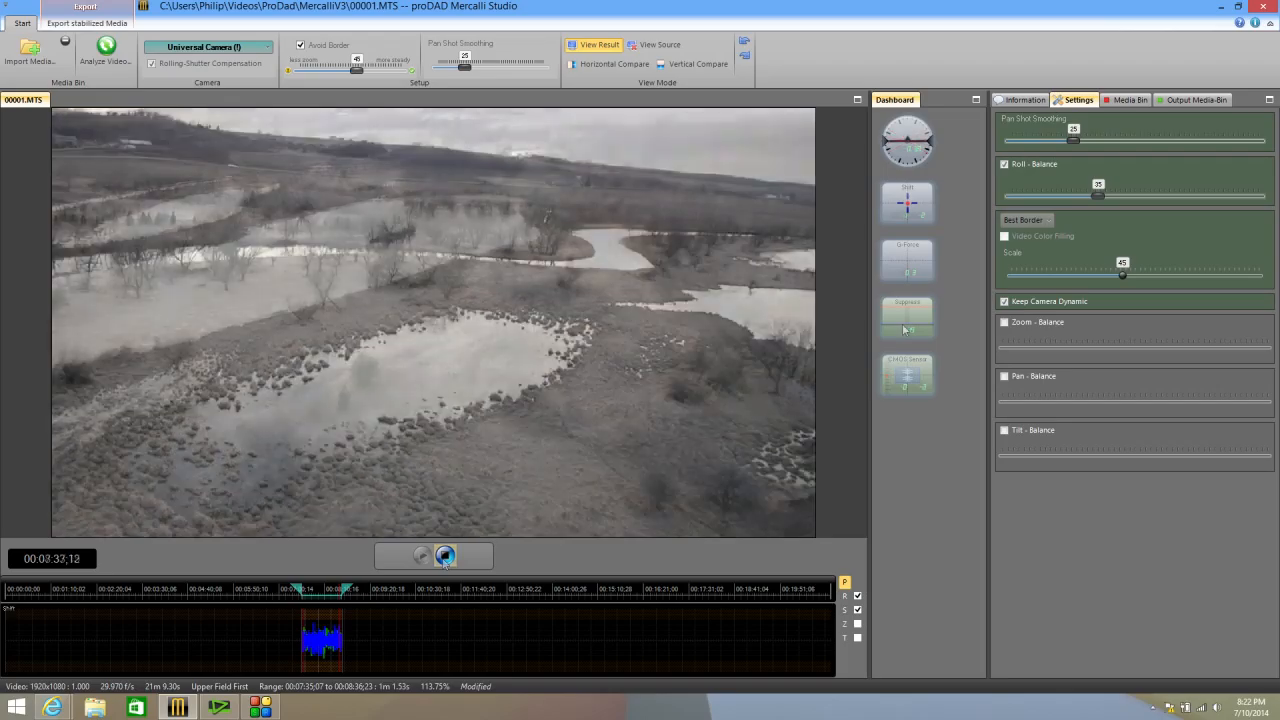
click(445, 556)
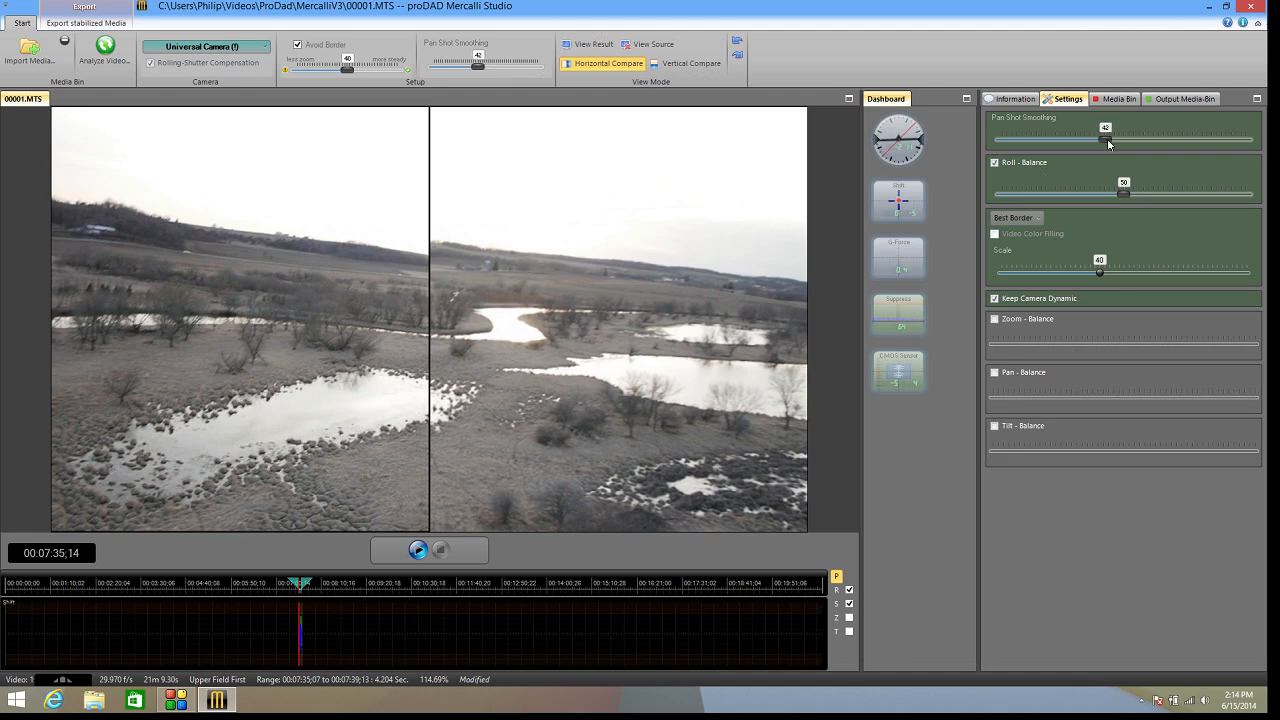
Set pan shot smoothing to 42 and raise roll balance from 50 to 69.
drag(1105, 139, 1165, 139)
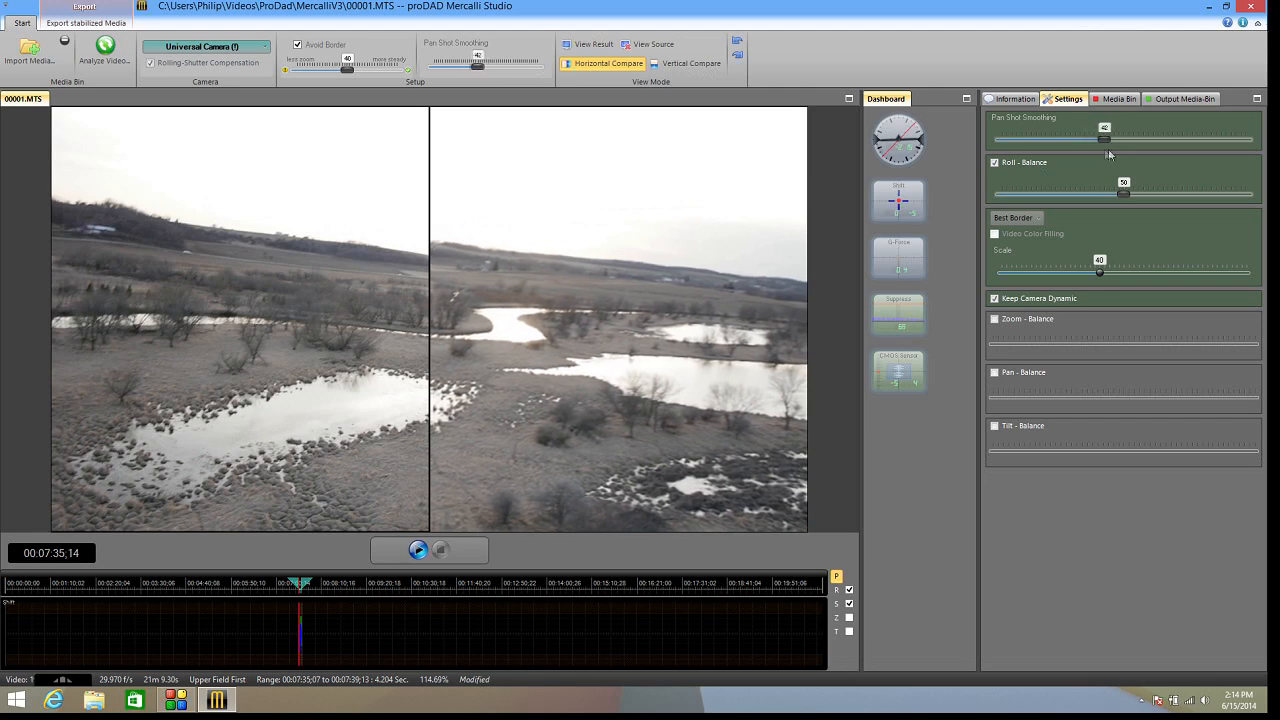
drag(1105, 127, 1100, 127)
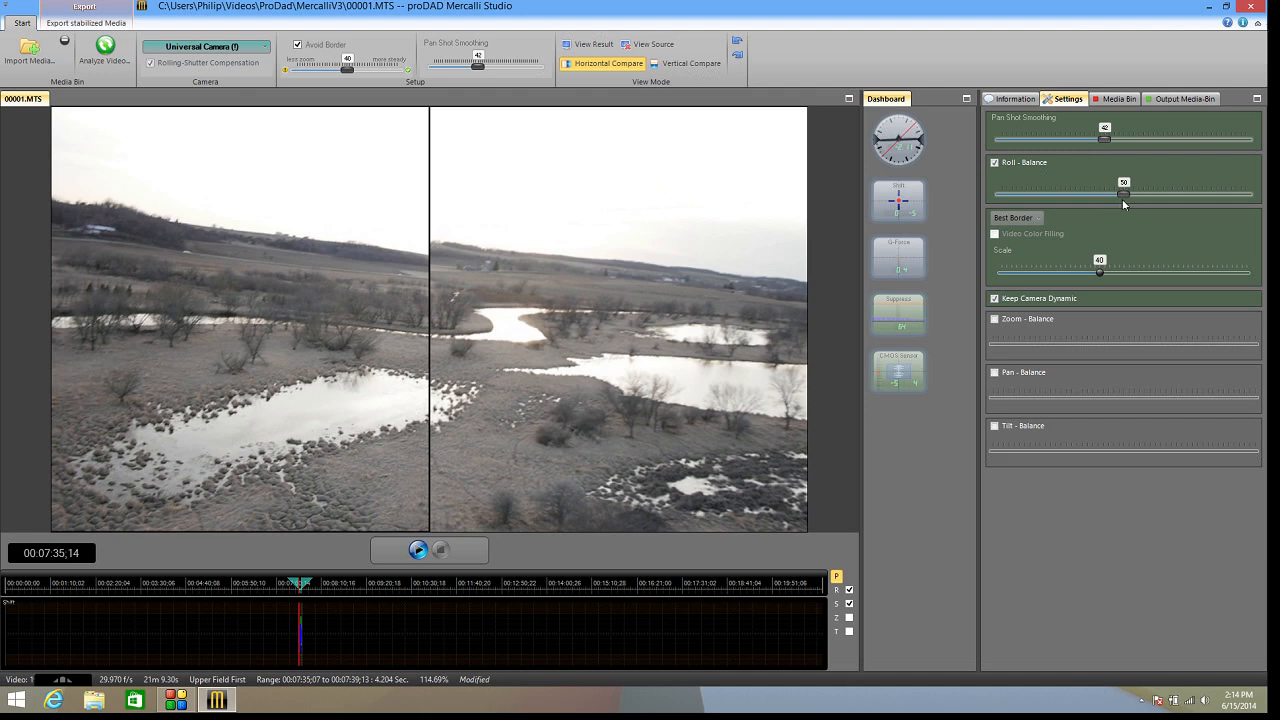
drag(1122, 194, 1145, 194)
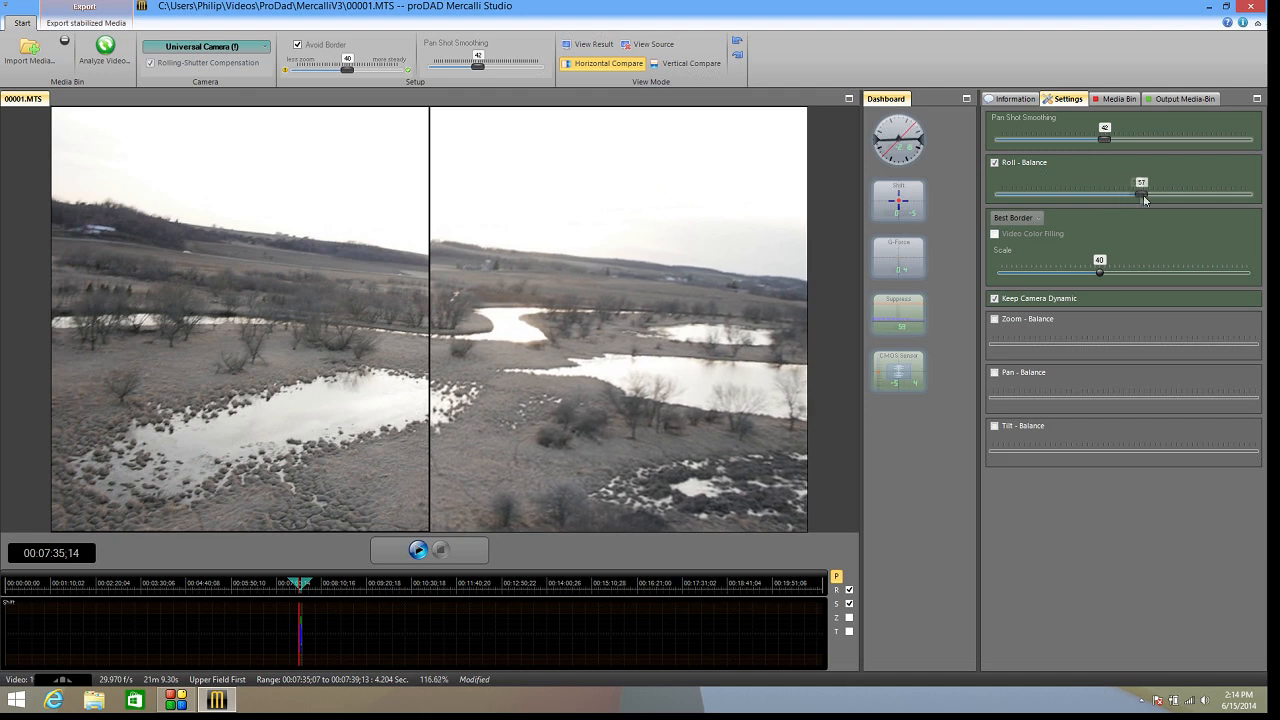
drag(1143, 196, 1203, 196)
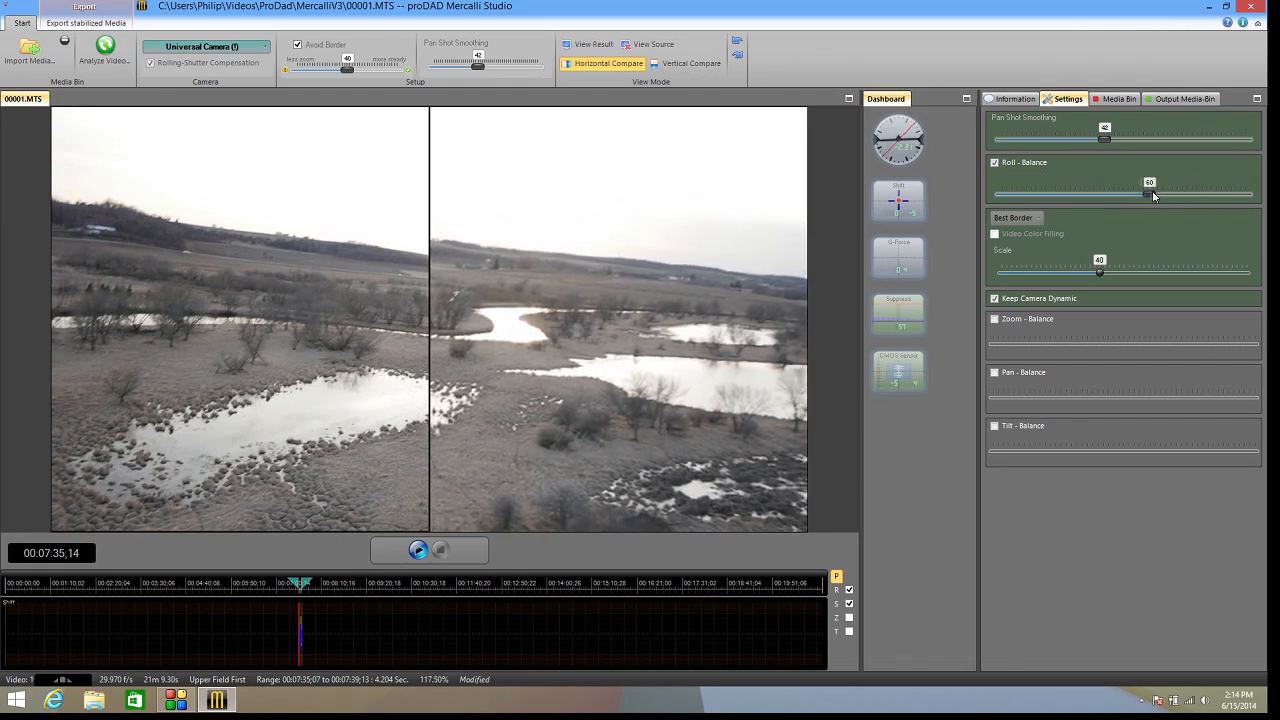
drag(1148, 195, 1168, 195)
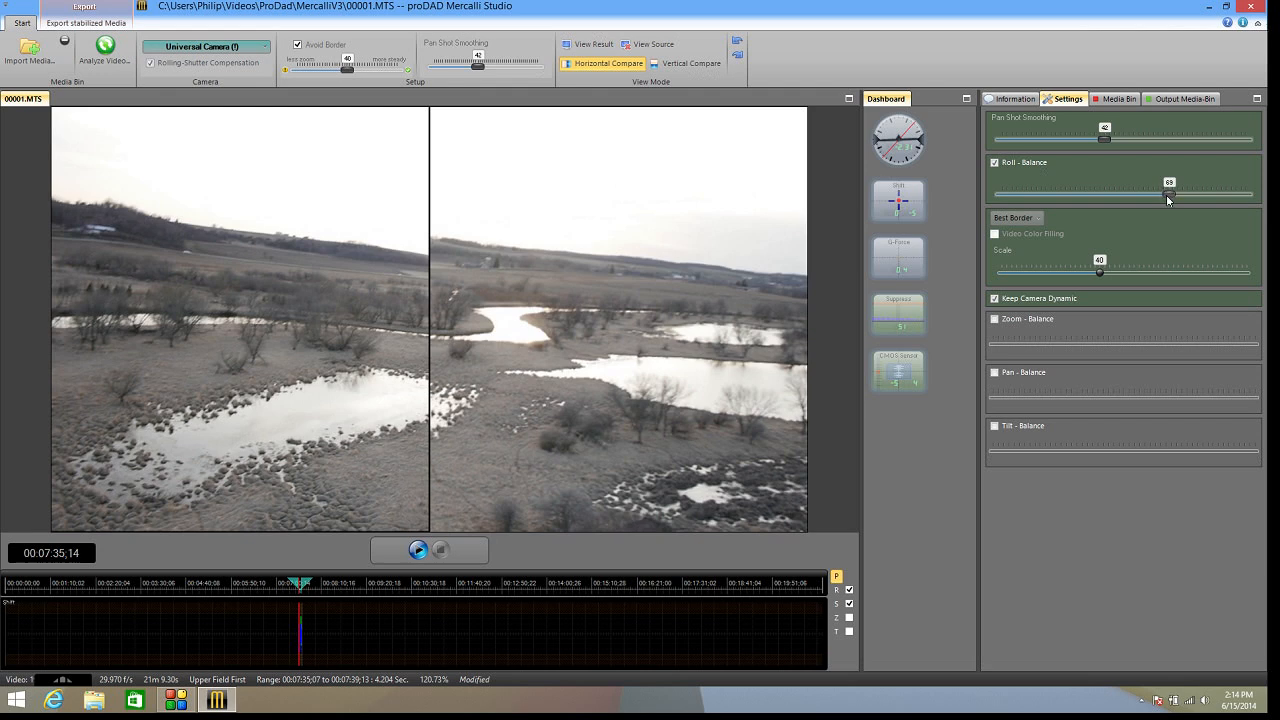
mouse_move(1066, 215)
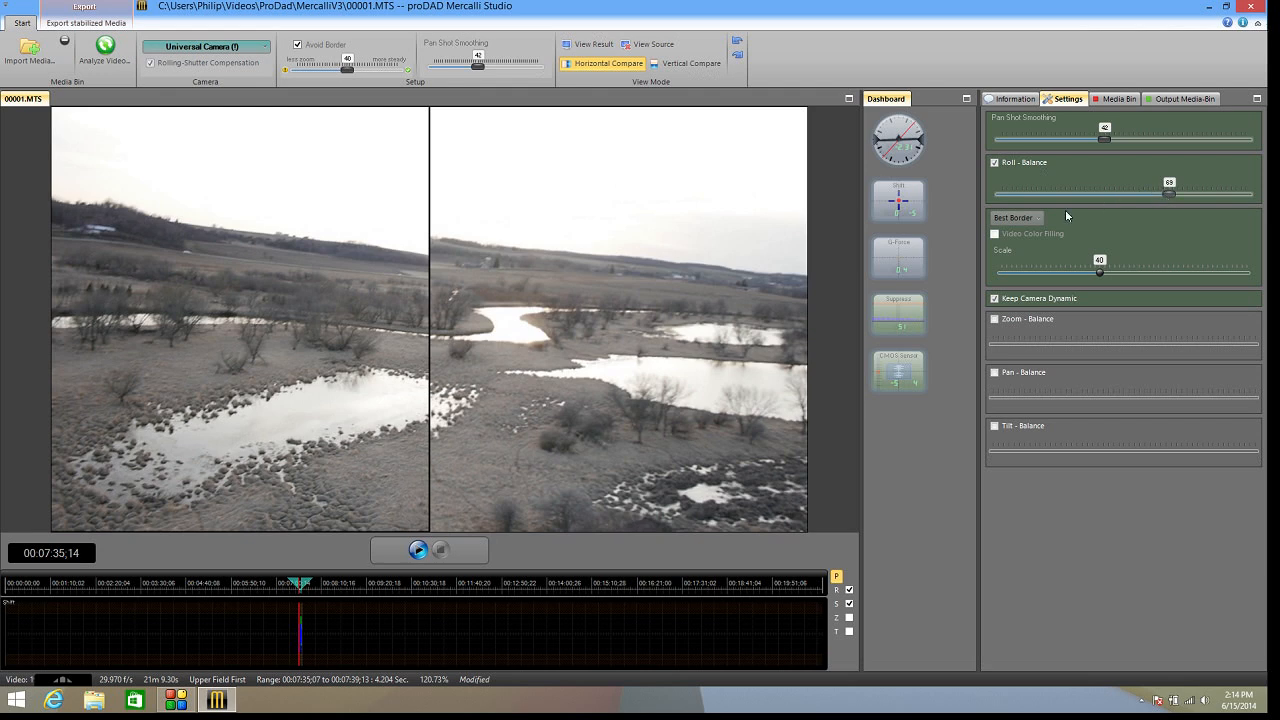
mouse_move(1096, 247)
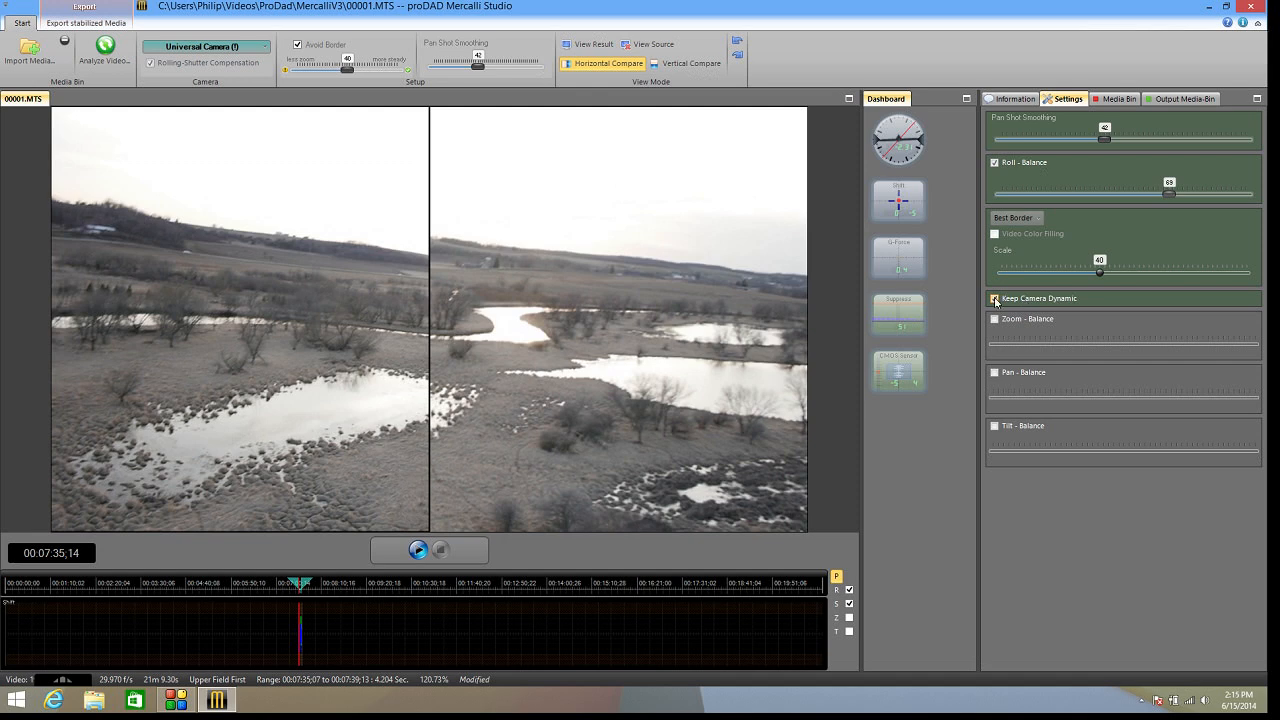
Enable zoom balance at 62 and briefly play the side-by-side comparison.
click(994, 298)
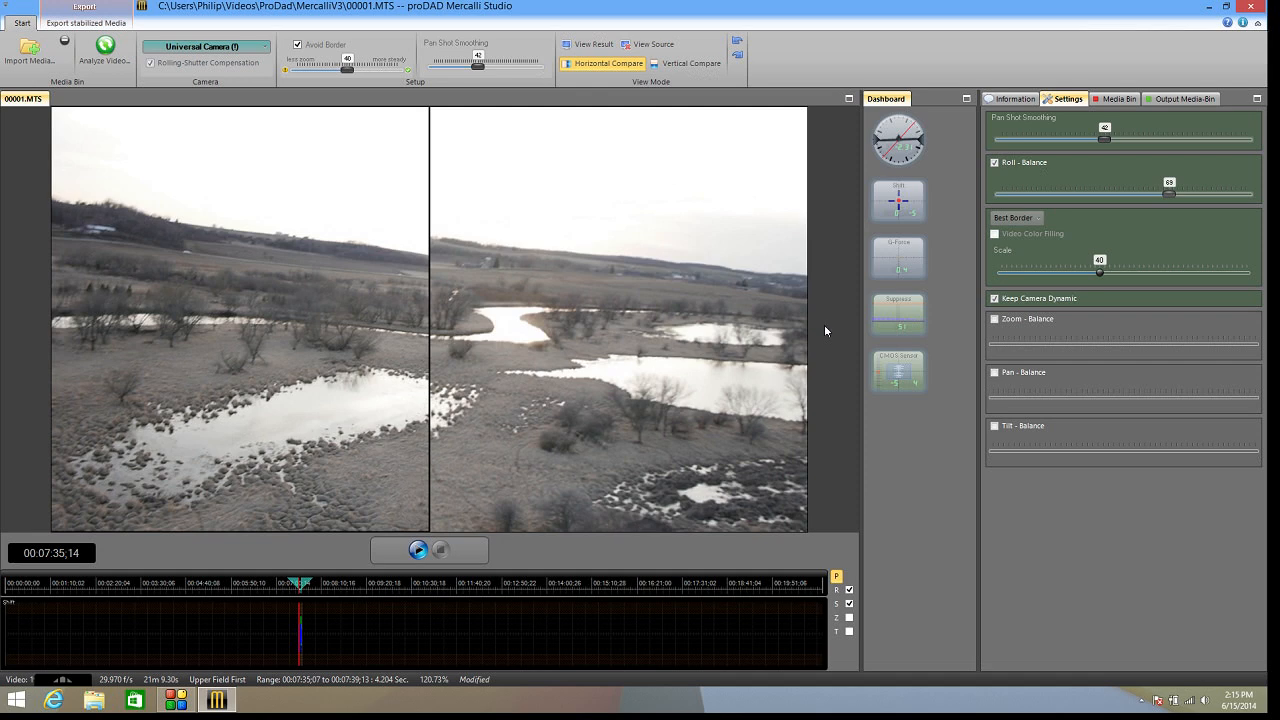
click(994, 298)
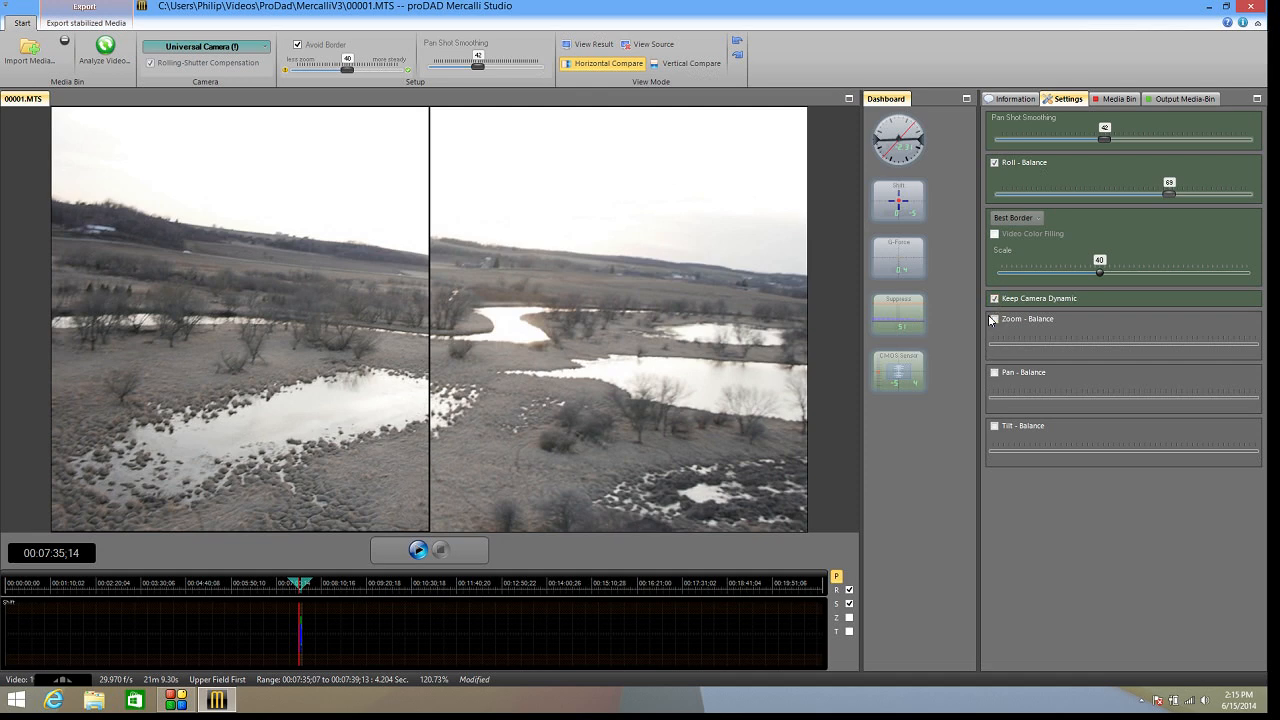
click(994, 319)
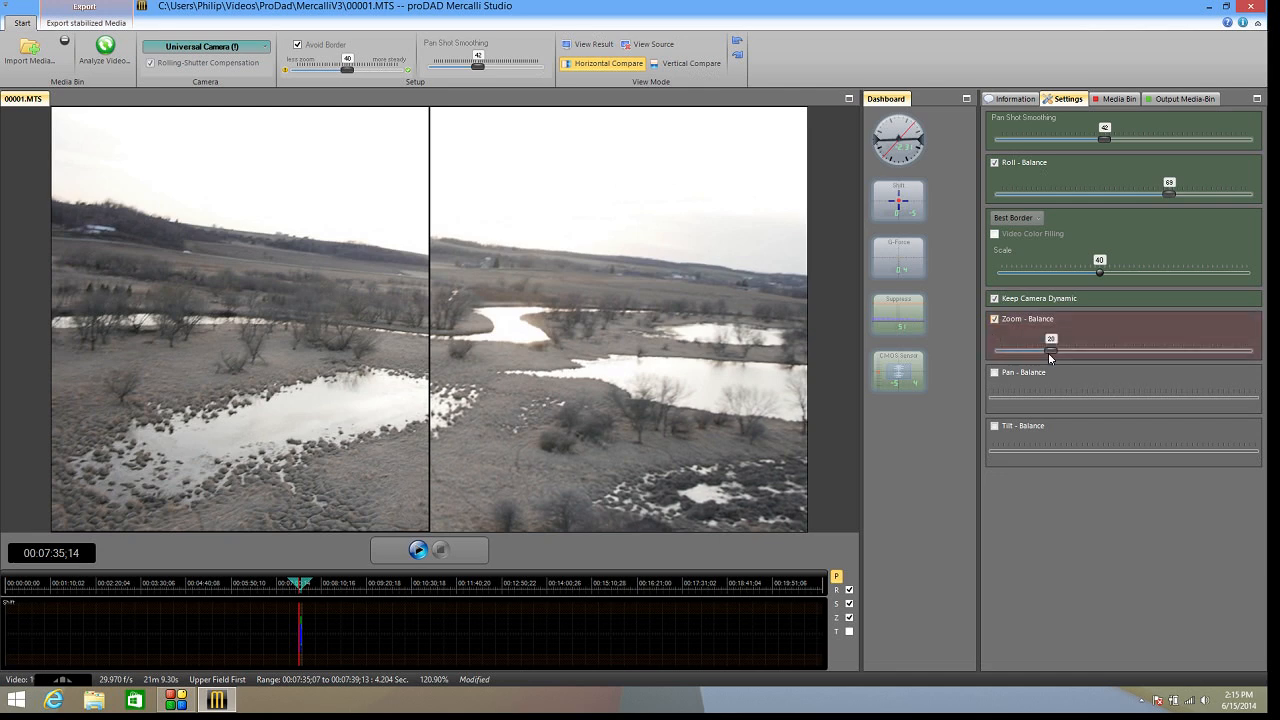
drag(1050, 350, 1163, 350)
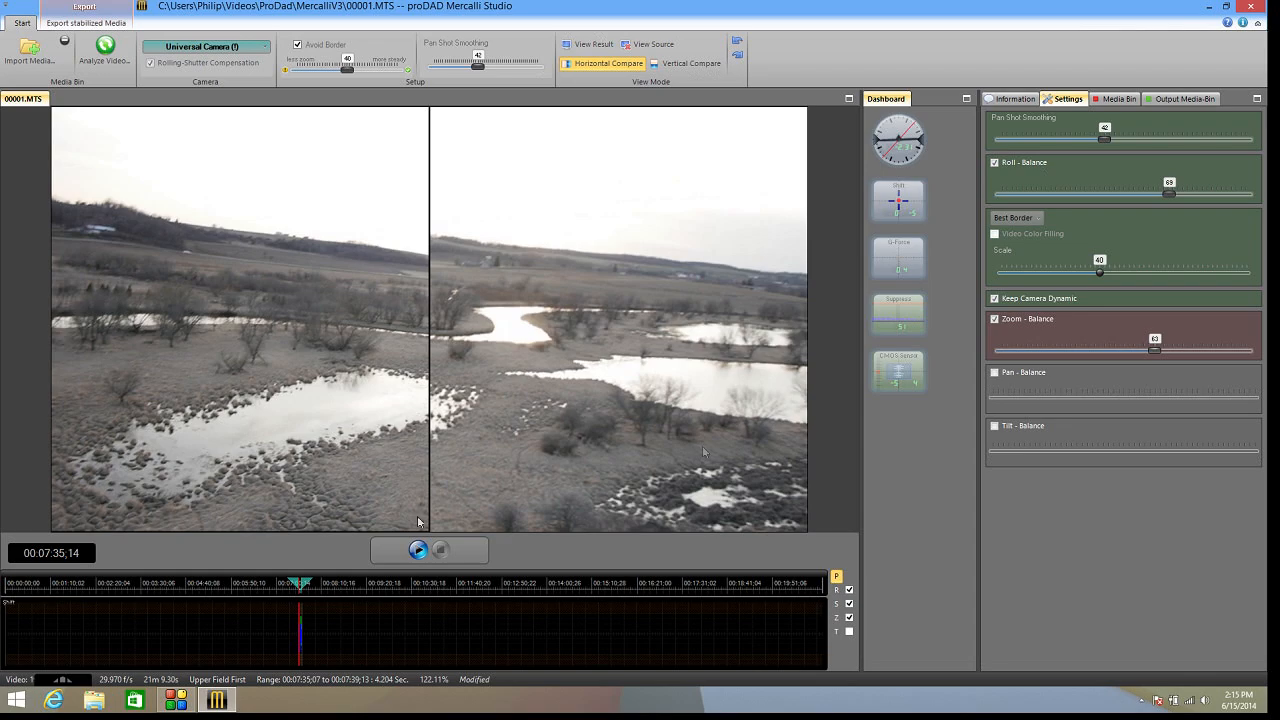
click(418, 550)
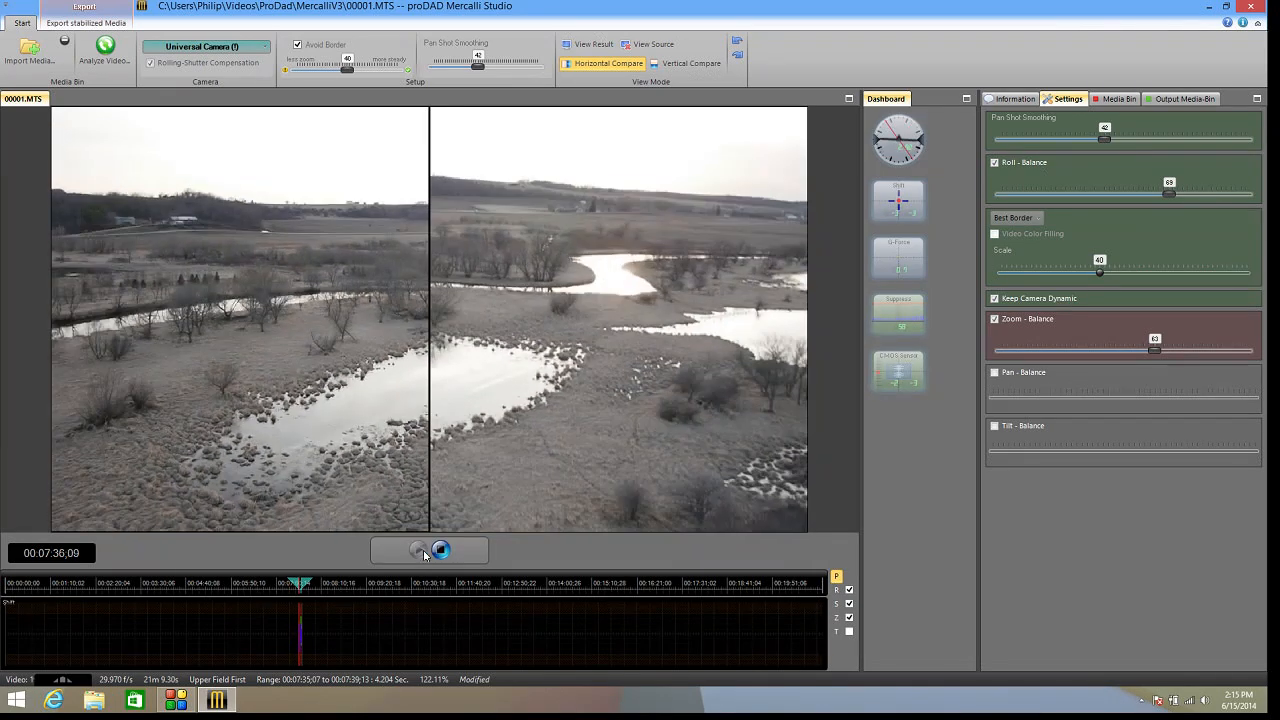
click(440, 550)
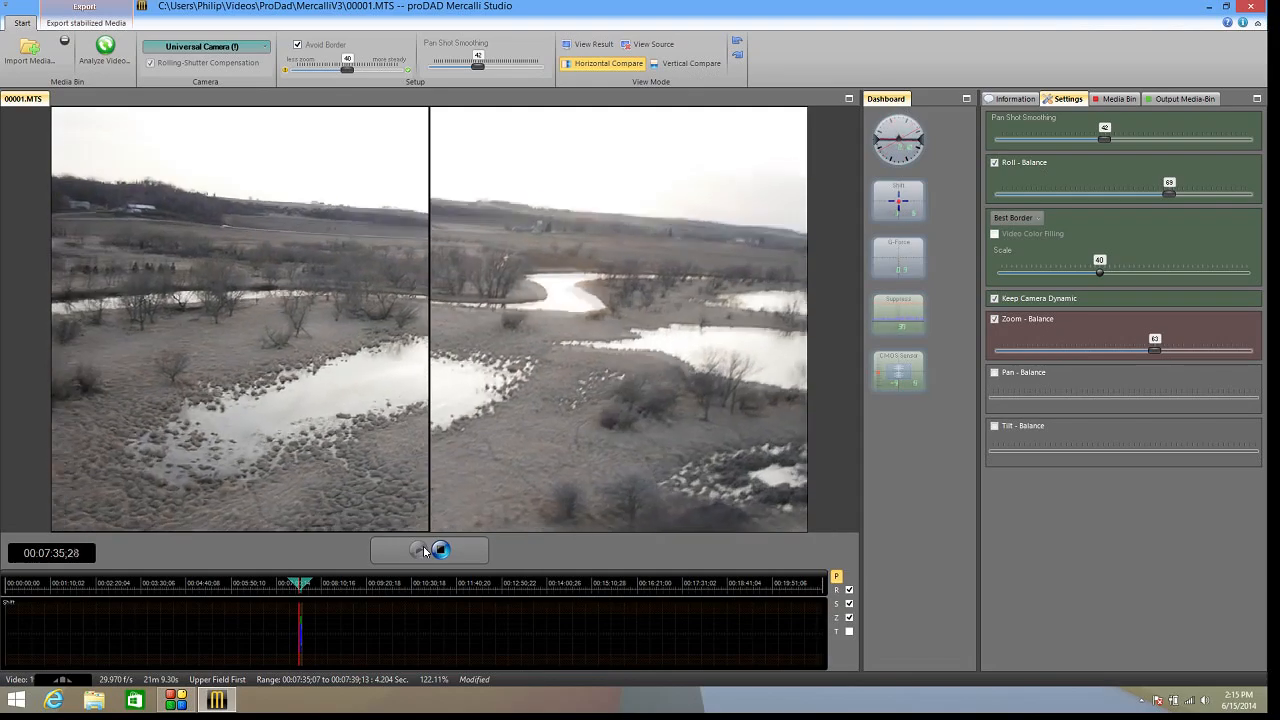
click(440, 550)
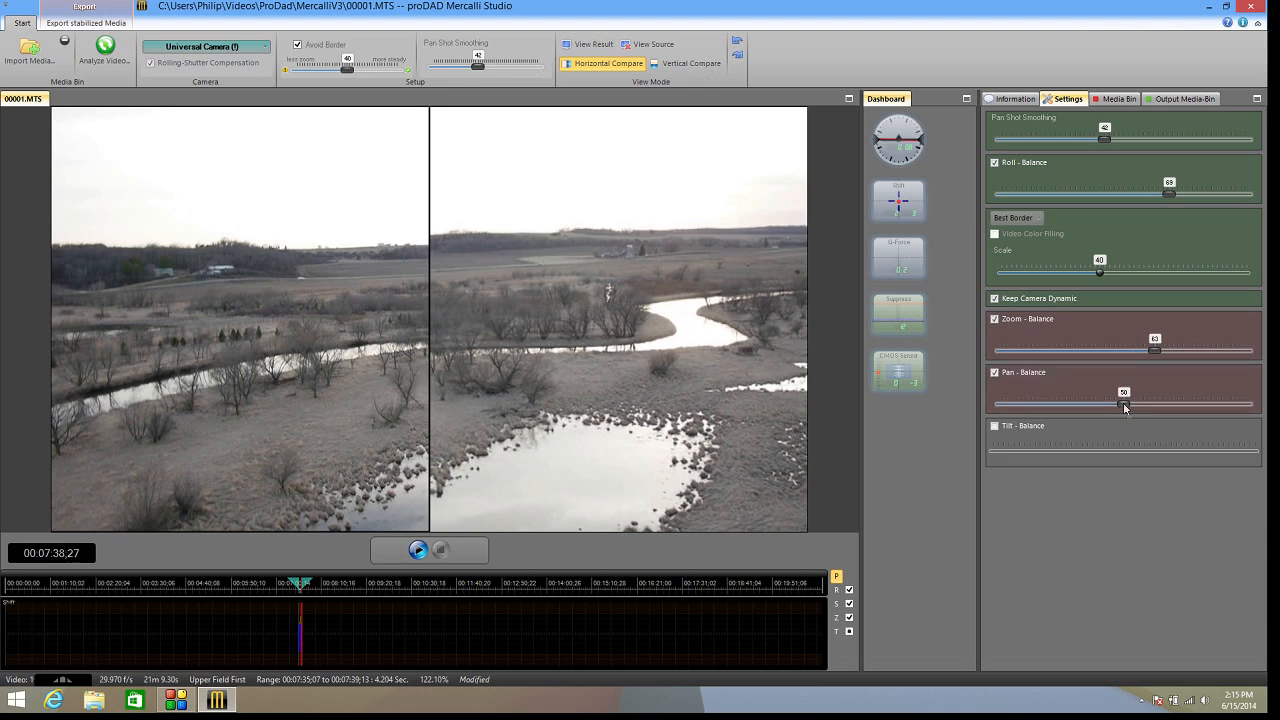
Adjust pan balance, set tilt balance to 74, and start comparison playback.
drag(1123, 404, 1130, 404)
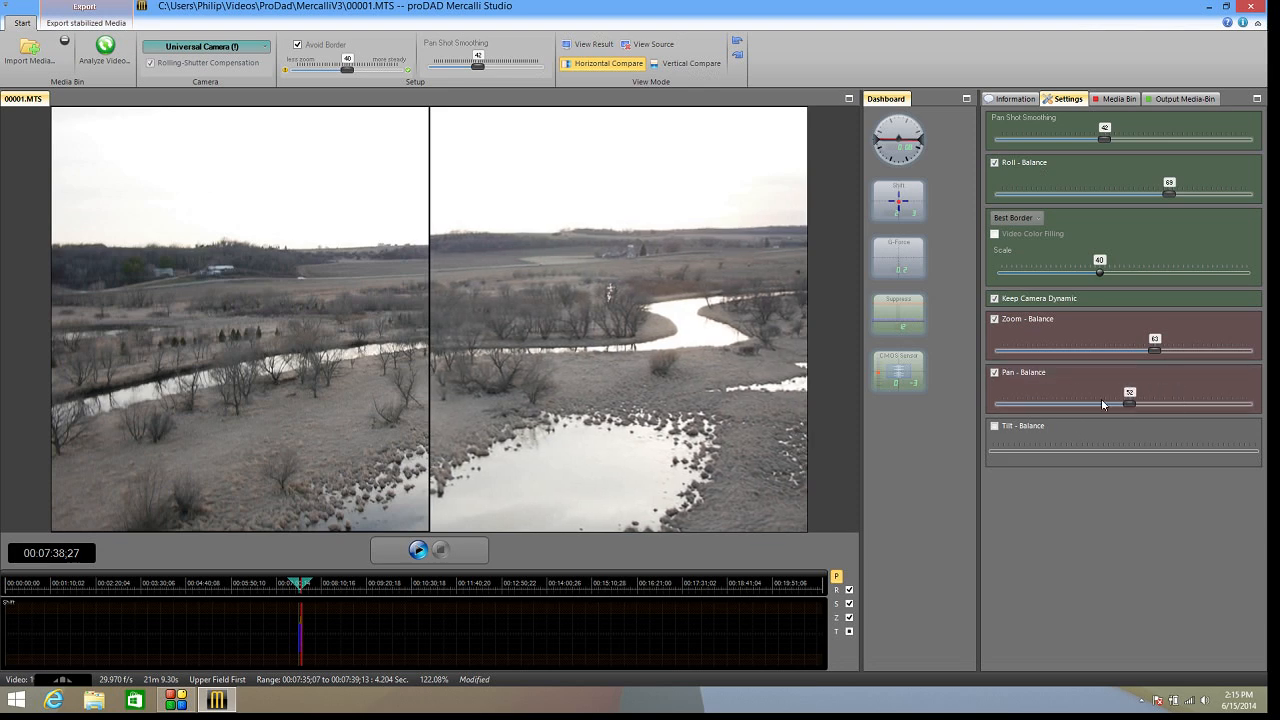
drag(1129, 404, 1210, 404)
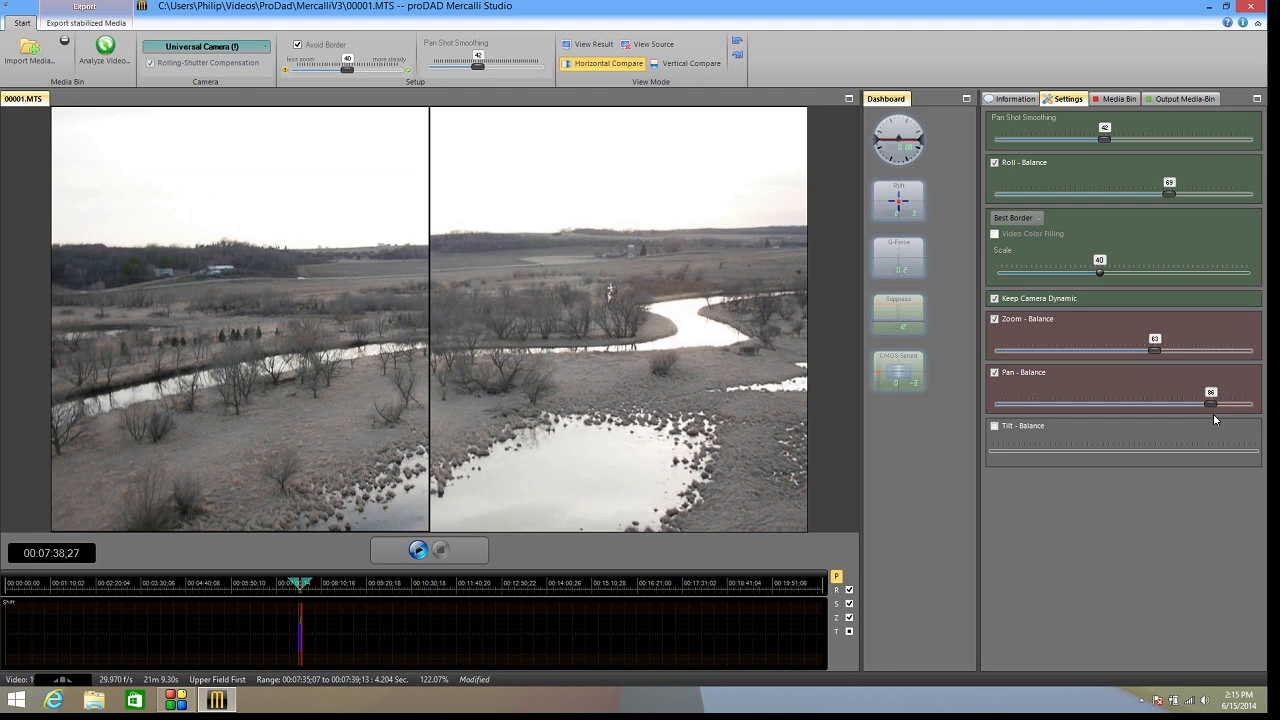
drag(1211, 404, 1192, 404)
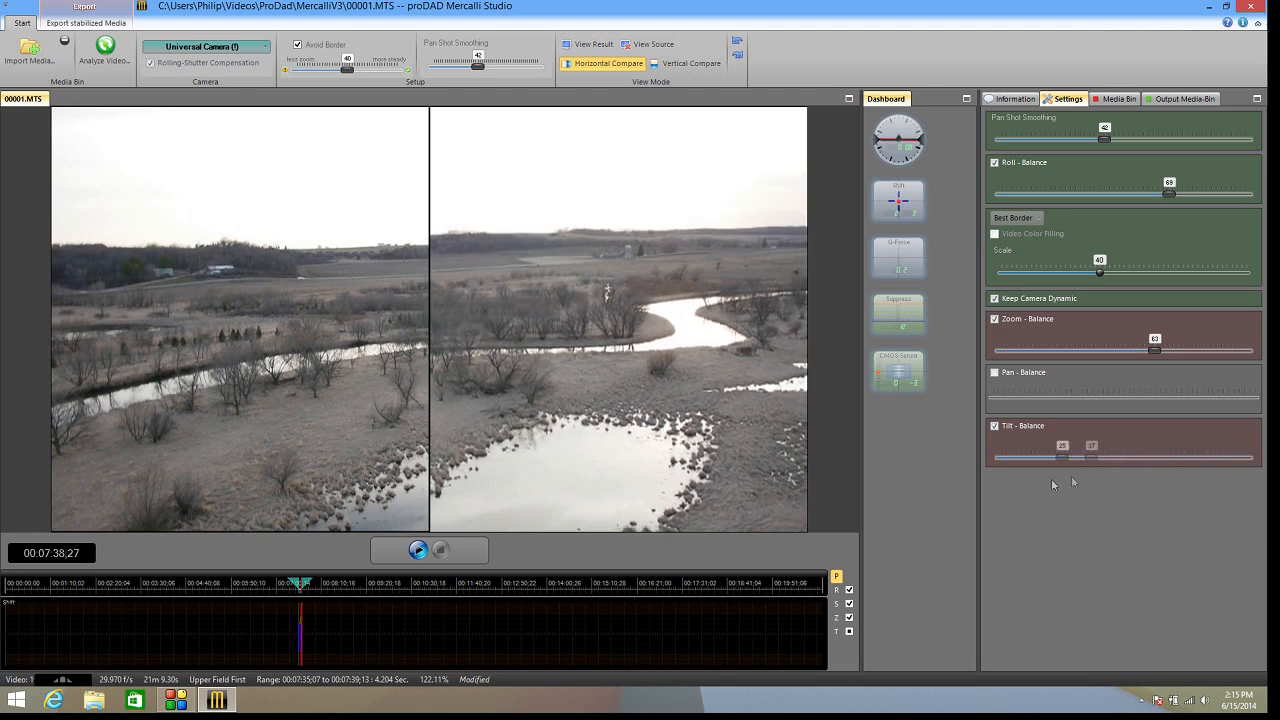
drag(1092, 457, 1193, 457)
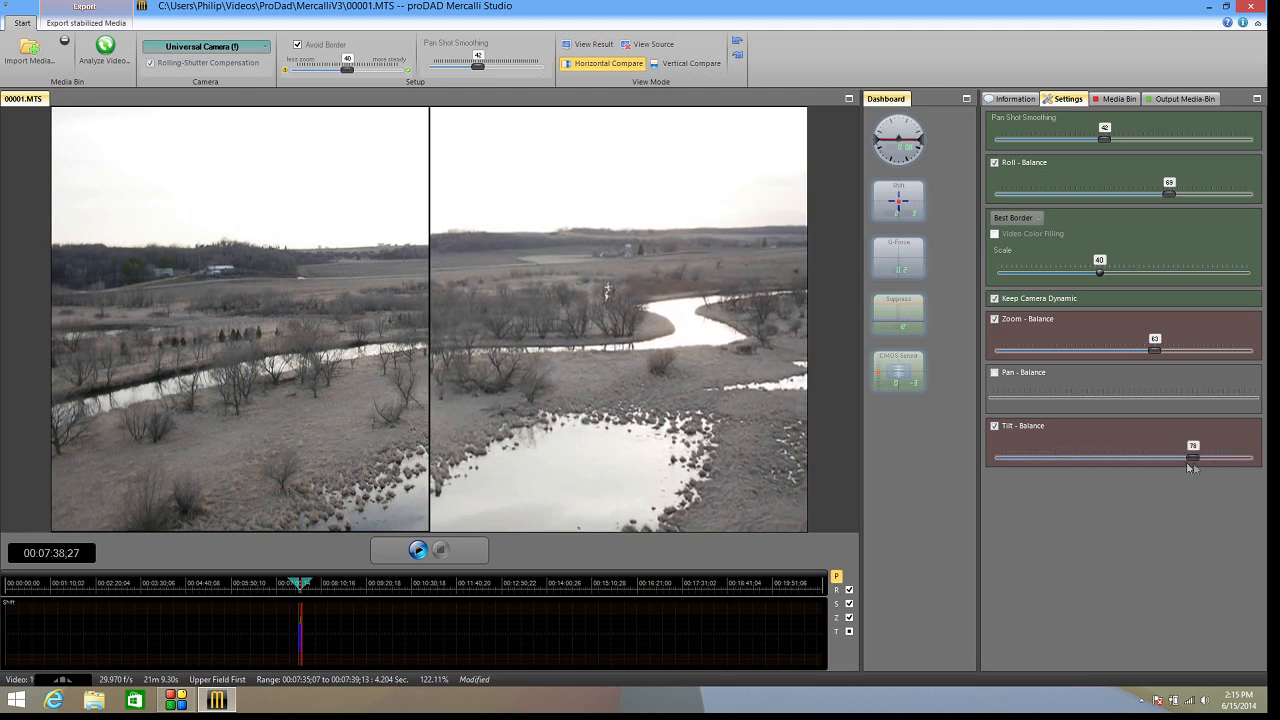
drag(1193, 457, 1181, 457)
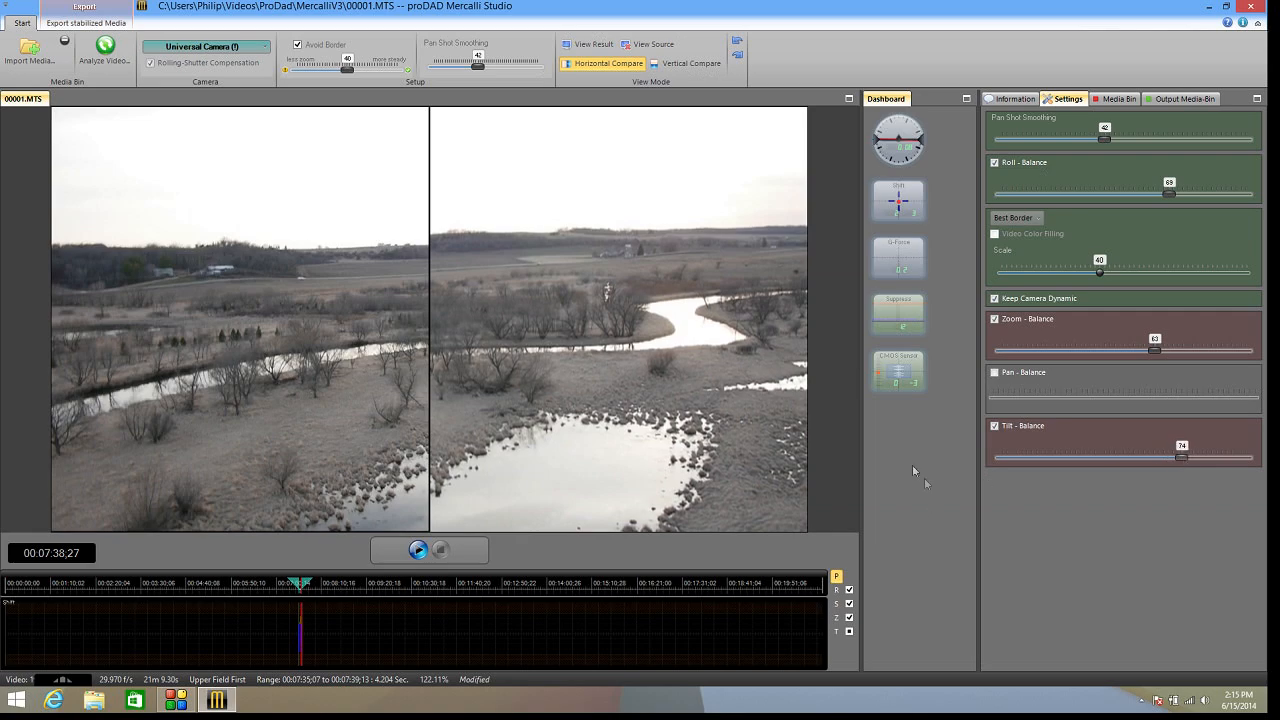
click(418, 550)
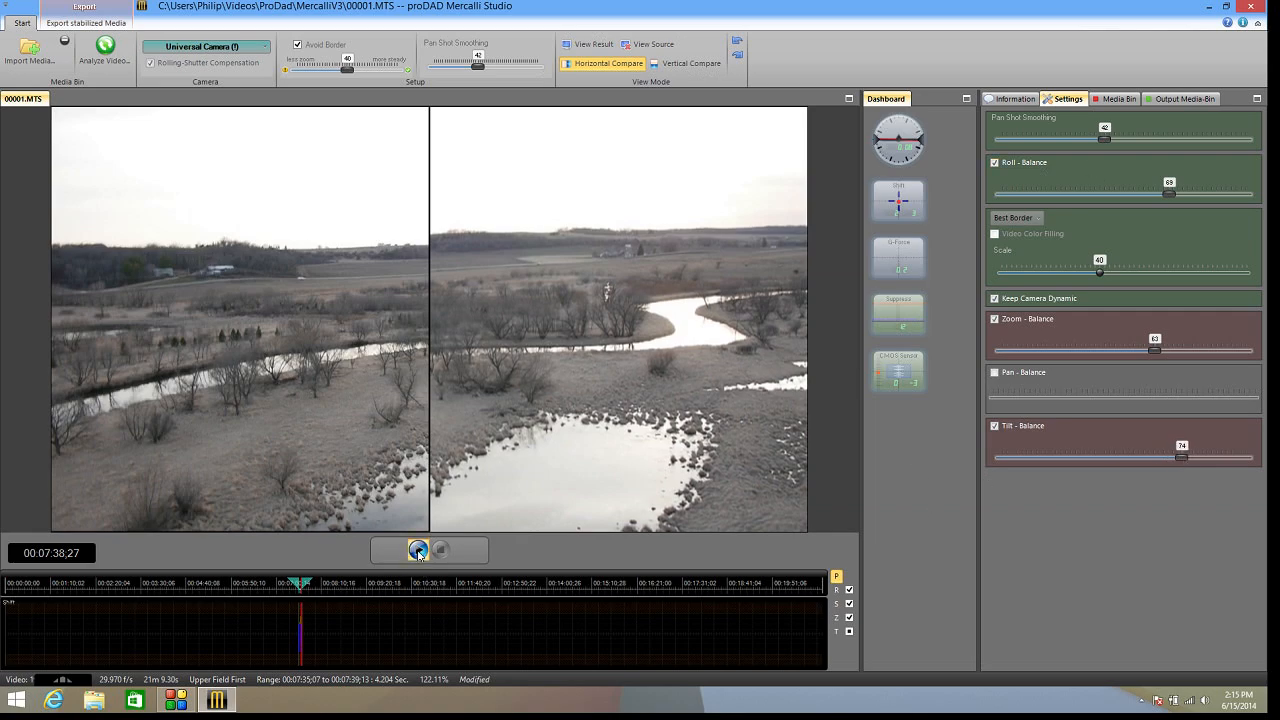
Play the aerial clip's side-by-side comparison through, then stop it.
click(440, 550)
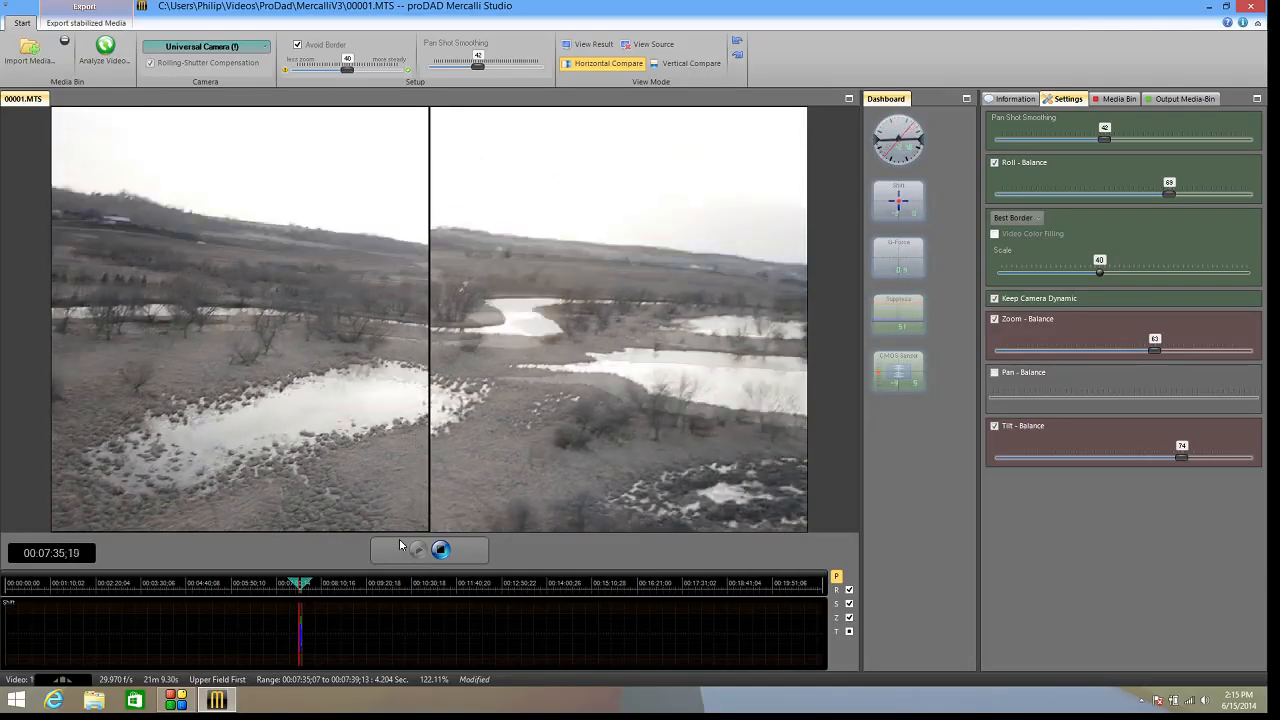
click(441, 550)
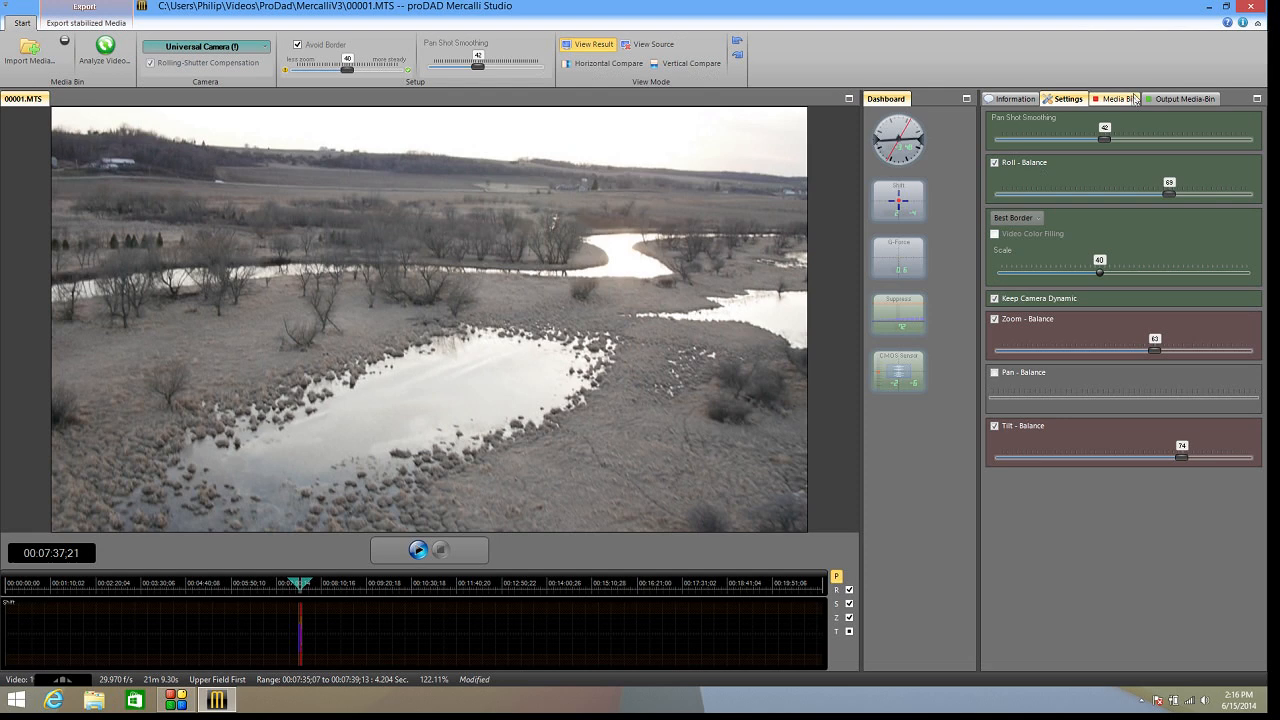
Select GOPR8637.MP4 in the Media Bin and play it briefly.
click(1114, 98)
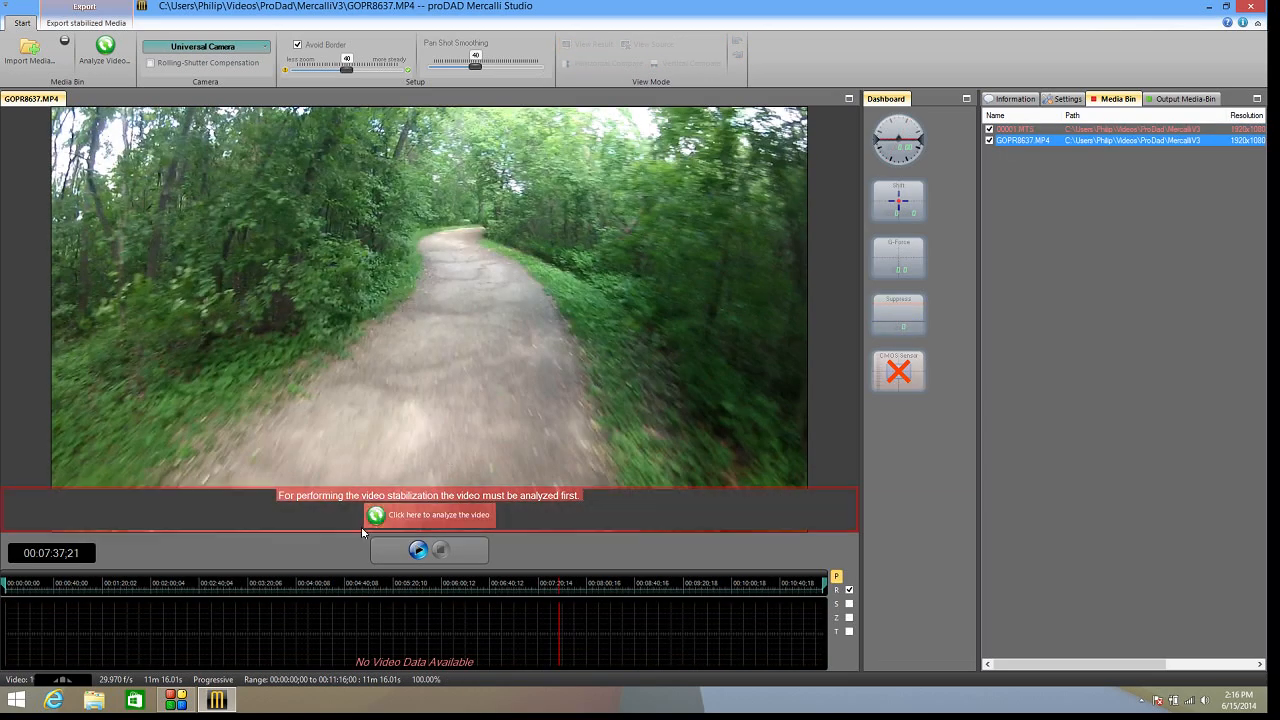
click(418, 550)
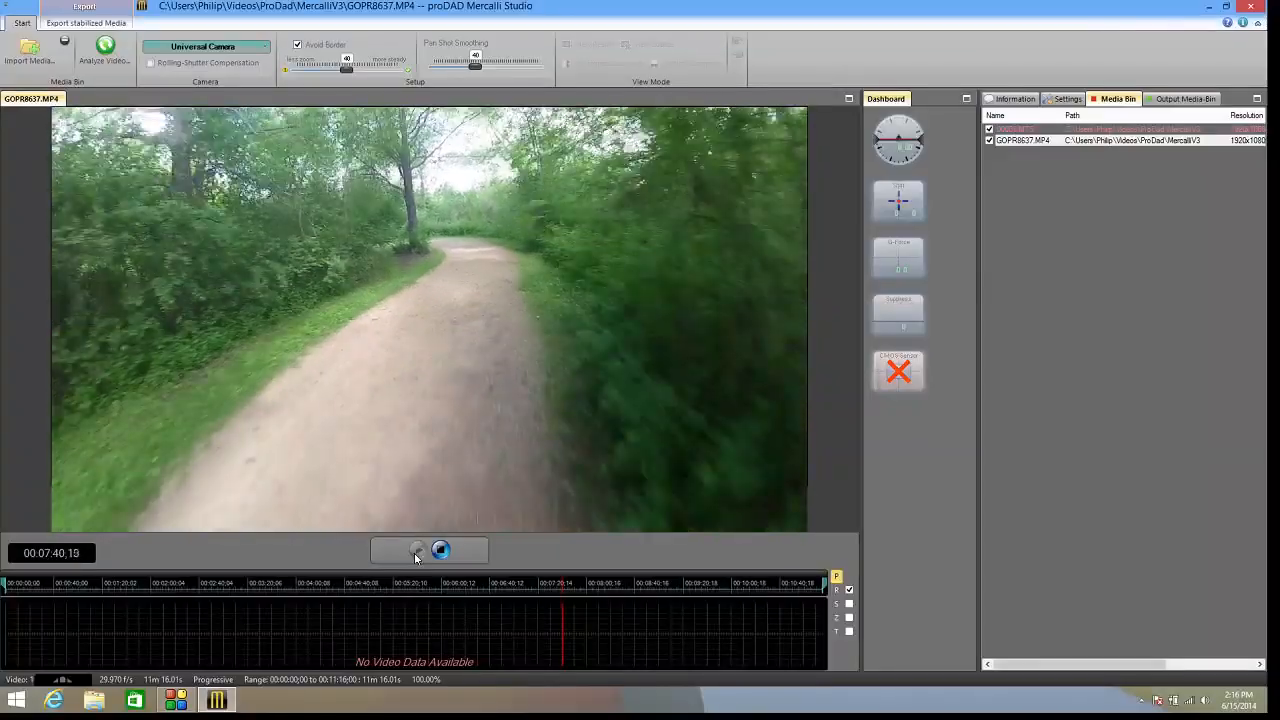
click(441, 549)
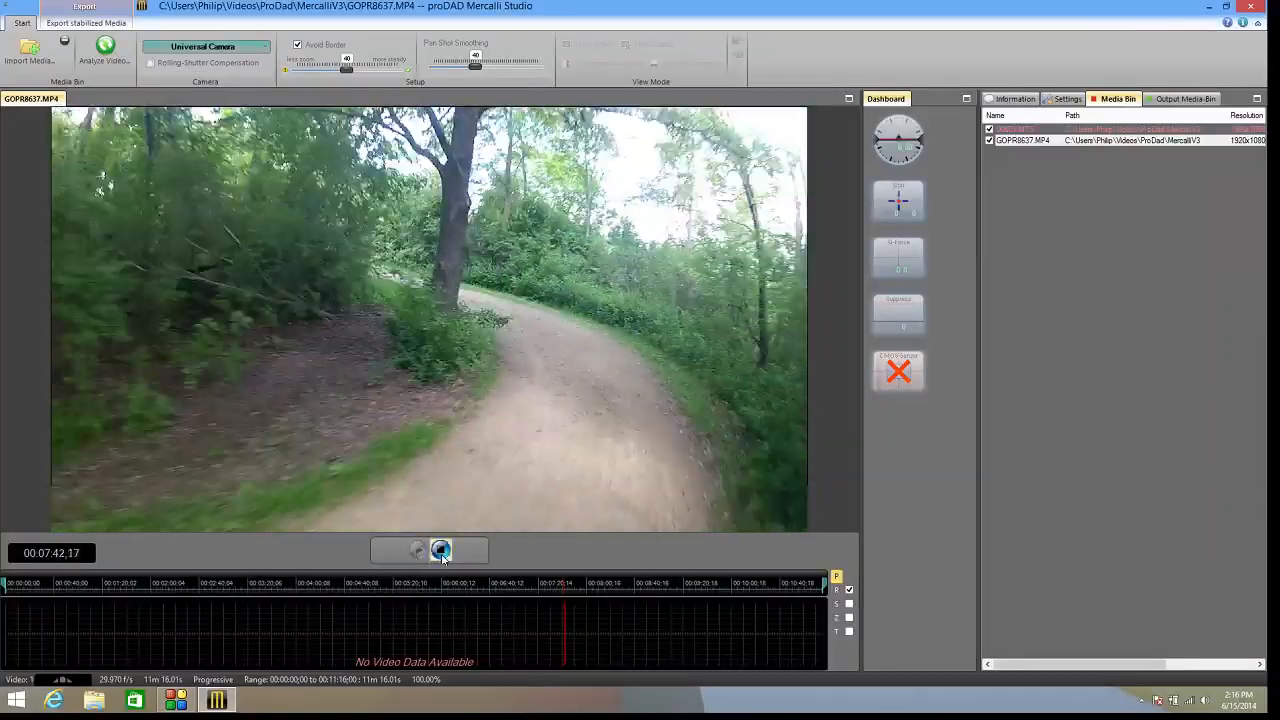
click(418, 550)
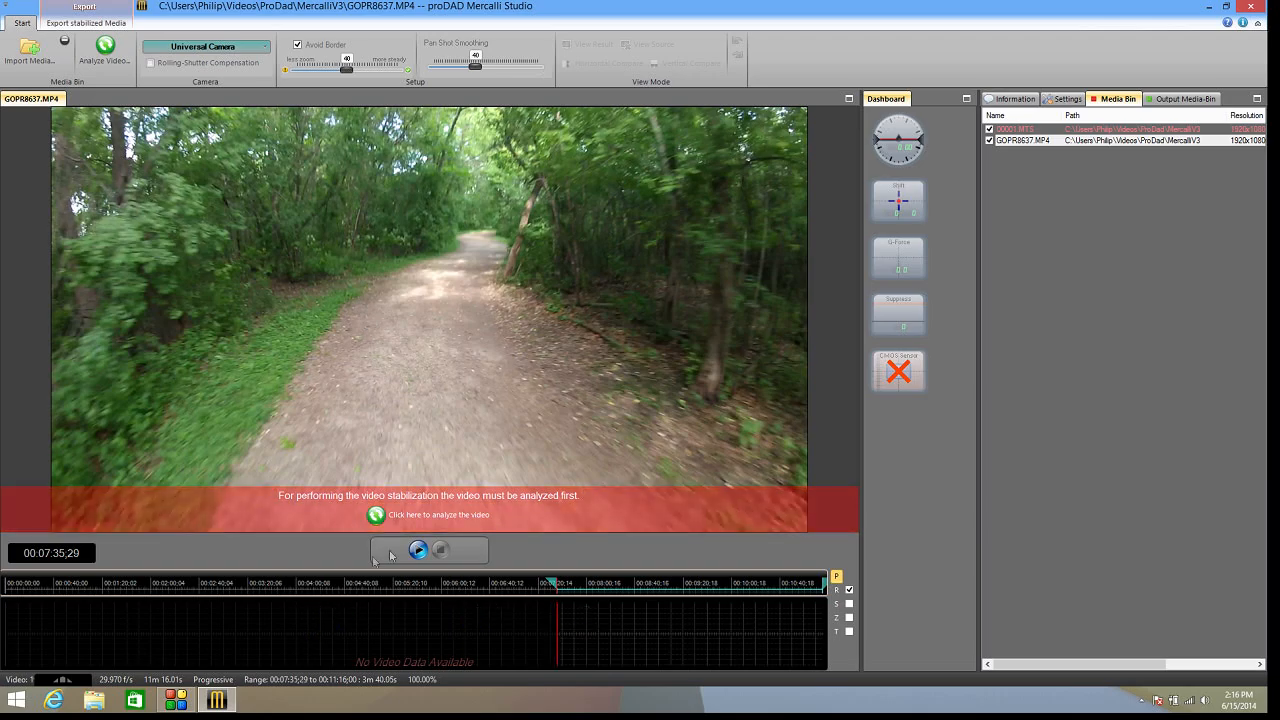
Replay the trail clip from the 00:07:35;29 range start, then stop.
click(418, 550)
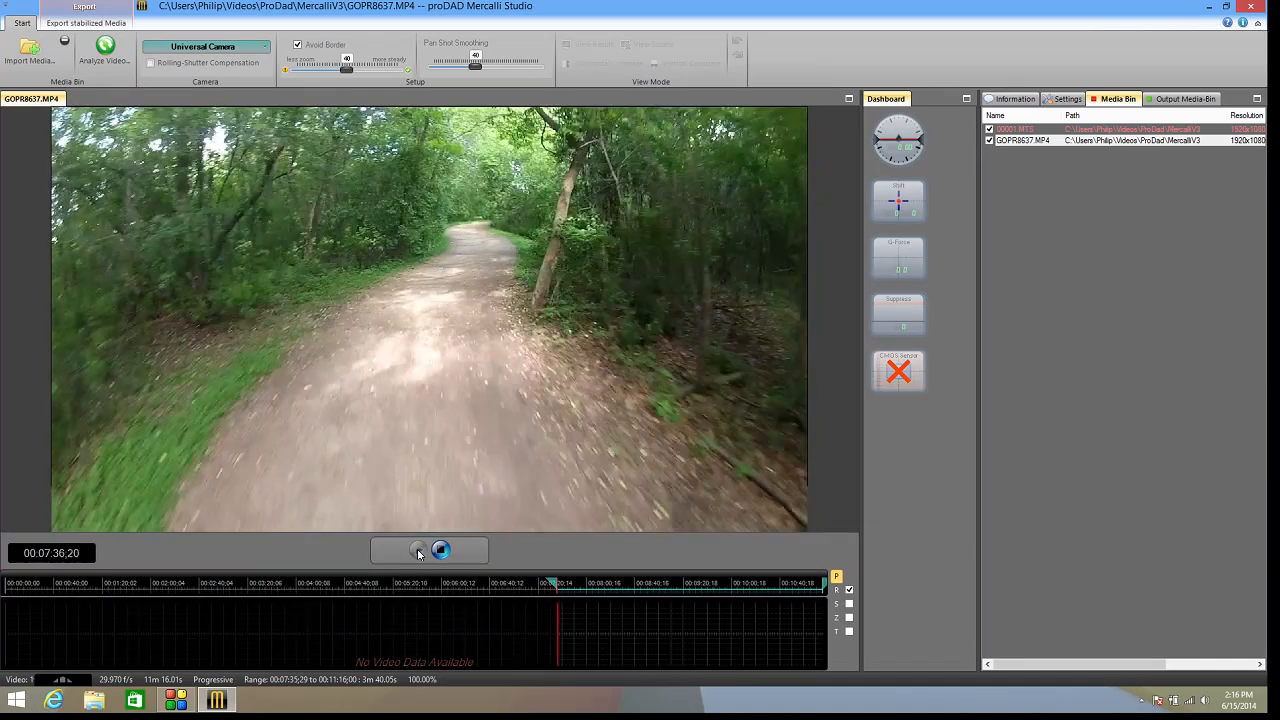
click(441, 550)
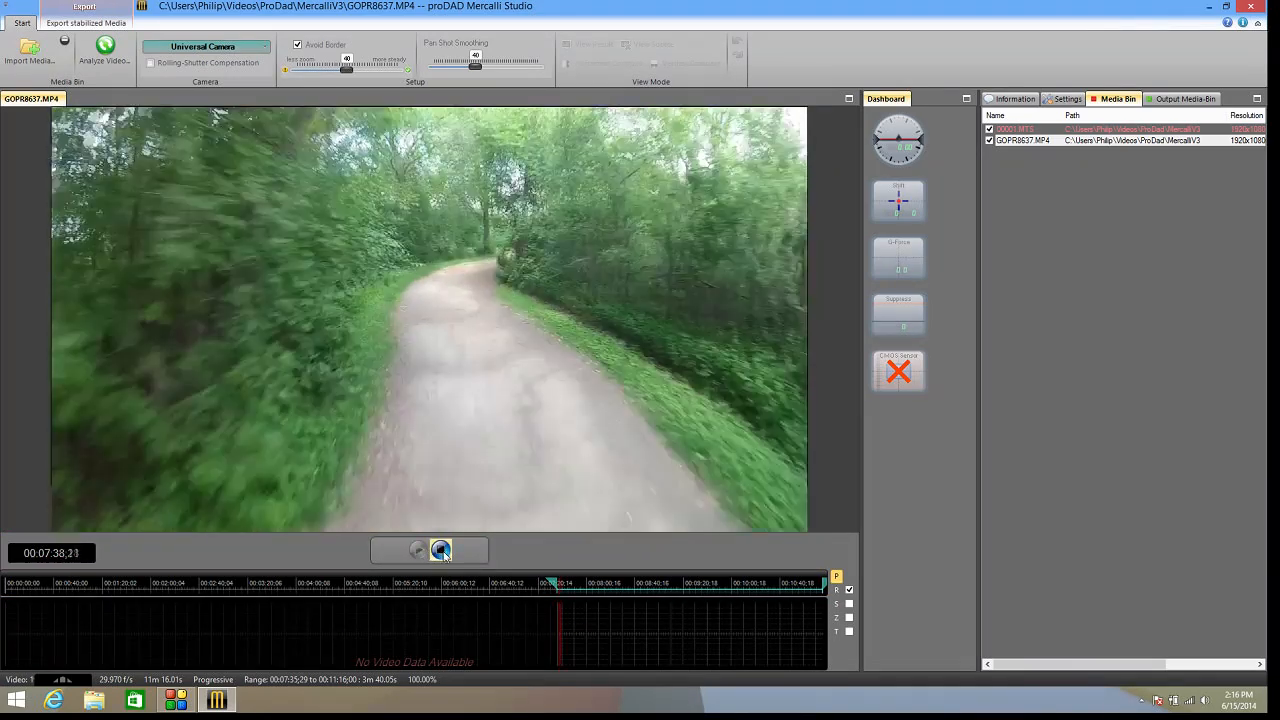
click(441, 549)
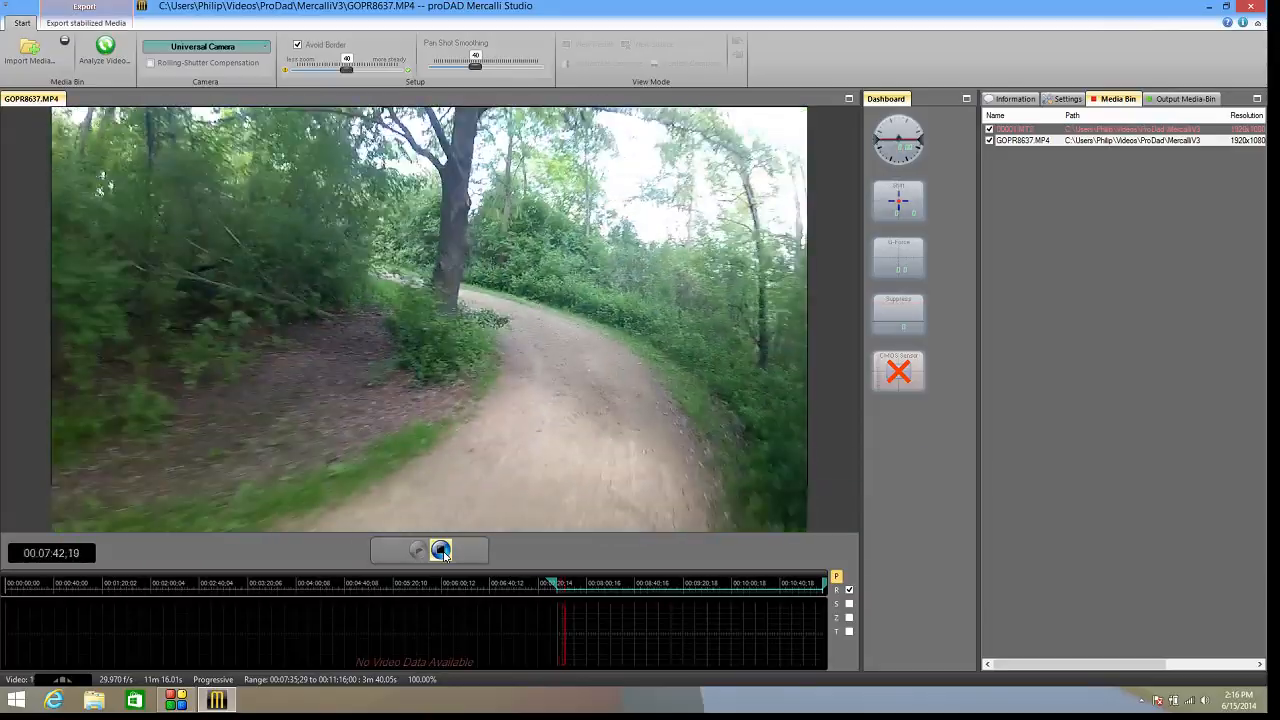
click(441, 550)
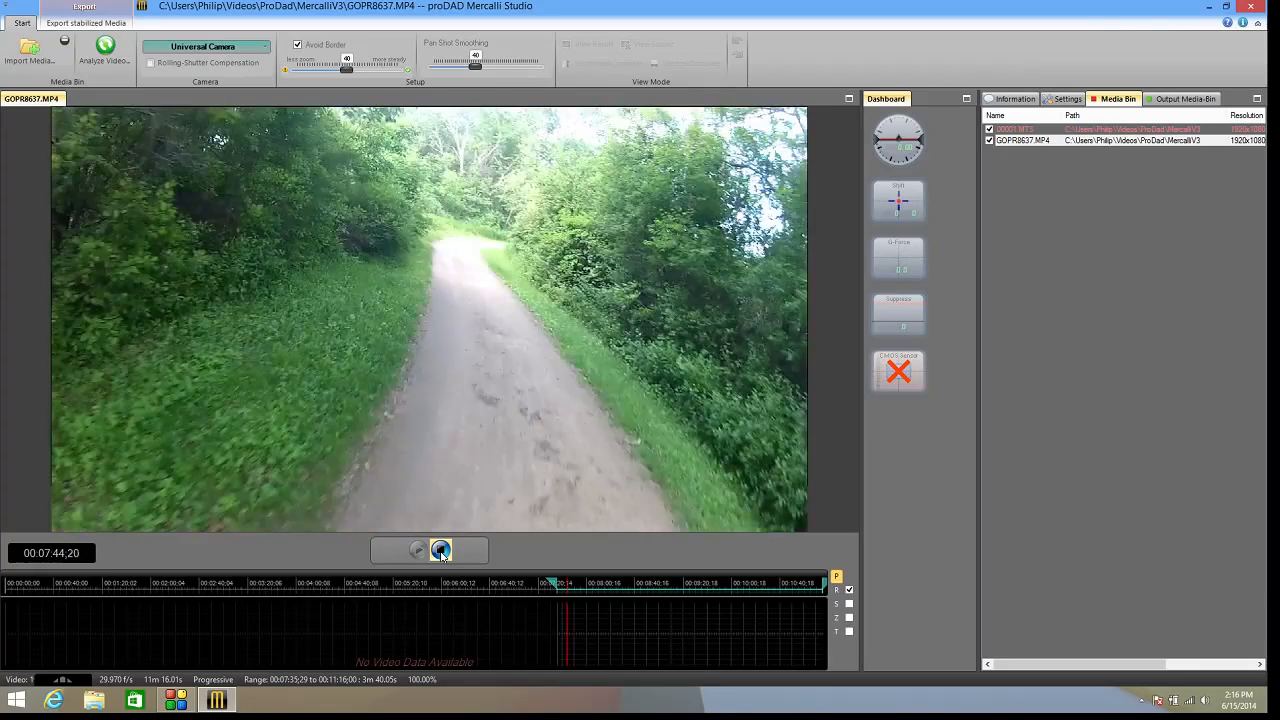
click(441, 550)
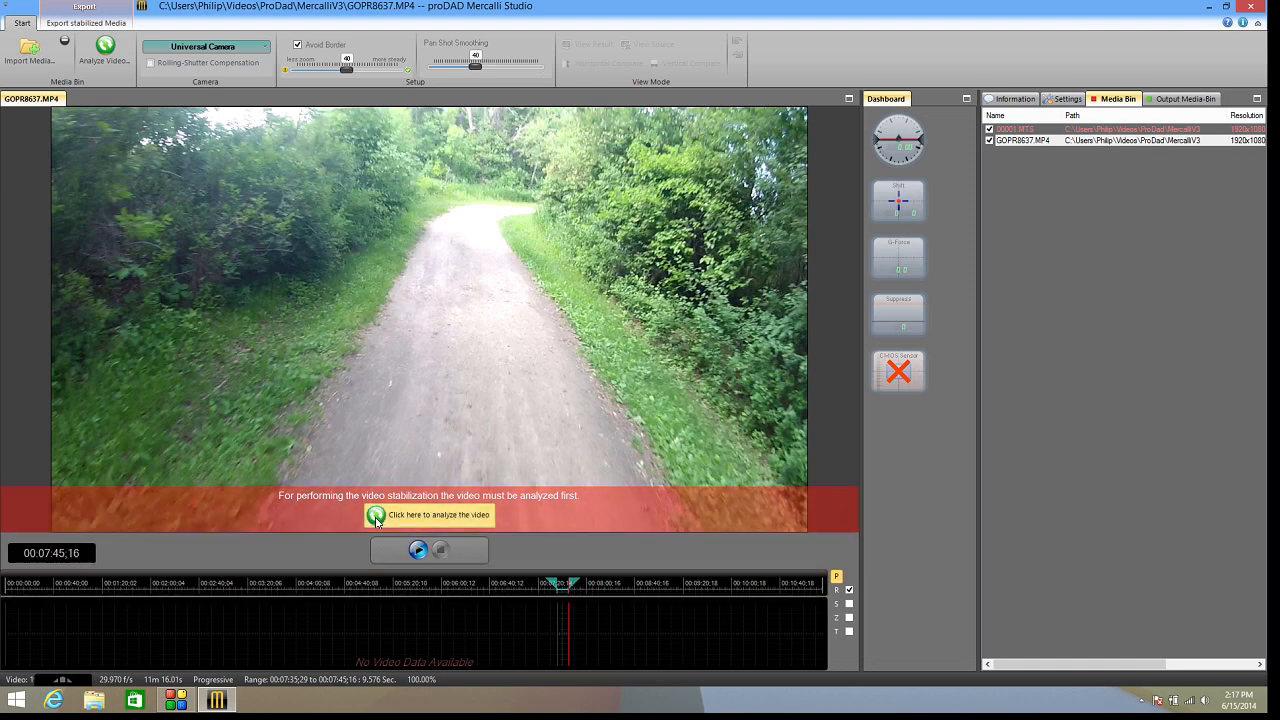
Analyze the 9.6-second trail clip range and play back its stabilized result.
click(430, 514)
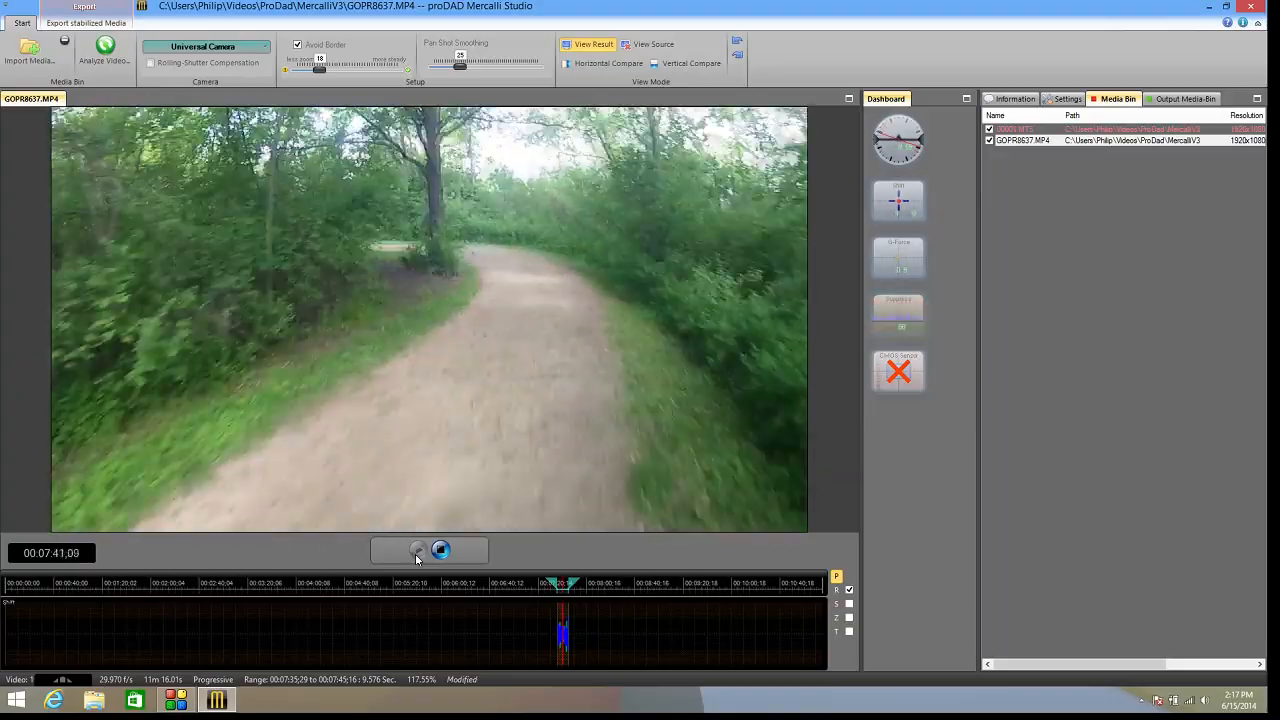
click(440, 550)
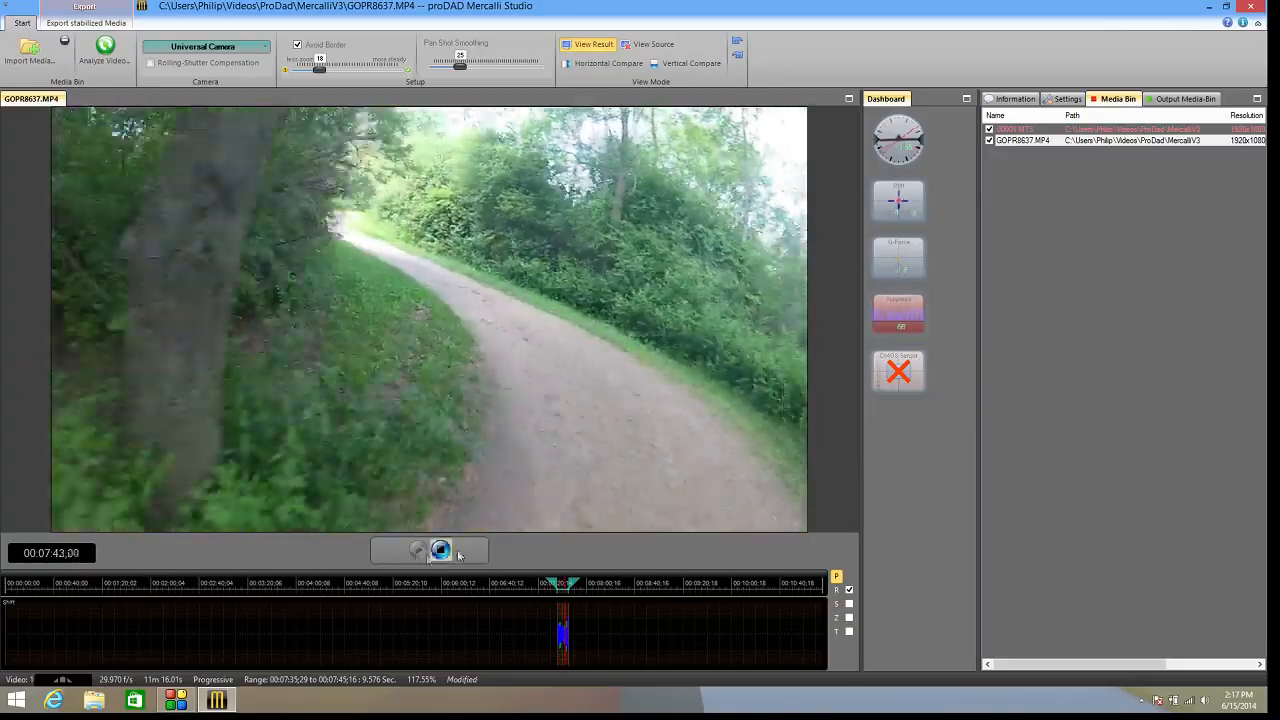
click(441, 549)
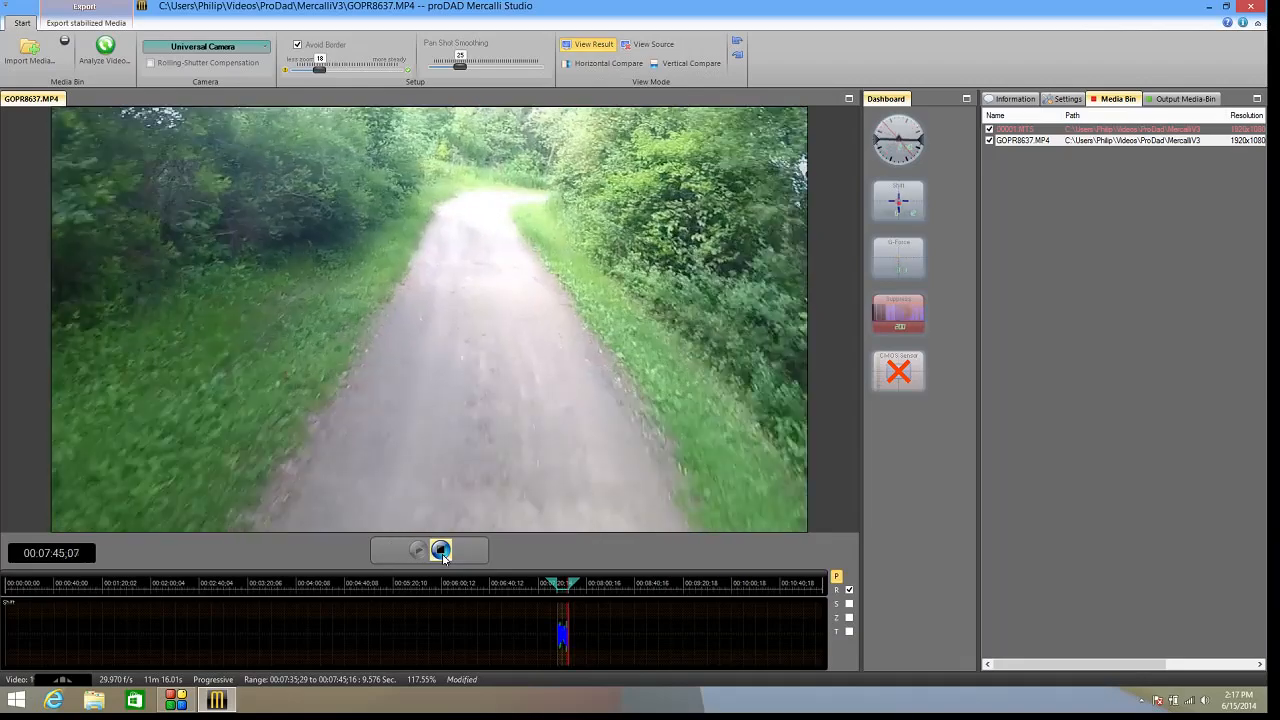
click(418, 550)
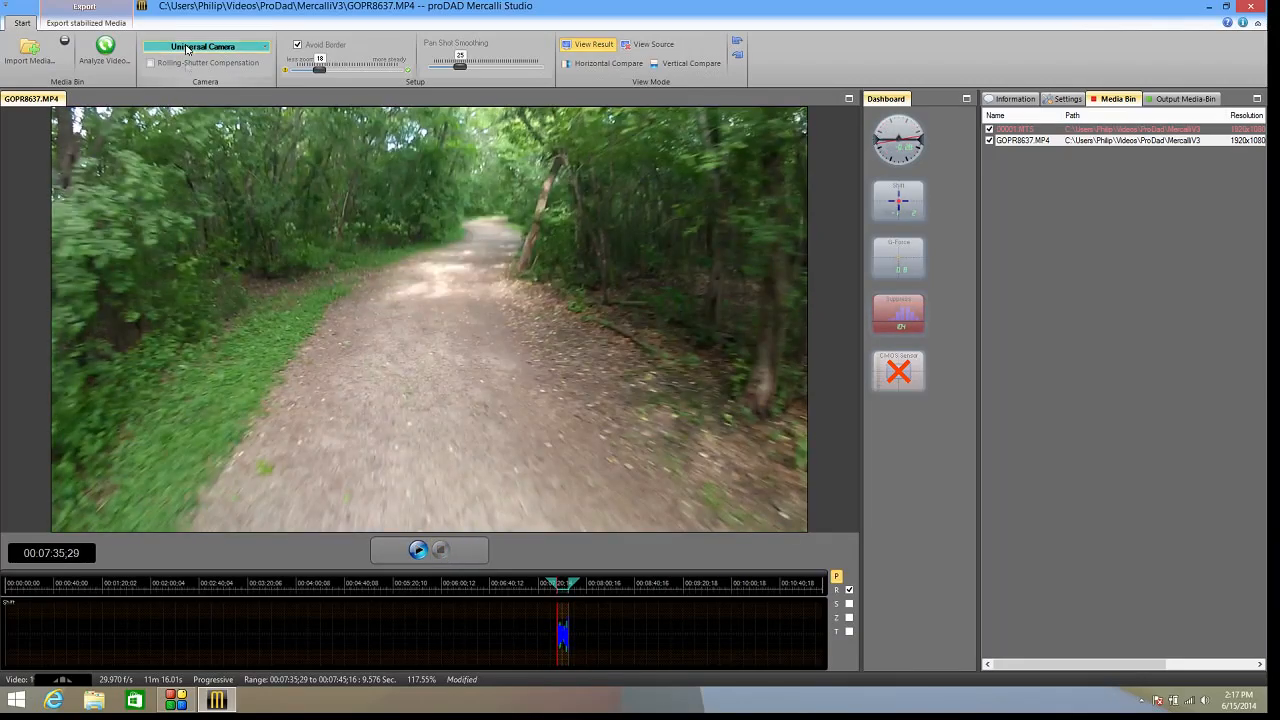
Re-analyze GOPR8637.MP4 under the Glide Camera profile and play the new result.
click(204, 46)
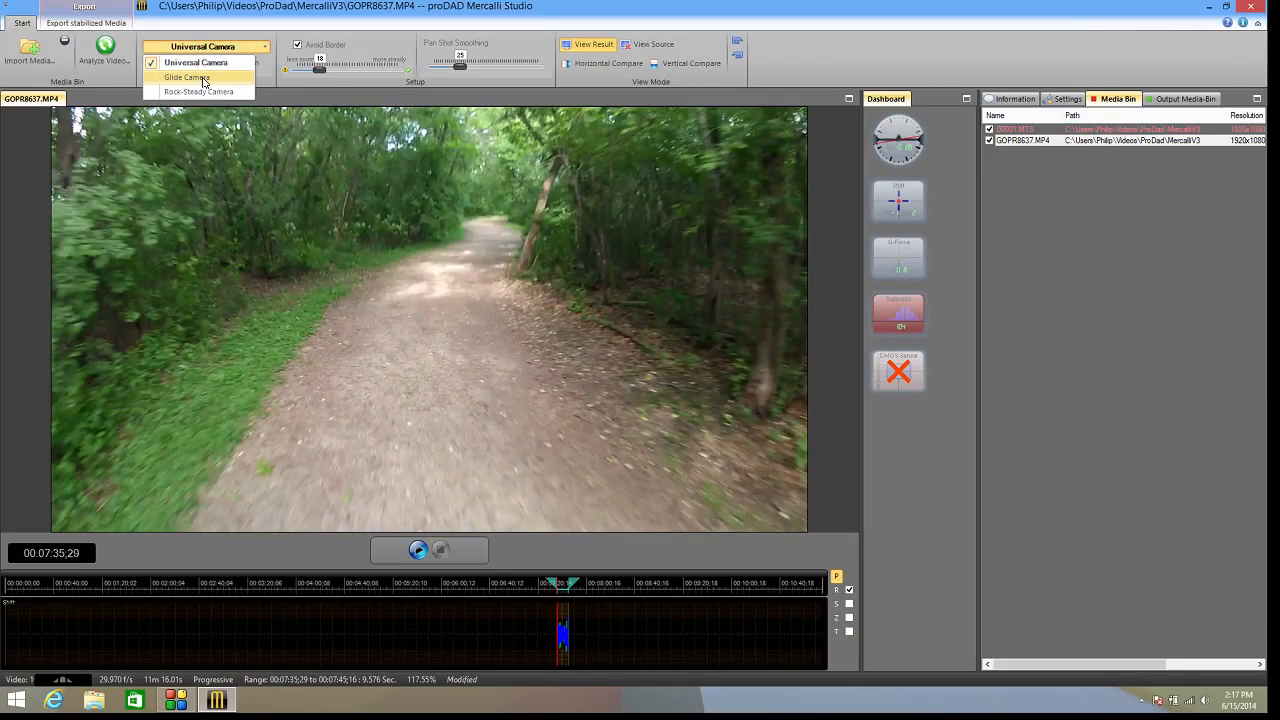
click(186, 78)
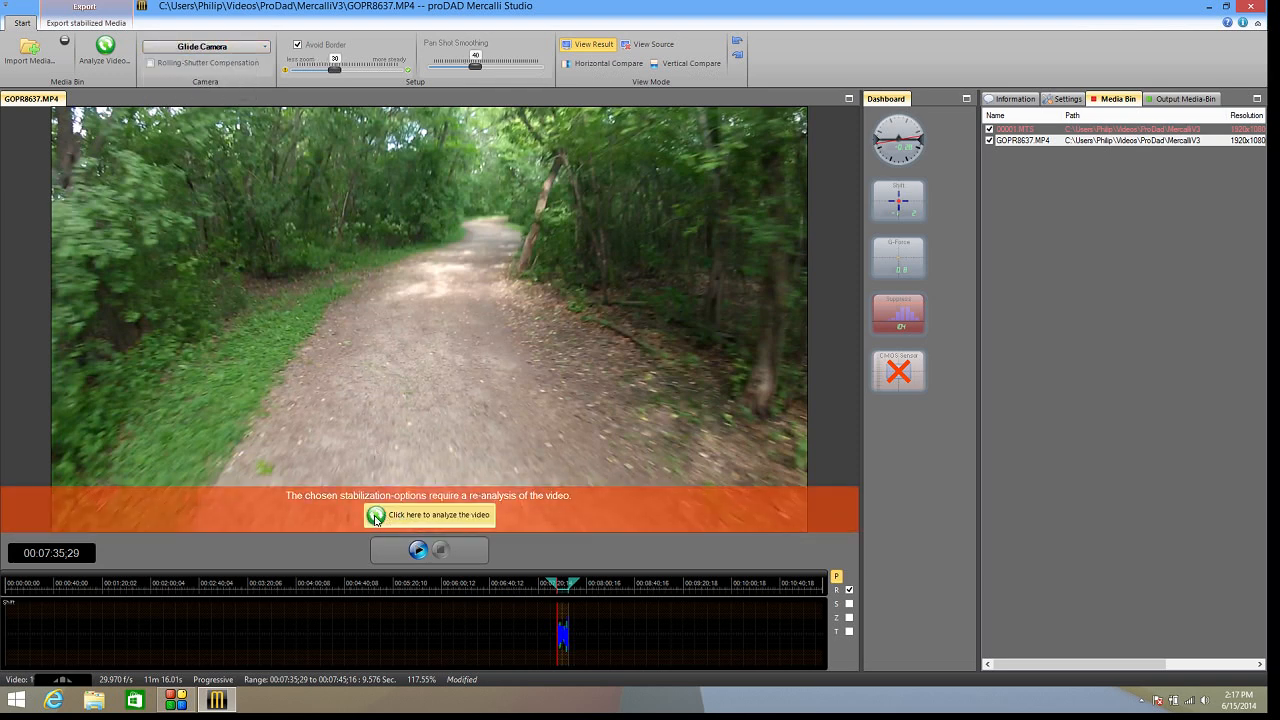
click(428, 514)
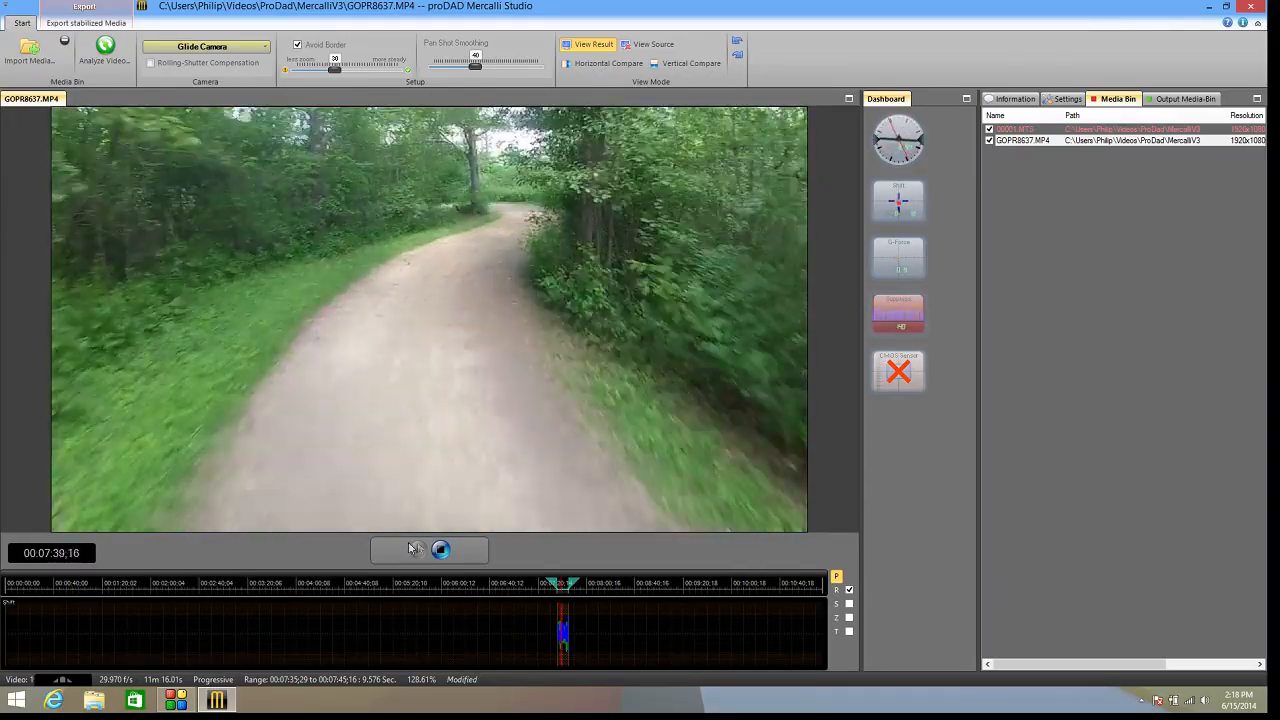
click(417, 550)
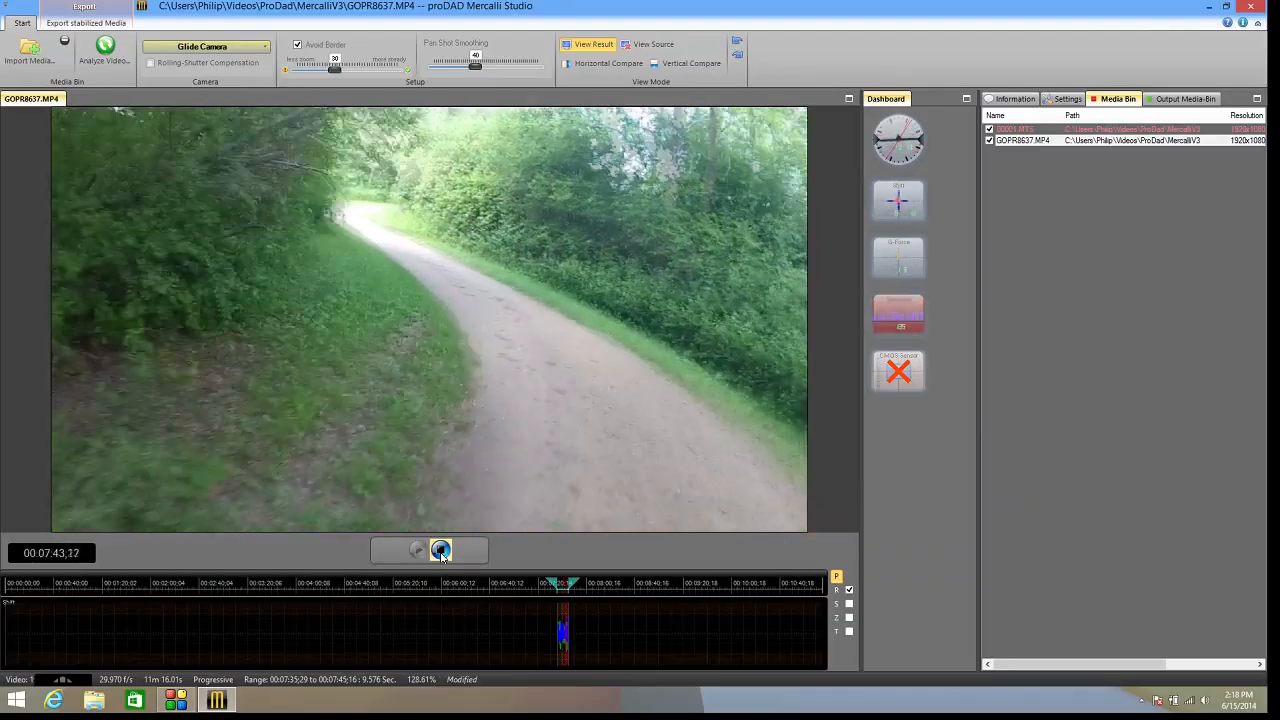
click(418, 550)
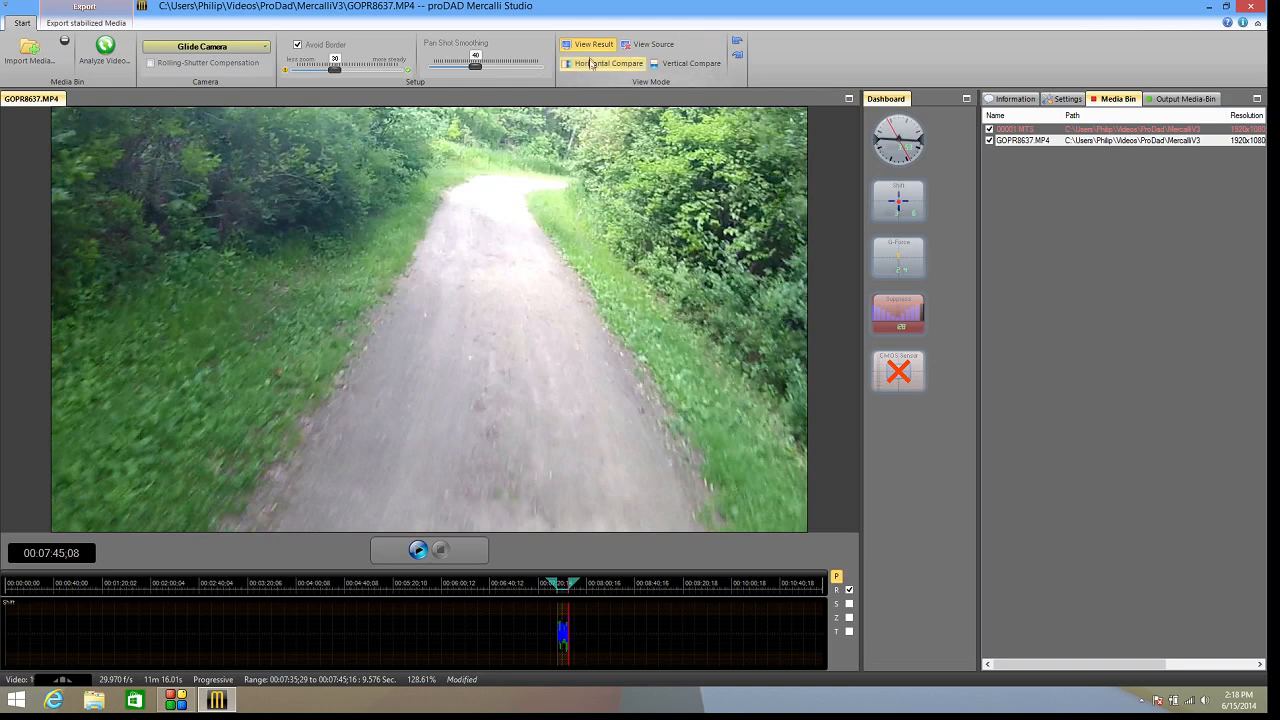
Show source and result side by side and enable rolling-shutter compensation.
click(609, 63)
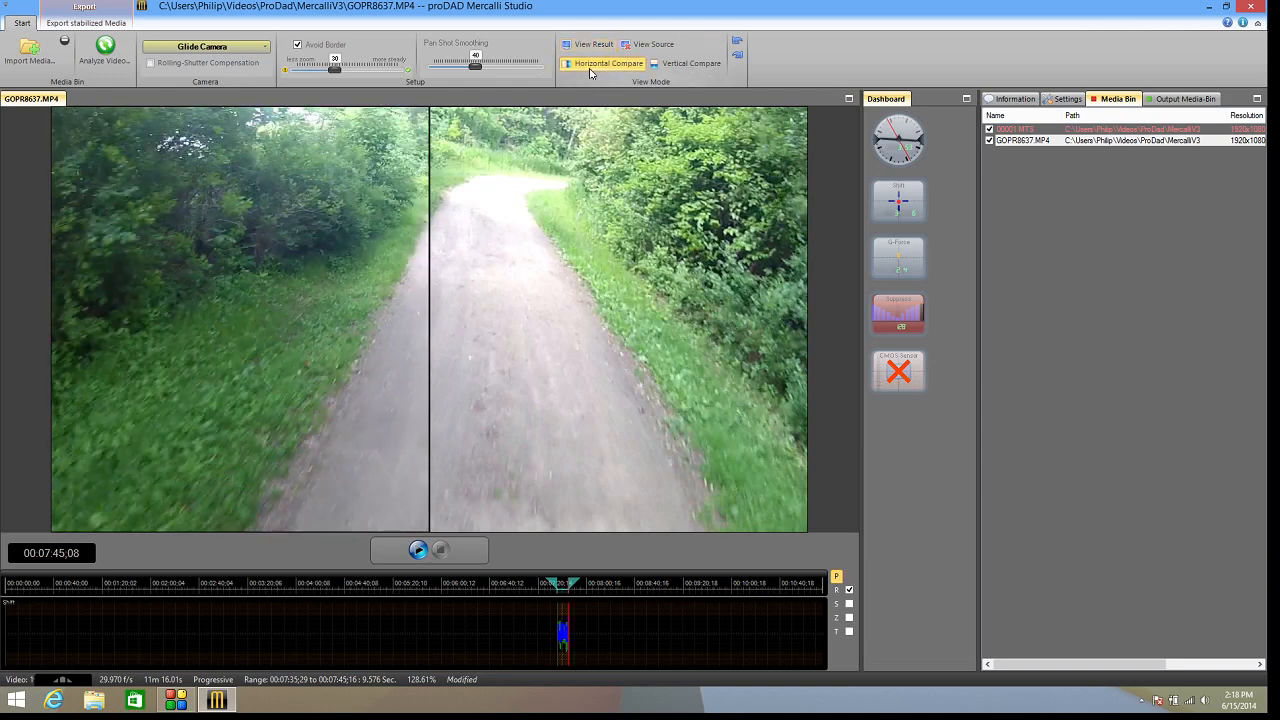
click(1066, 98)
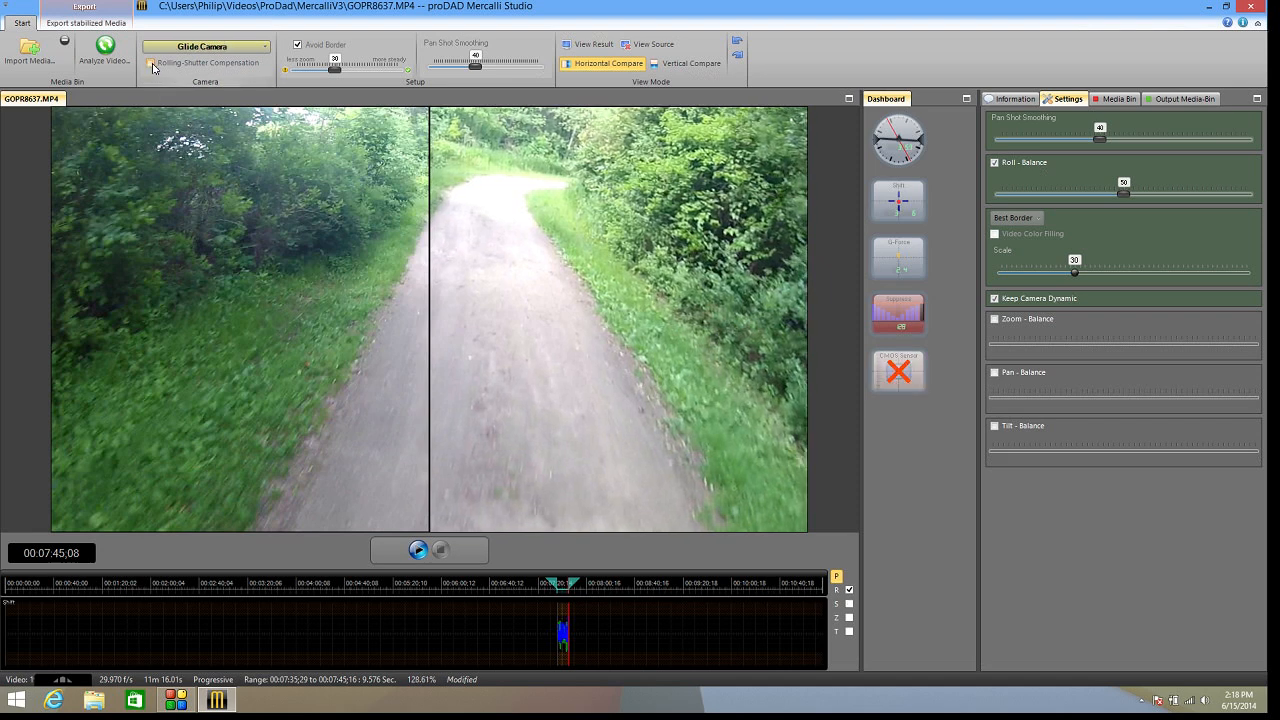
click(153, 67)
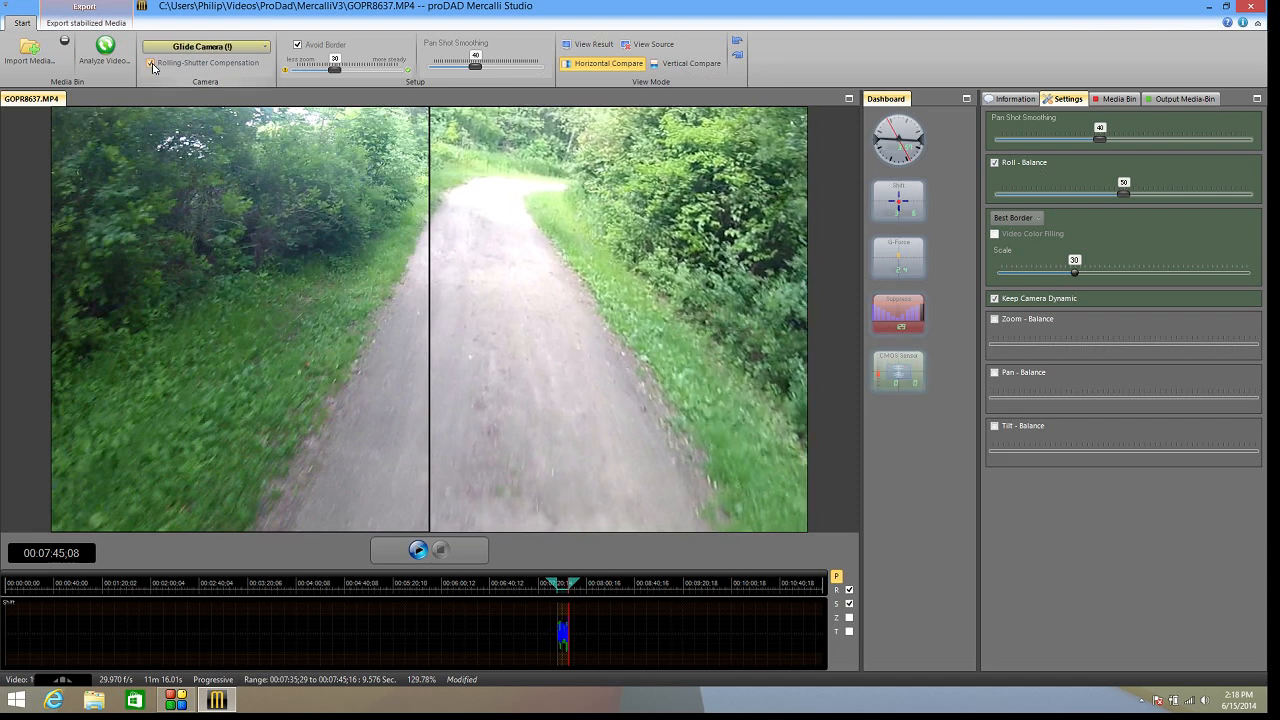
click(151, 63)
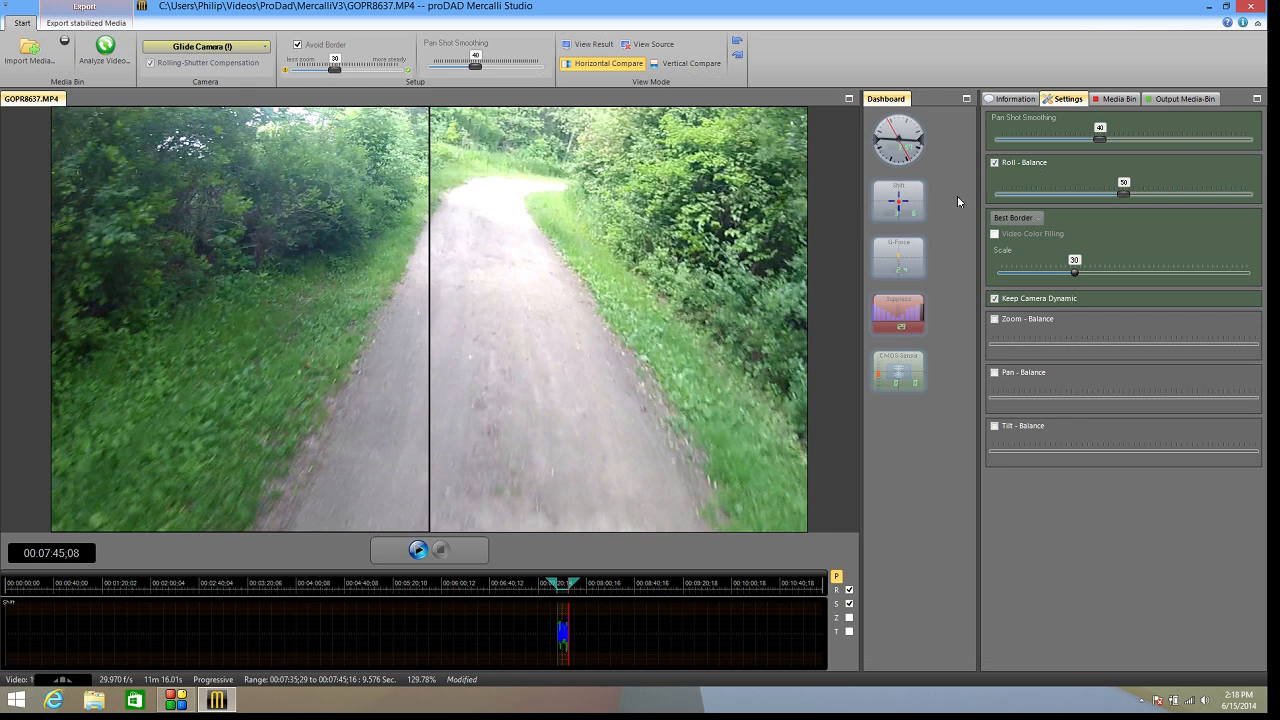
mouse_move(1075, 175)
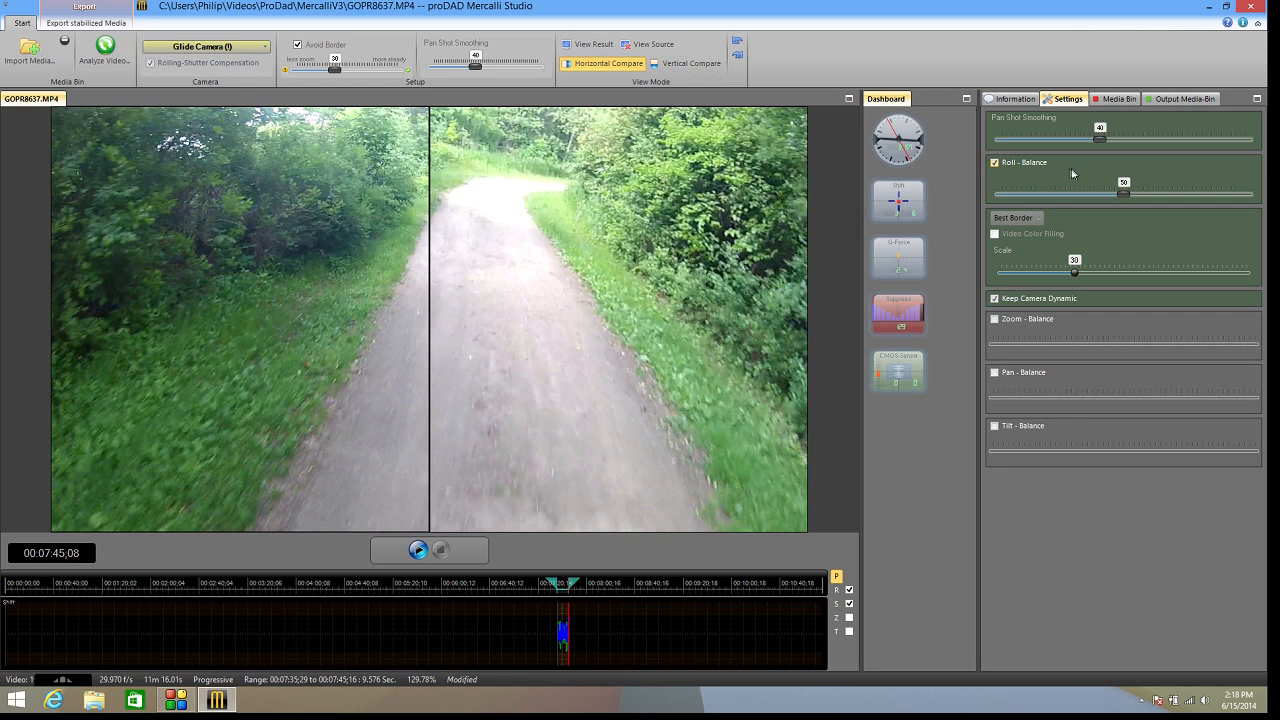
mouse_move(1109, 148)
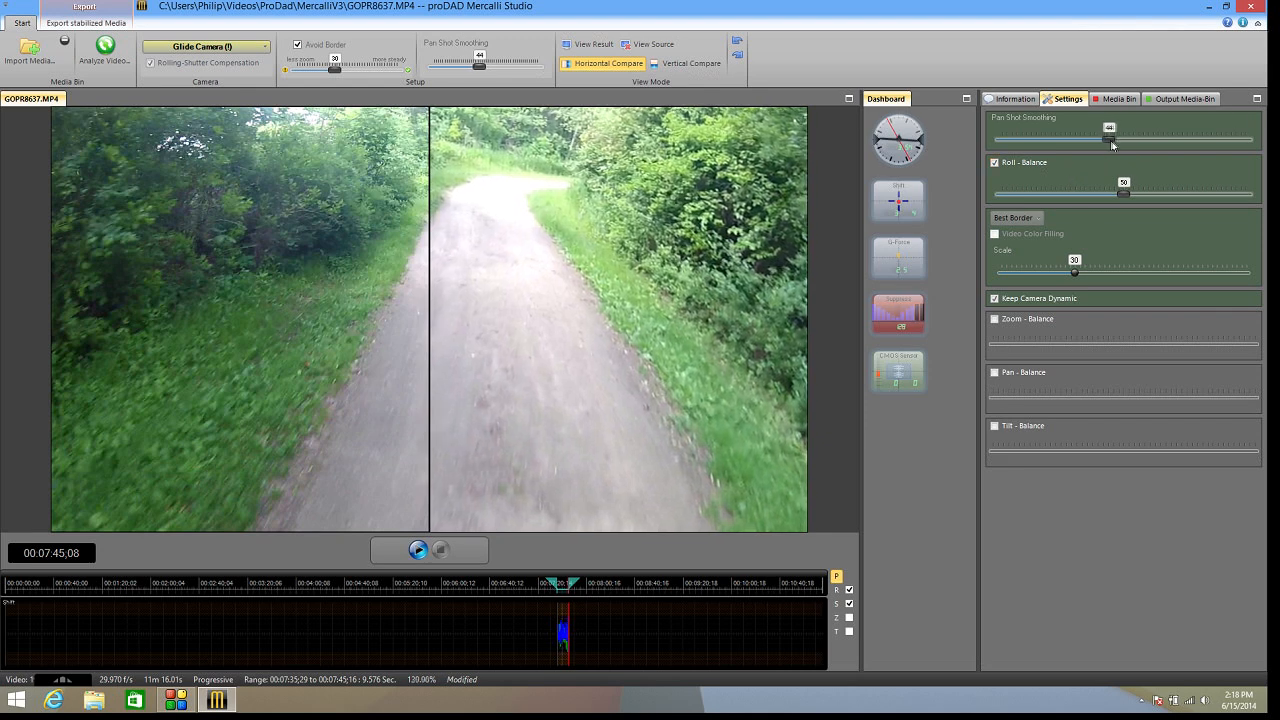
Set the trail clip's pan smoothing to 46, roll balance 62, border scale 43.
drag(1106, 139, 1168, 139)
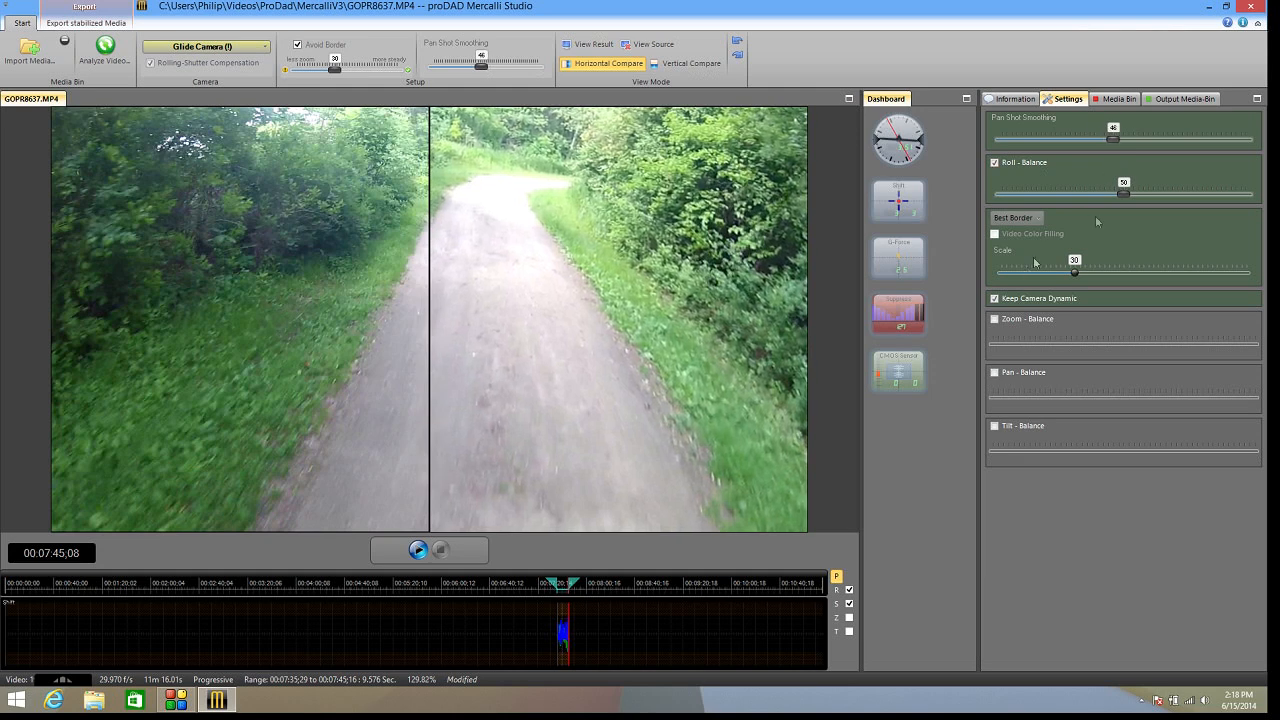
drag(1123, 195, 1140, 195)
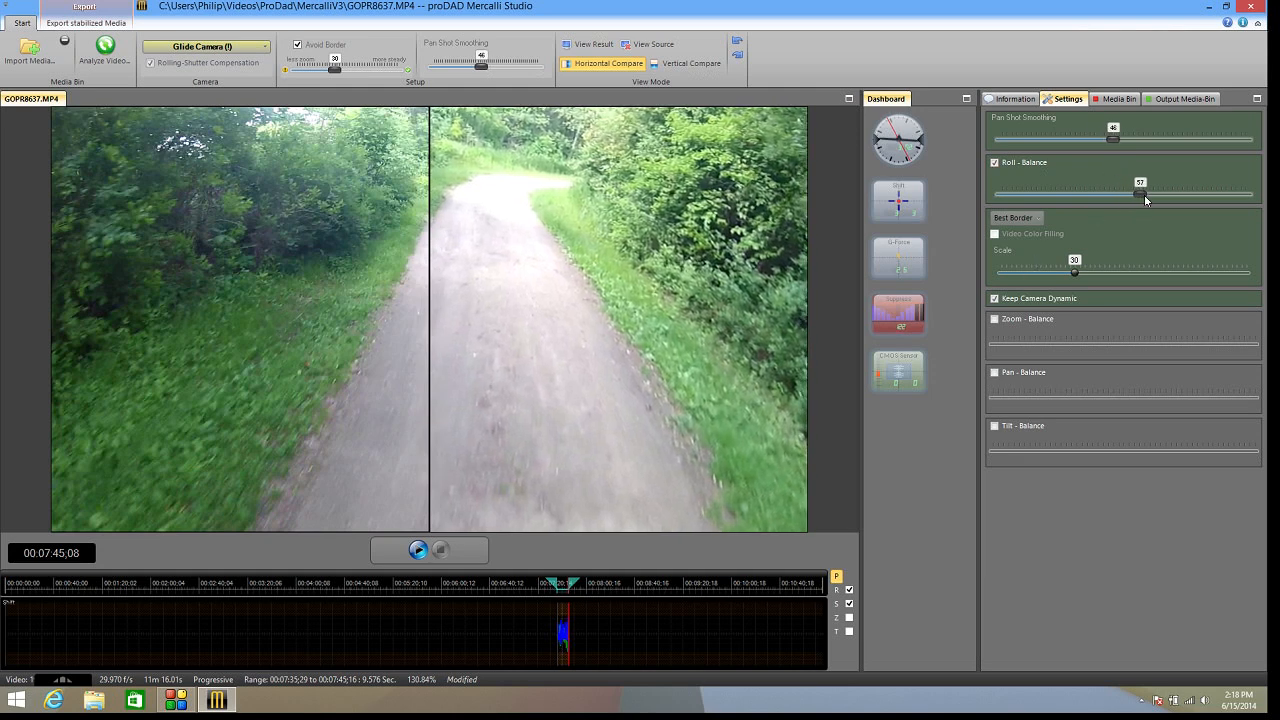
drag(1140, 195, 1183, 195)
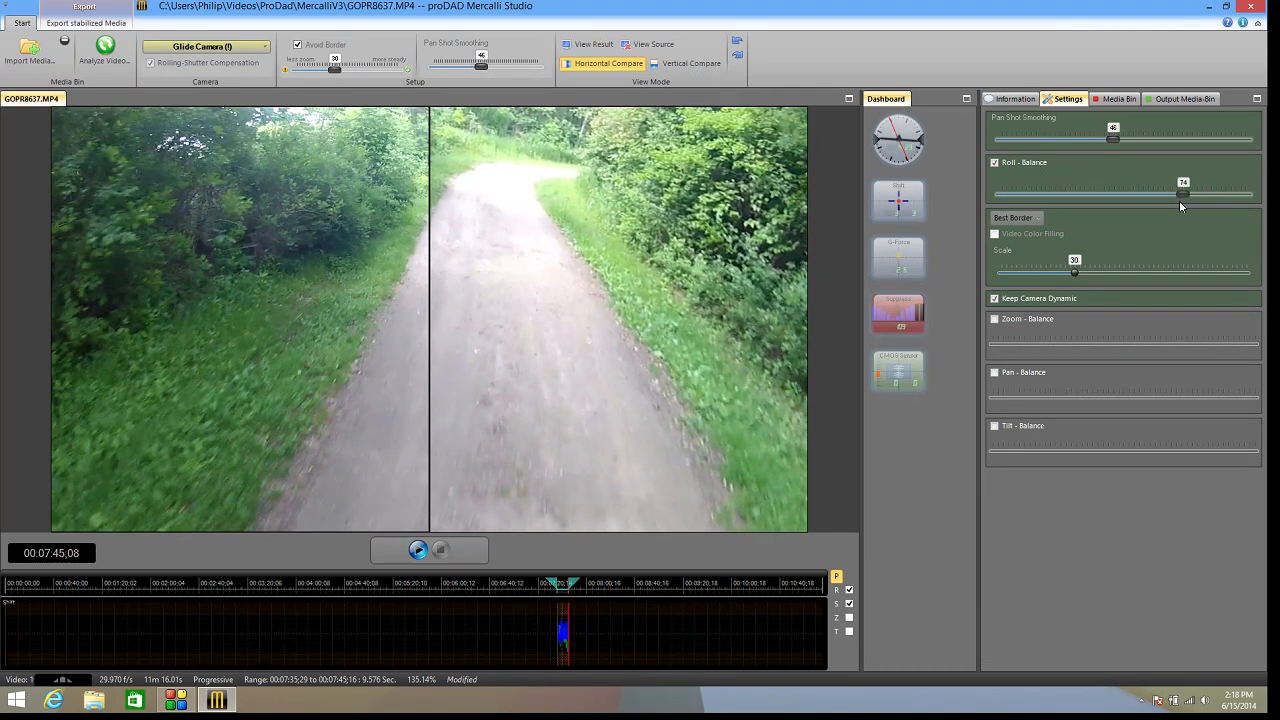
drag(1183, 194, 1047, 182)
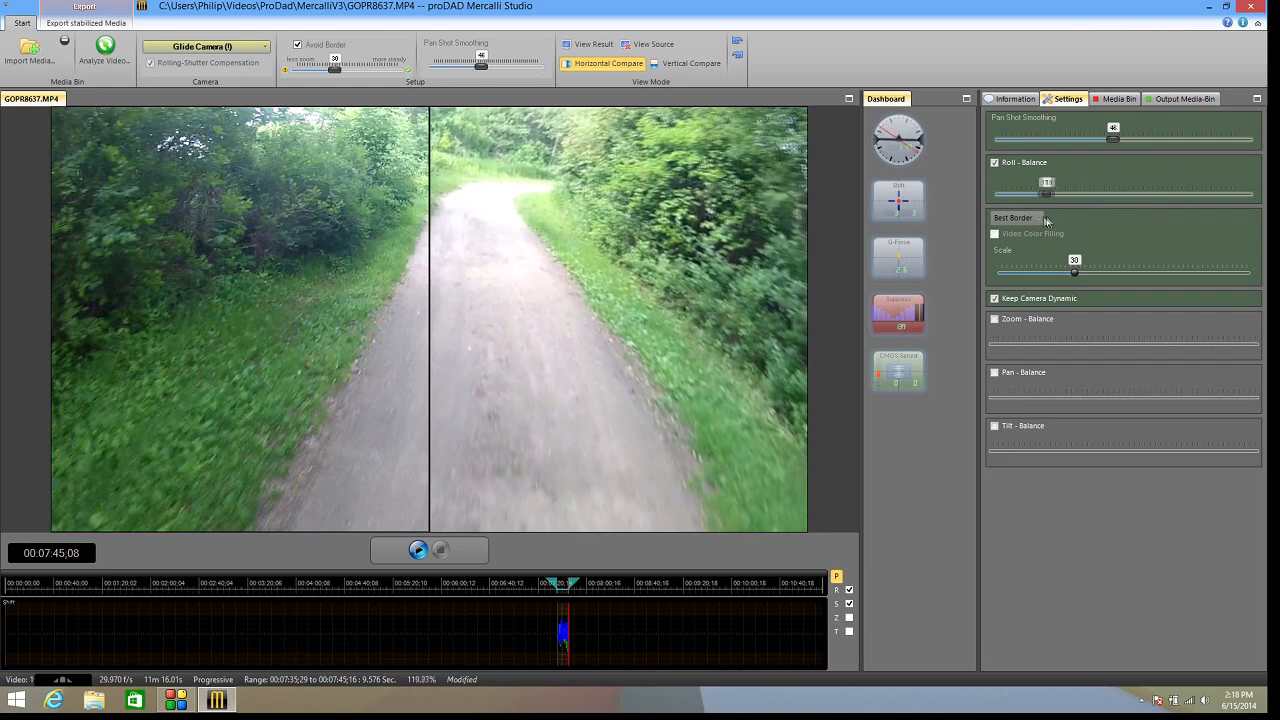
drag(1050, 182, 1013, 182)
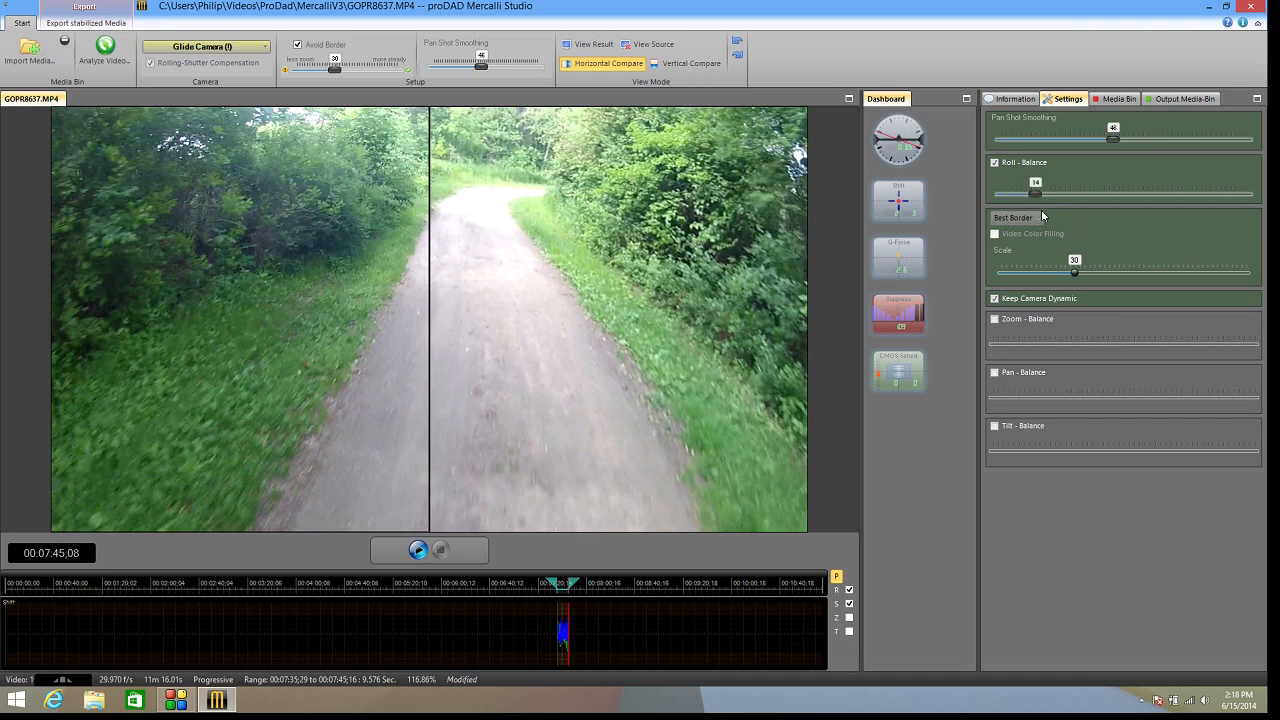
drag(1035, 182, 1156, 182)
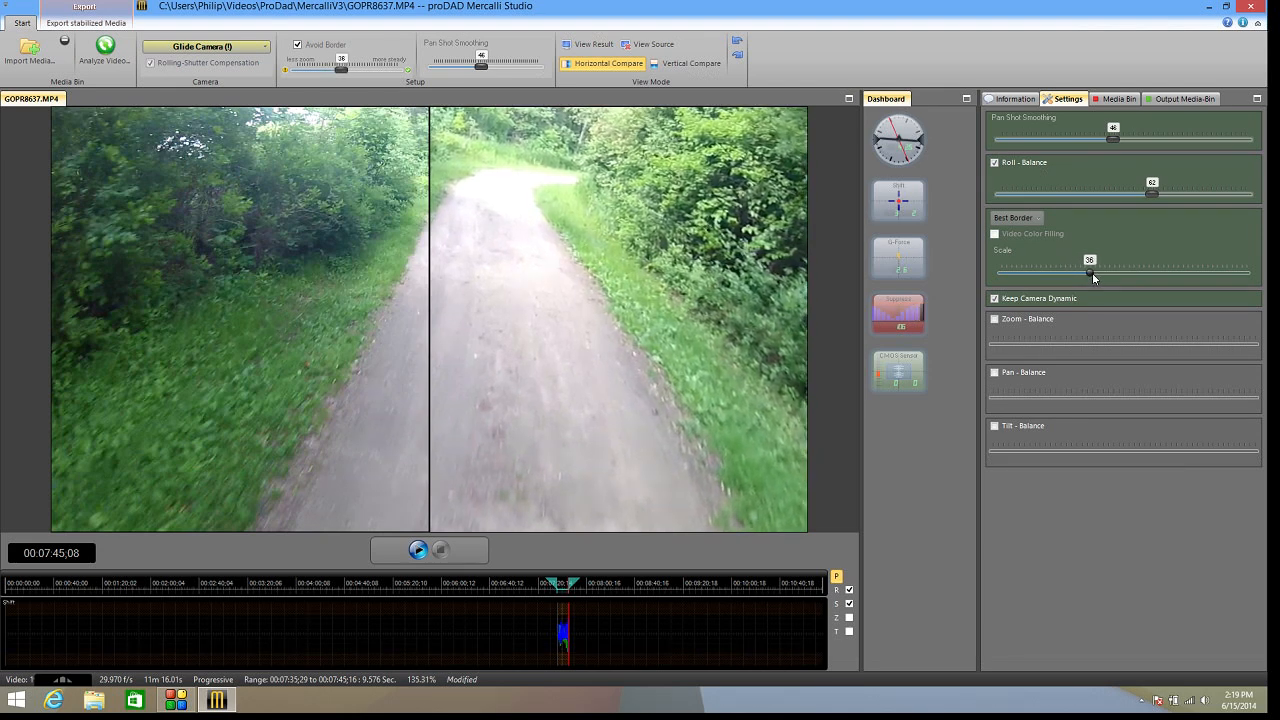
drag(1088, 272, 1155, 272)
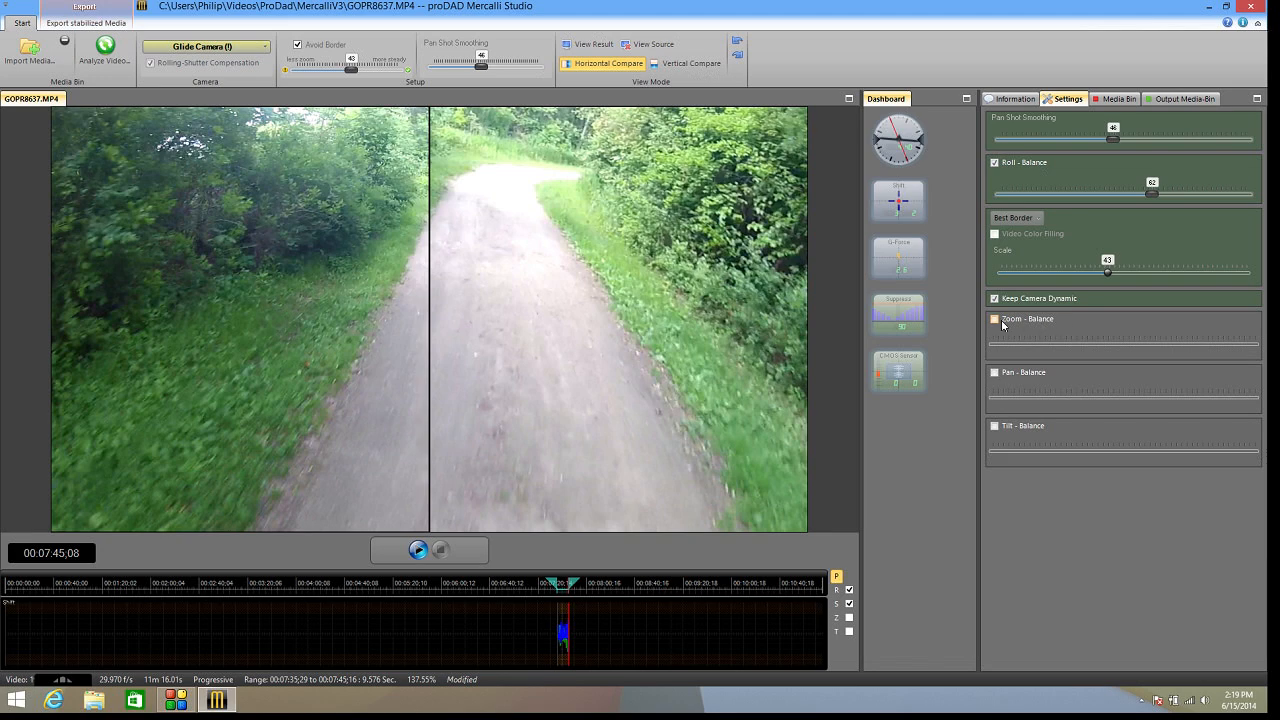
Try zoom balance at 64, then pan balance between 76 and 36.
click(994, 318)
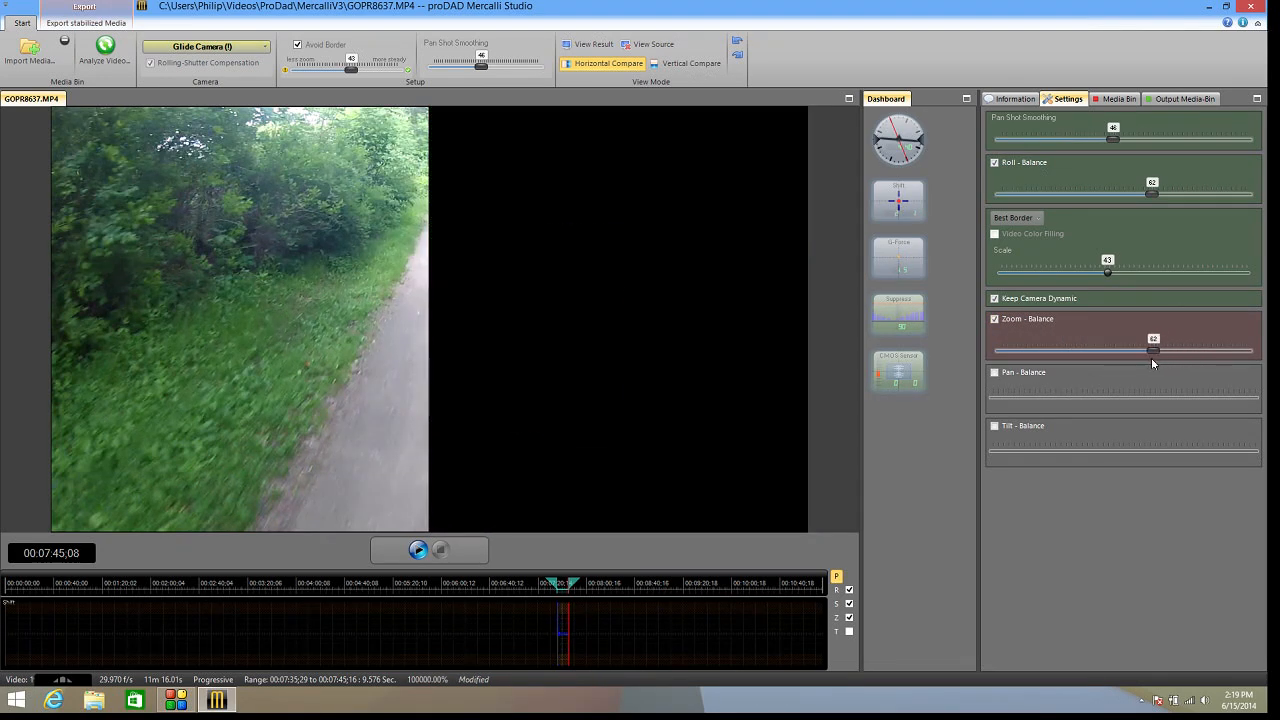
drag(1152, 350, 1158, 350)
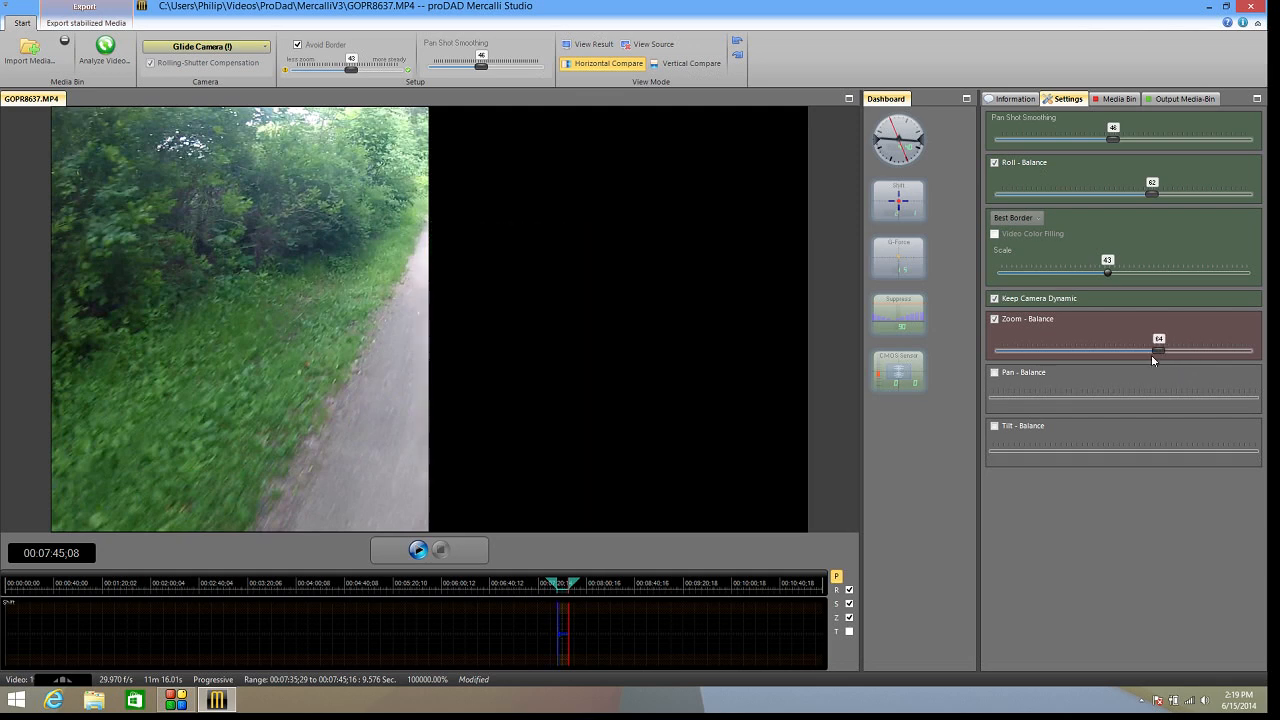
drag(1157, 350, 1070, 350)
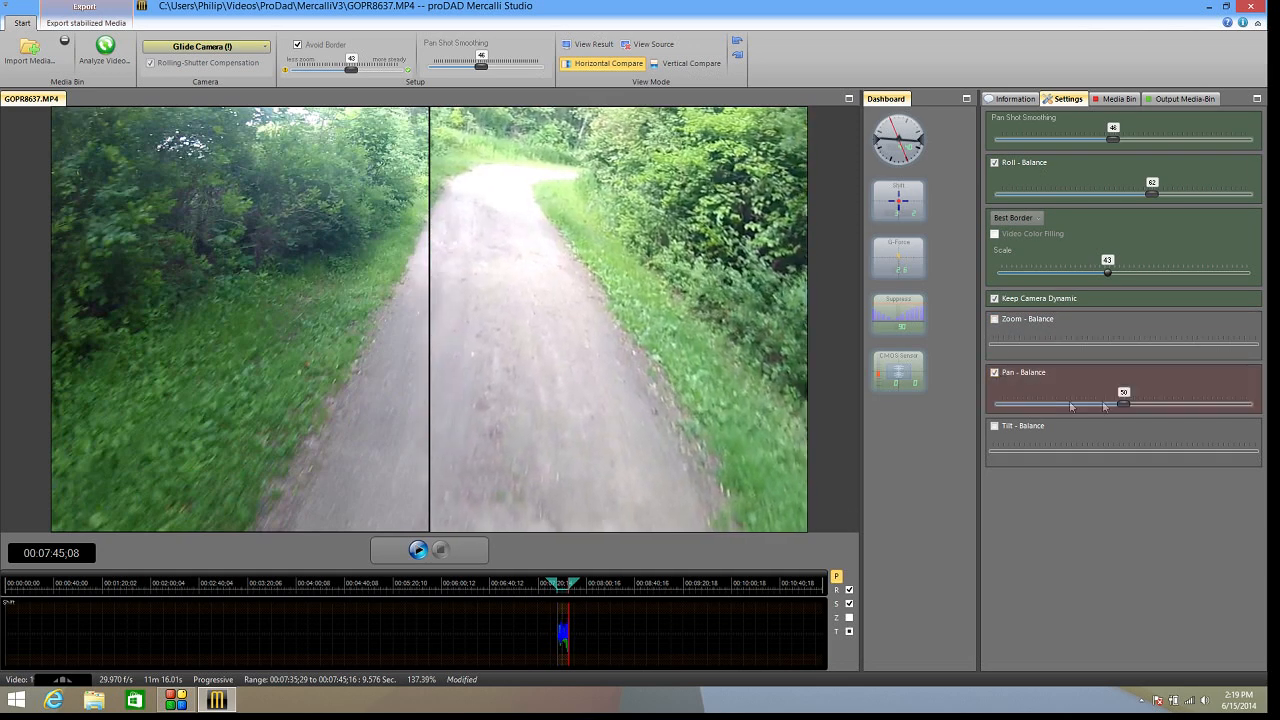
drag(1123, 404, 1188, 404)
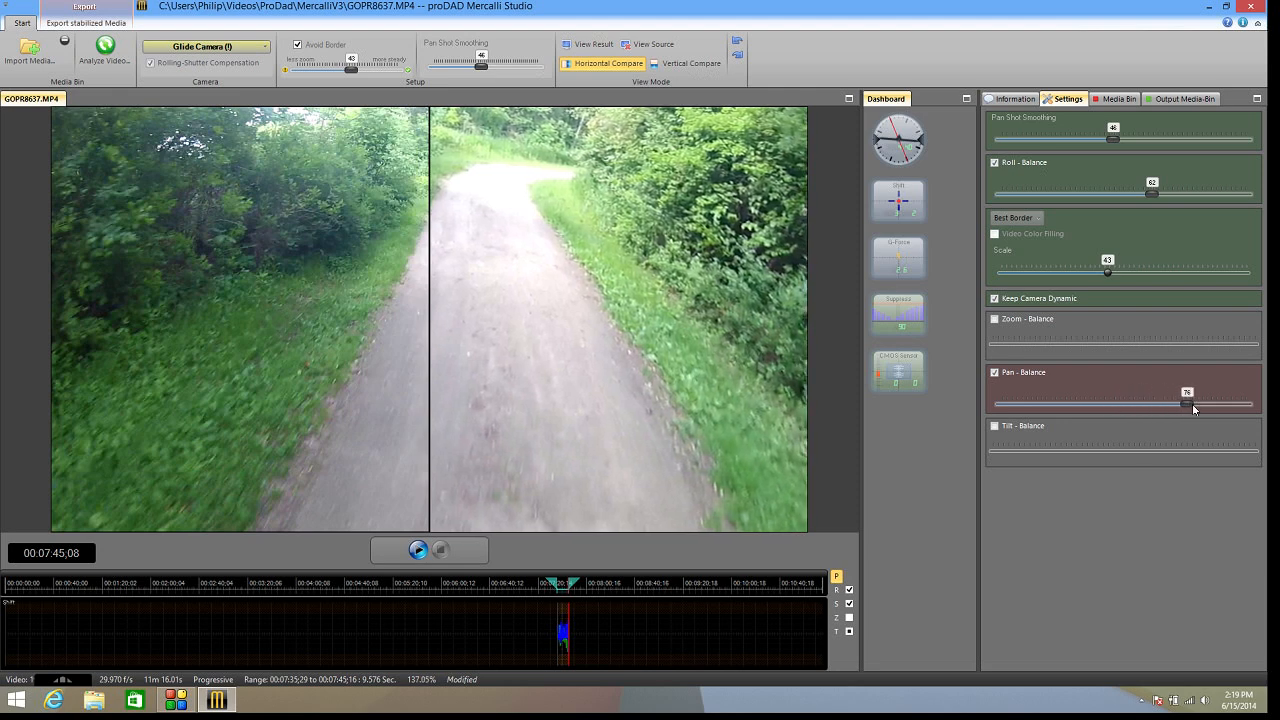
drag(1187, 404, 1227, 404)
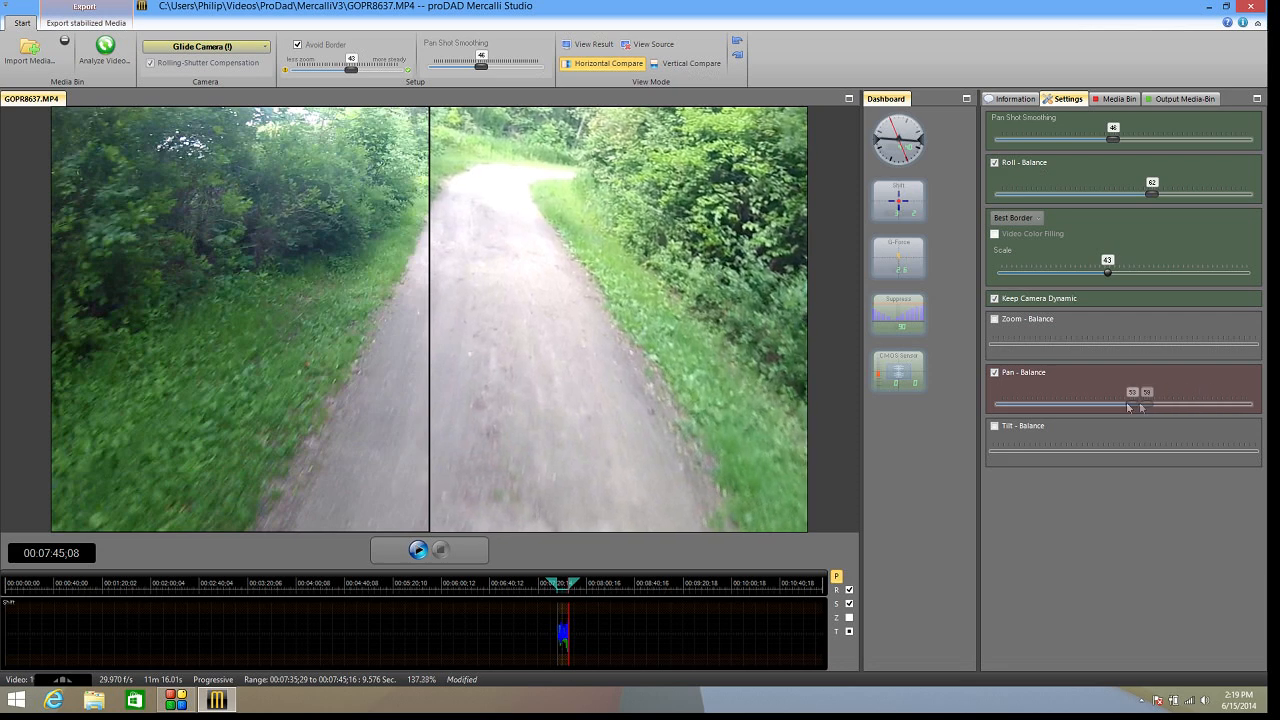
drag(1143, 405, 1089, 405)
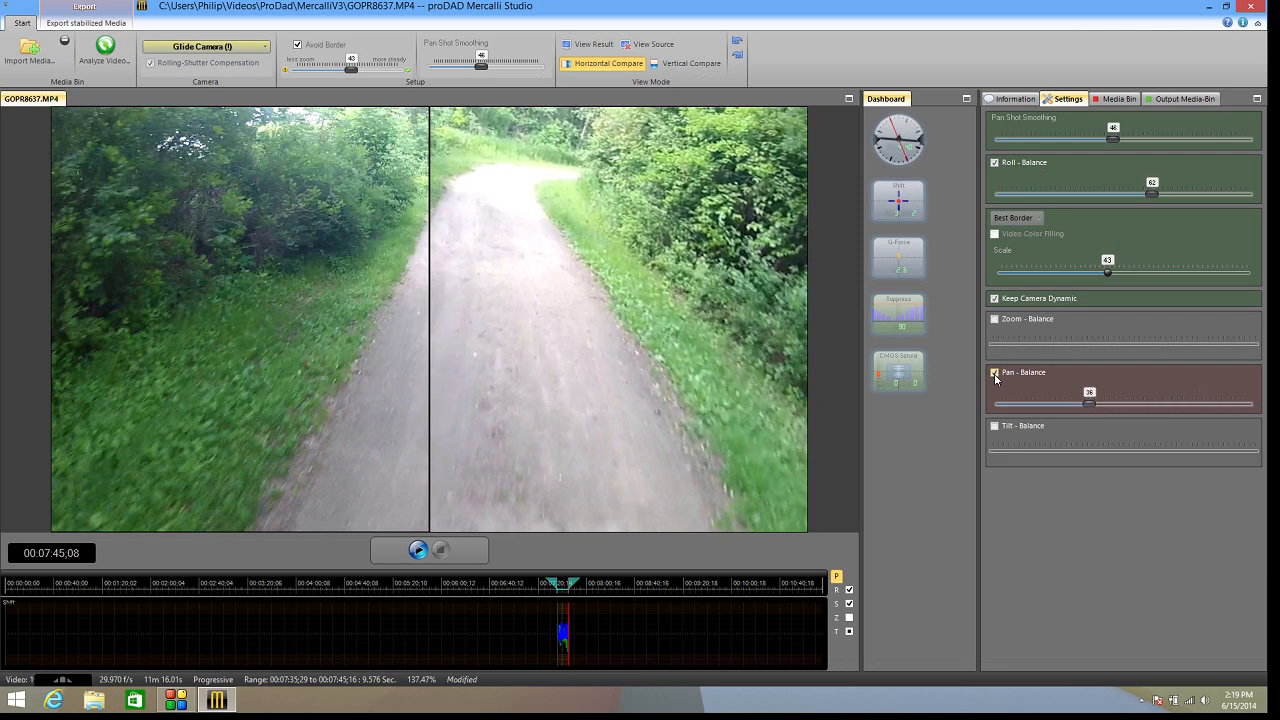
Enable tilt balance and settle its slider at 44.
click(994, 425)
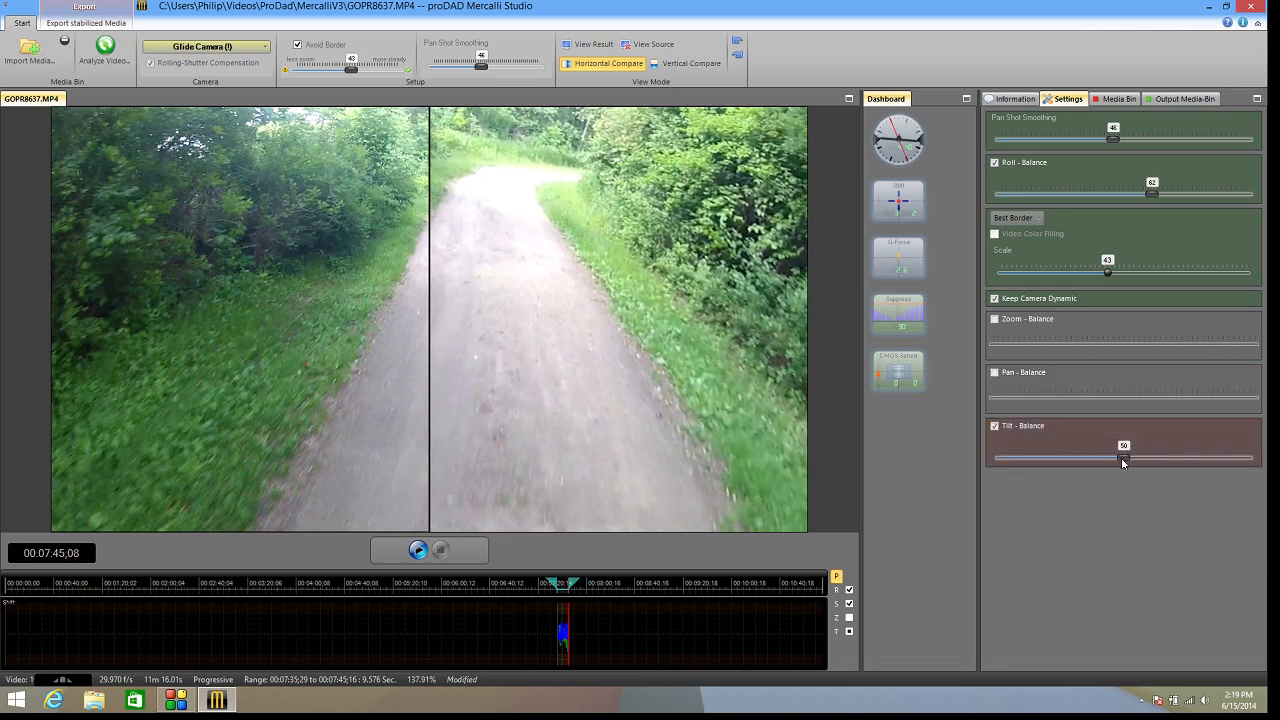
drag(1123, 458, 1190, 458)
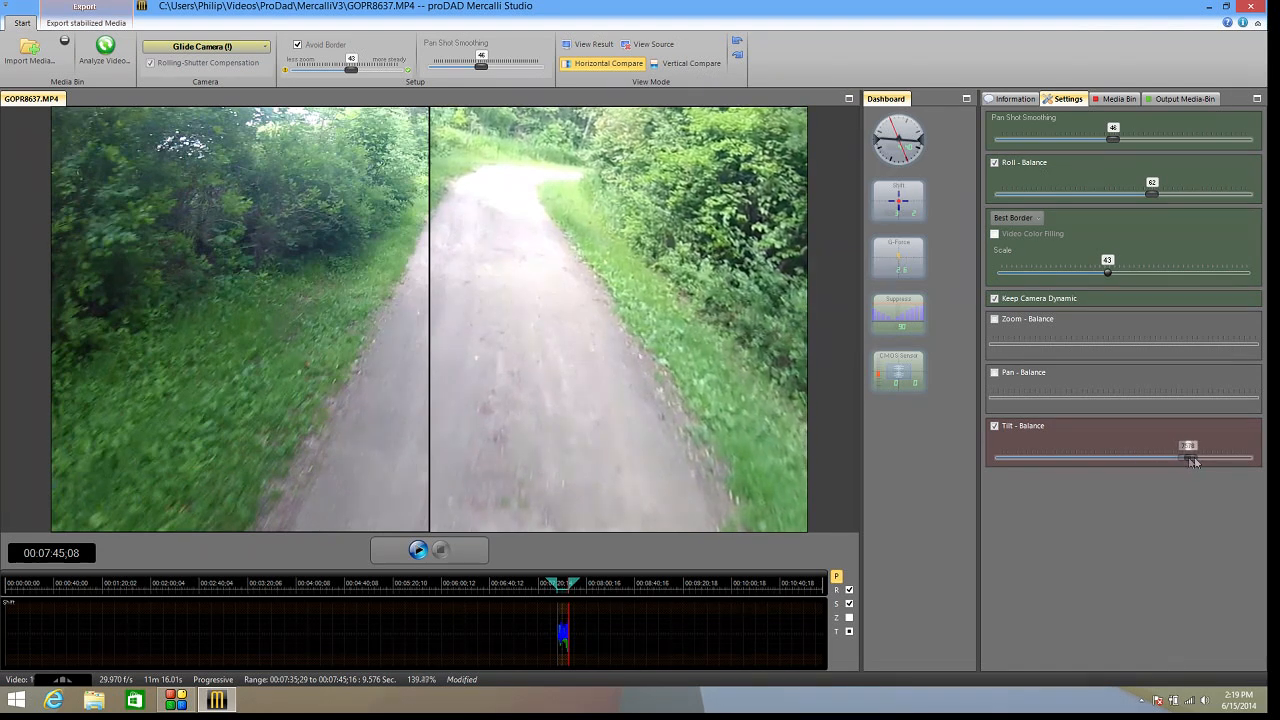
drag(1190, 458, 1062, 459)
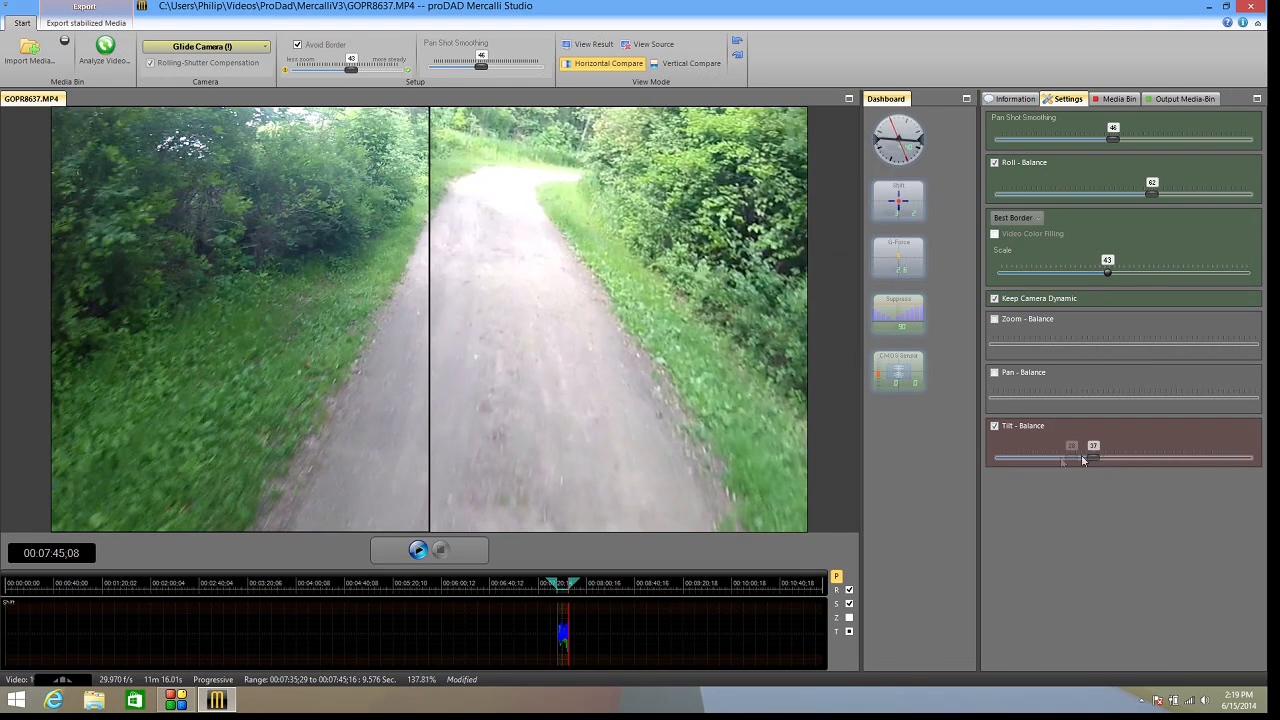
drag(1062, 458, 1090, 458)
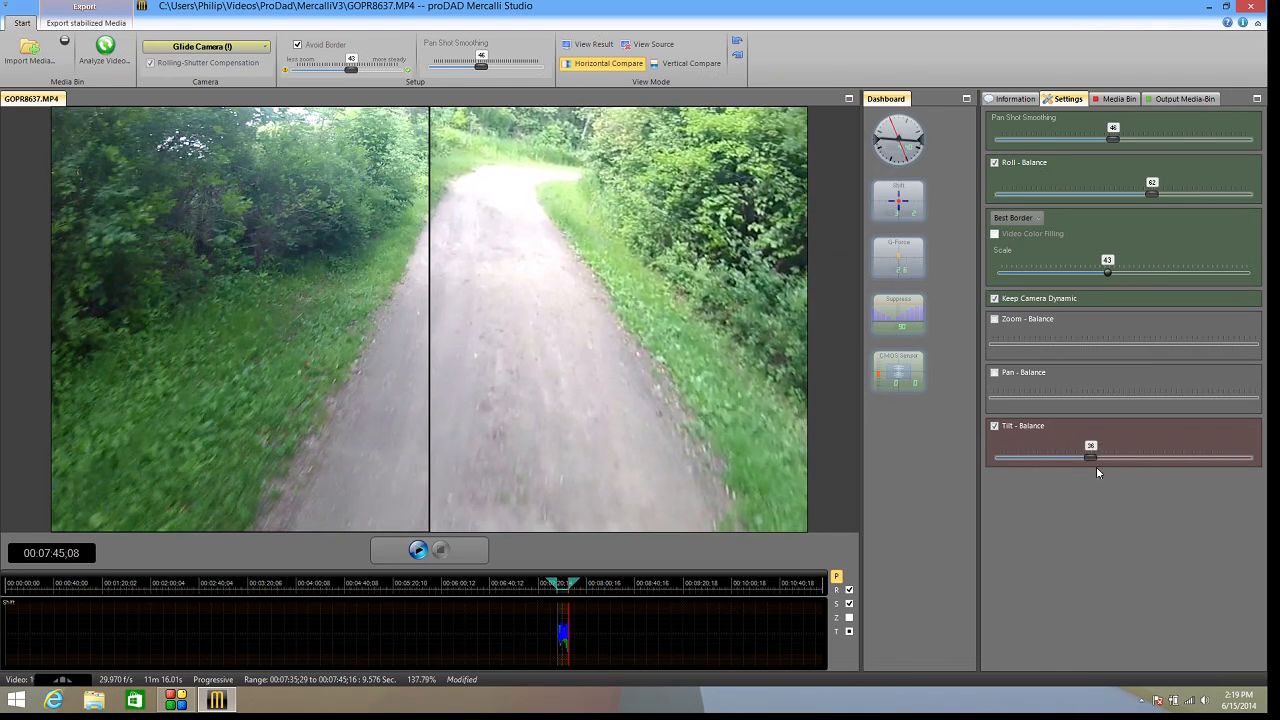
drag(1075, 457, 1105, 457)
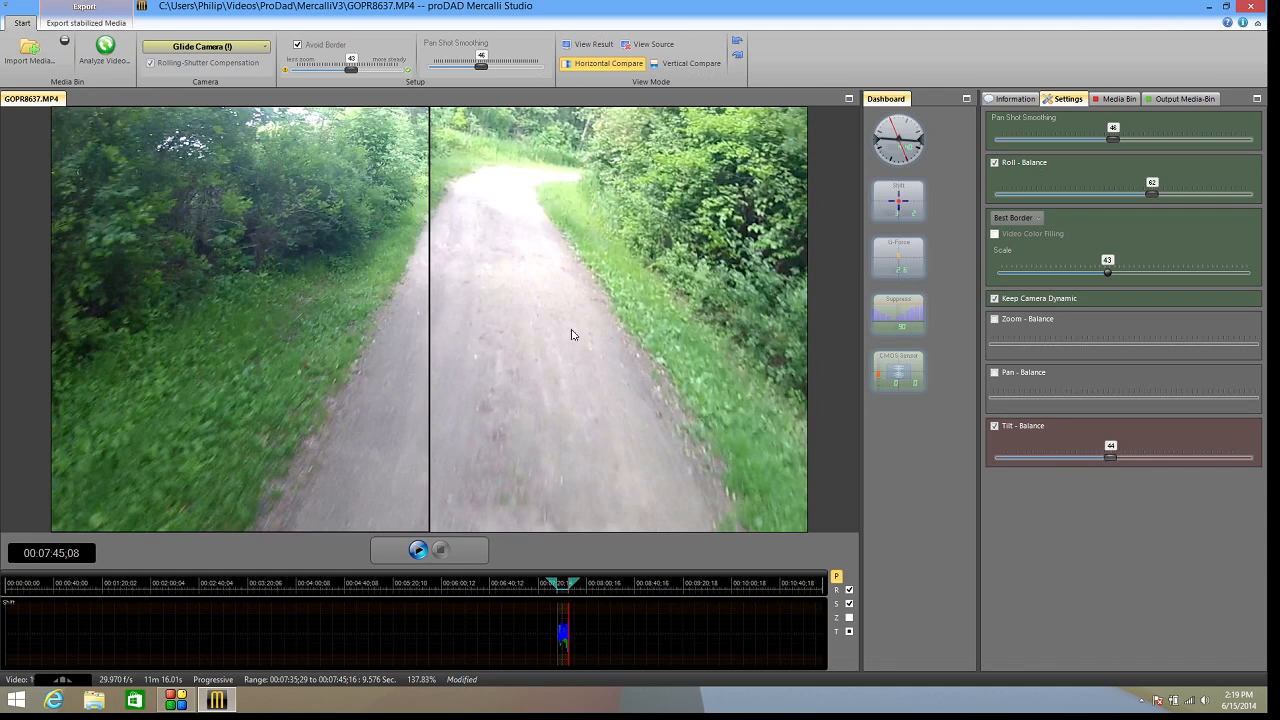
mouse_move(565, 87)
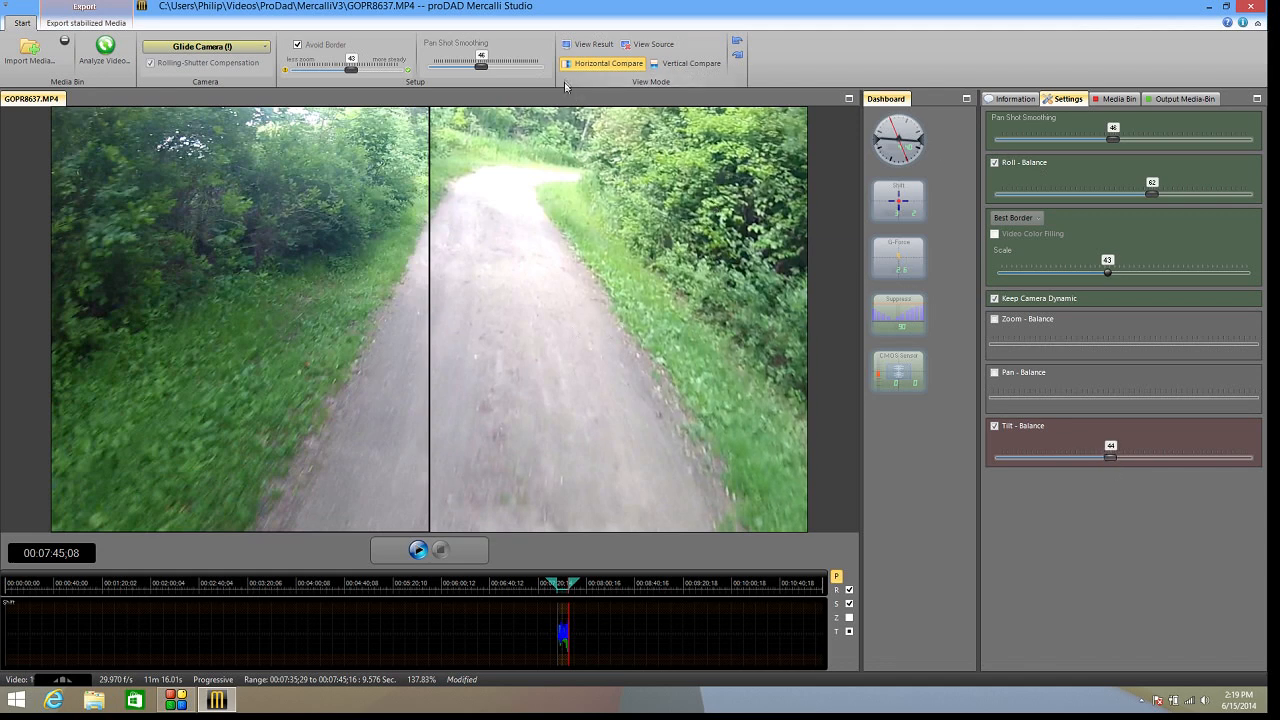
mouse_move(587, 44)
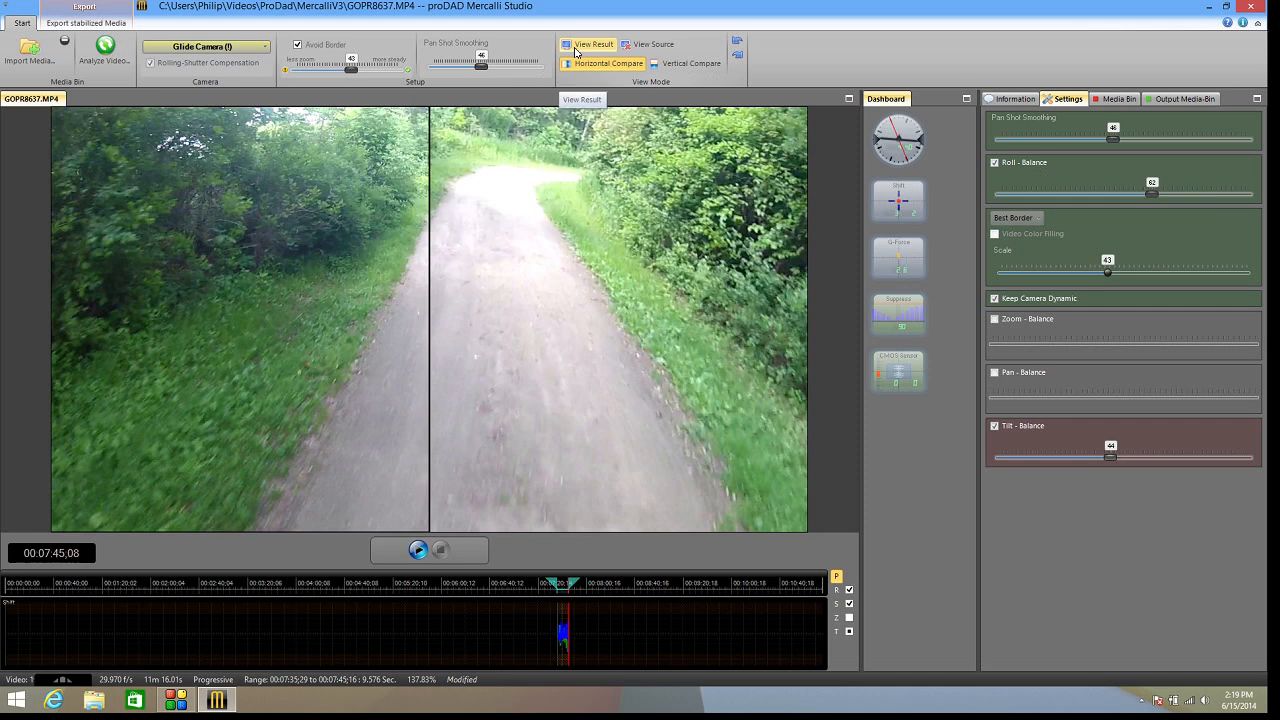
Switch the preview to the result alone and play the stabilized trail clip.
click(609, 63)
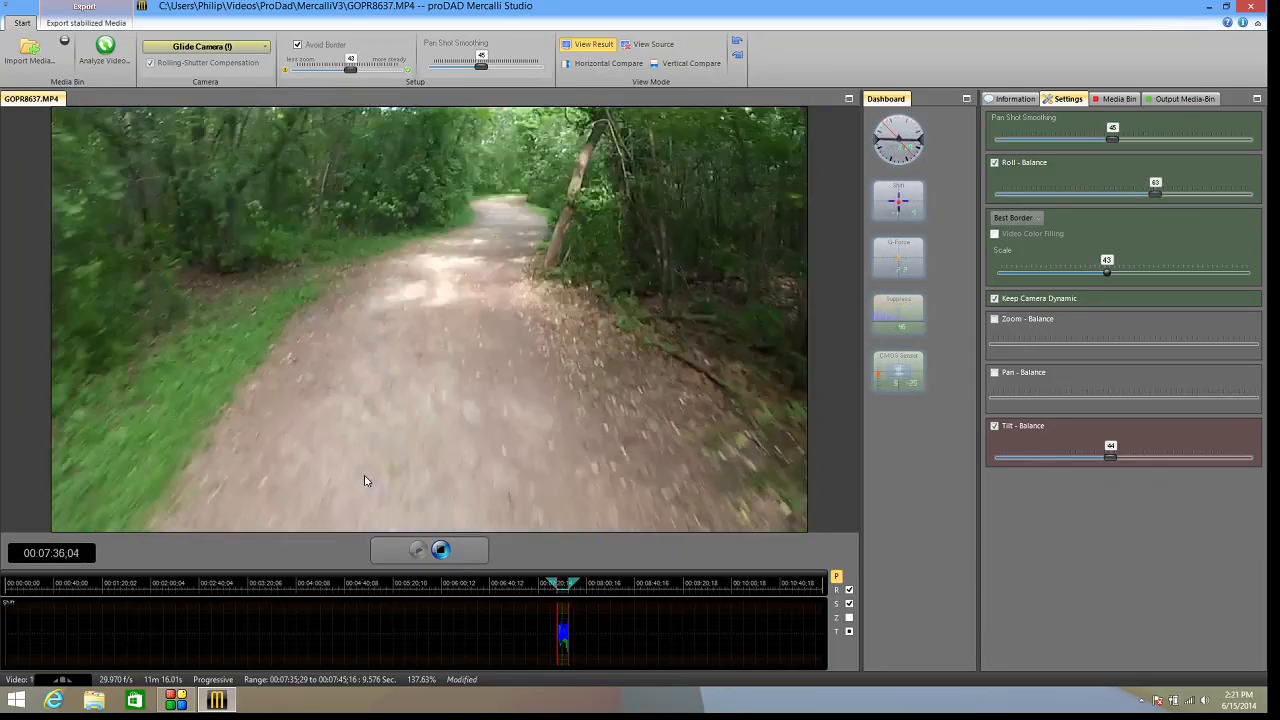
click(419, 550)
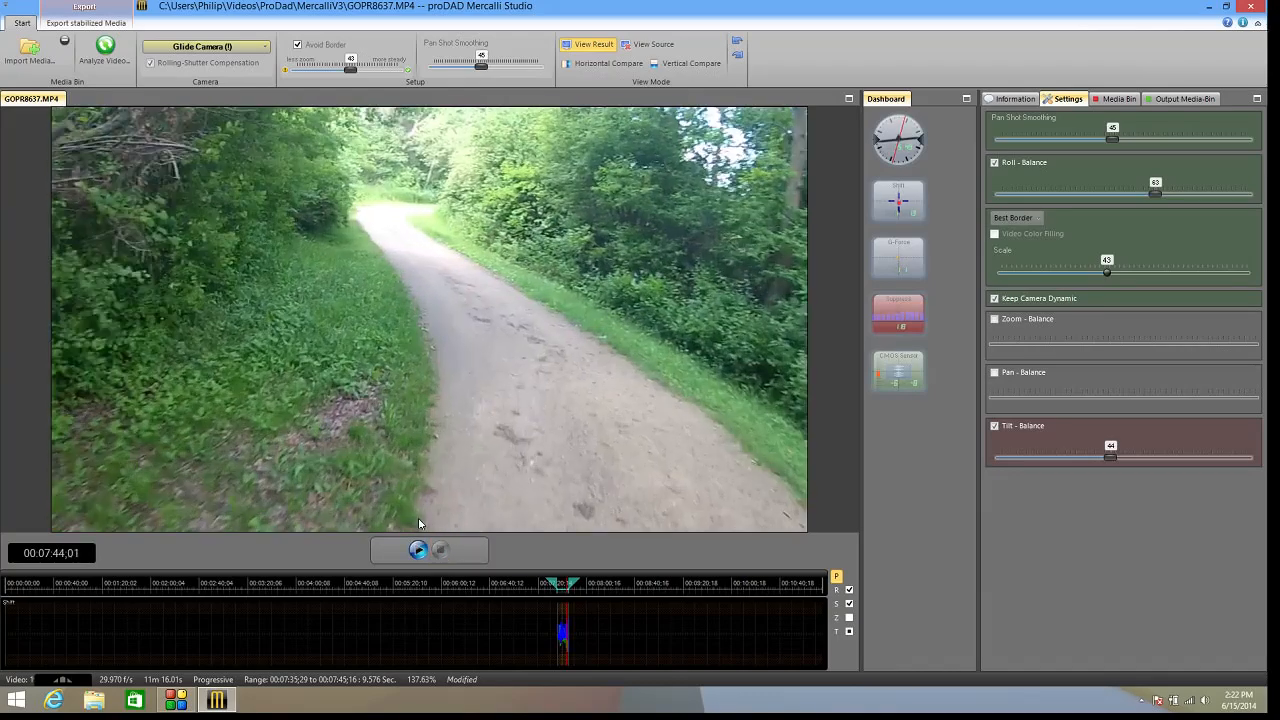
mouse_move(350, 388)
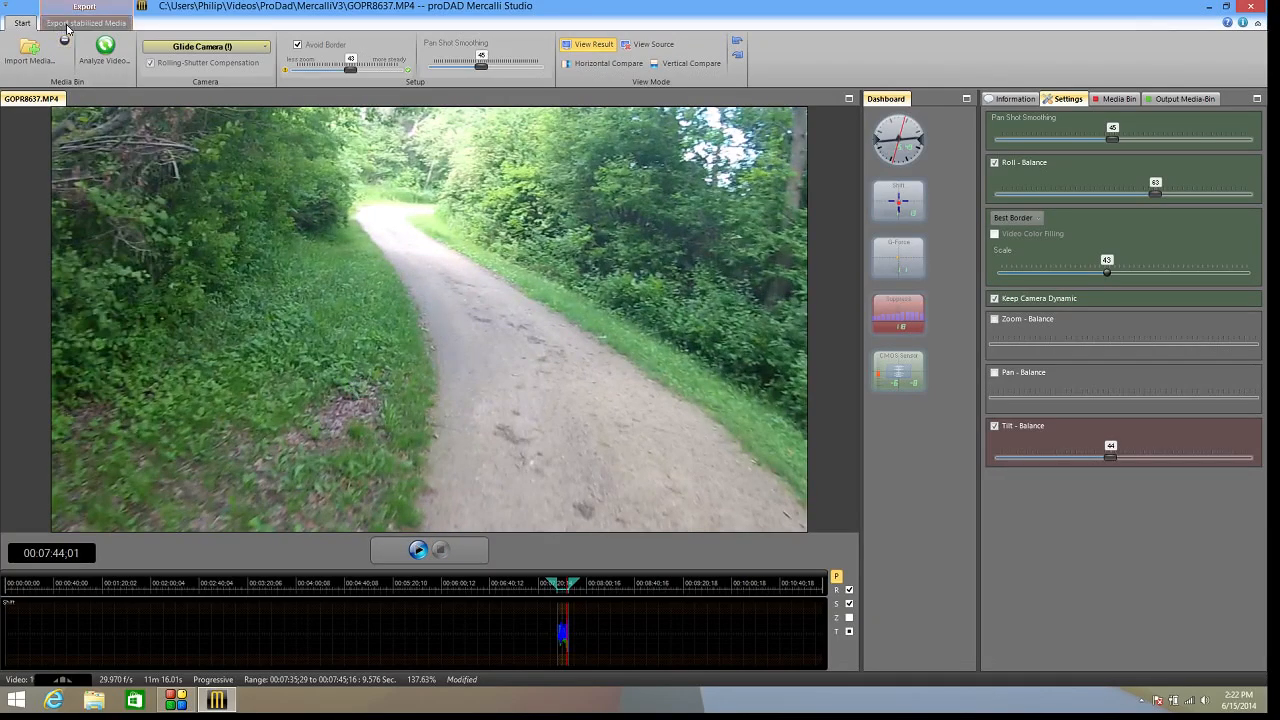
Export into another directory: a new Finals folder created inside ProDad\MercalliV3.
click(86, 22)
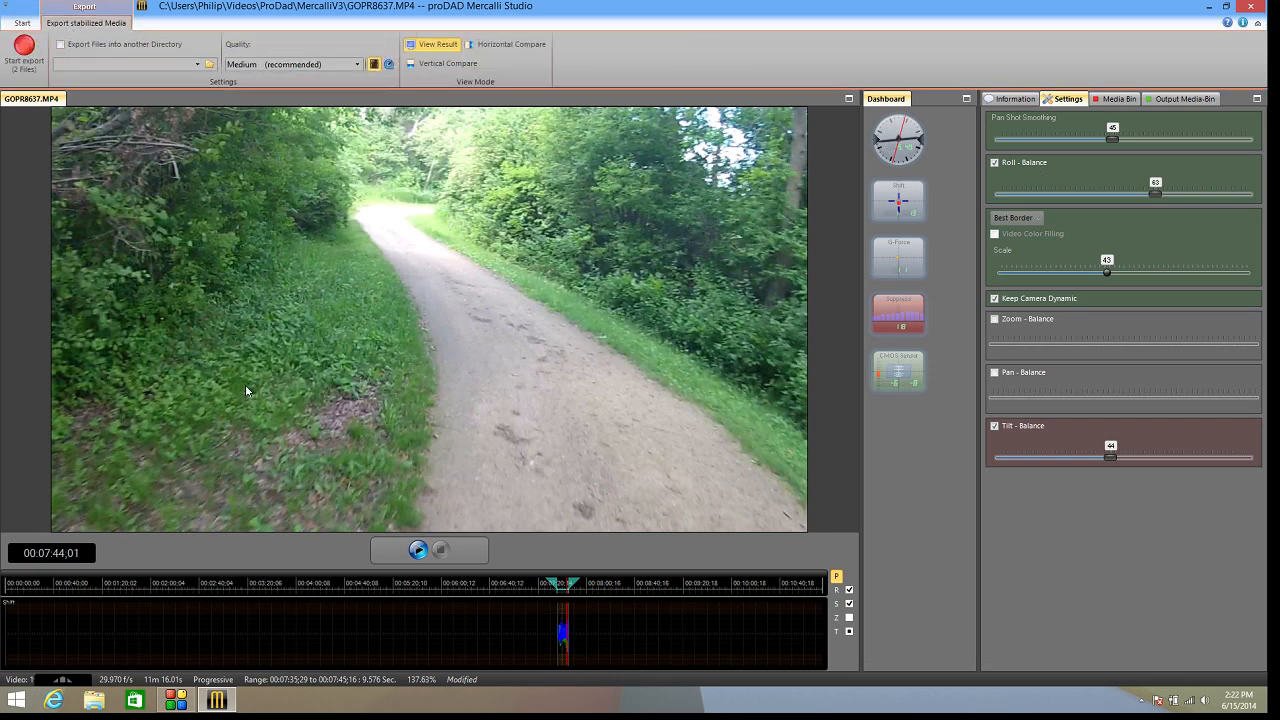
mouse_move(228, 226)
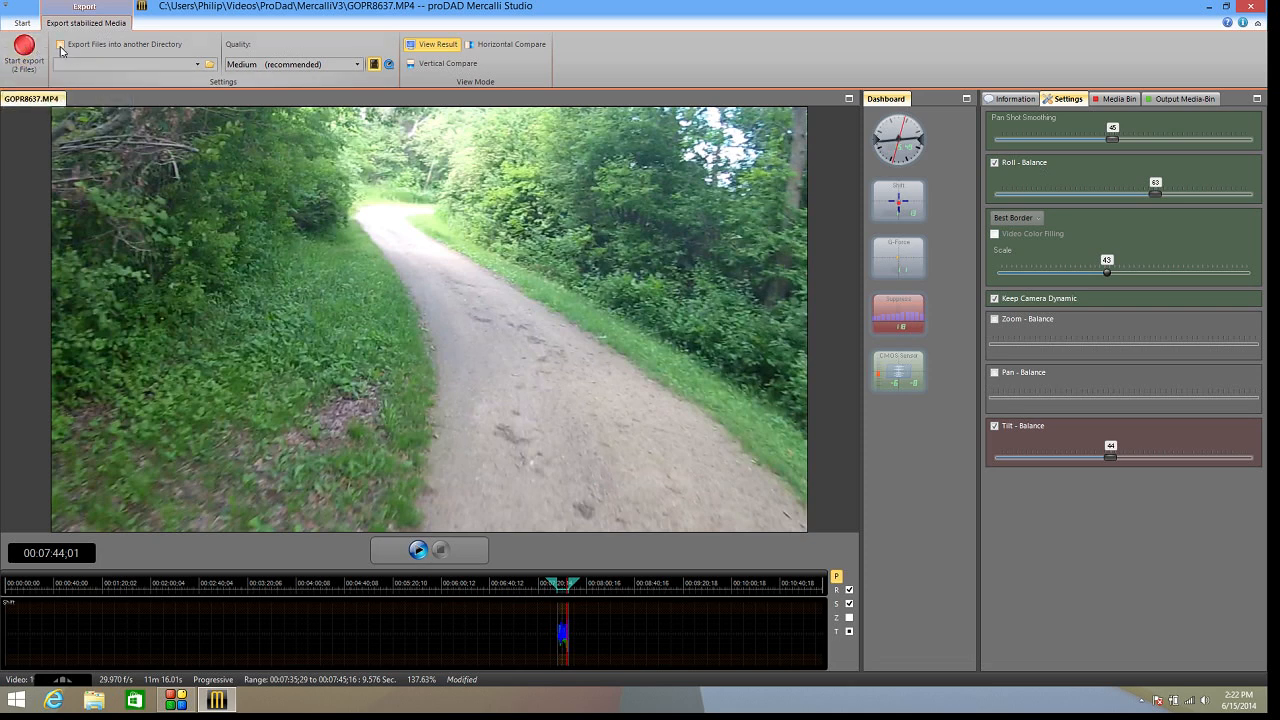
click(60, 48)
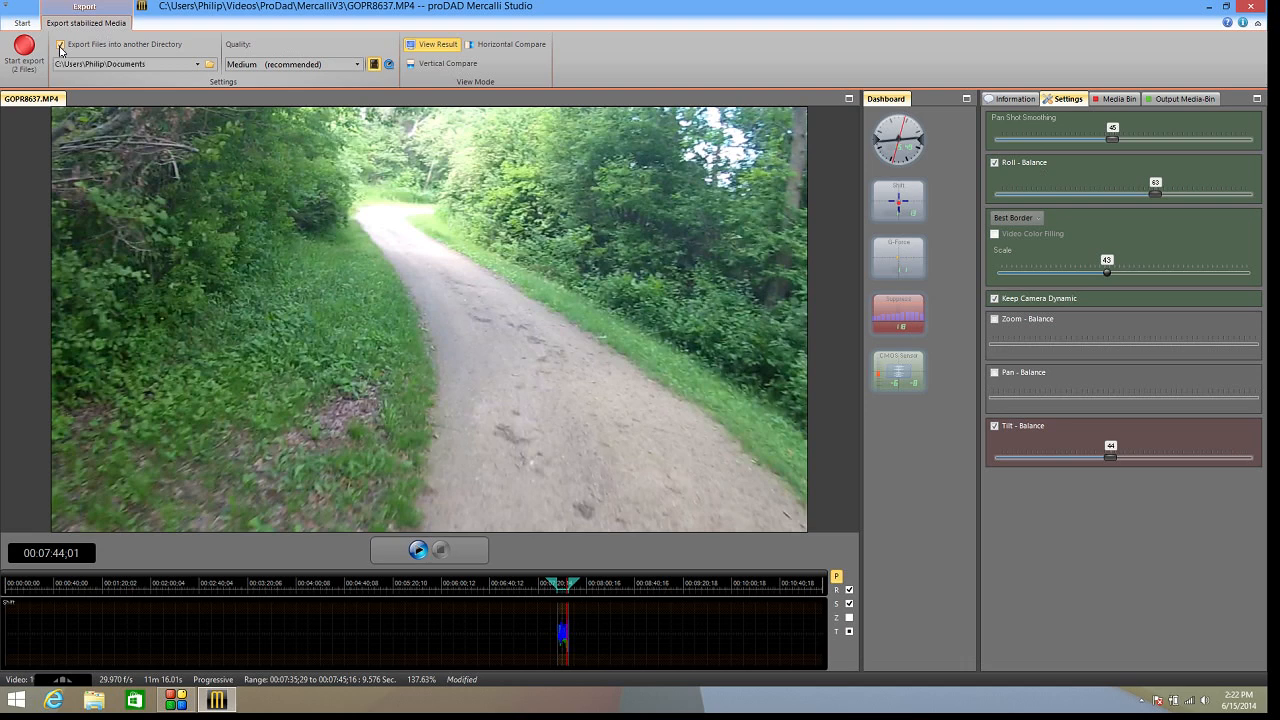
click(60, 44)
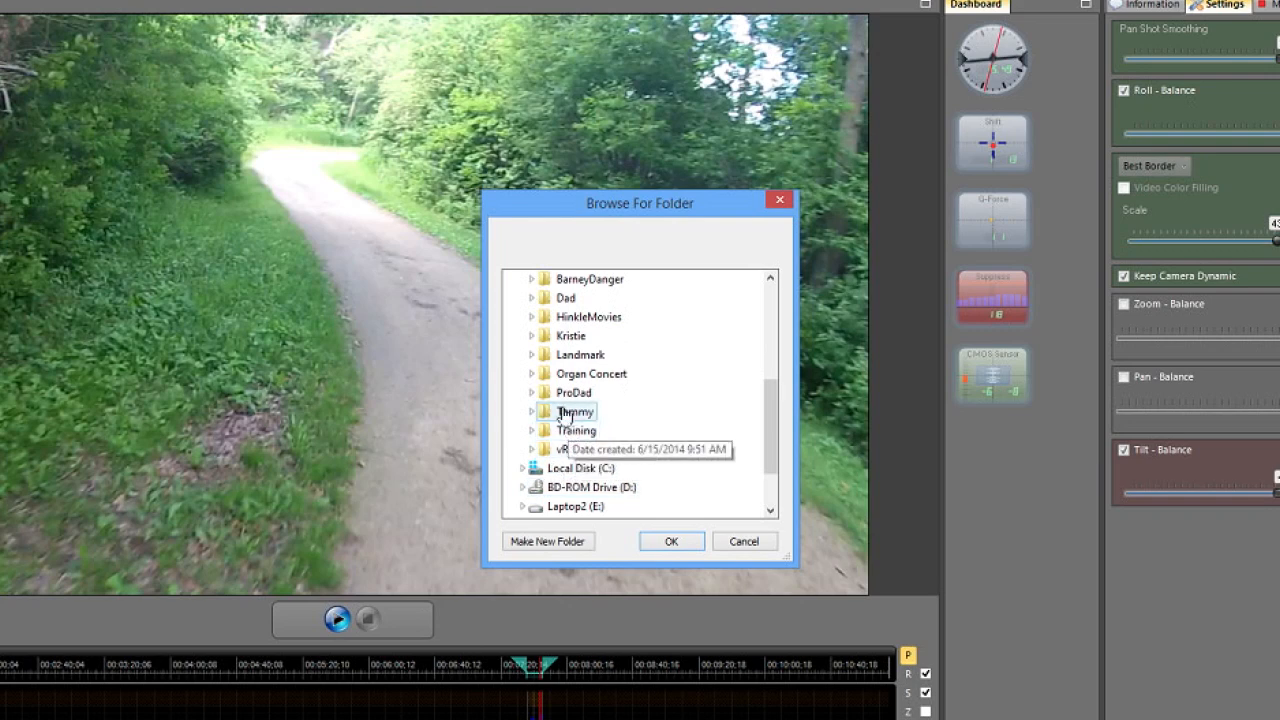
click(532, 392)
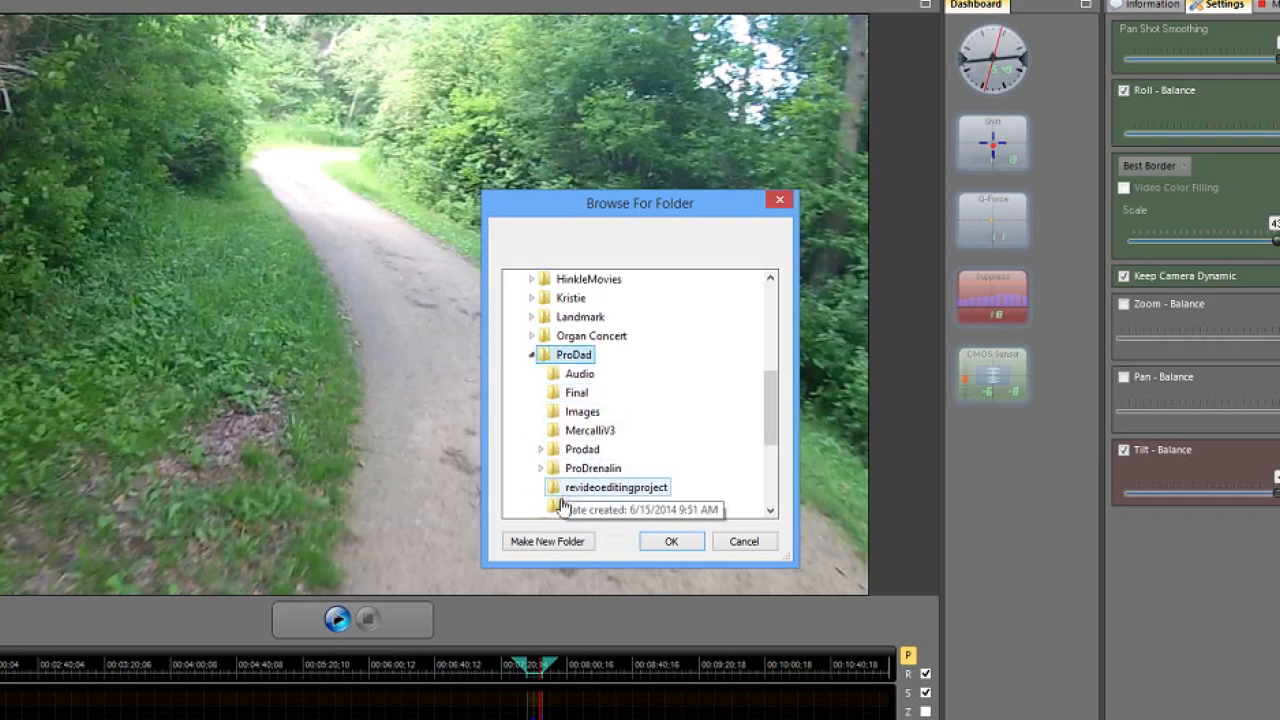
click(590, 429)
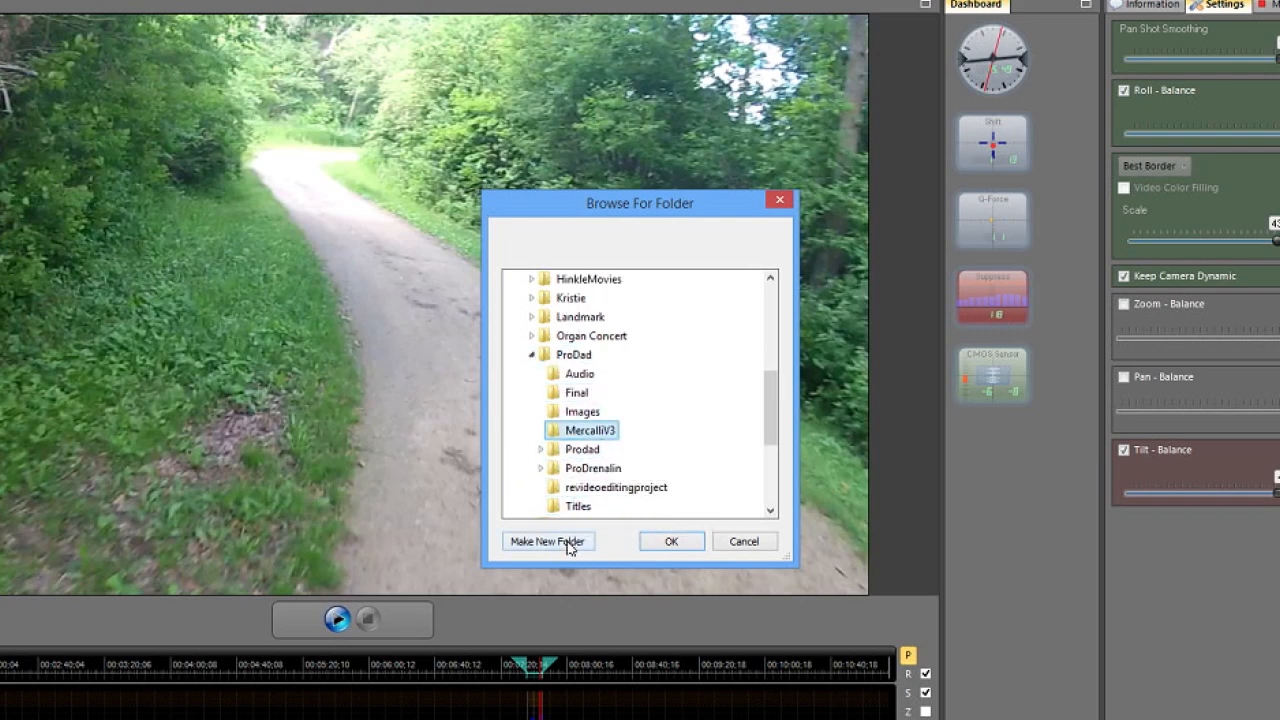
click(547, 541)
text(Finals)
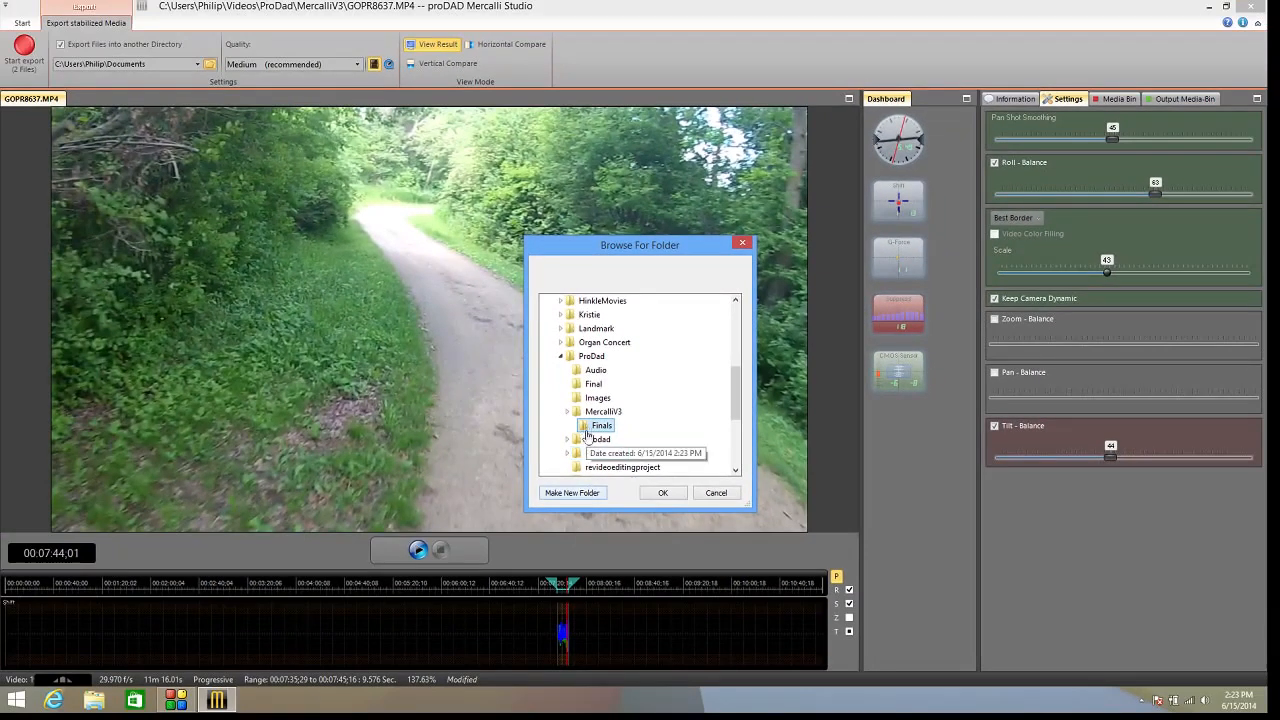
click(662, 492)
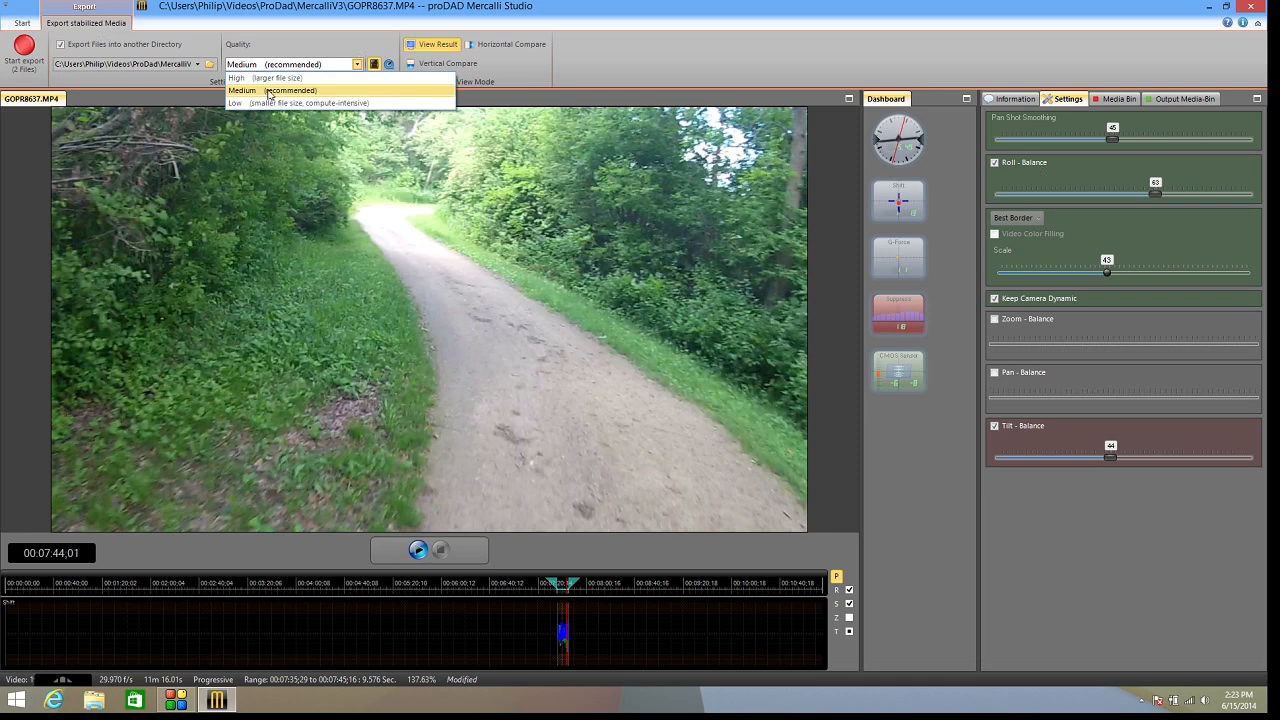
Confirm Finals as the destination, keeping export quality at Medium (recommended).
click(289, 90)
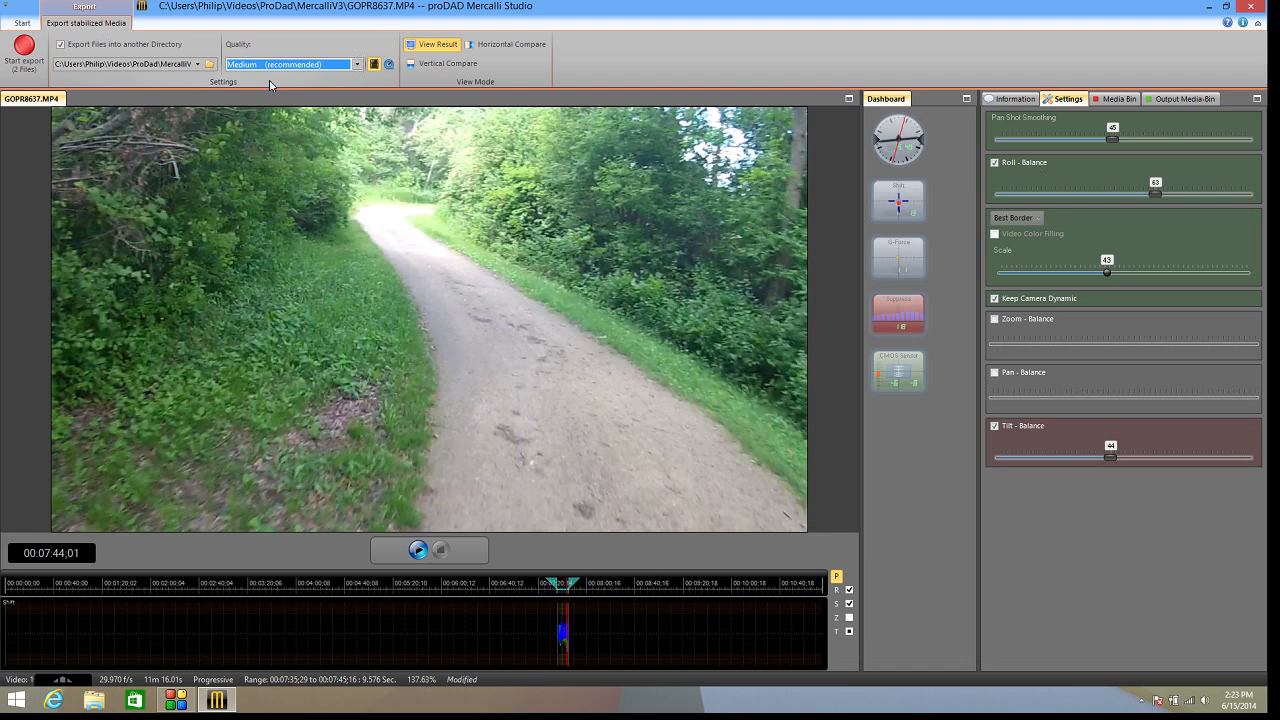
mouse_move(303, 89)
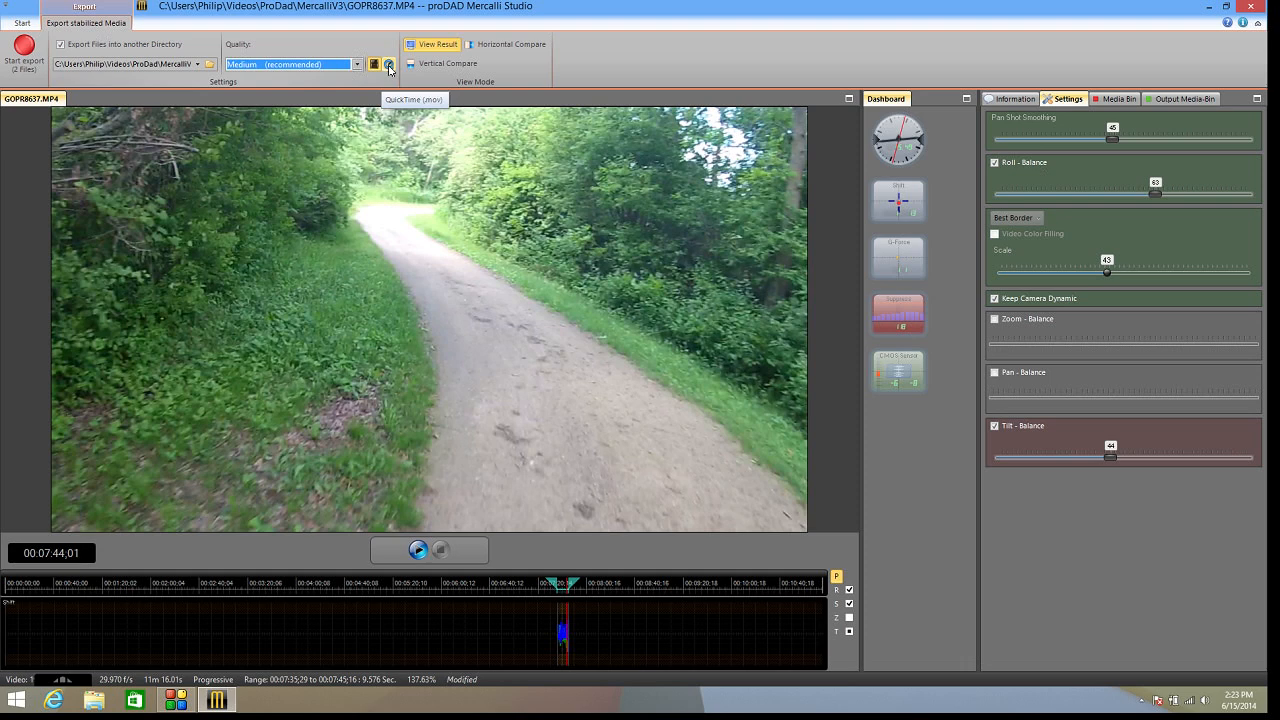
mouse_move(389, 55)
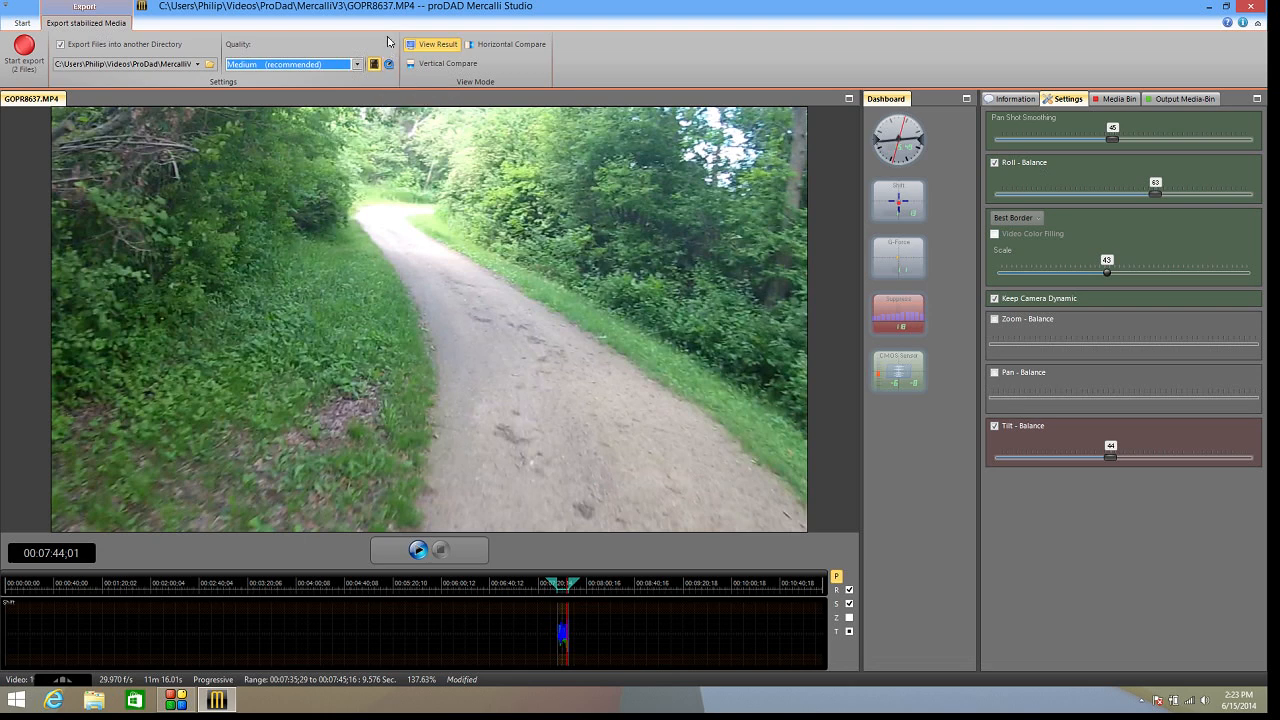
mouse_move(432, 47)
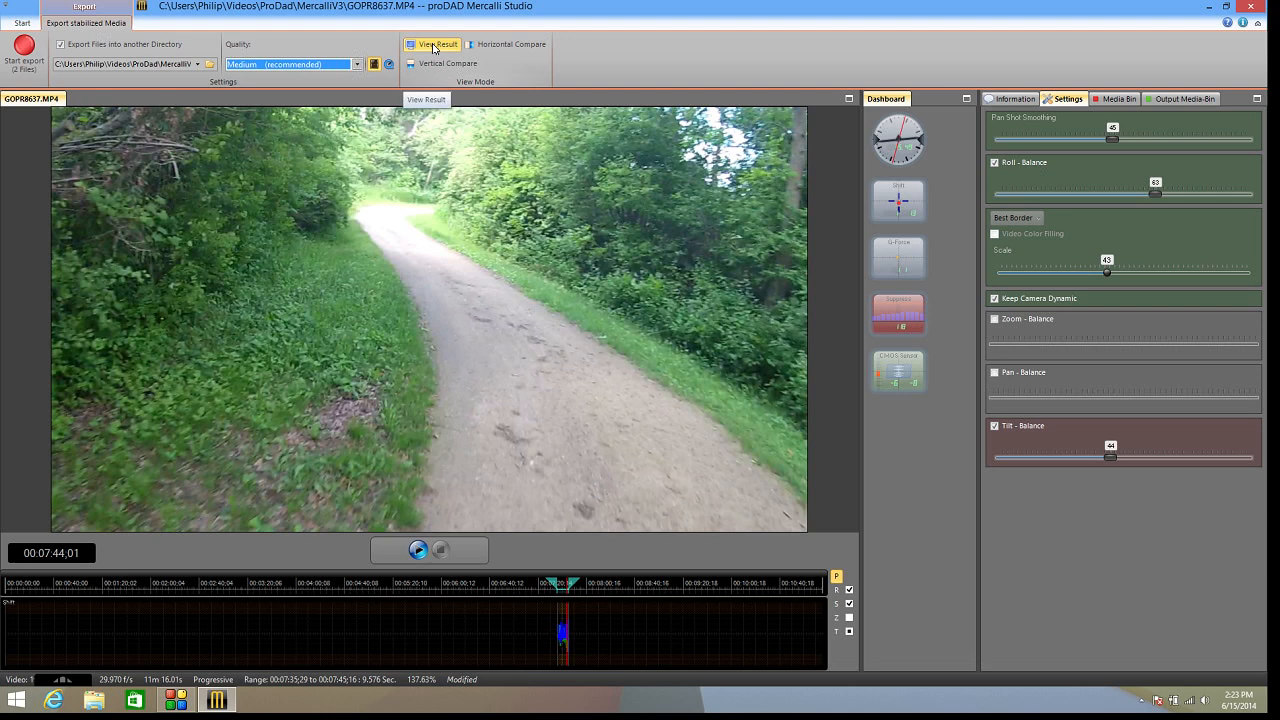
click(511, 44)
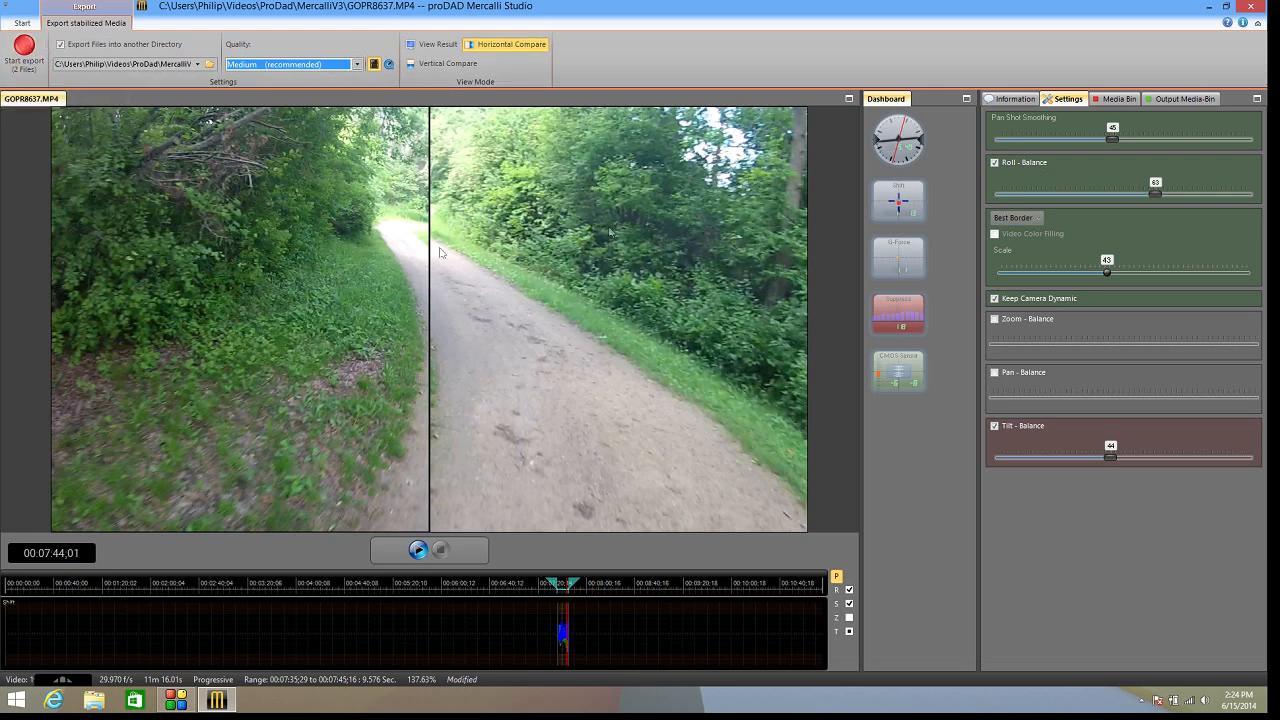
mouse_move(525, 257)
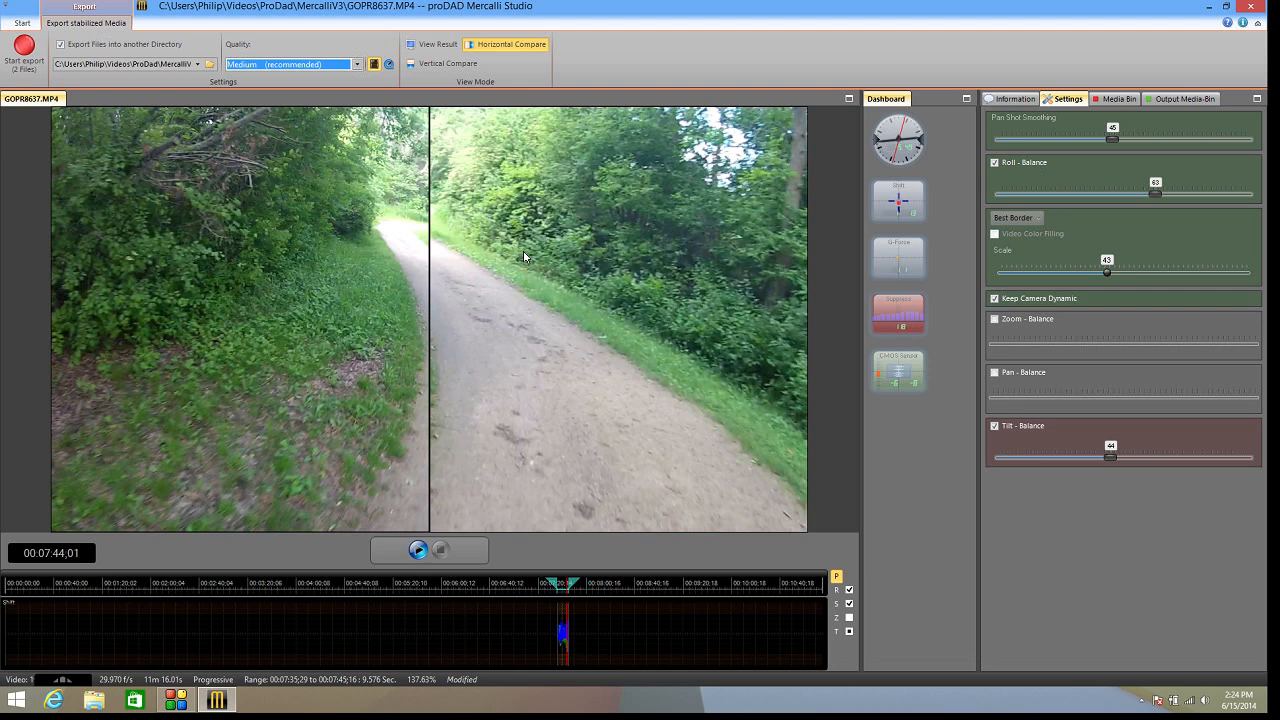
mouse_move(508, 245)
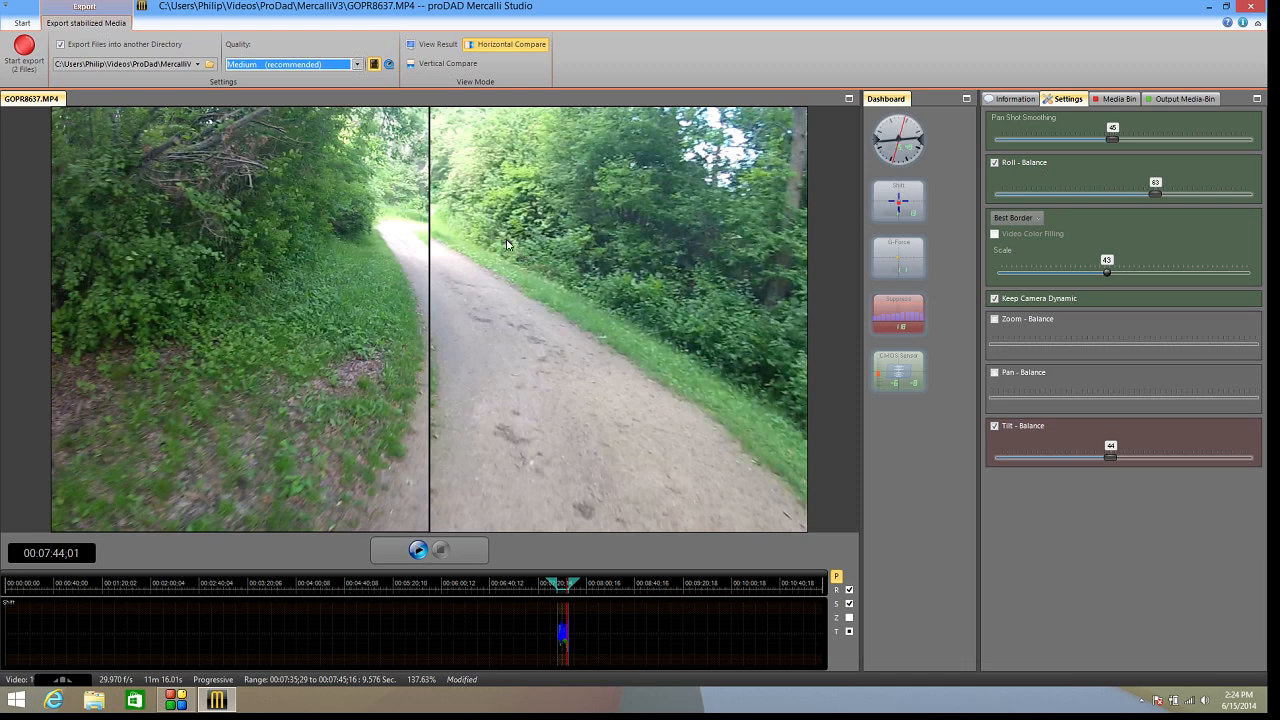
click(412, 44)
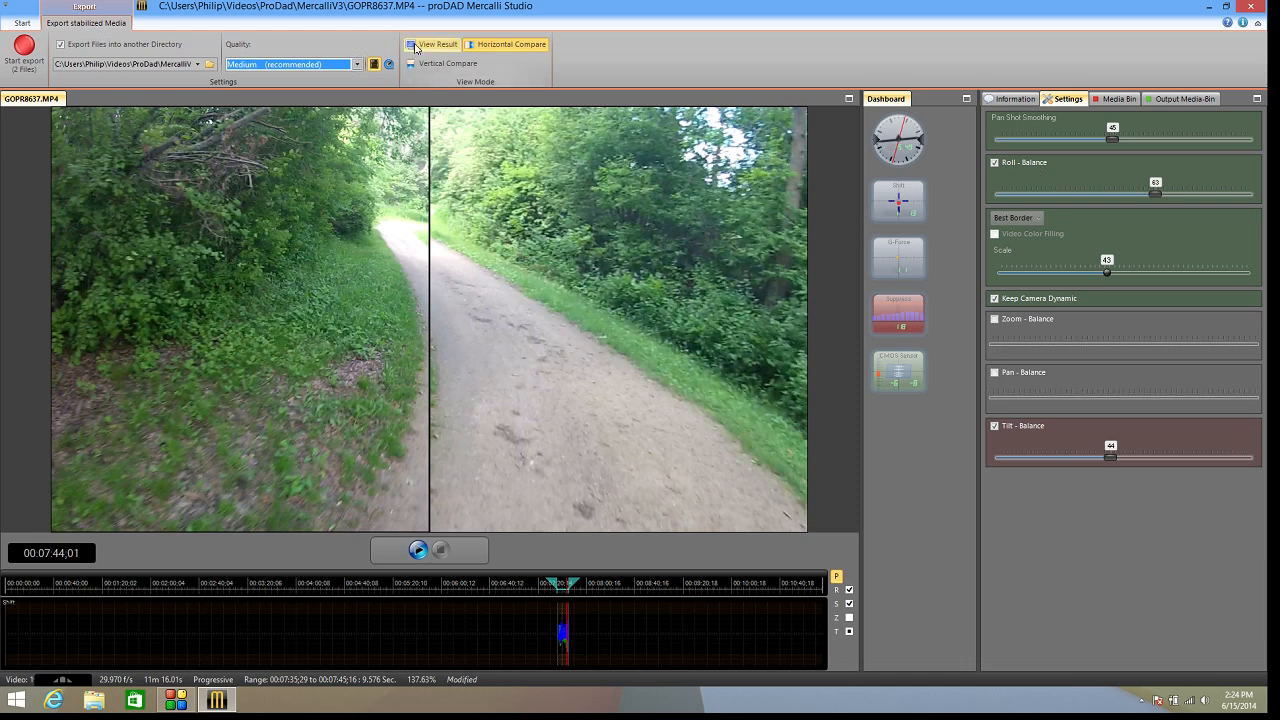
click(431, 44)
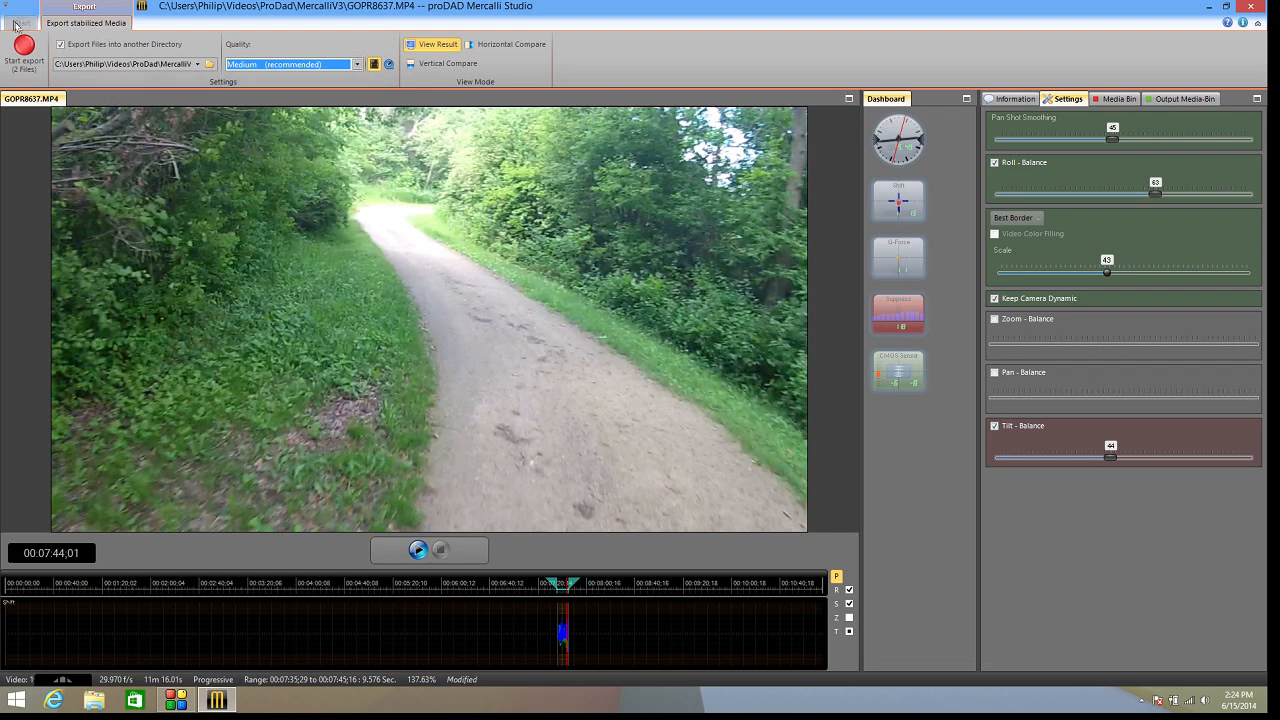
click(20, 22)
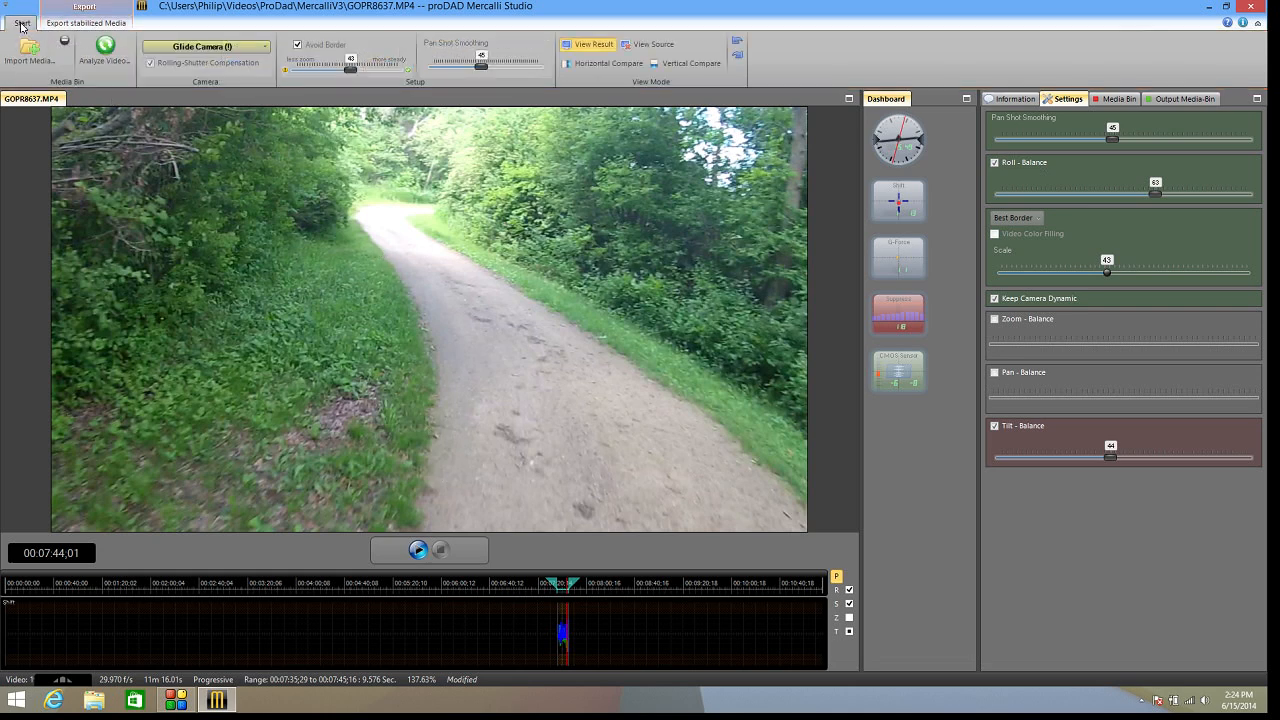
click(85, 22)
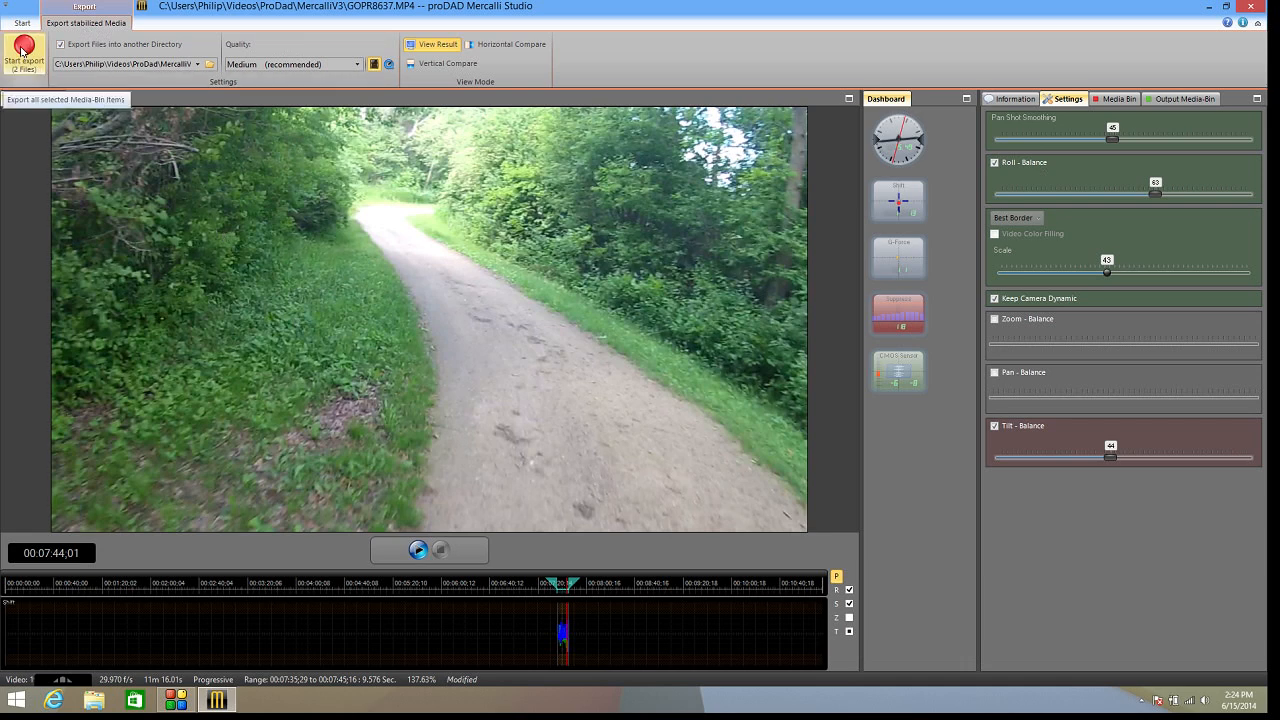
Start the export of both stabilized files.
click(23, 52)
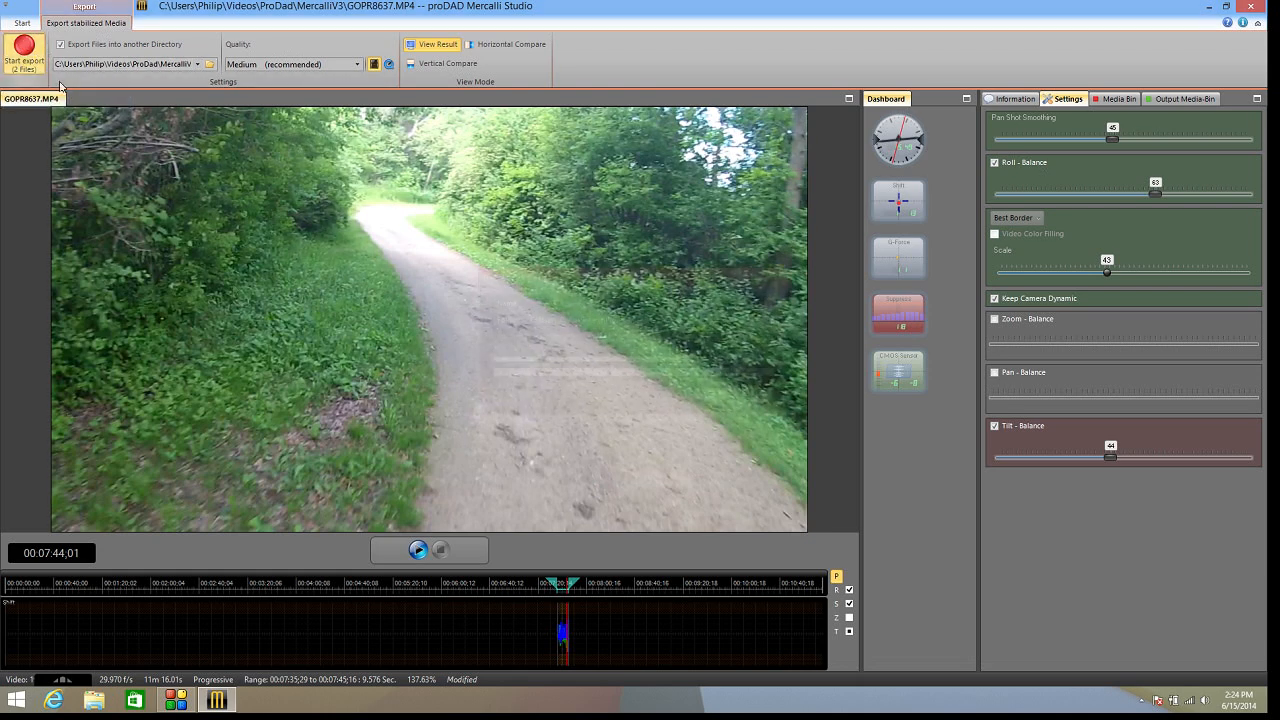
click(24, 57)
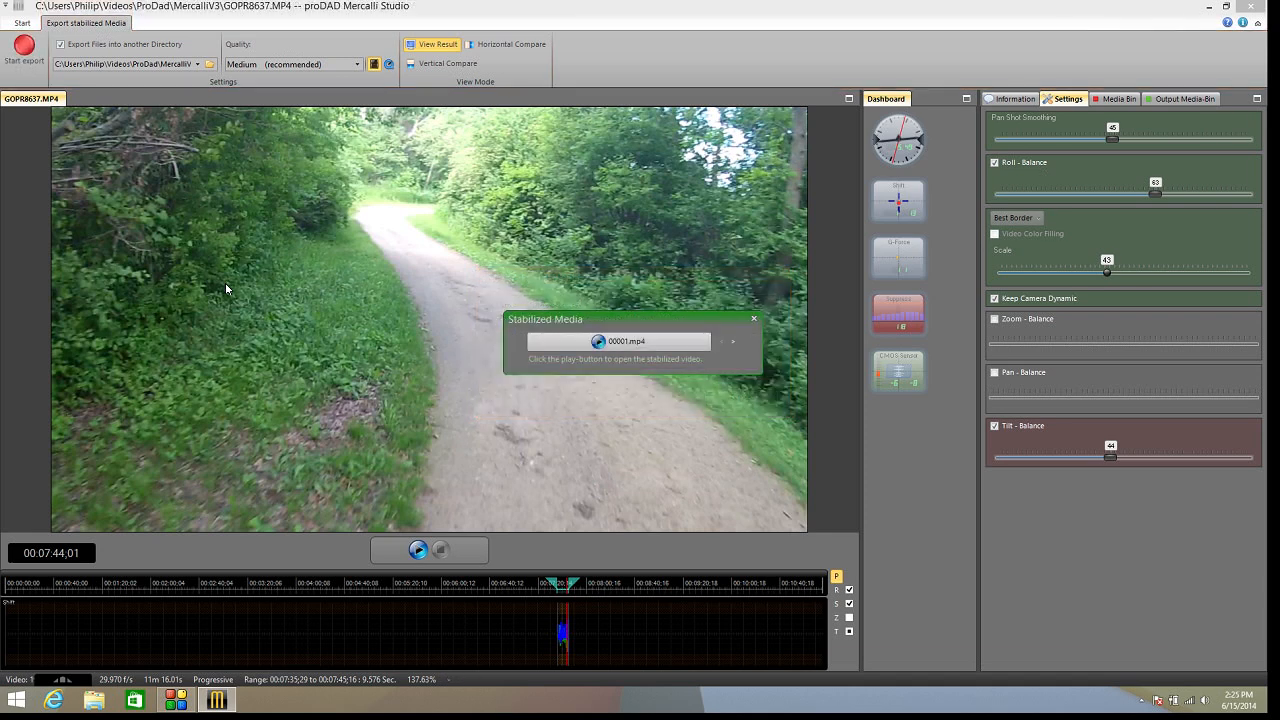
Review 00001.mp4 and GOPR8637.mp4 in the Output Media-Bin, then play GOPR8637.mp4.
click(1184, 98)
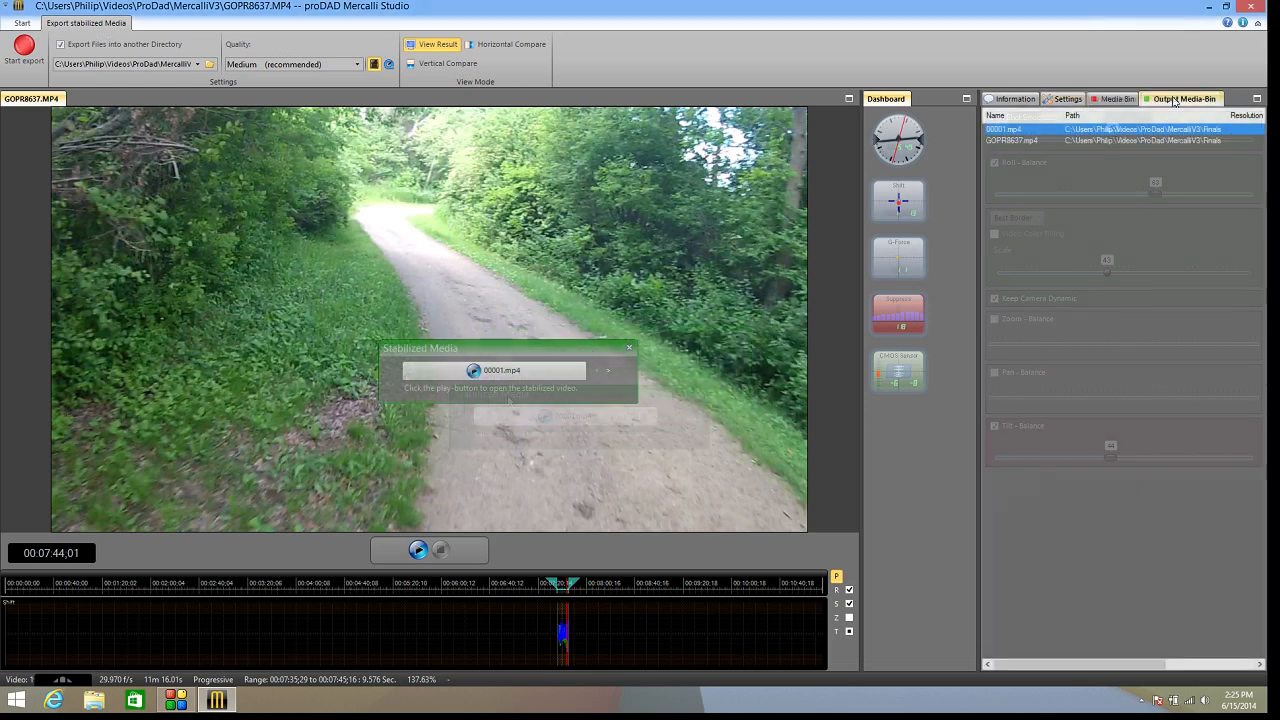
click(1184, 98)
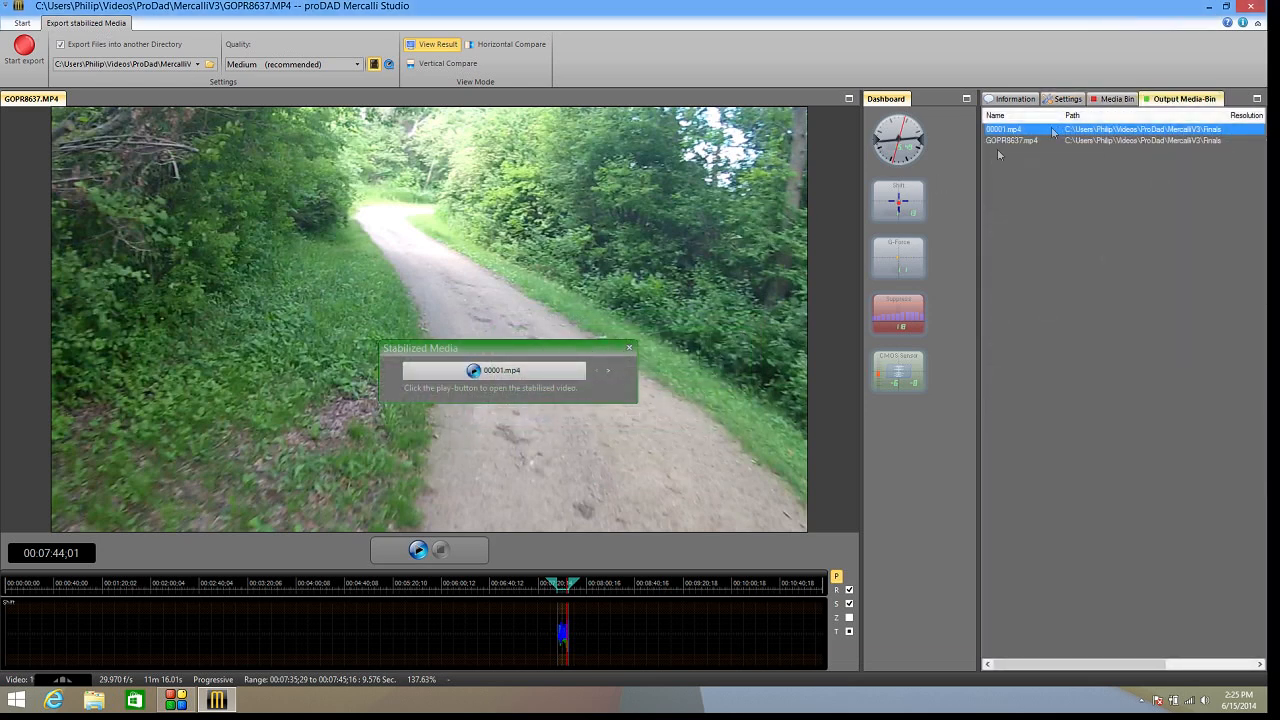
click(1010, 140)
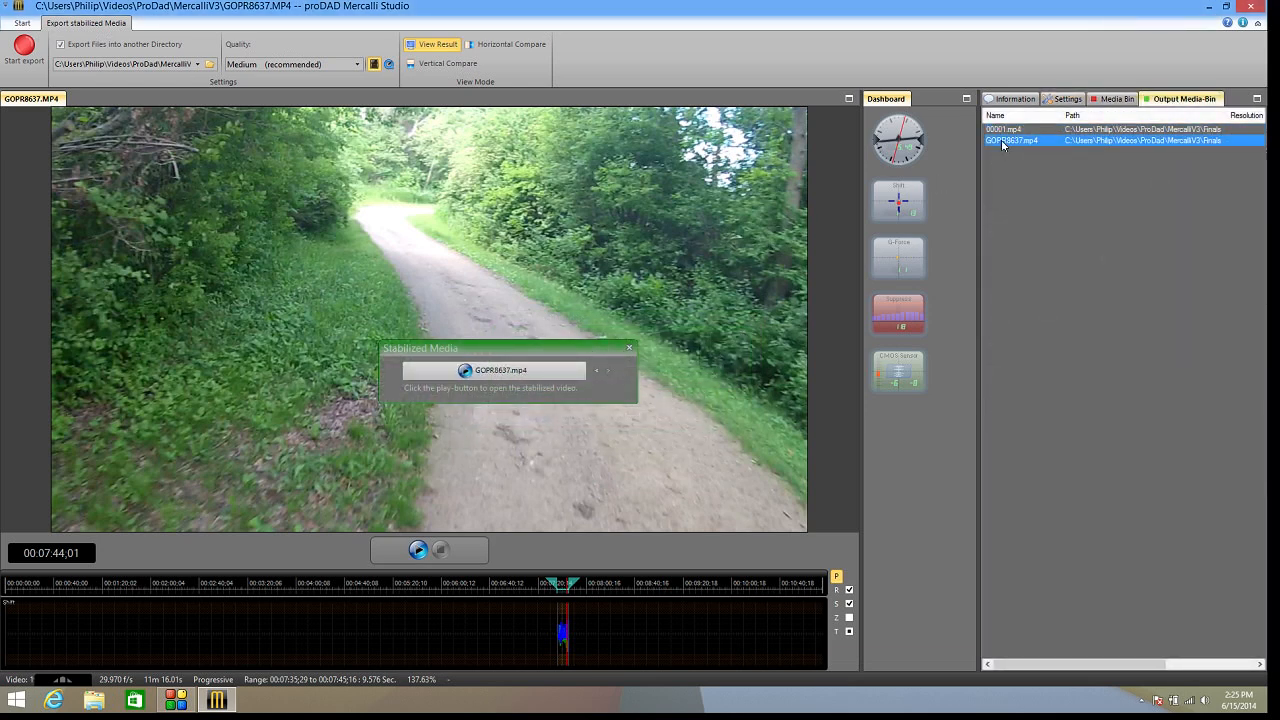
mouse_move(967, 183)
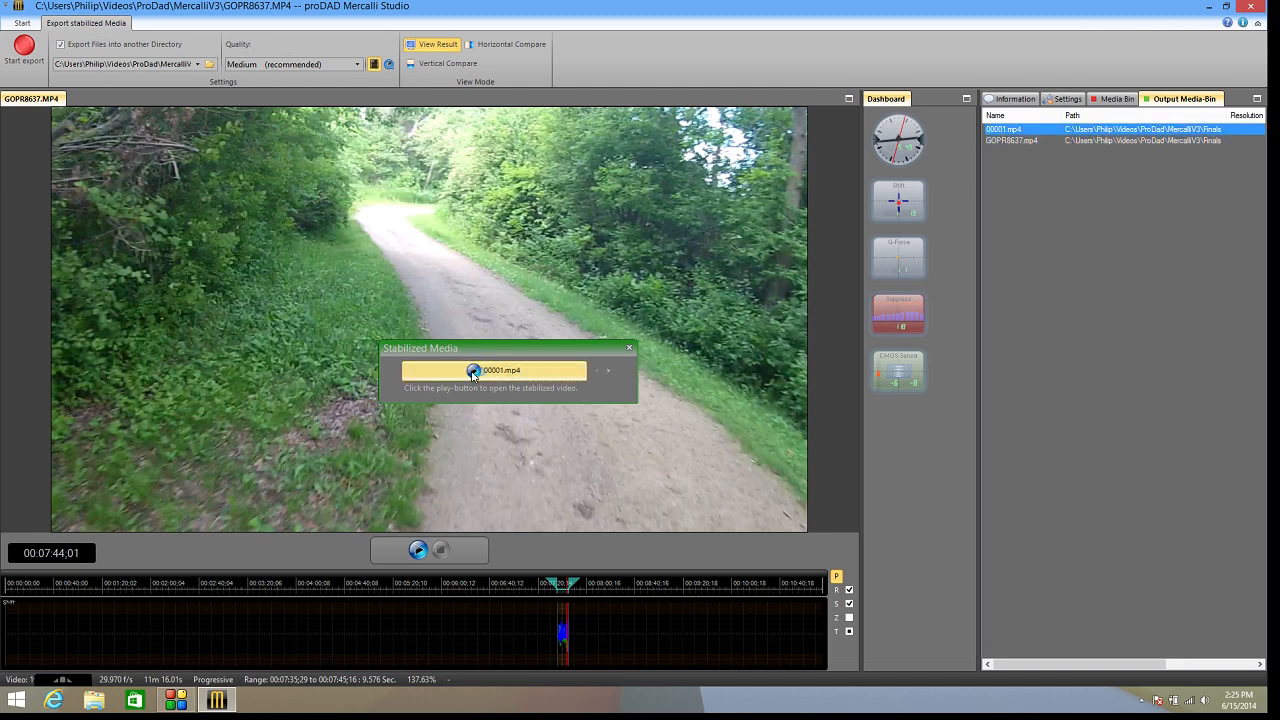
click(472, 371)
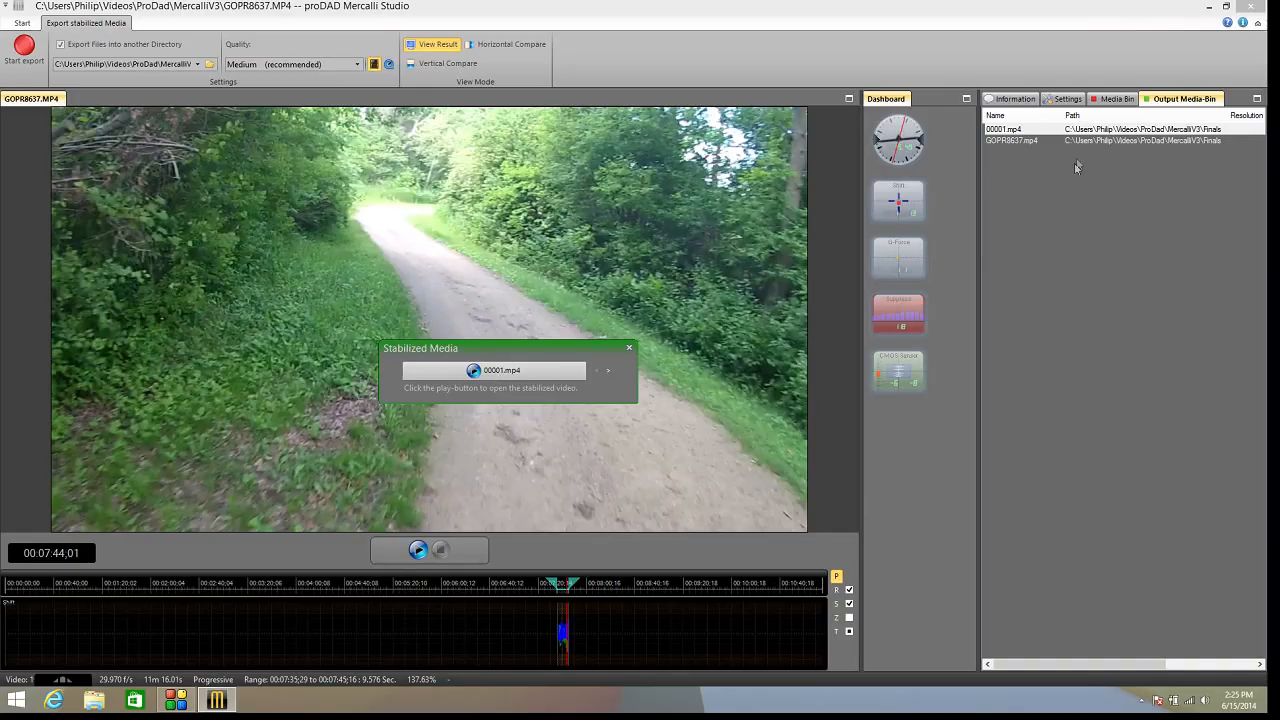
click(1011, 140)
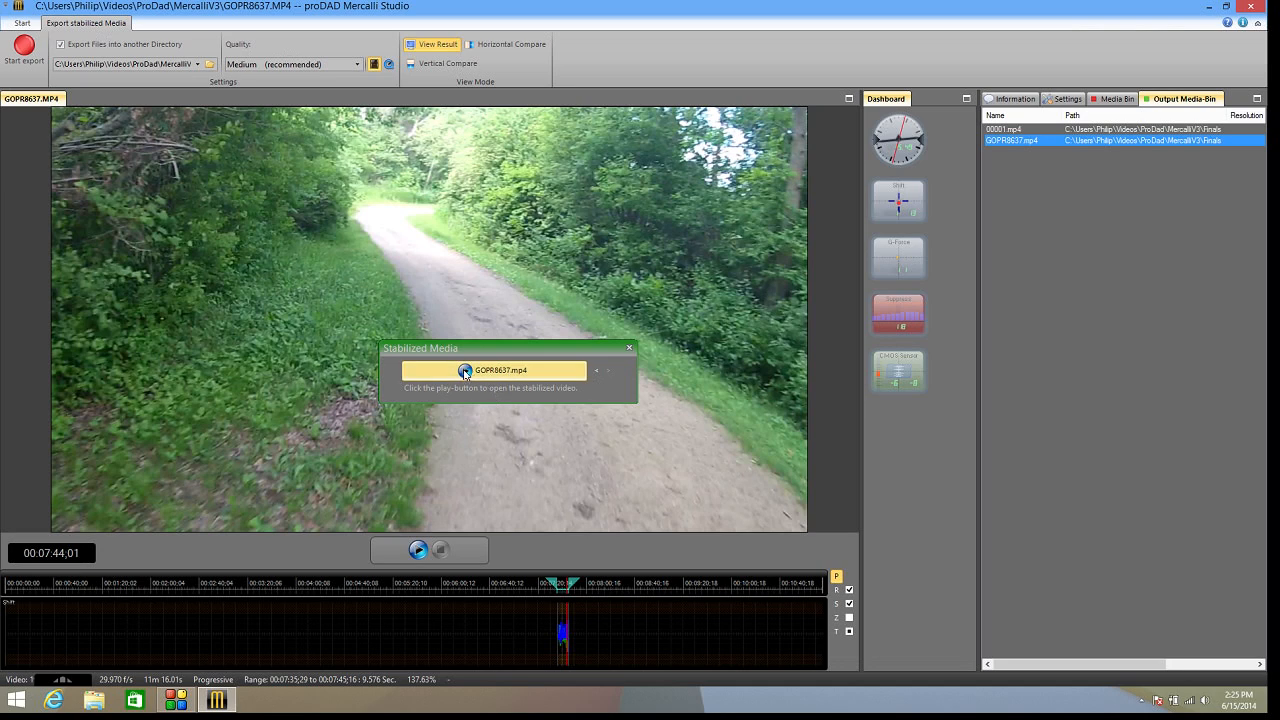
click(464, 370)
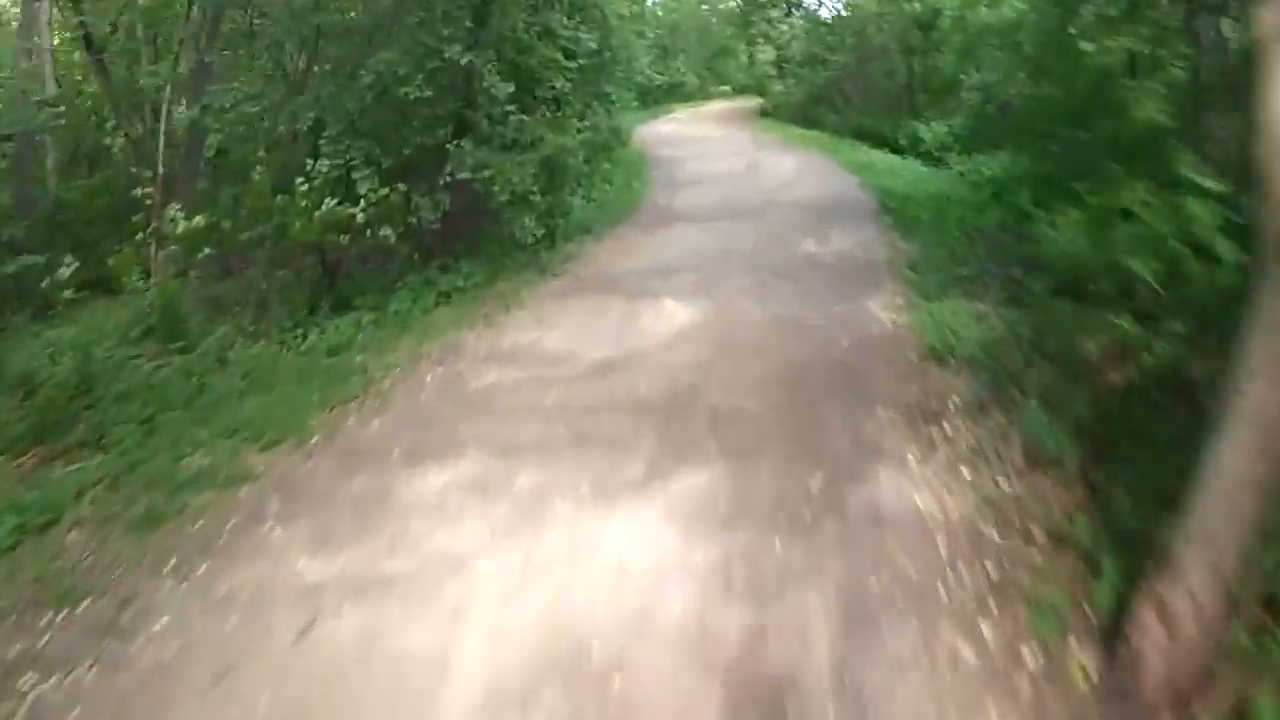